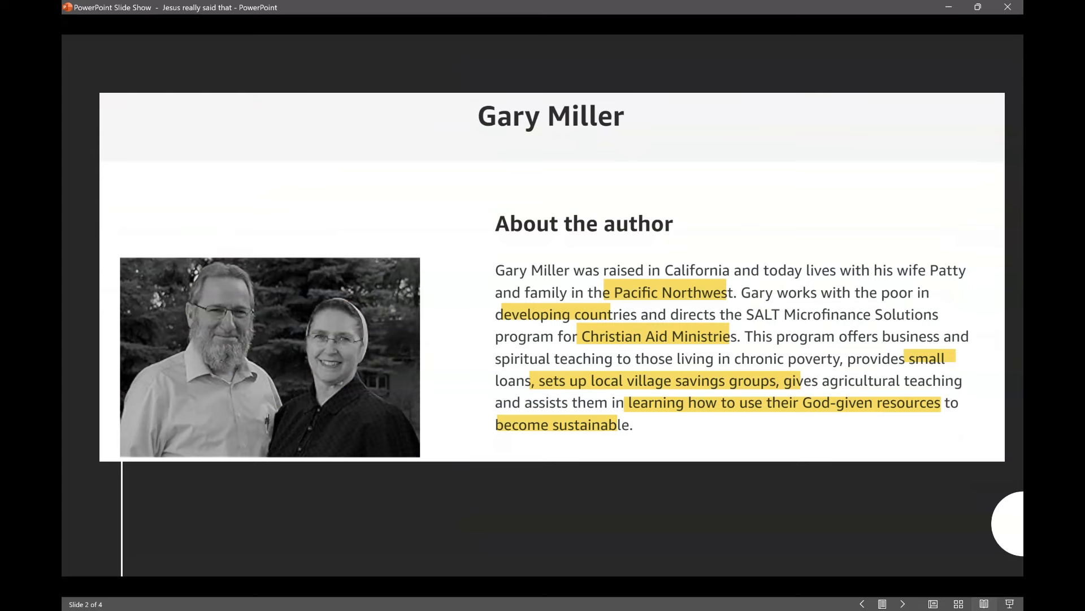
- Advance the slide show to slide 3, the Kindle Edition listing by Gary Miller
{"action": "left_click", "coordinate": [903, 604]}
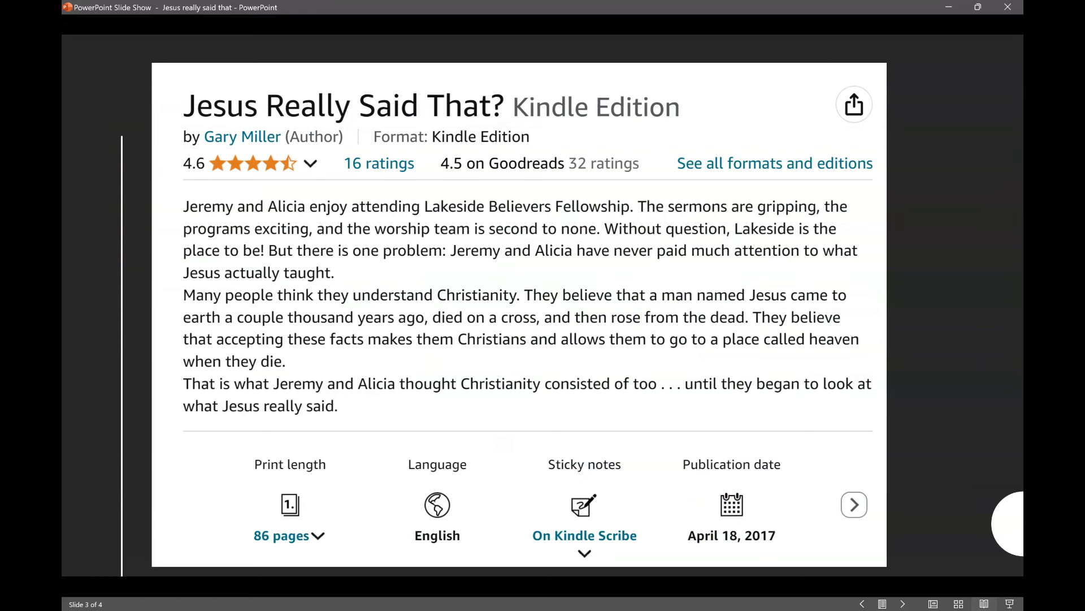
{"action": "mouse_move", "coordinate": [329, 215]}
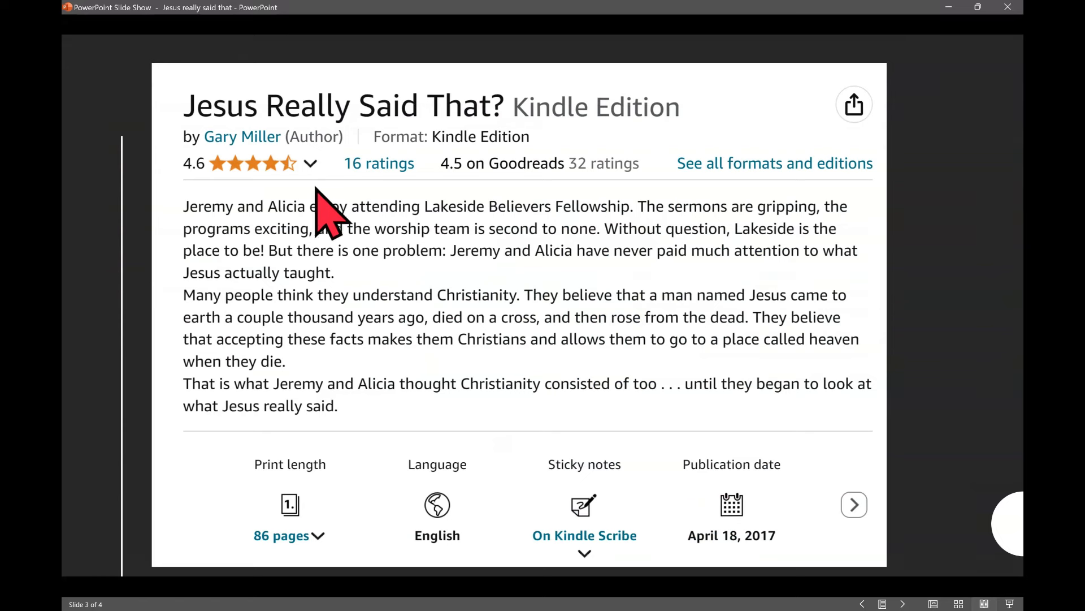
{"action": "mouse_move", "coordinate": [333, 200]}
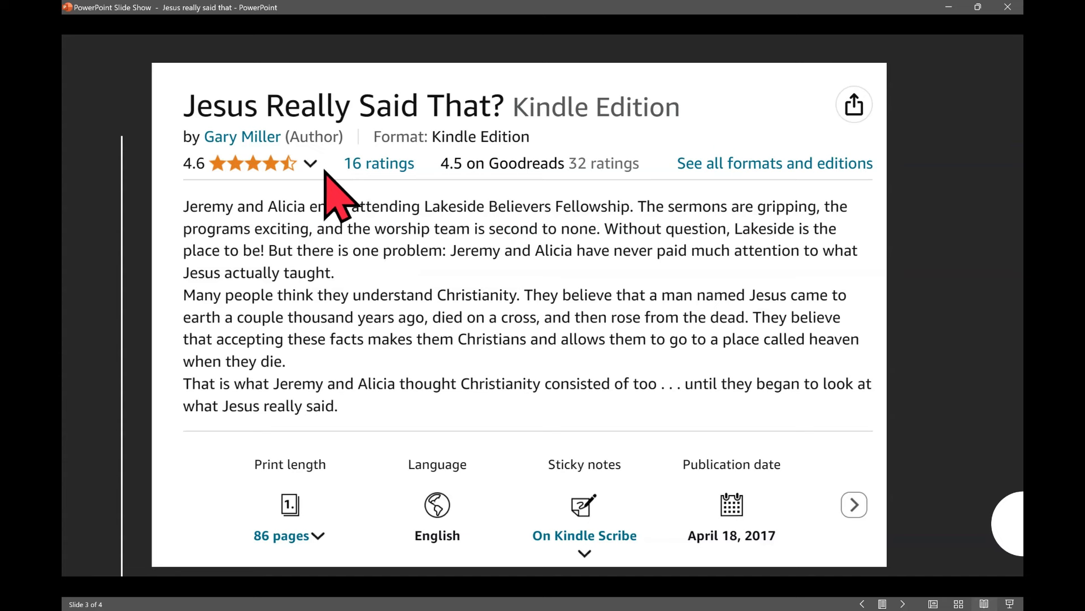
{"action": "mouse_move", "coordinate": [277, 277]}
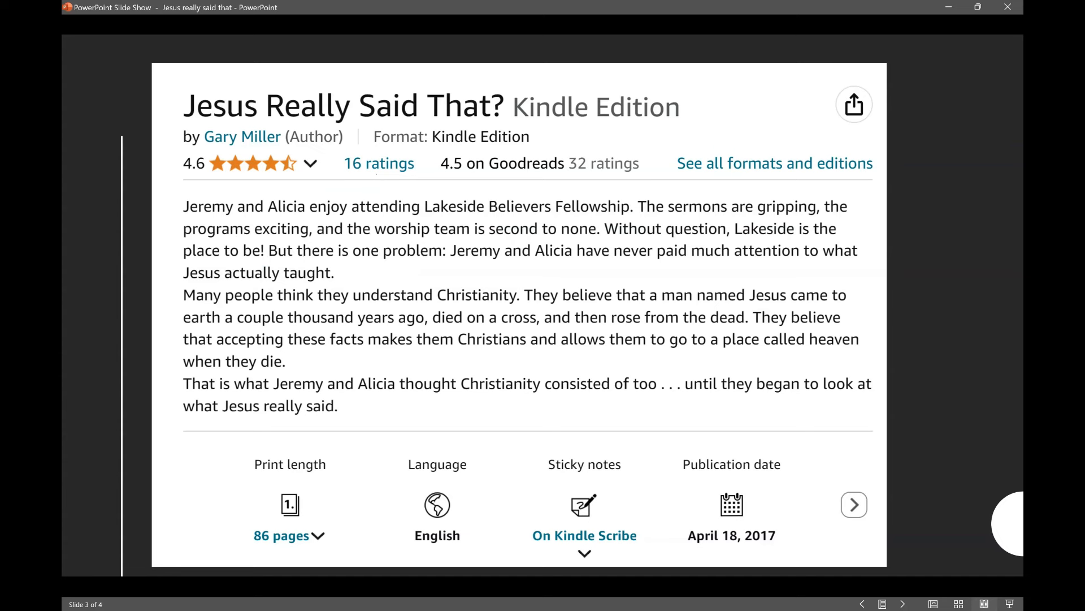
{"action": "mouse_move", "coordinate": [330, 260]}
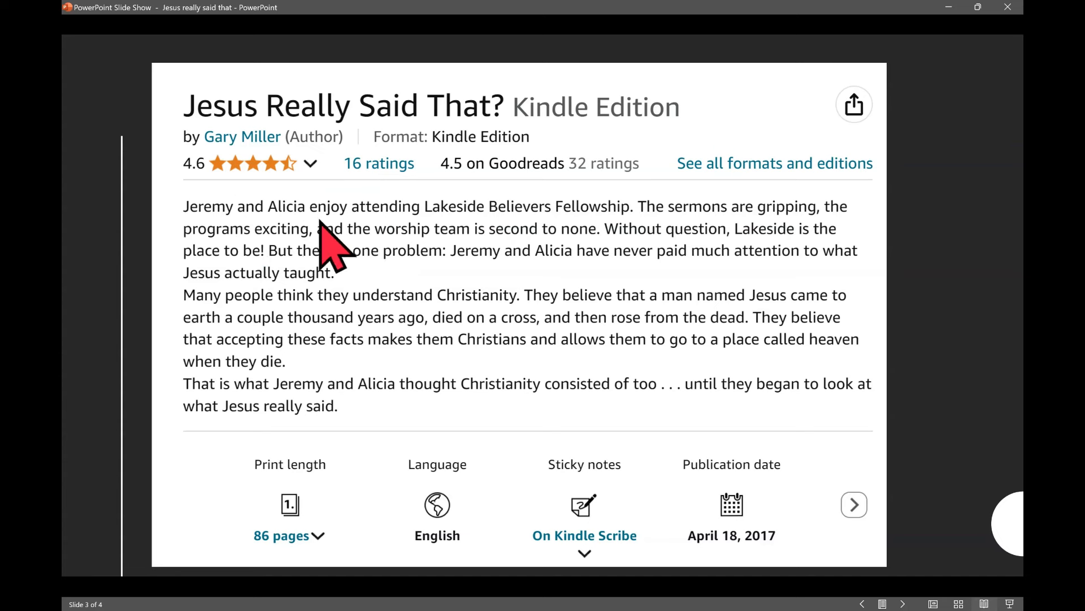
{"action": "mouse_move", "coordinate": [589, 249]}
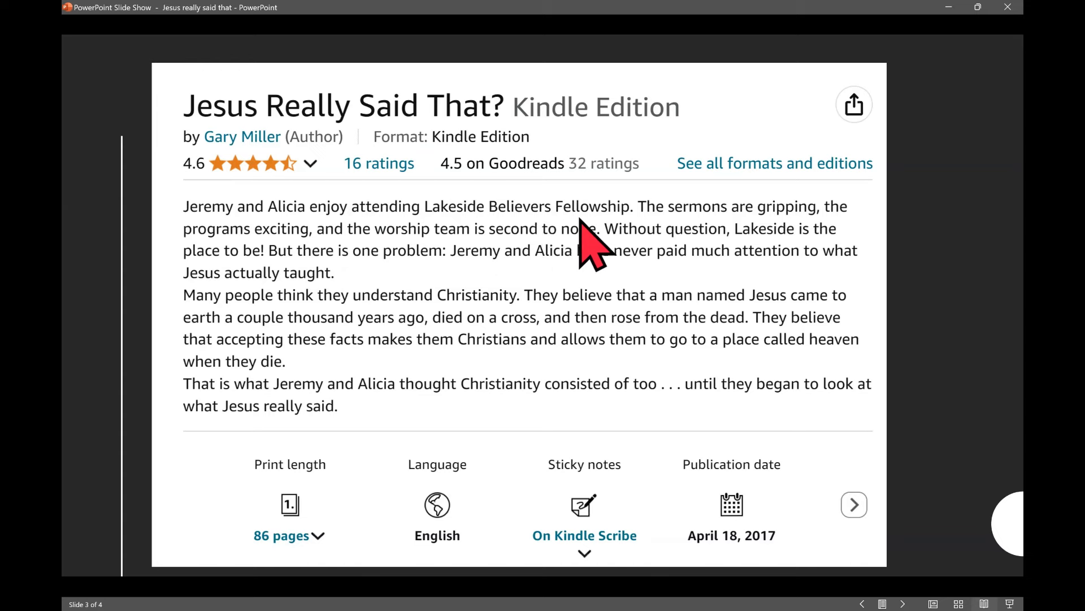
{"action": "mouse_move", "coordinate": [467, 284]}
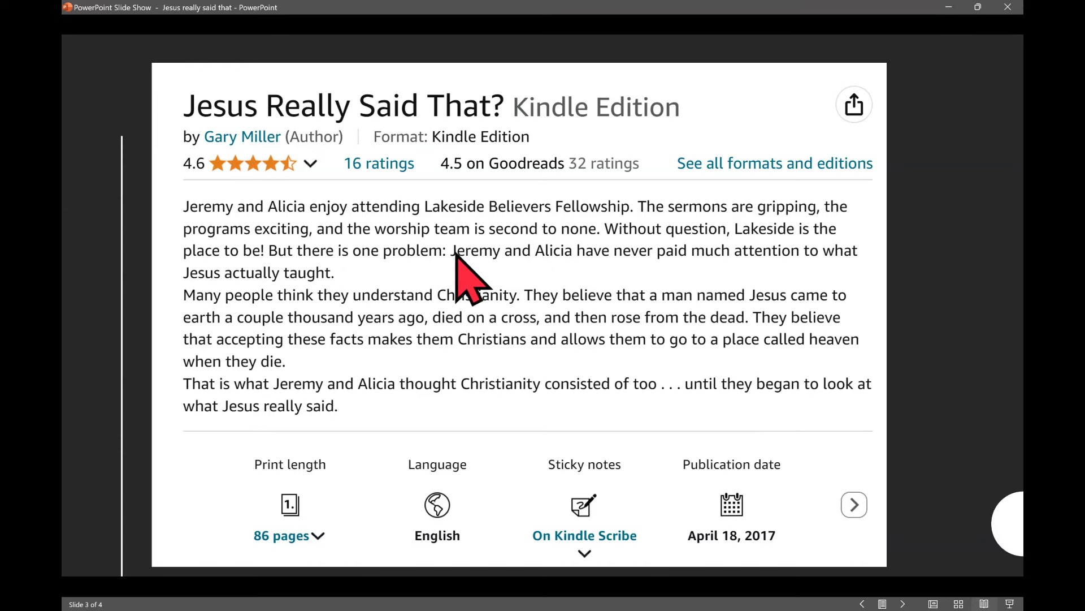
{"action": "mouse_move", "coordinate": [560, 270]}
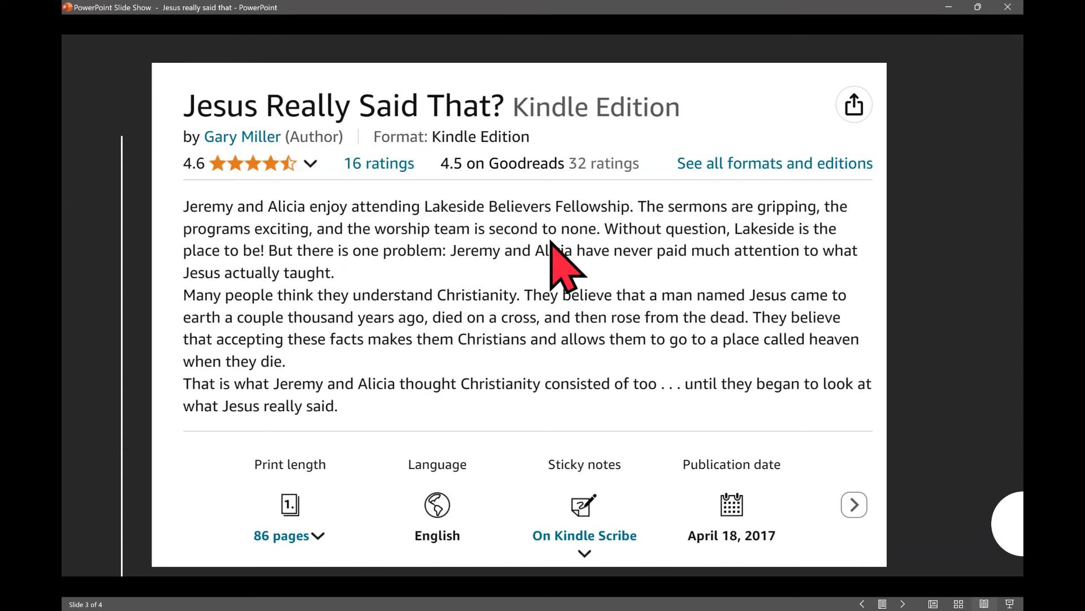
{"action": "mouse_move", "coordinate": [796, 270]}
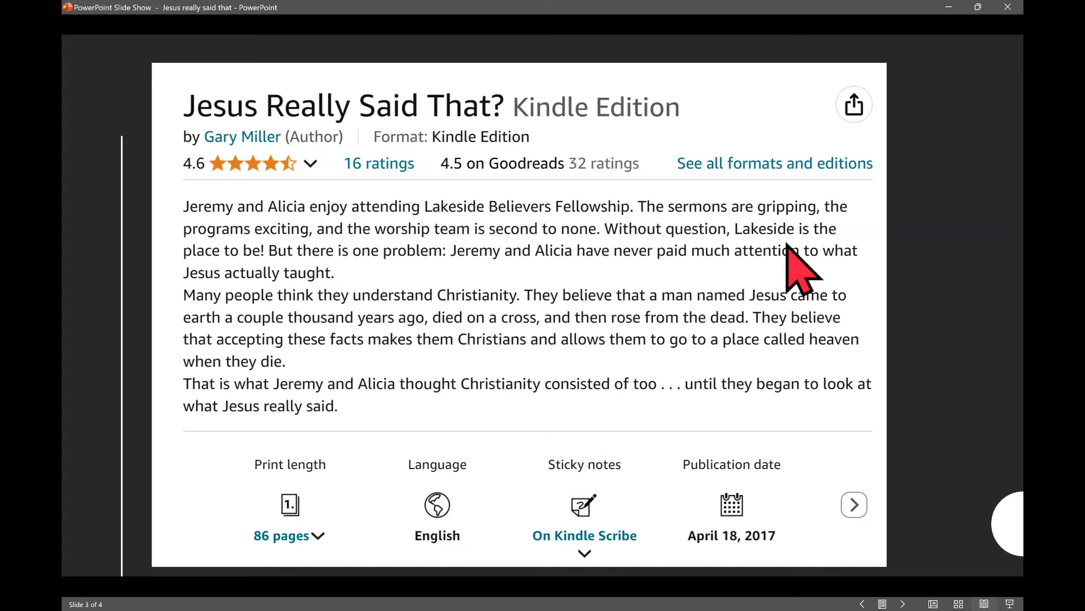
{"action": "mouse_move", "coordinate": [267, 284]}
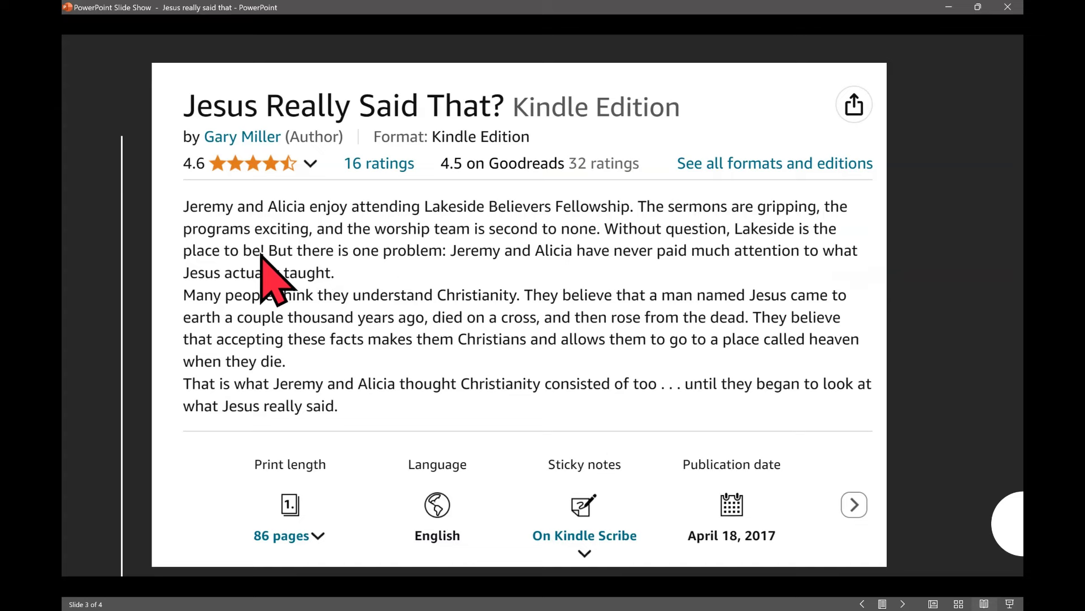
{"action": "mouse_move", "coordinate": [485, 290]}
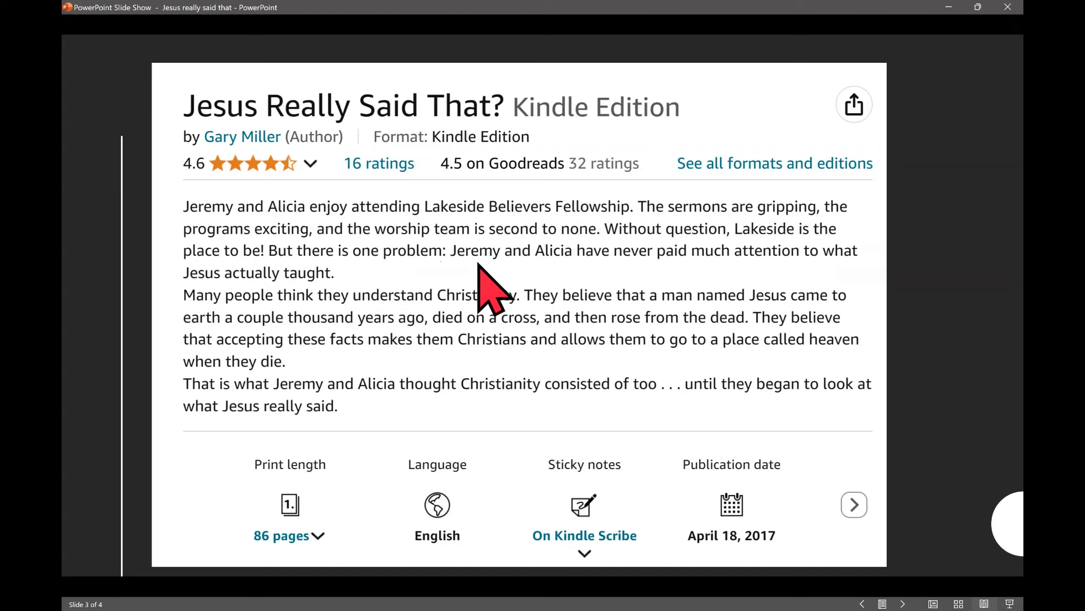
{"action": "mouse_move", "coordinate": [416, 284]}
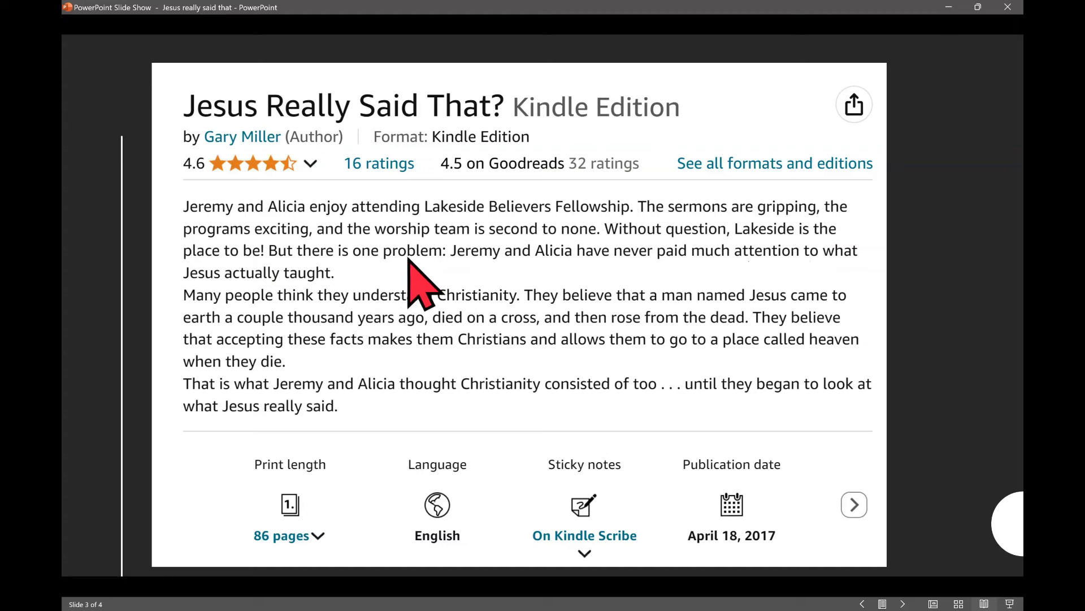
{"action": "mouse_move", "coordinate": [298, 298]}
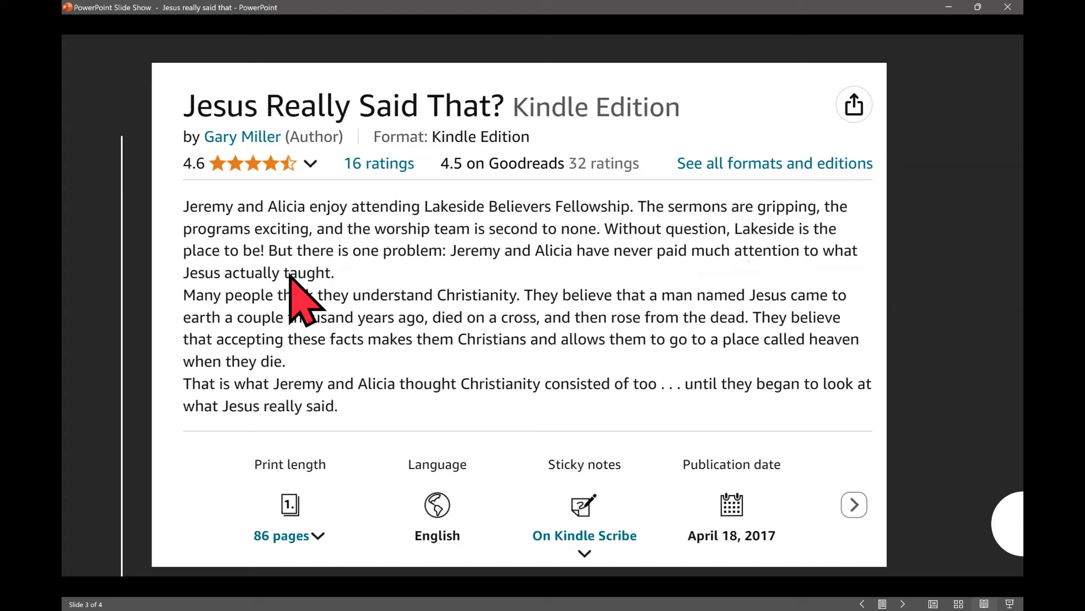
{"action": "mouse_move", "coordinate": [298, 311]}
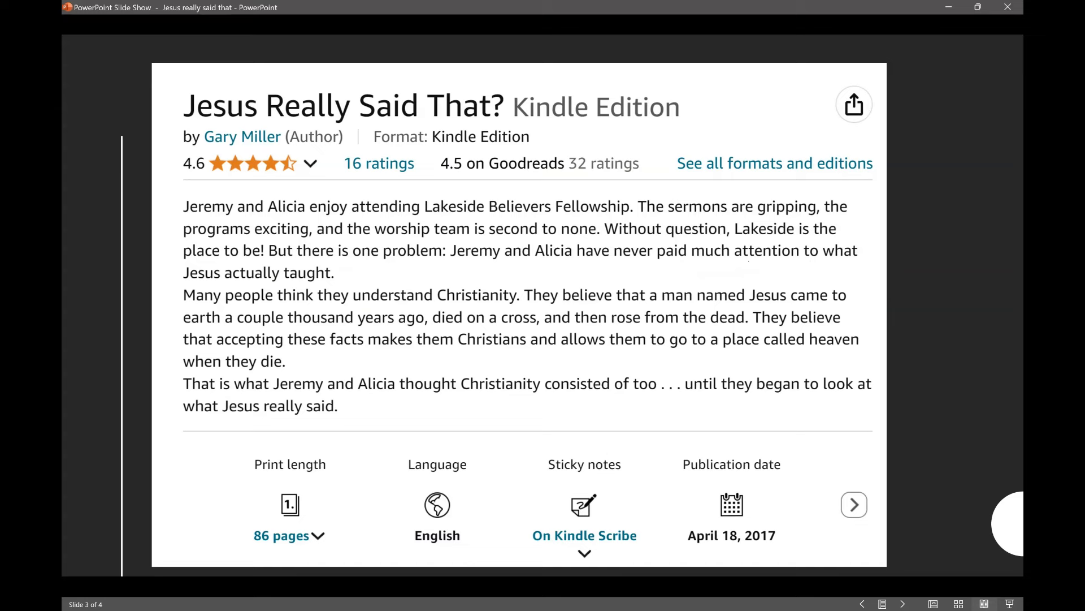
{"action": "mouse_move", "coordinate": [339, 339]}
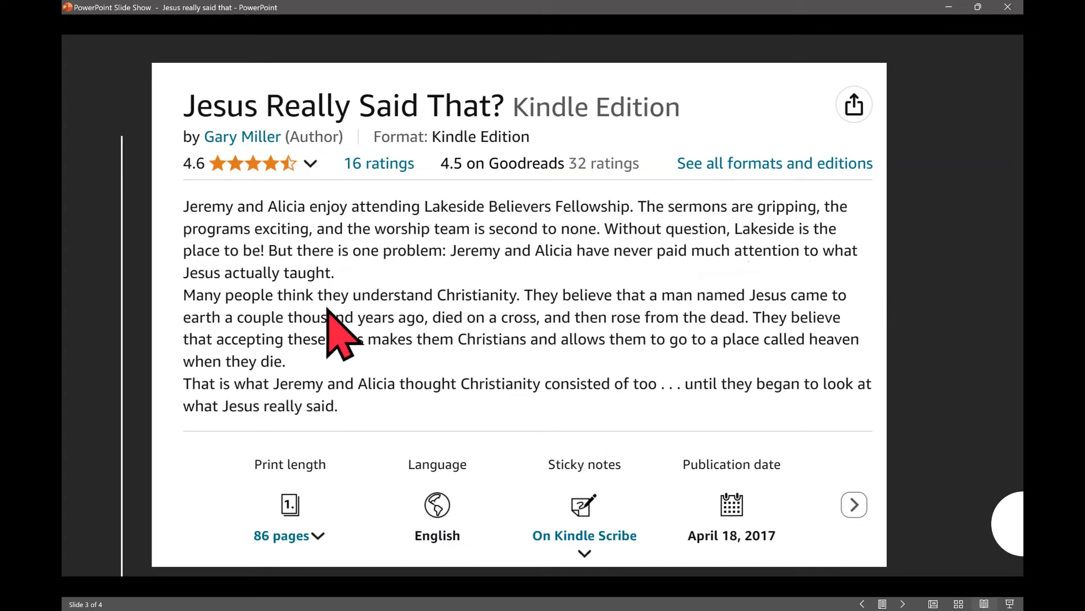
{"action": "mouse_move", "coordinate": [637, 339]}
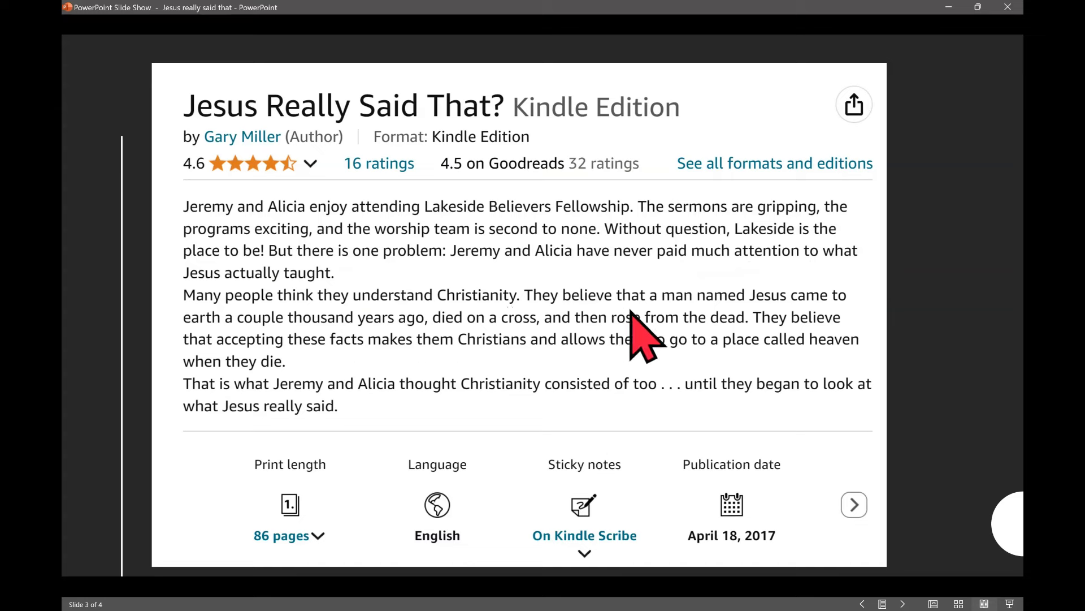
{"action": "mouse_move", "coordinate": [363, 356]}
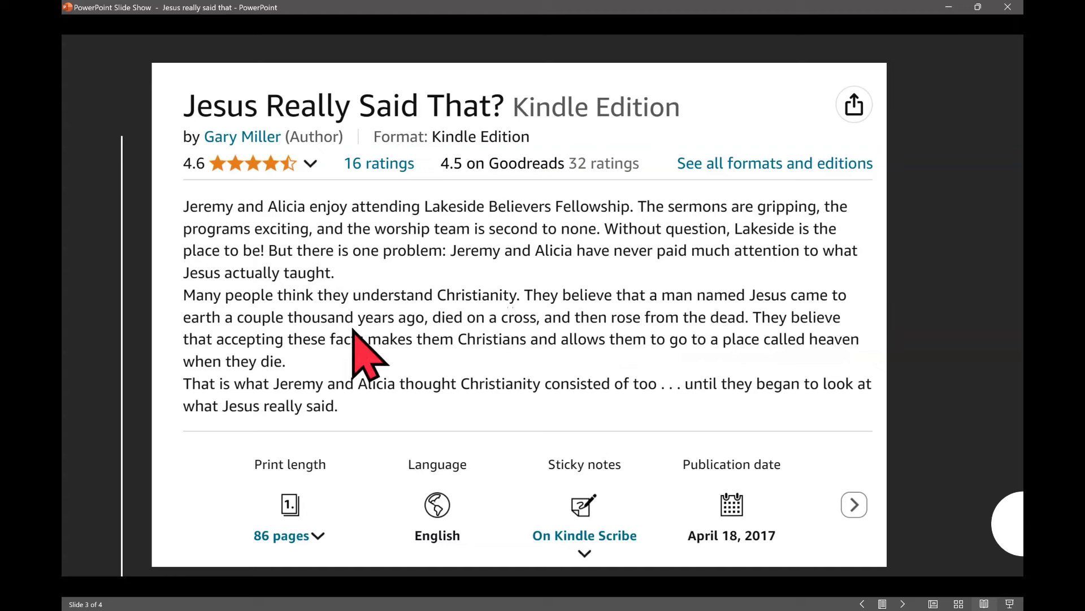
{"action": "mouse_move", "coordinate": [786, 357]}
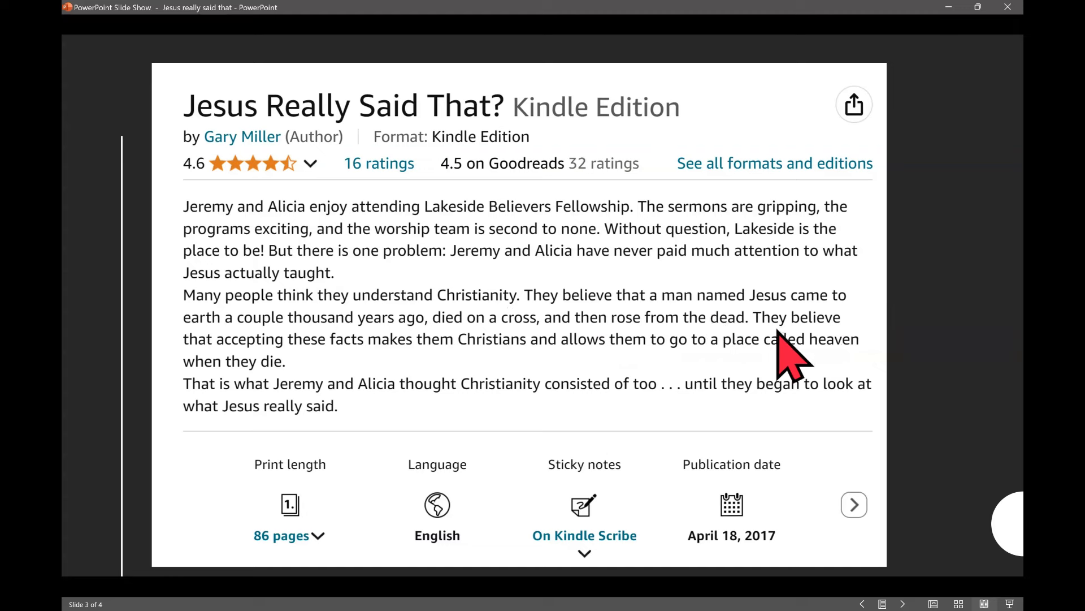
{"action": "mouse_move", "coordinate": [488, 374]}
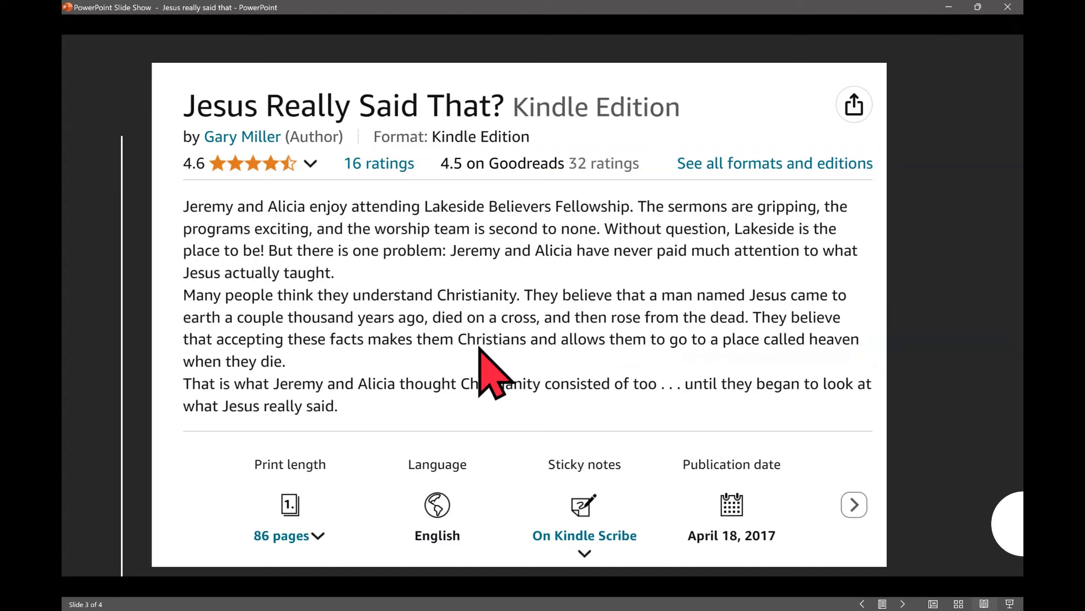
{"action": "mouse_move", "coordinate": [765, 367]}
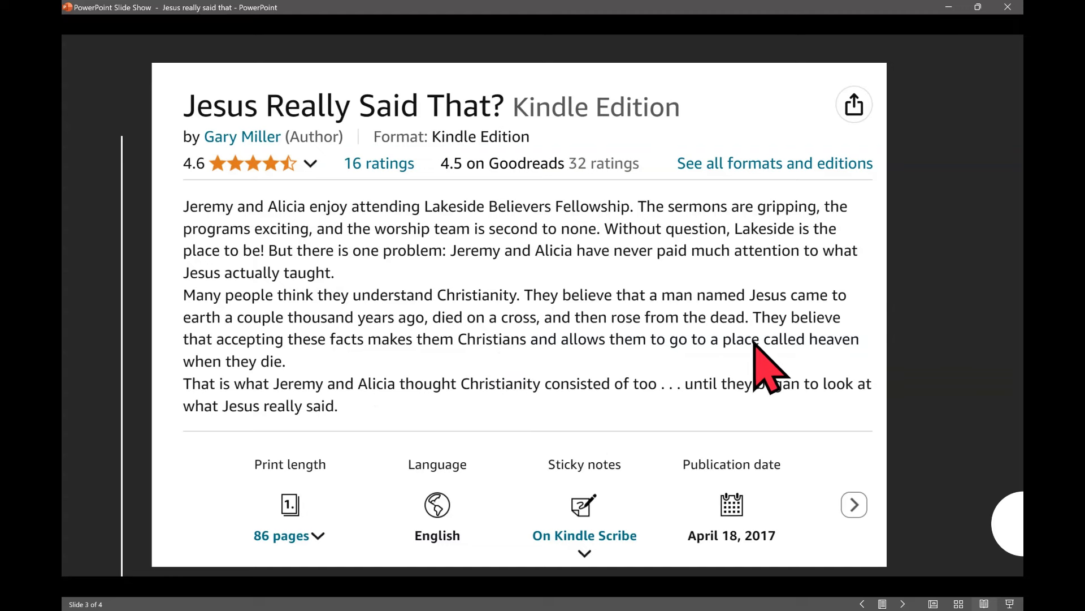
{"action": "mouse_move", "coordinate": [305, 388]}
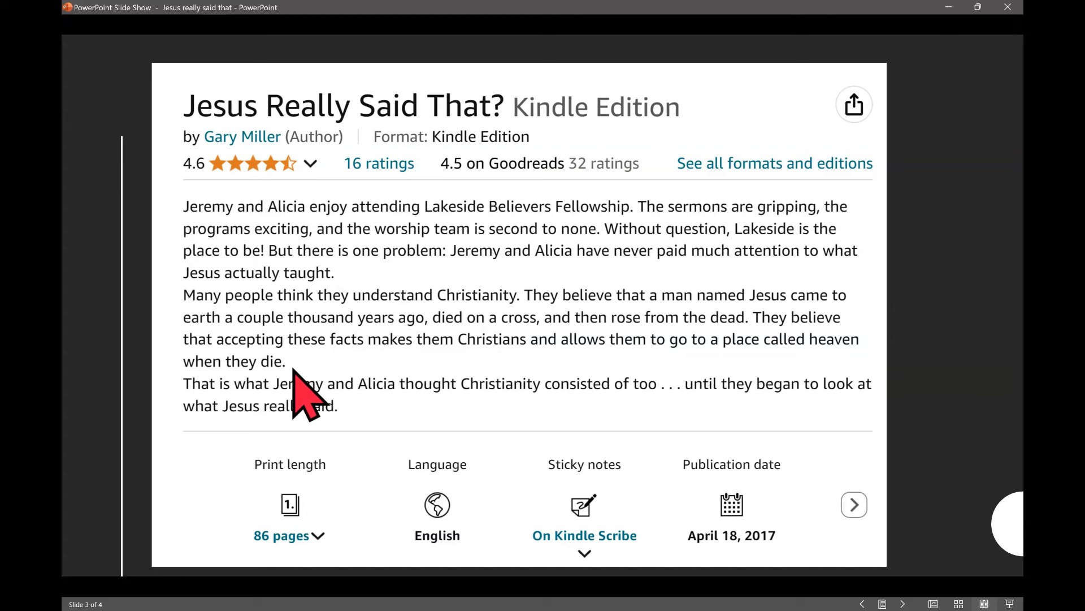
{"action": "mouse_move", "coordinate": [305, 387]}
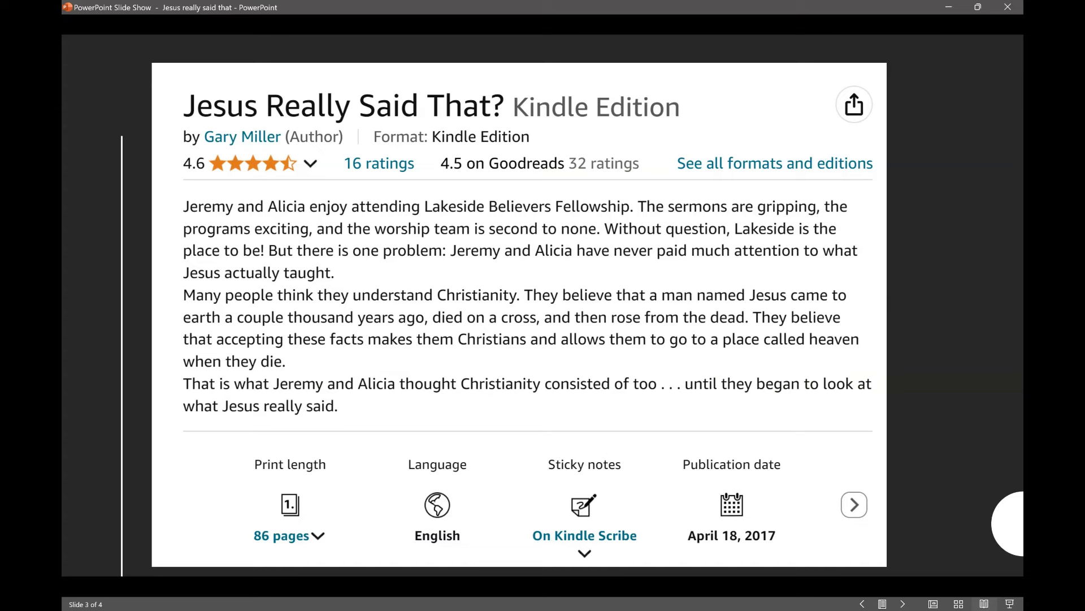
{"action": "mouse_move", "coordinate": [228, 416]}
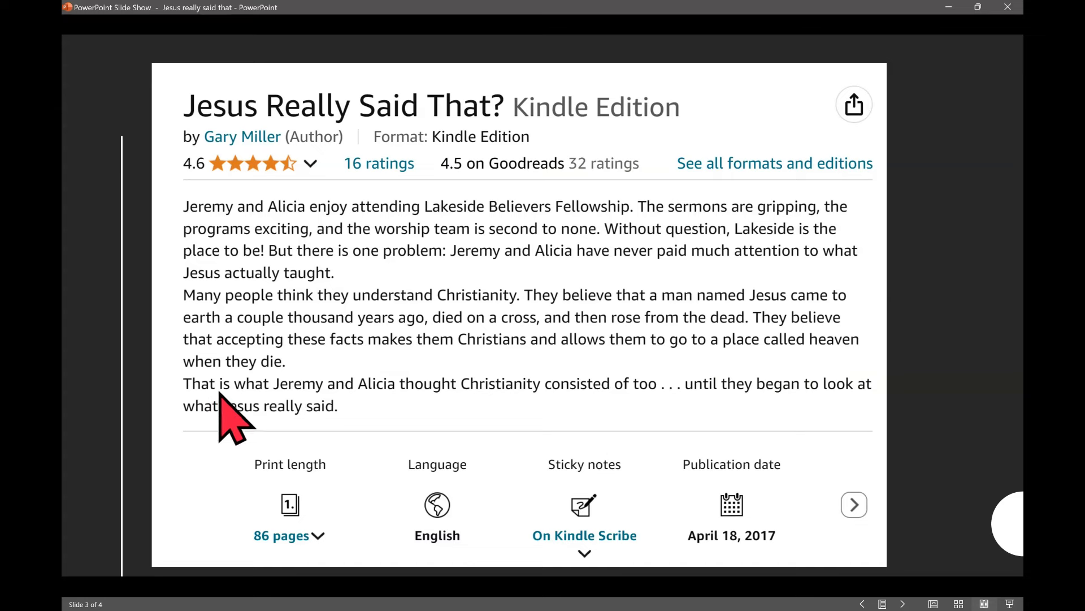
{"action": "mouse_move", "coordinate": [630, 416]}
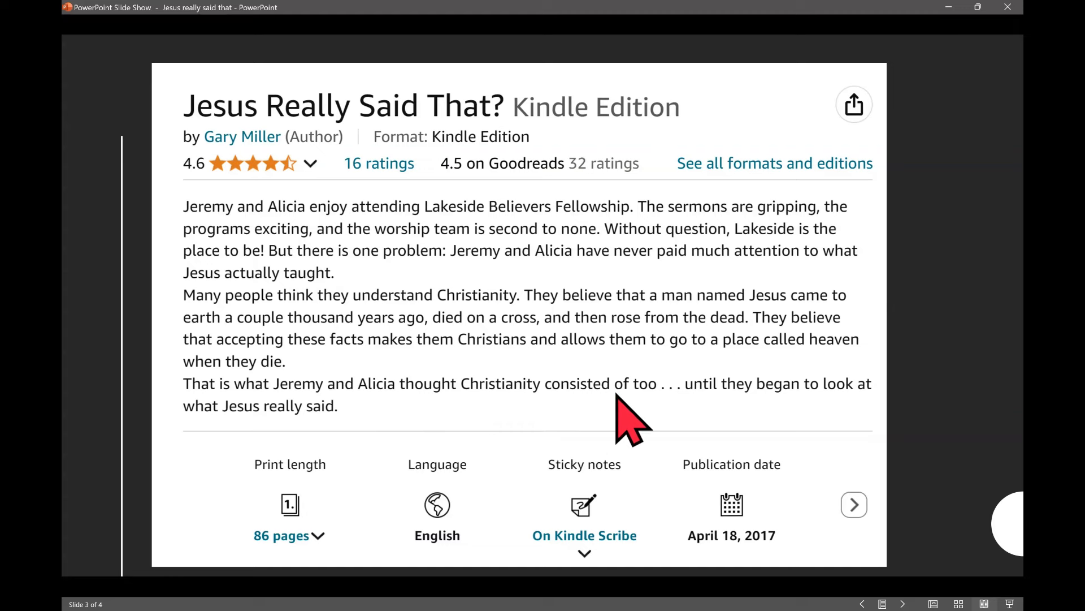
{"action": "mouse_move", "coordinate": [675, 415]}
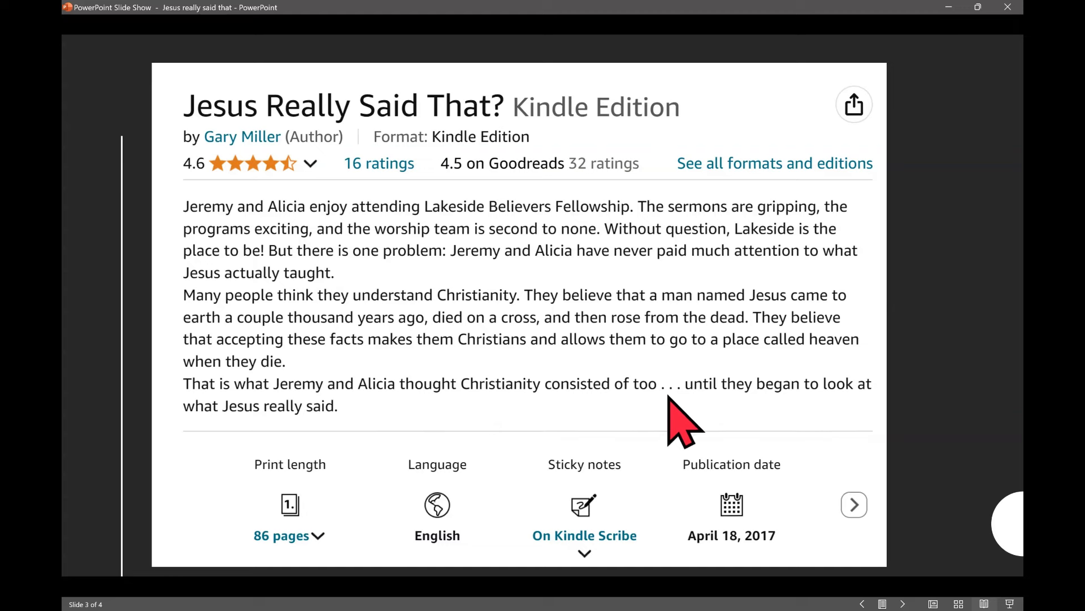
{"action": "mouse_move", "coordinate": [271, 436]}
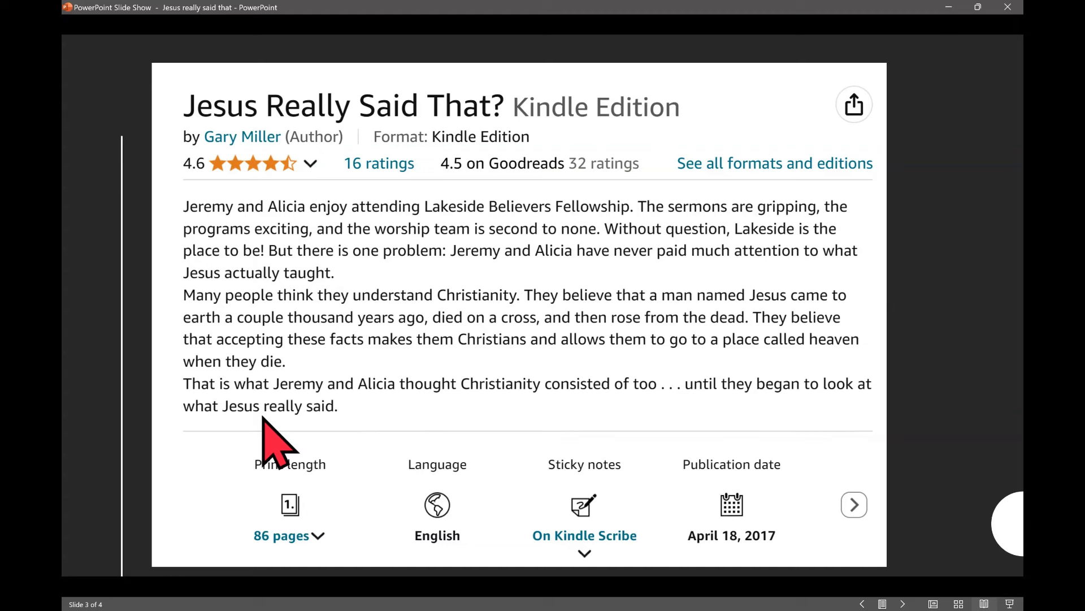
{"action": "mouse_move", "coordinate": [360, 422]}
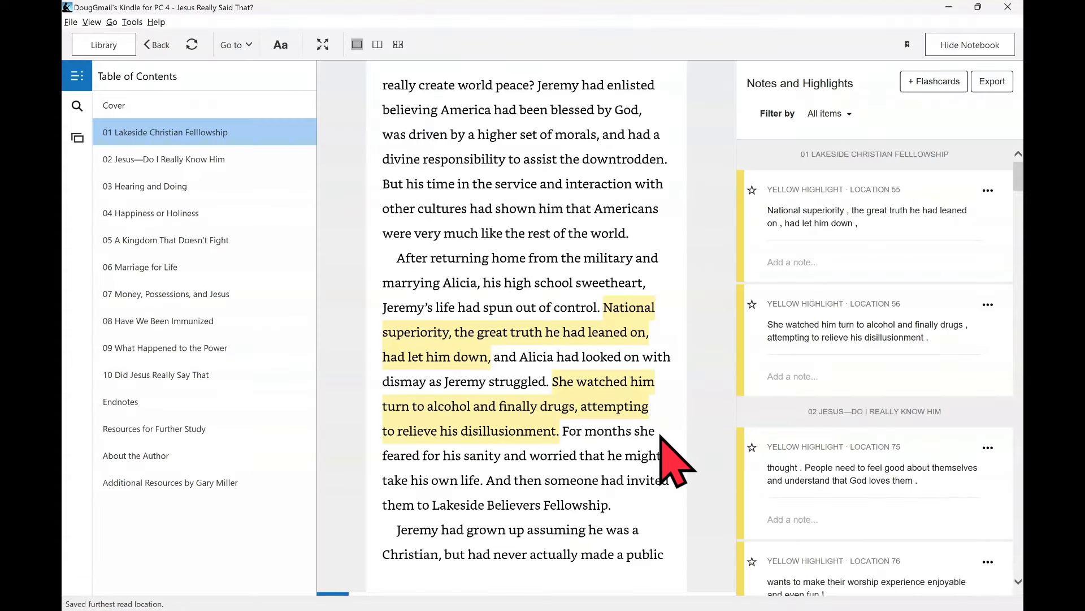
{"action": "mouse_move", "coordinate": [554, 308]}
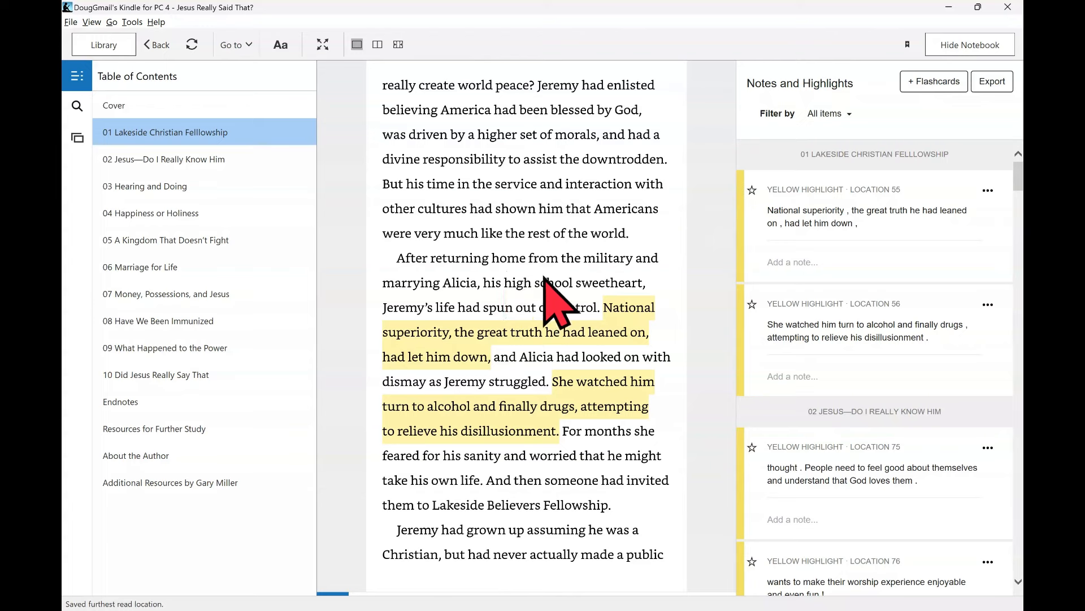
{"action": "mouse_move", "coordinate": [796, 333]}
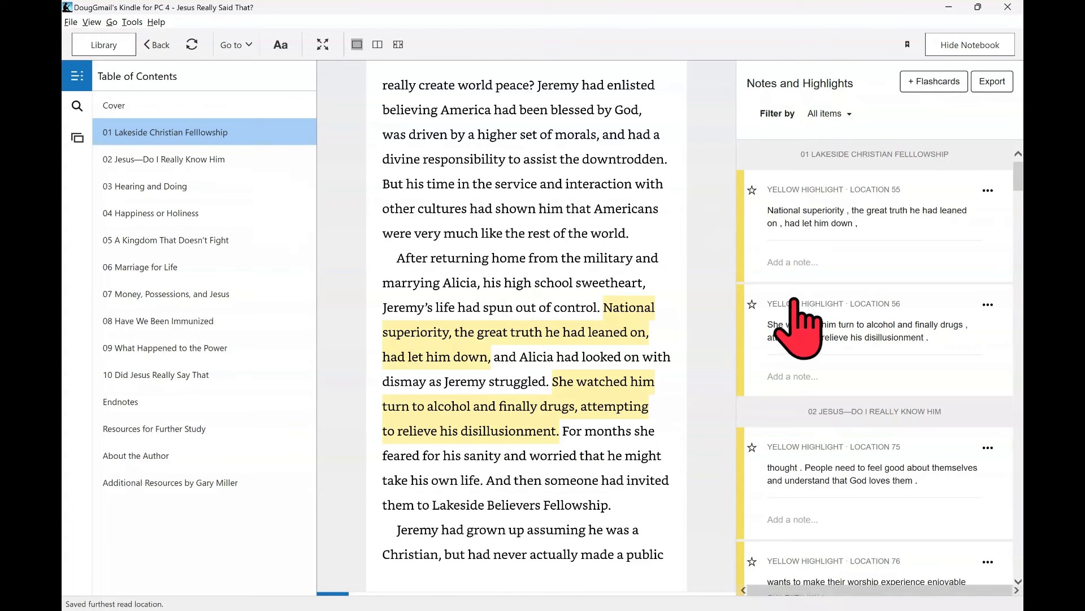
{"action": "mouse_move", "coordinate": [755, 271]}
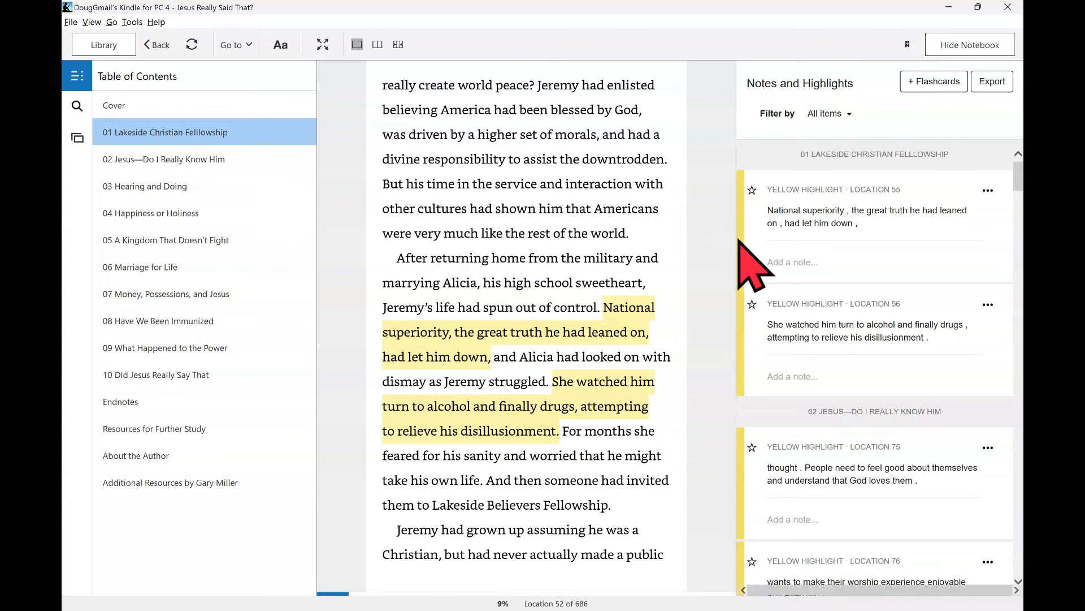
{"action": "mouse_move", "coordinate": [894, 179]}
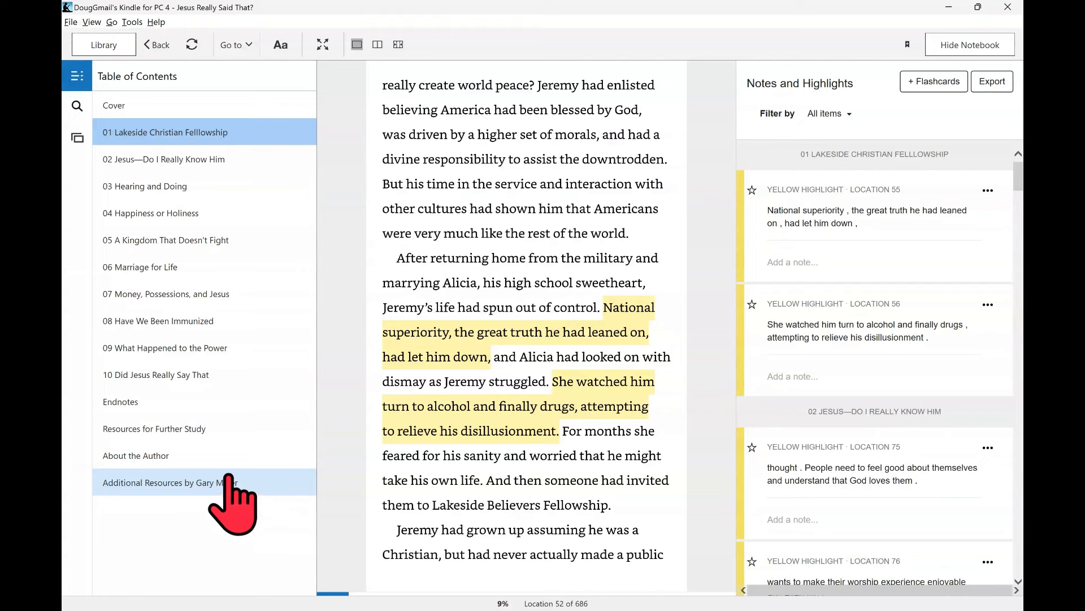
{"action": "mouse_move", "coordinate": [599, 325]}
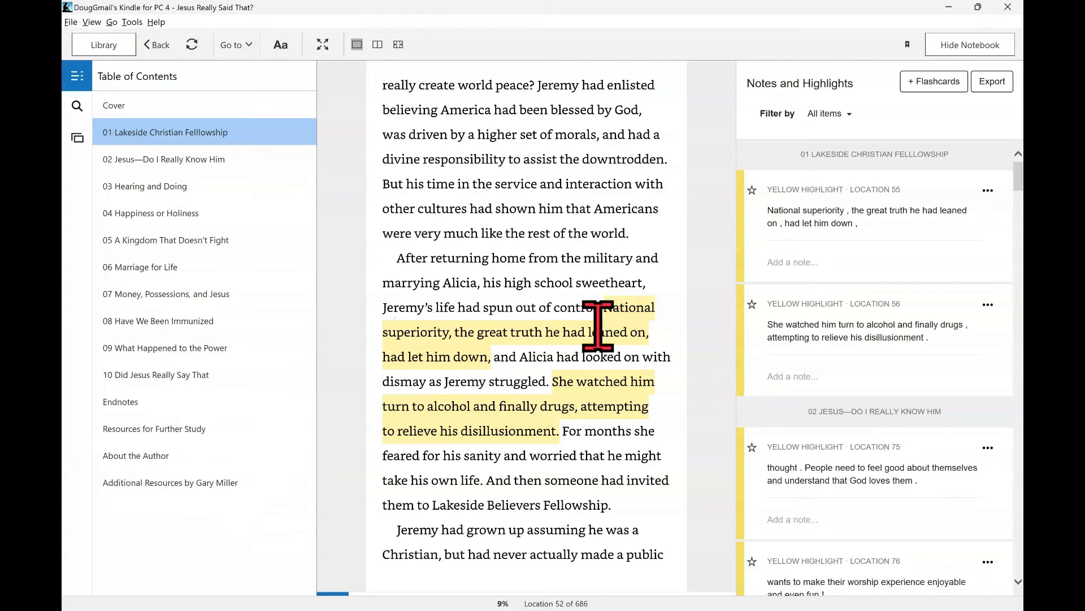
{"action": "mouse_move", "coordinate": [547, 405]}
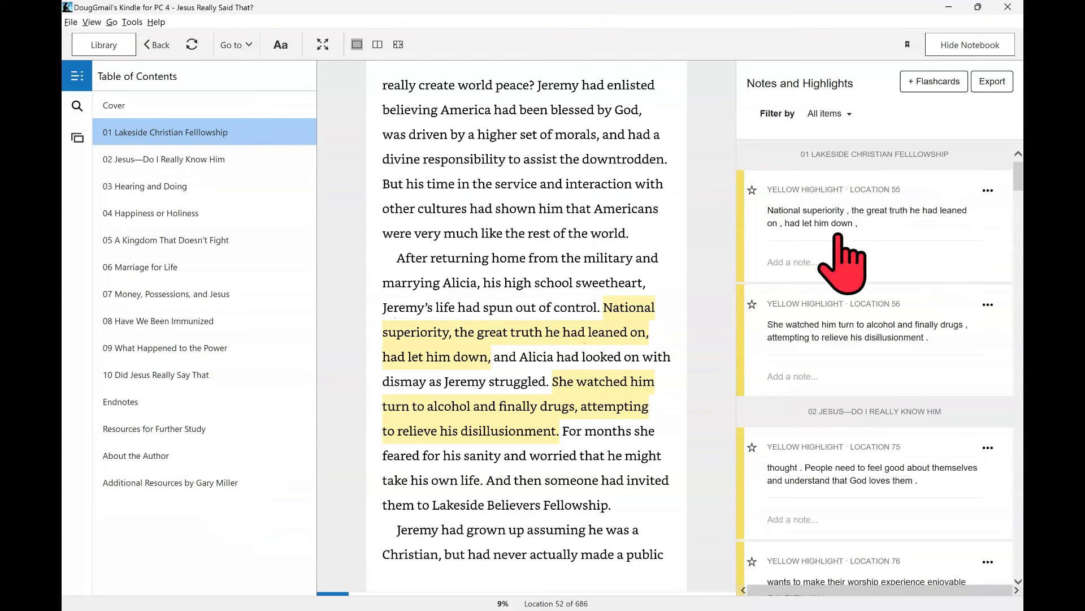
{"action": "mouse_move", "coordinate": [861, 252]}
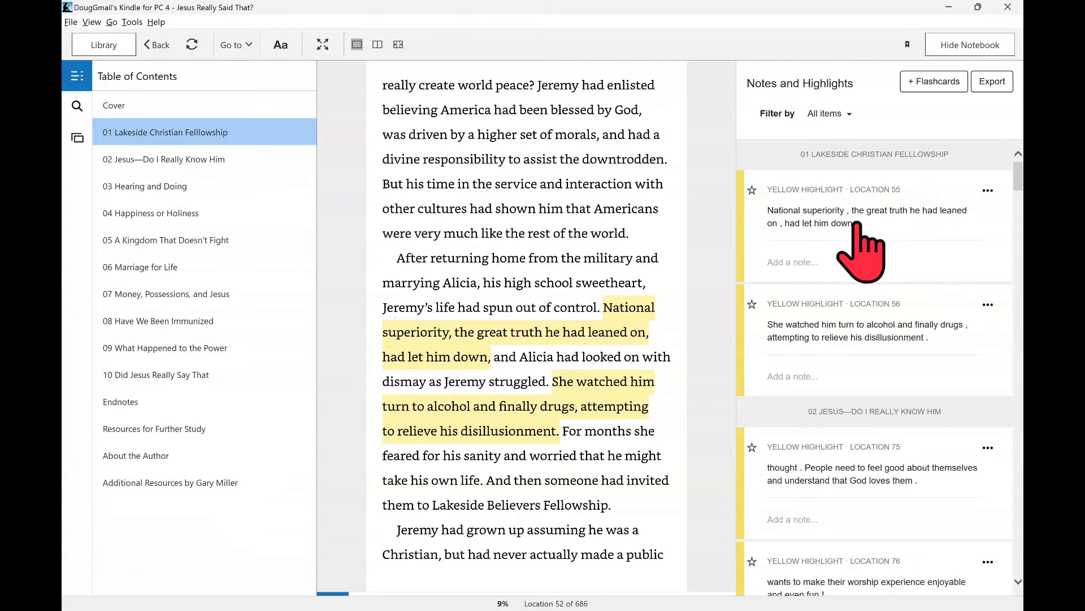
{"action": "mouse_move", "coordinate": [632, 333]}
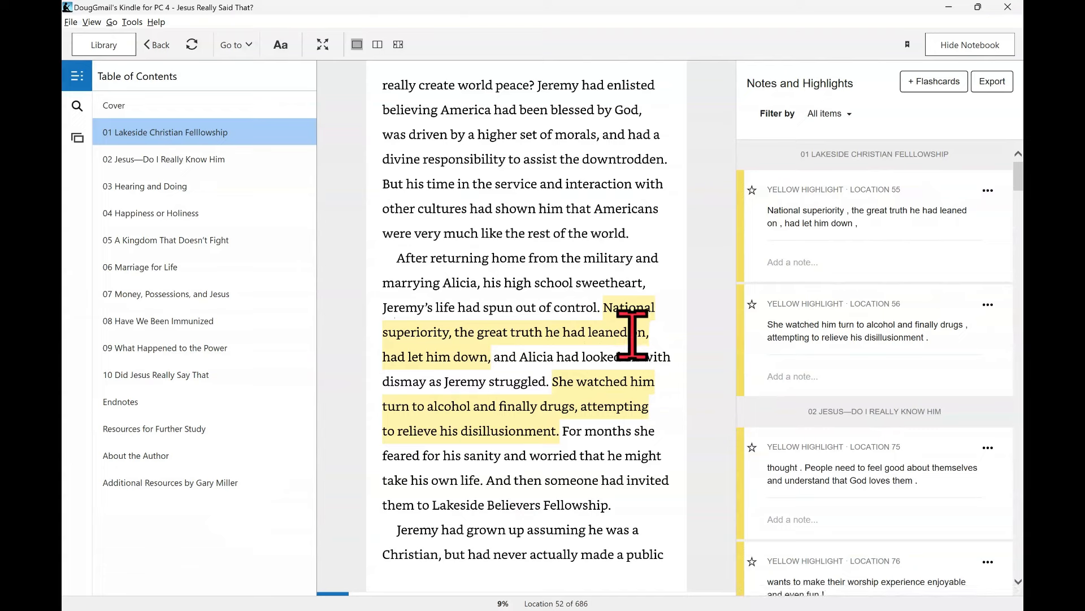
{"action": "mouse_move", "coordinate": [404, 265]}
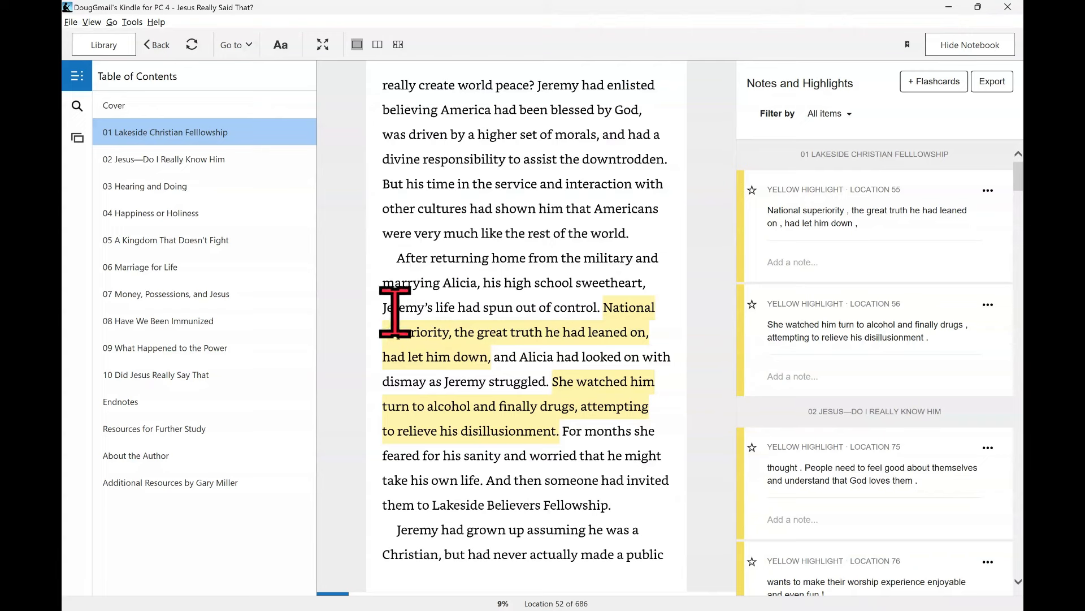
{"action": "mouse_move", "coordinate": [638, 258]}
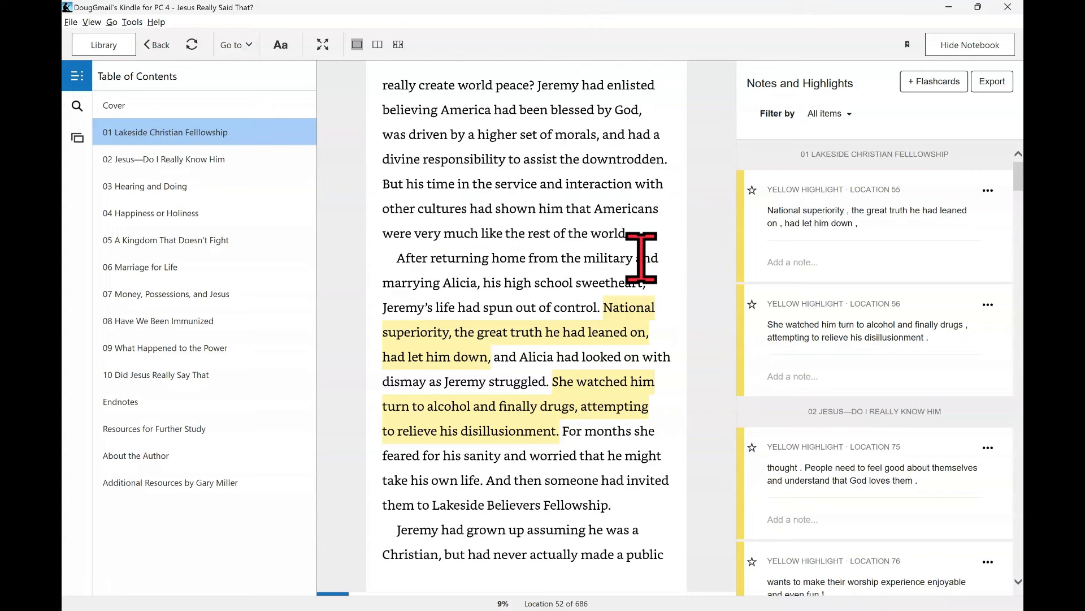
{"action": "mouse_move", "coordinate": [537, 310]}
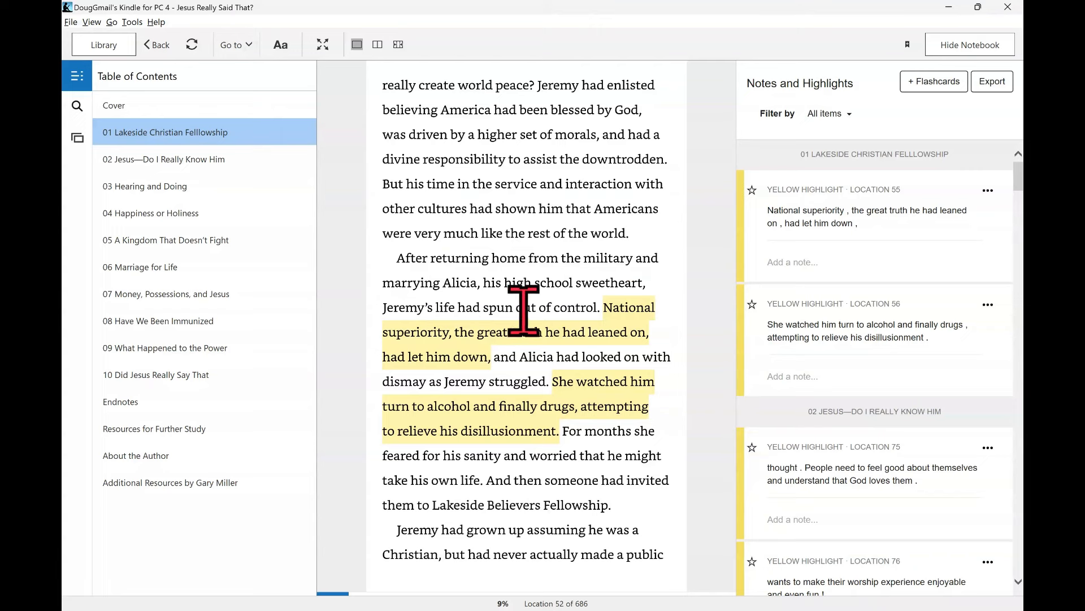
{"action": "mouse_move", "coordinate": [456, 353]}
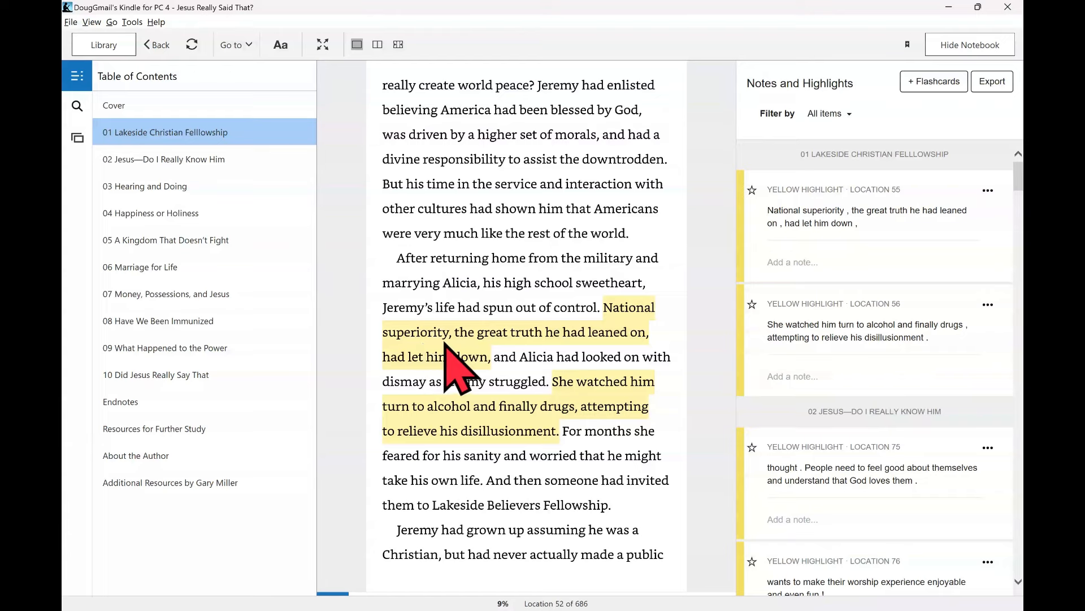
{"action": "mouse_move", "coordinate": [637, 336]}
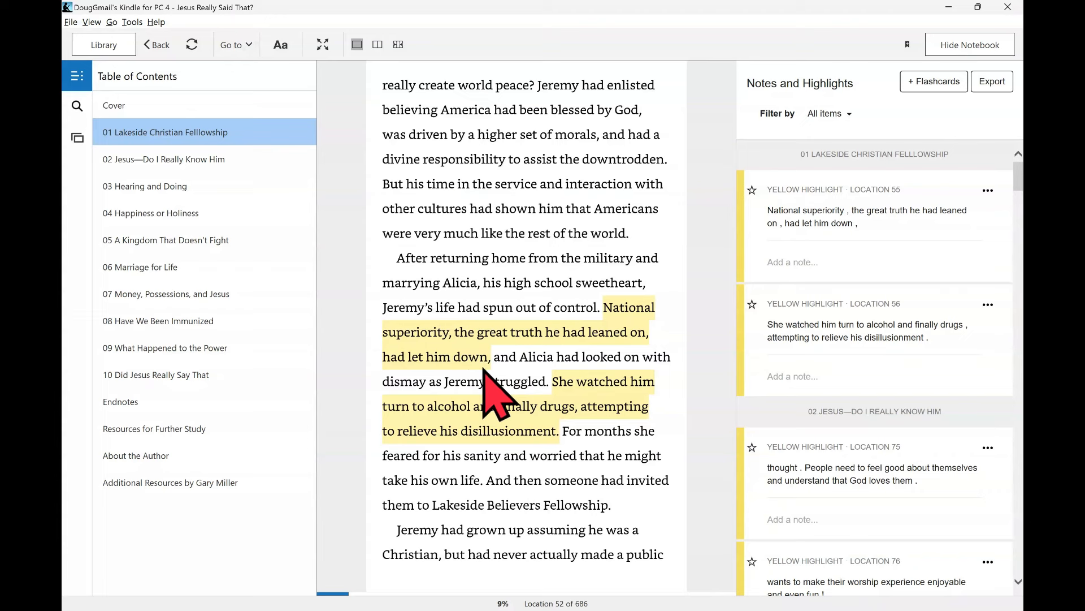
{"action": "mouse_move", "coordinate": [629, 357]}
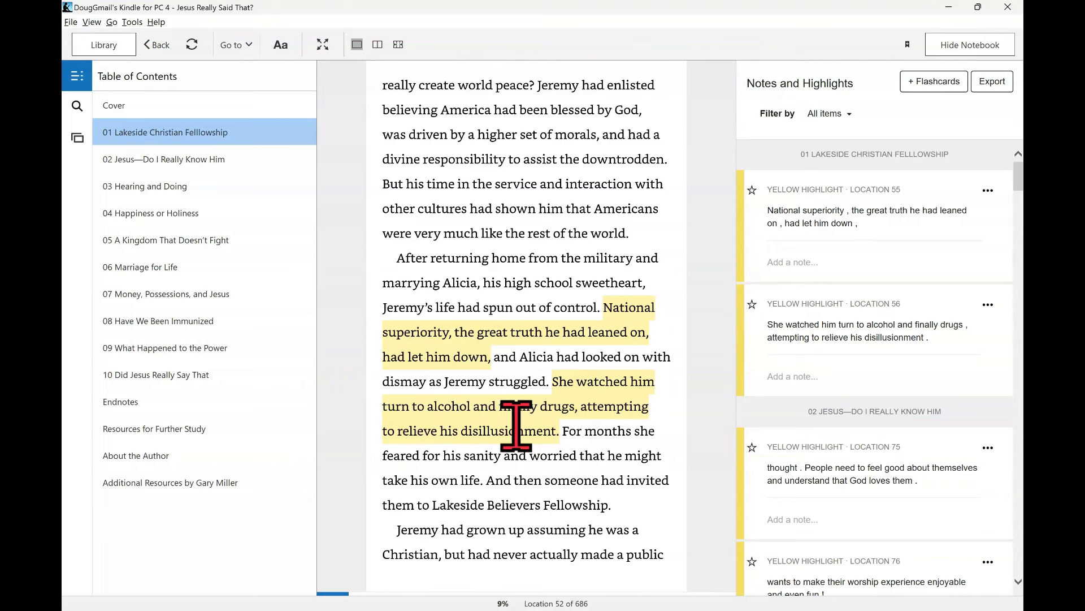
{"action": "mouse_move", "coordinate": [582, 450]}
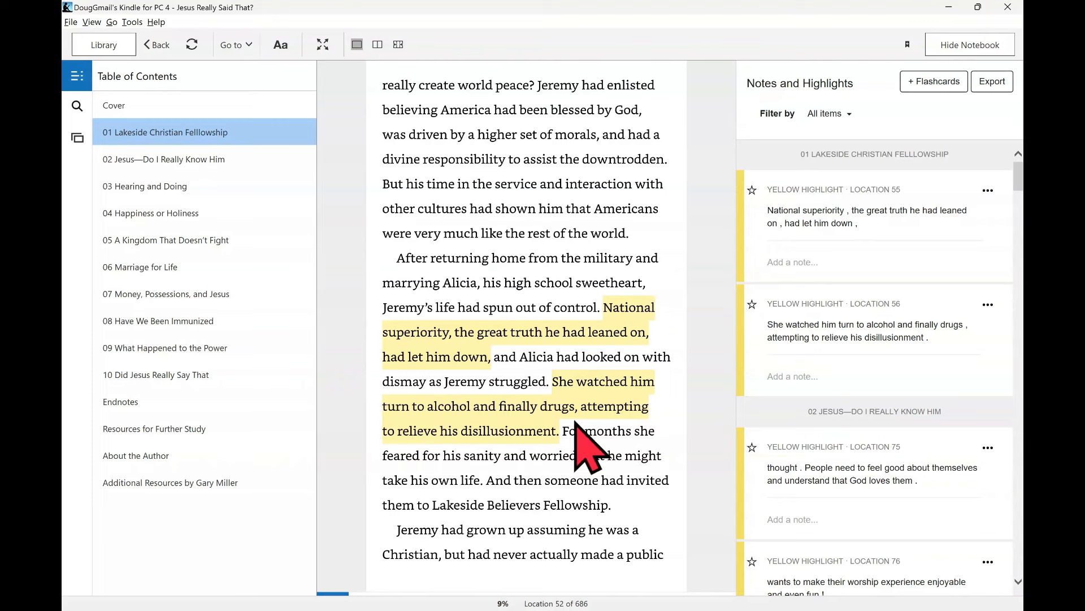
{"action": "mouse_move", "coordinate": [802, 277]}
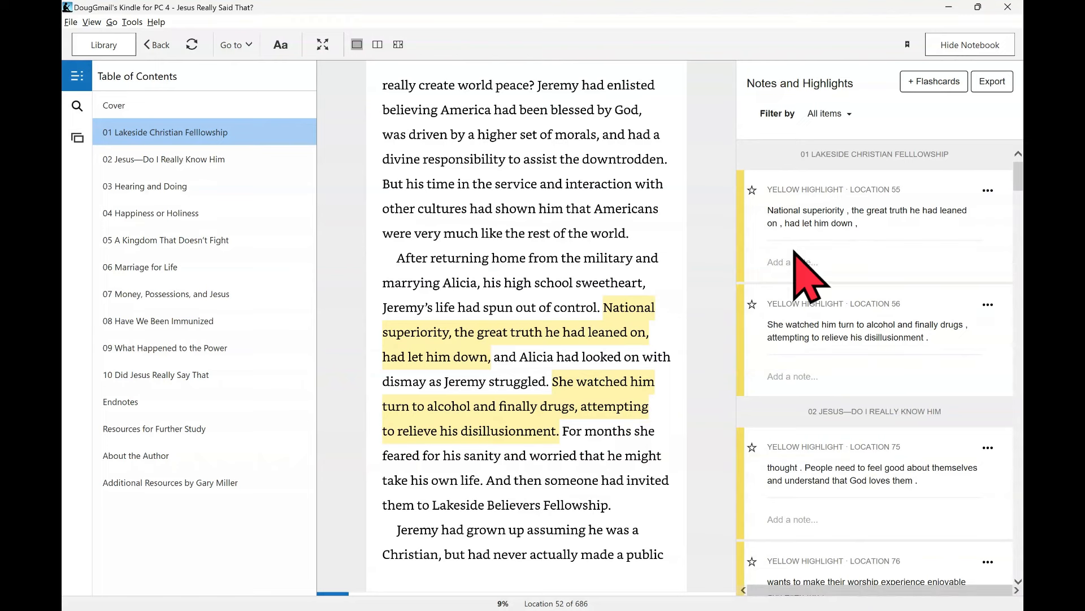
{"action": "mouse_move", "coordinate": [863, 364]}
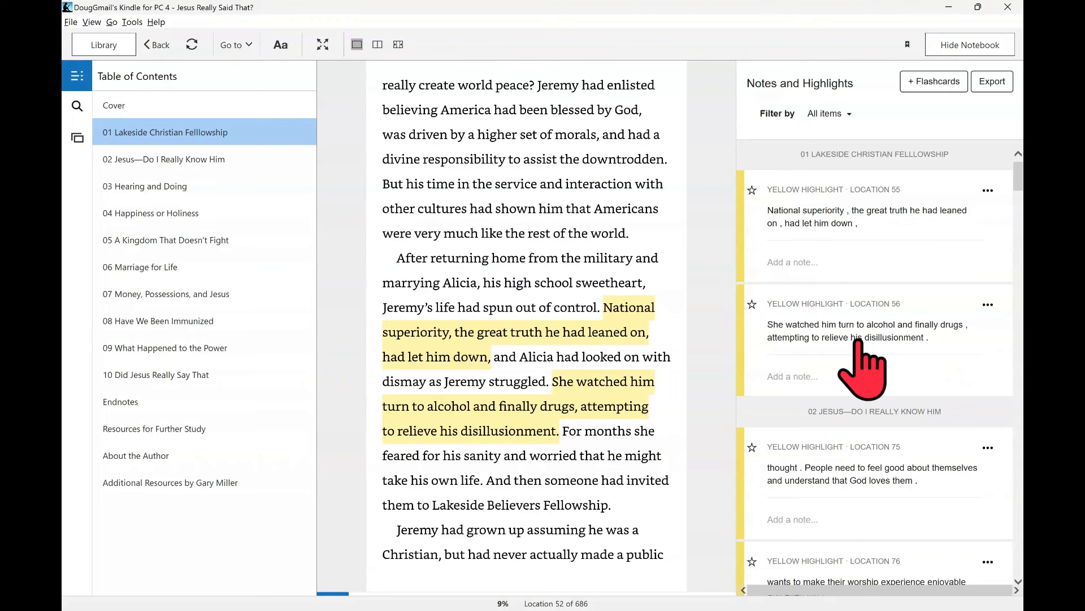
- Scroll the Notes and Highlights list toward the Location 75 highlight in chapter 02
{"action": "scroll", "scroll_direction": "down", "scroll_amount": 3}
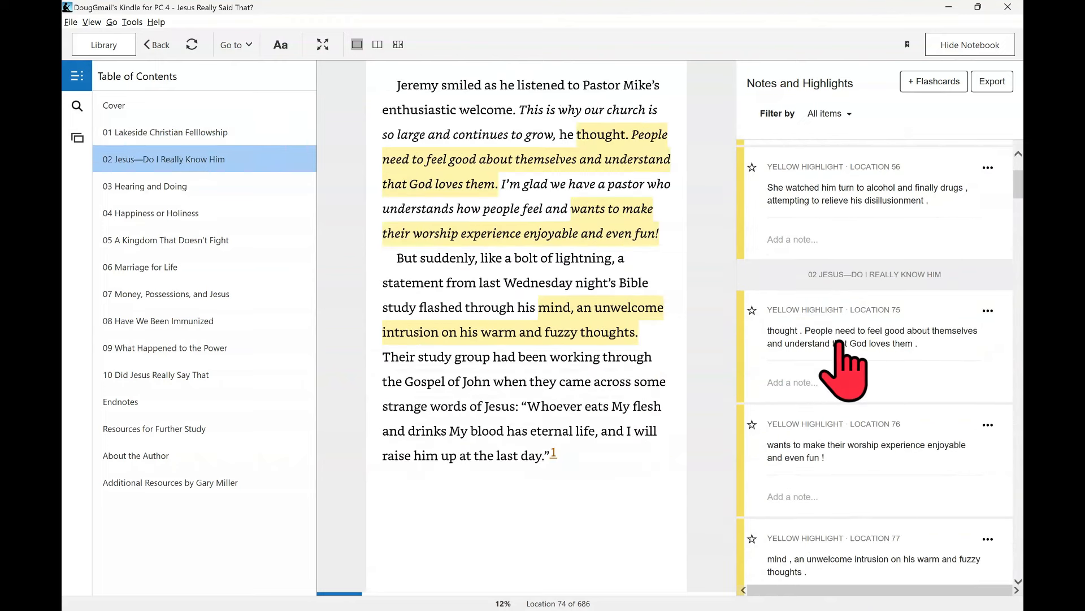
{"action": "mouse_move", "coordinate": [546, 83]}
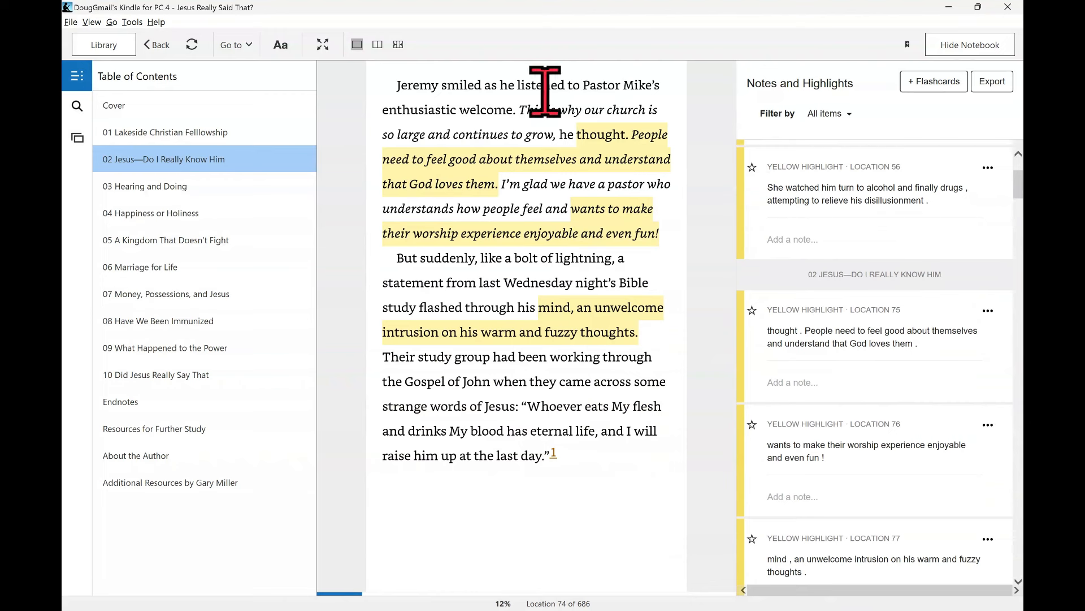
{"action": "mouse_move", "coordinate": [503, 135]}
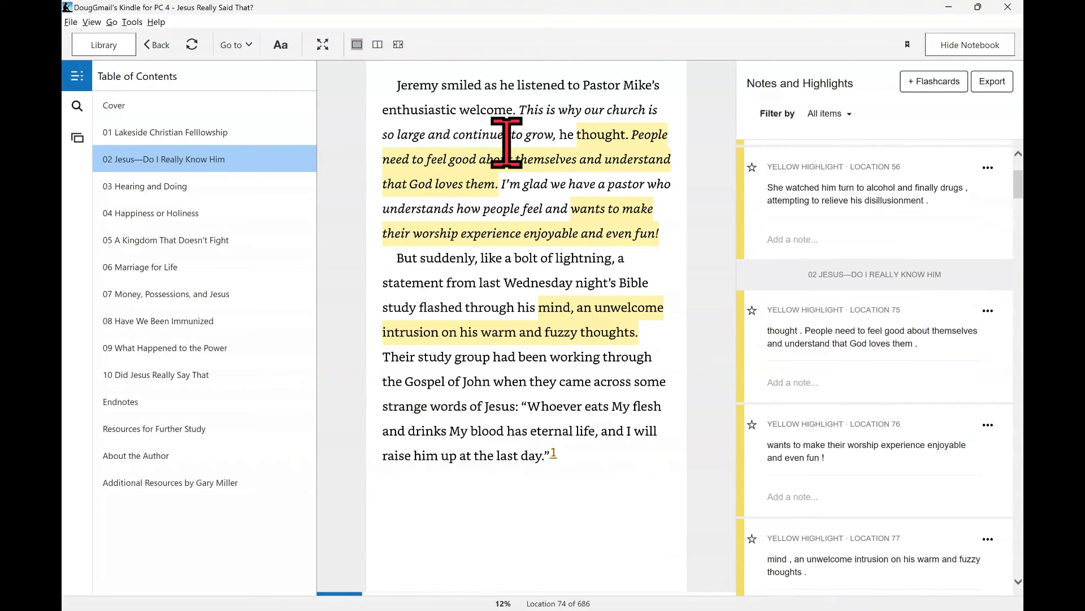
{"action": "mouse_move", "coordinate": [503, 215]}
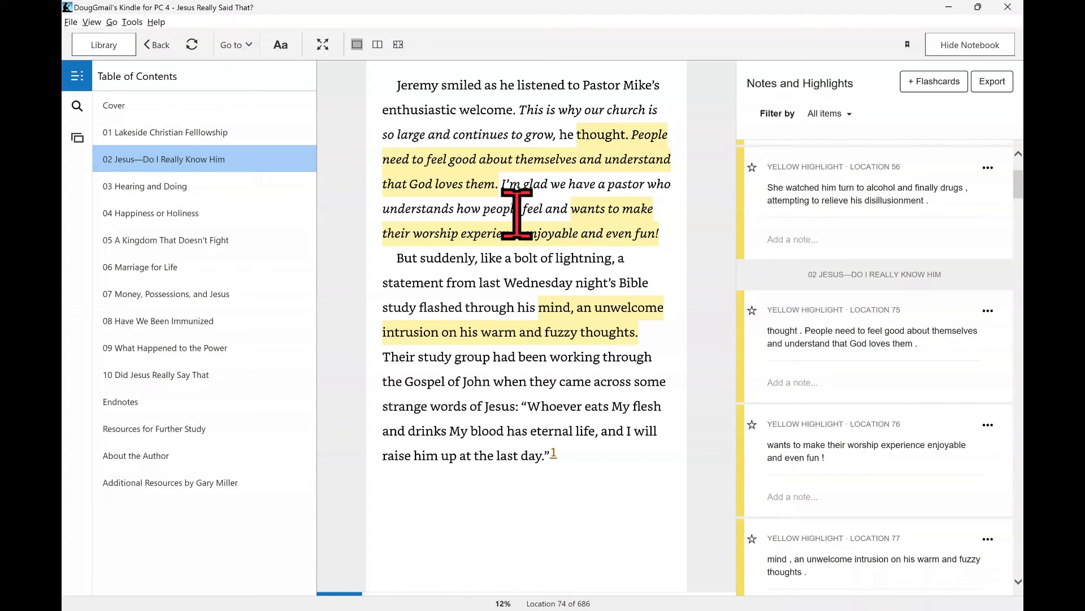
{"action": "mouse_move", "coordinate": [523, 145]}
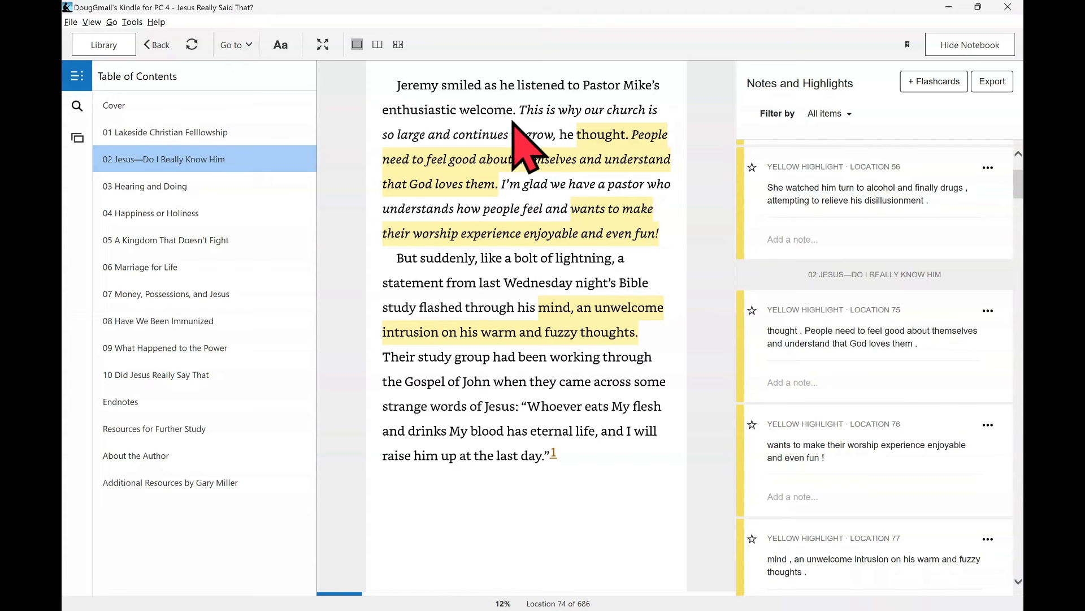
{"action": "mouse_move", "coordinate": [471, 187]}
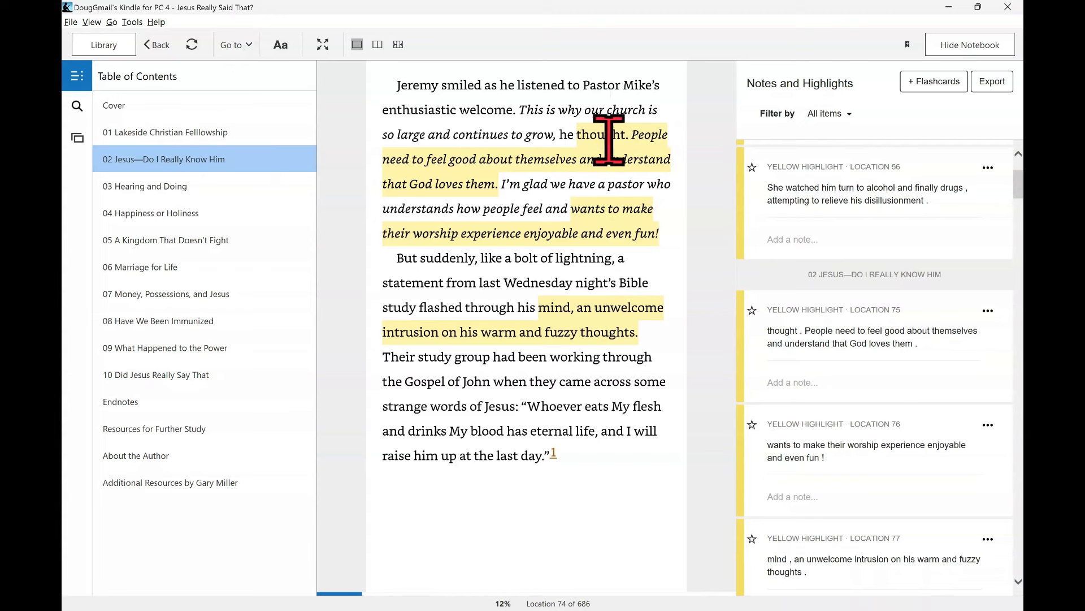
{"action": "mouse_move", "coordinate": [533, 159]}
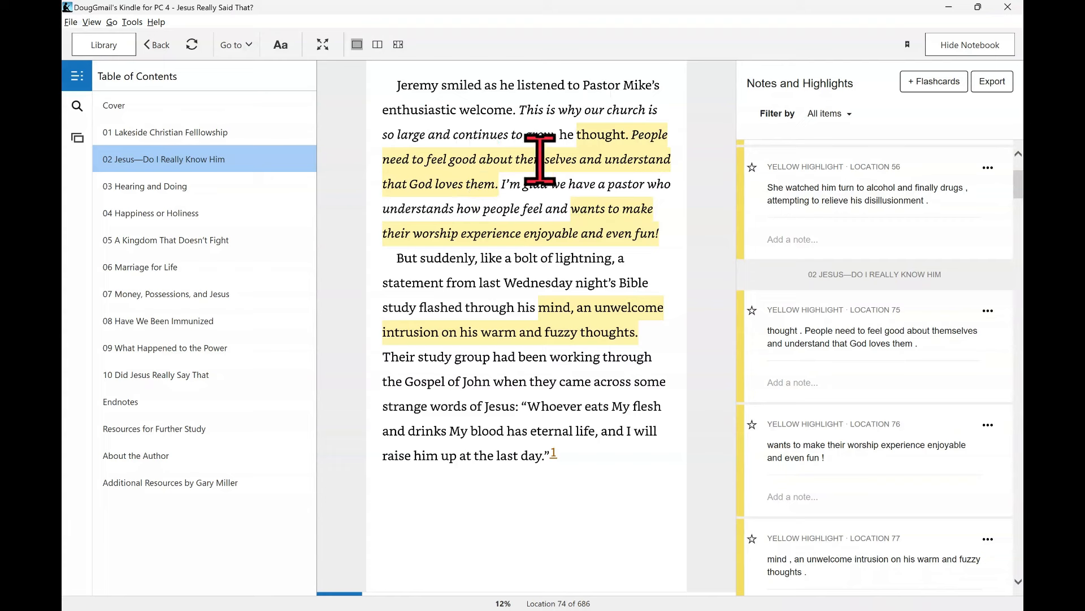
{"action": "mouse_move", "coordinate": [470, 228]}
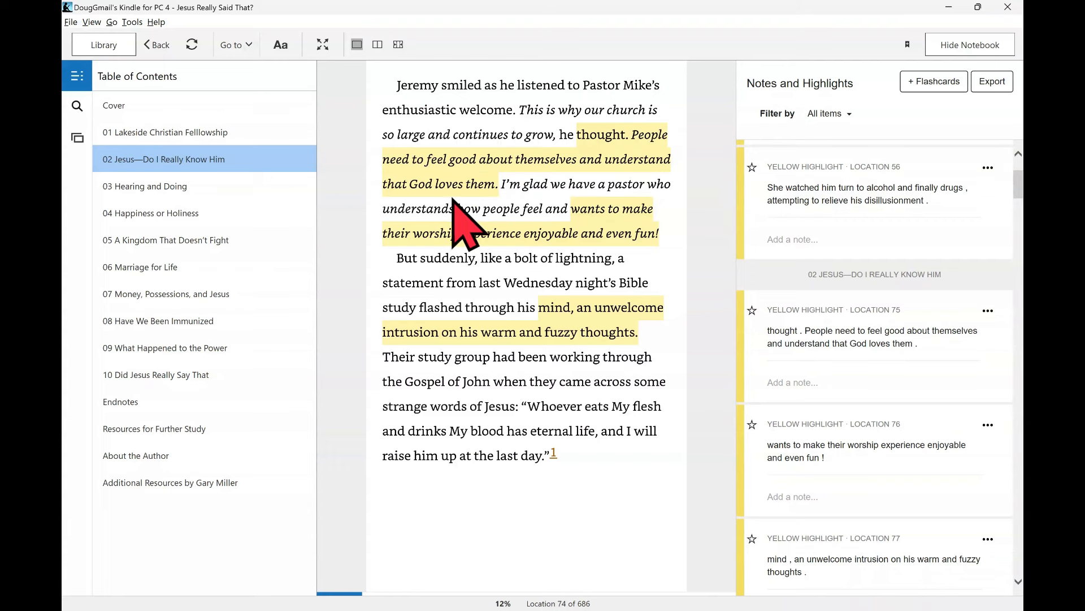
{"action": "mouse_move", "coordinate": [537, 249]}
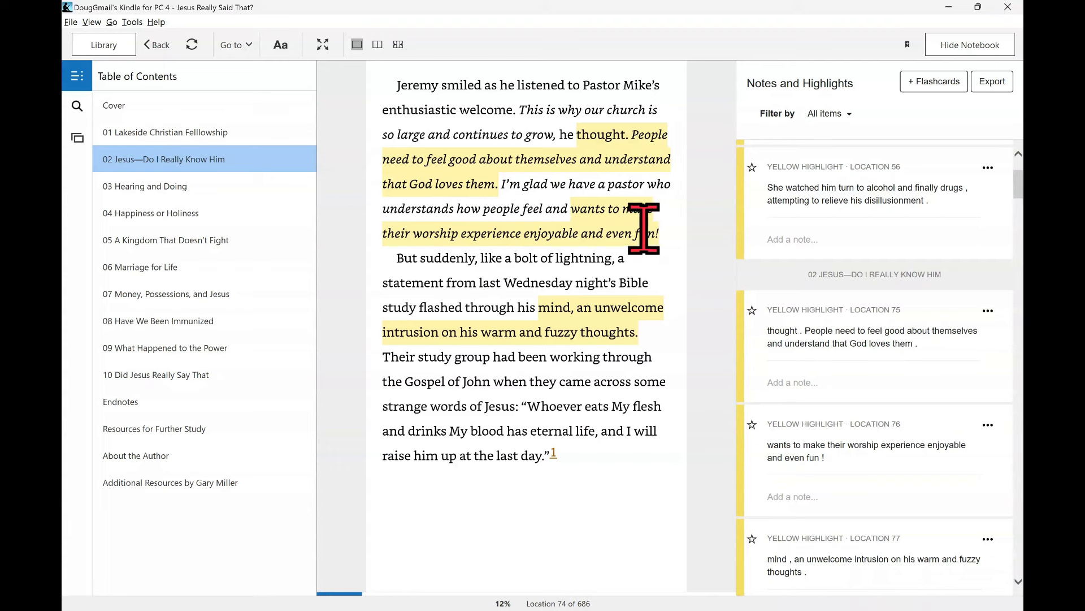
{"action": "mouse_move", "coordinate": [582, 267]}
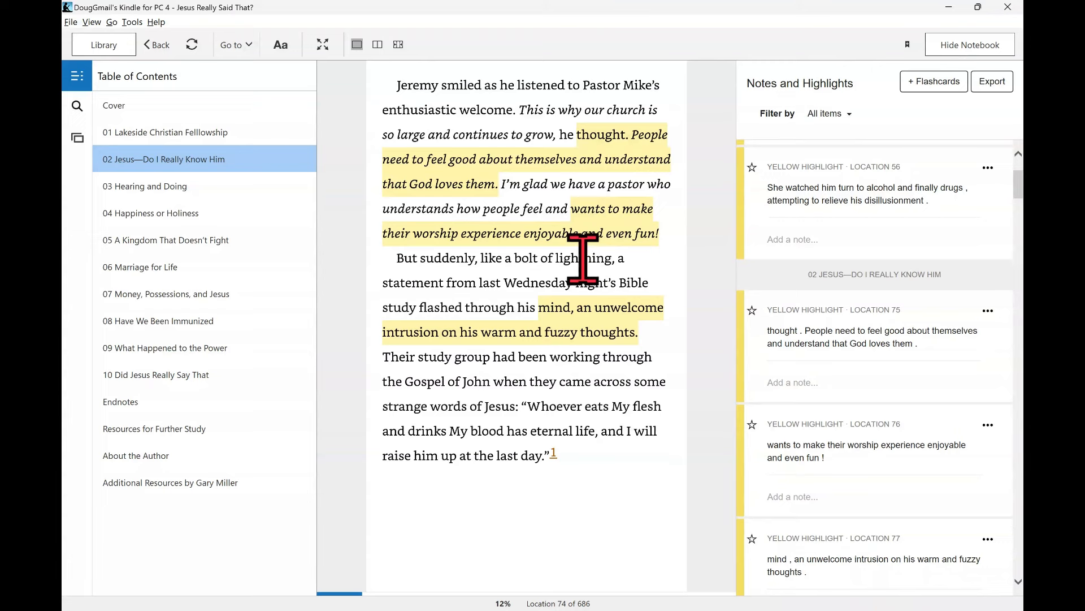
{"action": "mouse_move", "coordinate": [511, 308]}
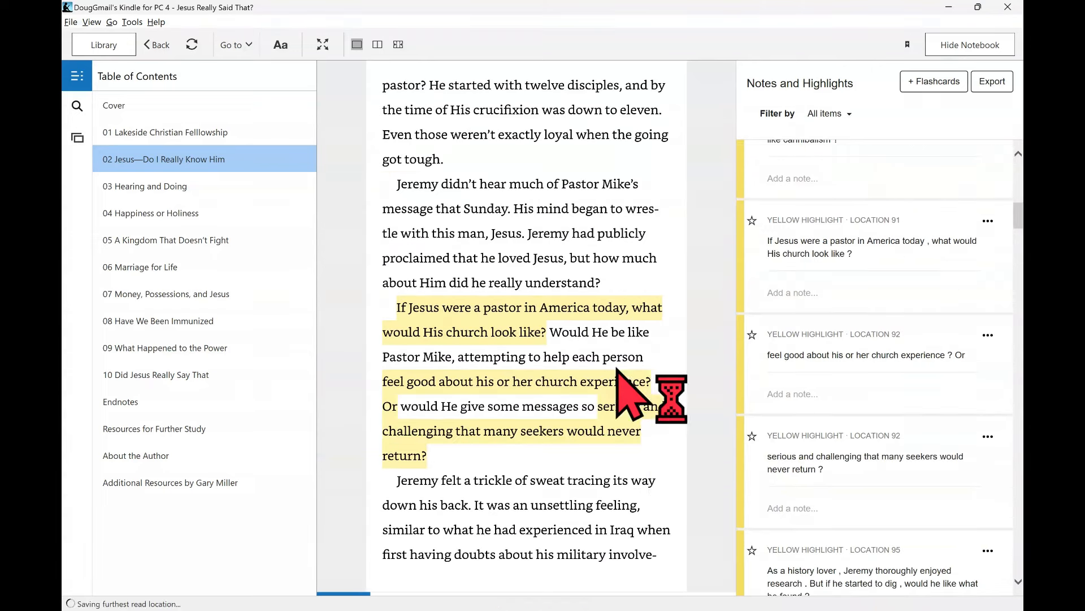
{"action": "mouse_move", "coordinate": [499, 388]}
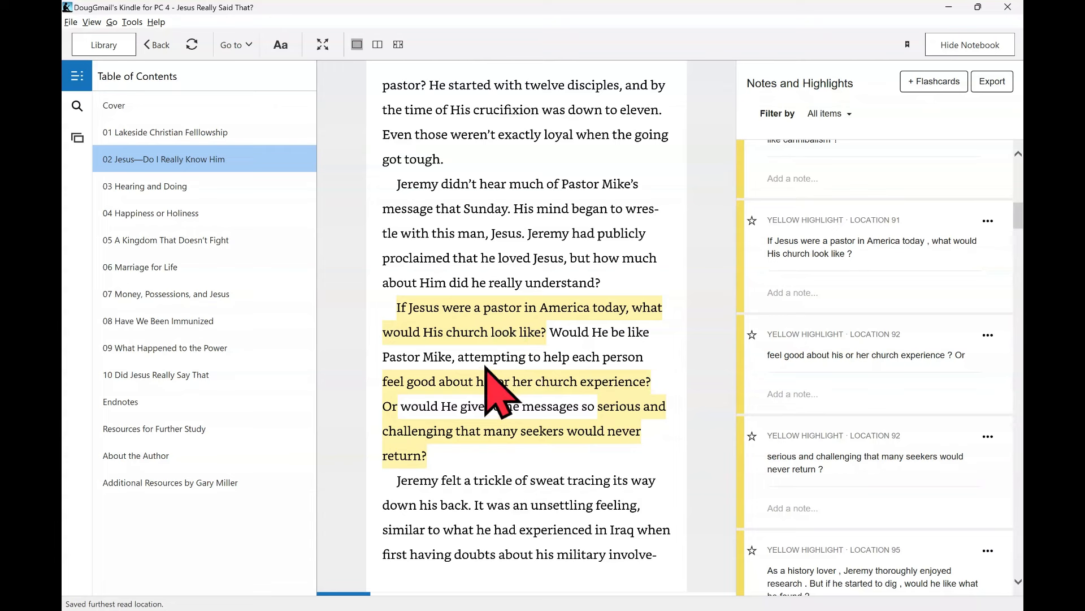
{"action": "mouse_move", "coordinate": [623, 308]}
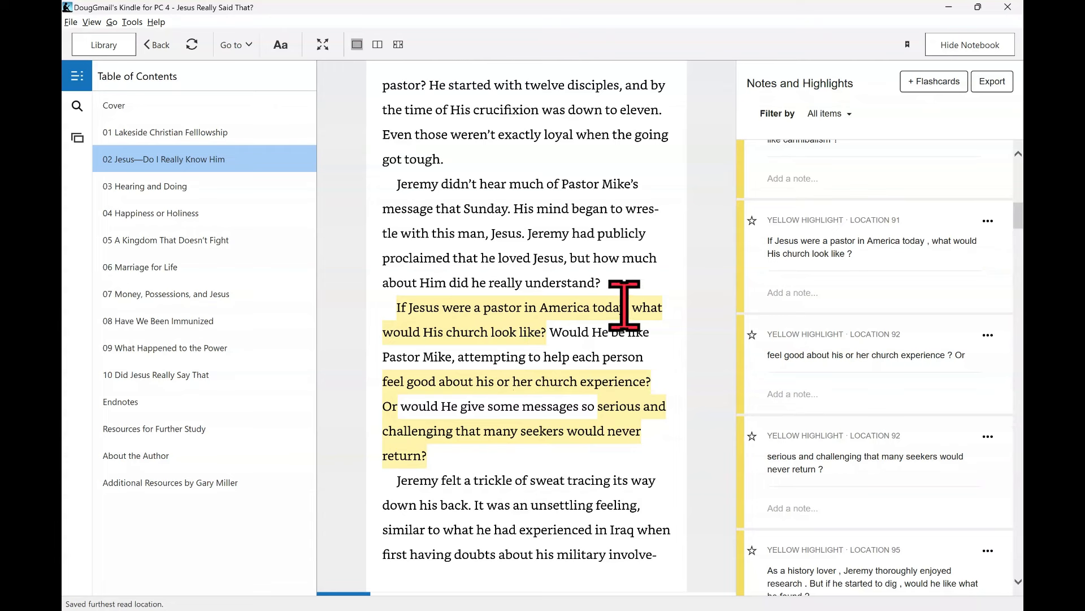
{"action": "mouse_move", "coordinate": [471, 374]}
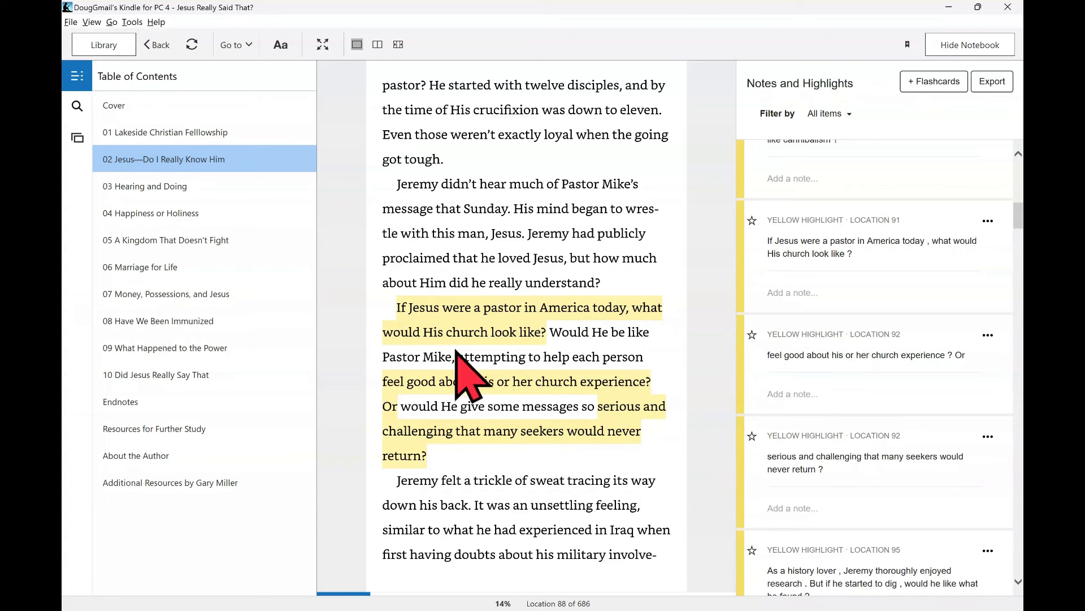
{"action": "mouse_move", "coordinate": [492, 388]}
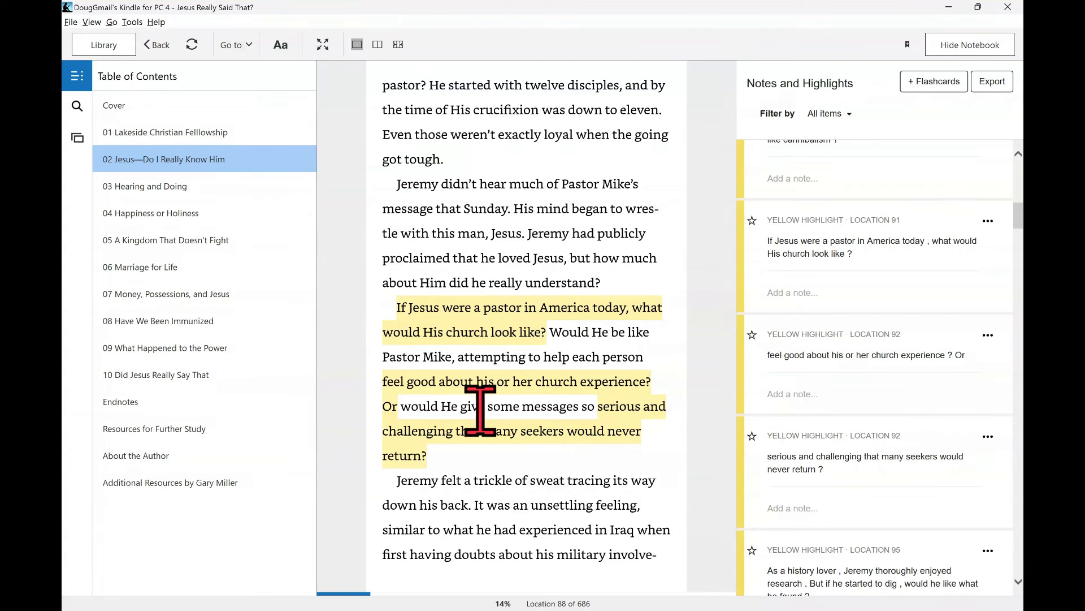
{"action": "mouse_move", "coordinate": [537, 382]}
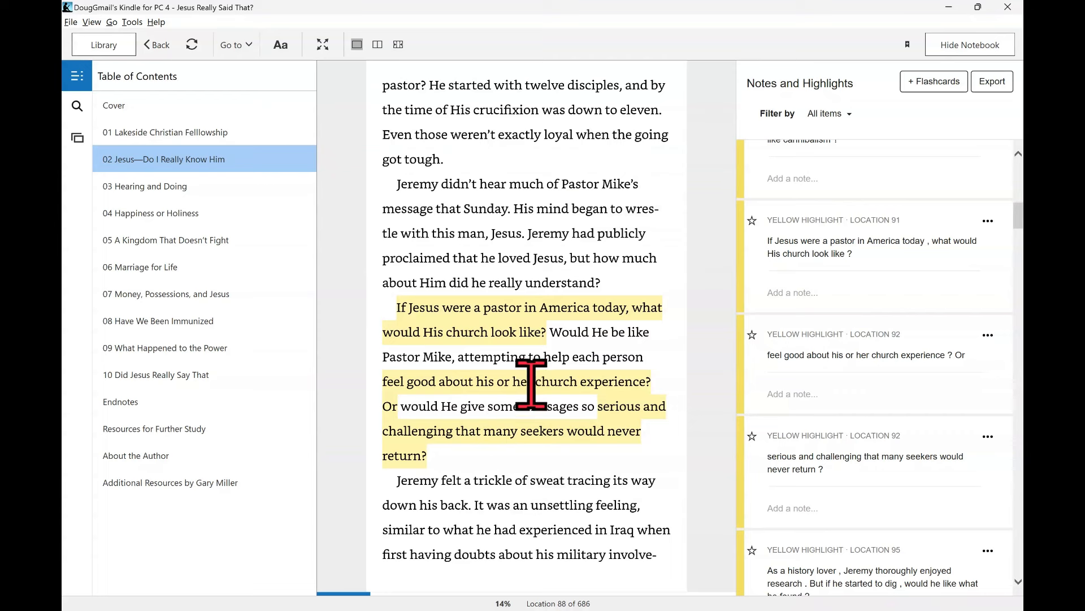
{"action": "mouse_move", "coordinate": [557, 405]}
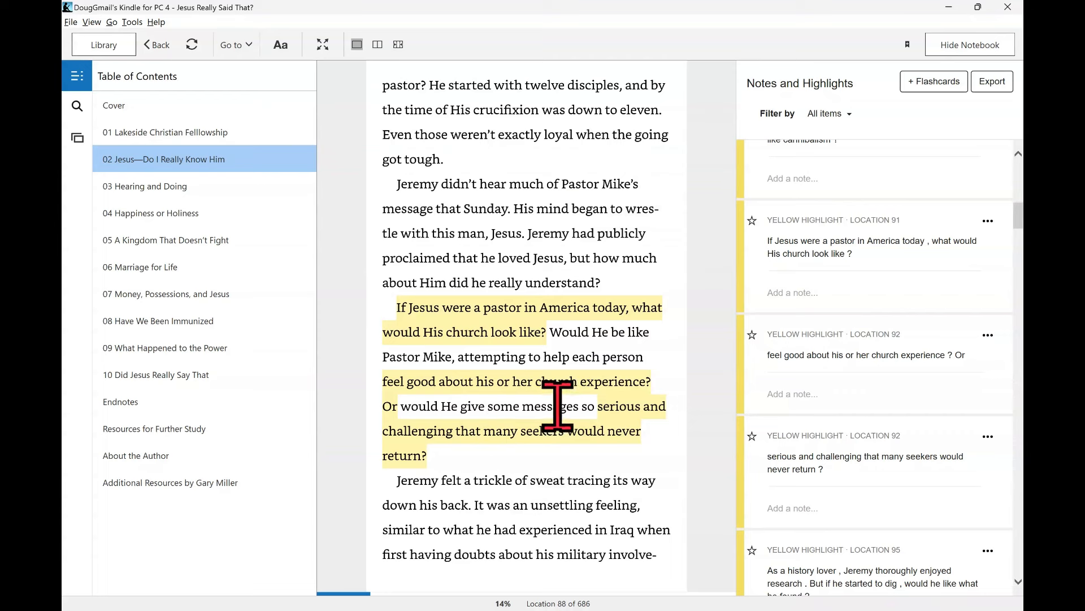
{"action": "mouse_move", "coordinate": [527, 471]}
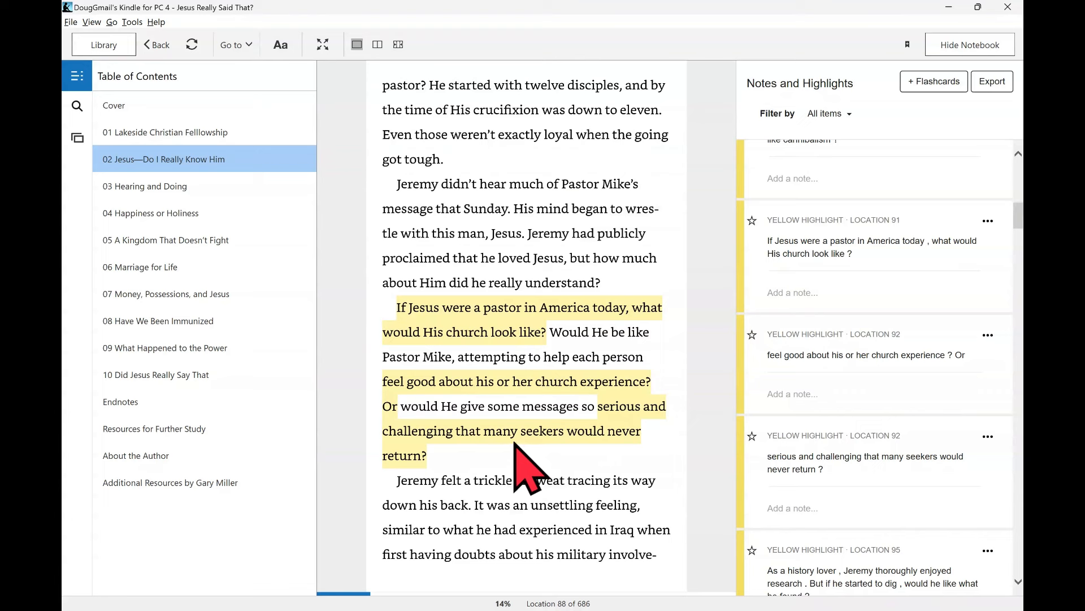
{"action": "mouse_move", "coordinate": [478, 481]}
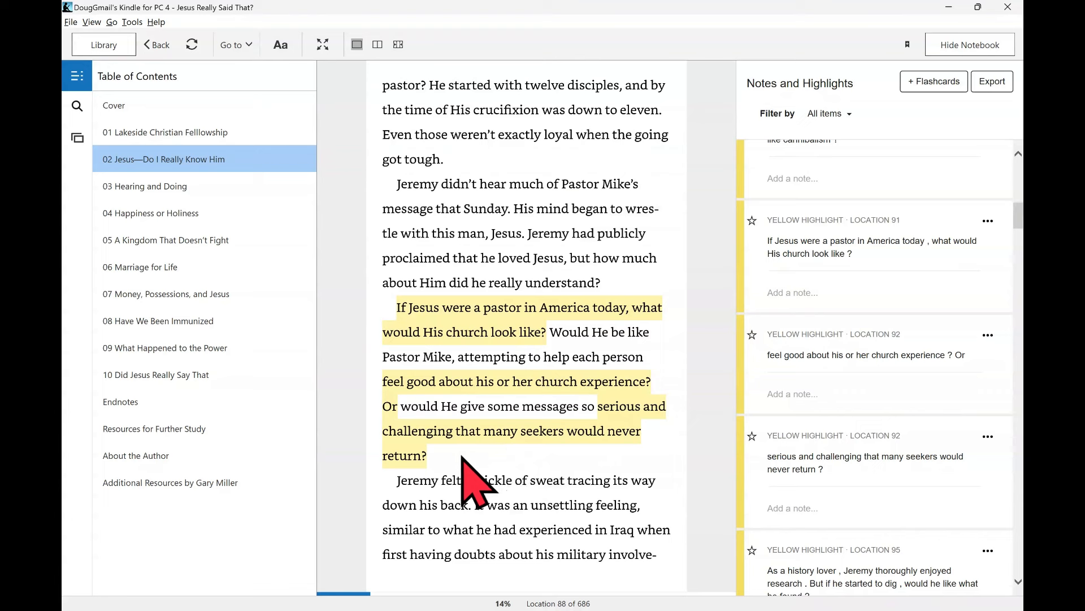
{"action": "mouse_move", "coordinate": [463, 485]}
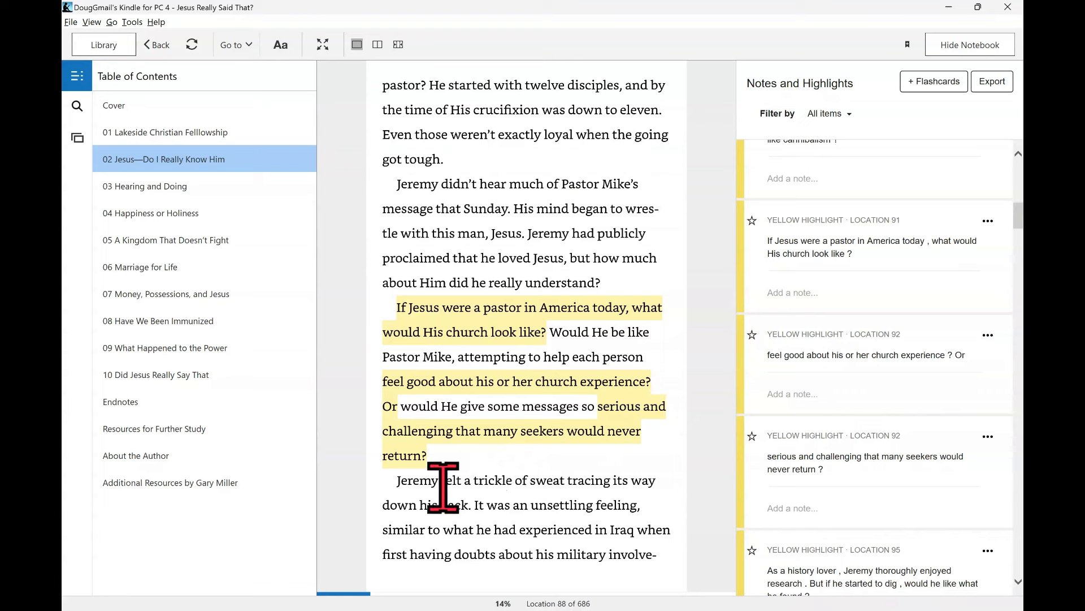
{"action": "mouse_move", "coordinate": [609, 450]}
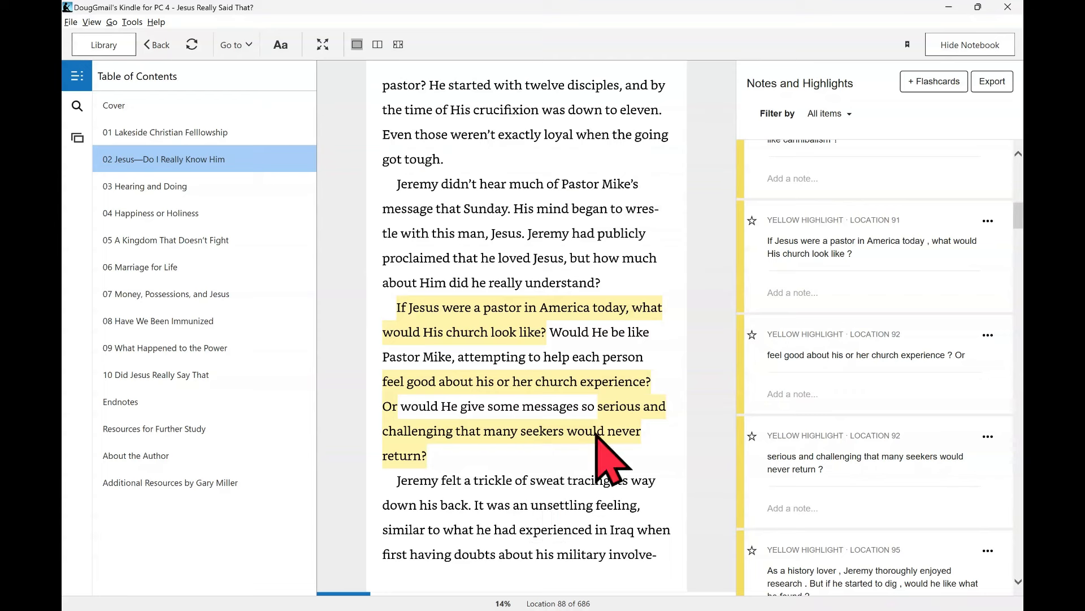
{"action": "mouse_move", "coordinate": [455, 539]}
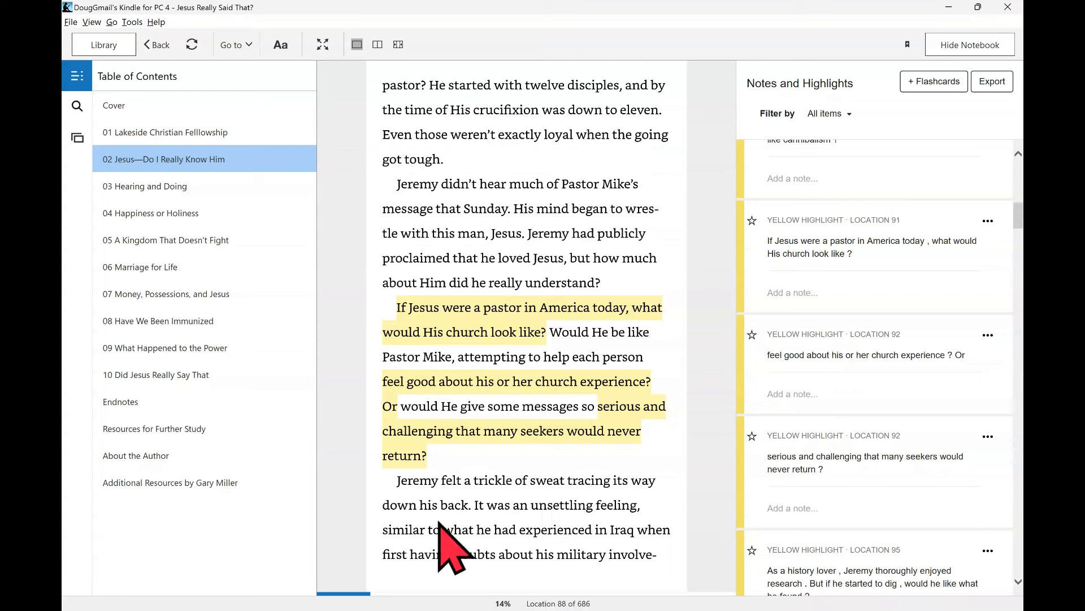
{"action": "mouse_move", "coordinate": [616, 547]}
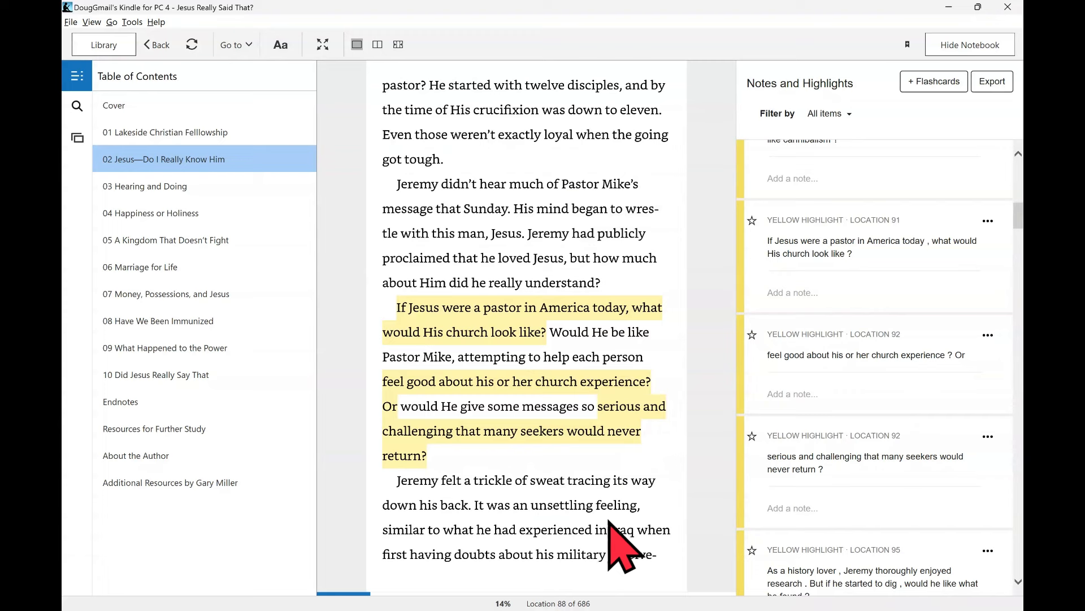
{"action": "mouse_move", "coordinate": [537, 561]}
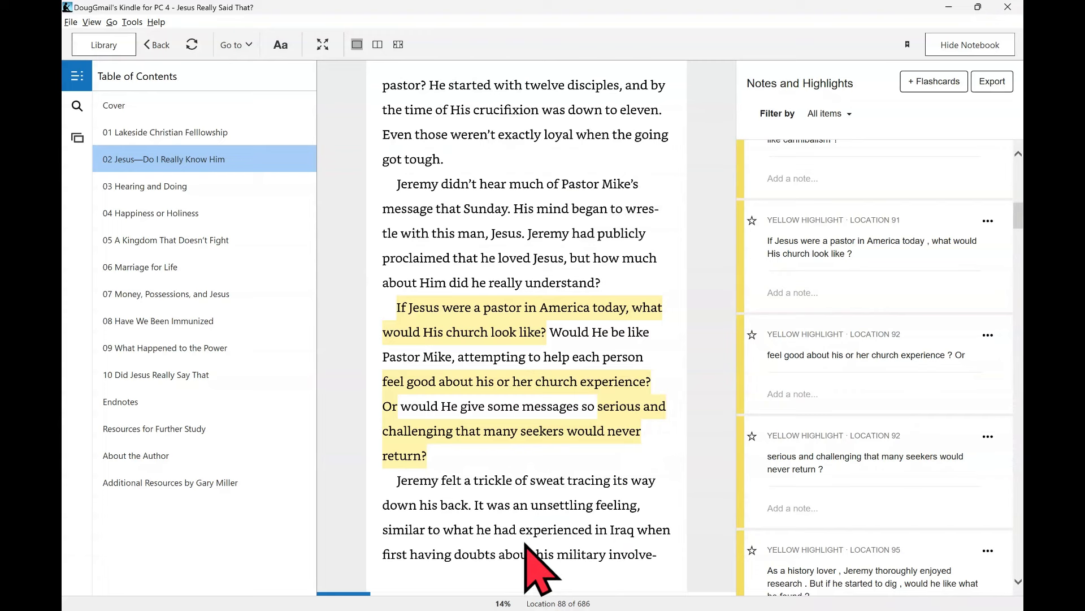
- Turn to location 94 with the history-lover and Pastor Mike highlights
{"action": "scroll", "scroll_direction": "down", "scroll_amount": 3}
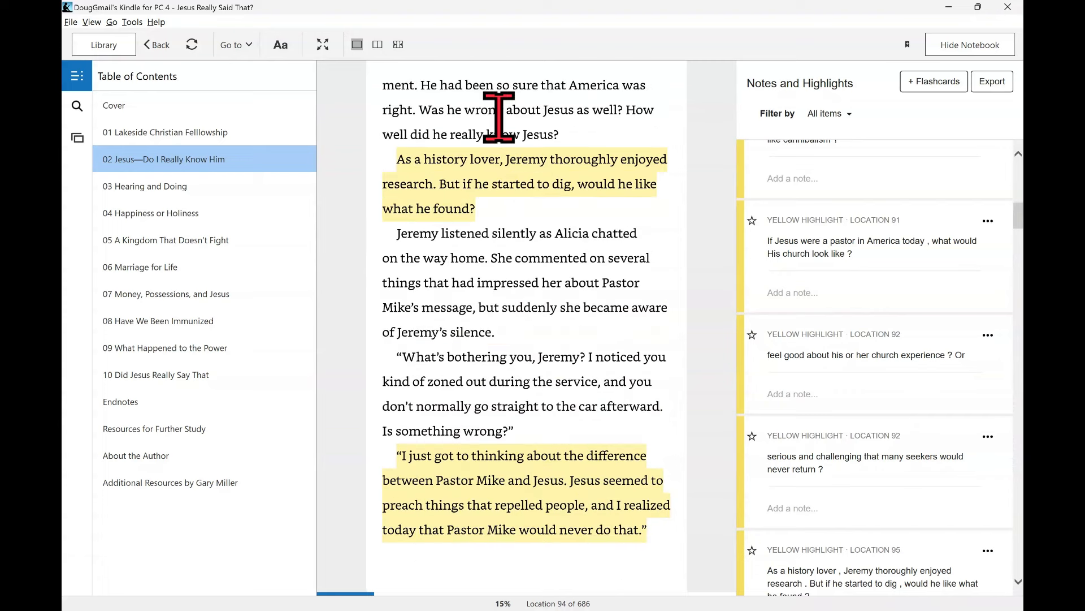
{"action": "mouse_move", "coordinate": [550, 117]}
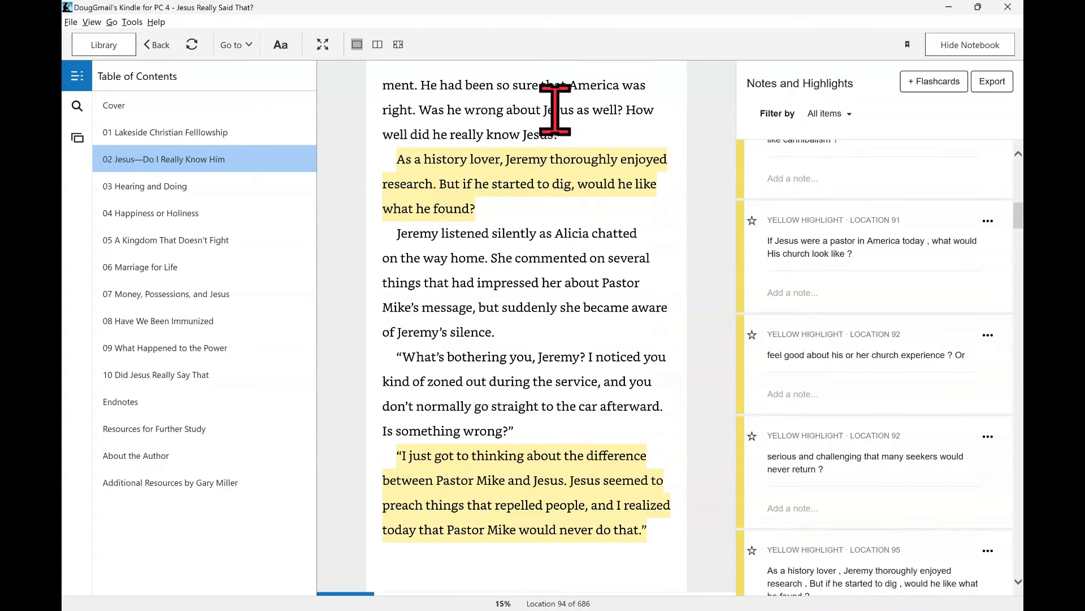
{"action": "mouse_move", "coordinate": [638, 114]}
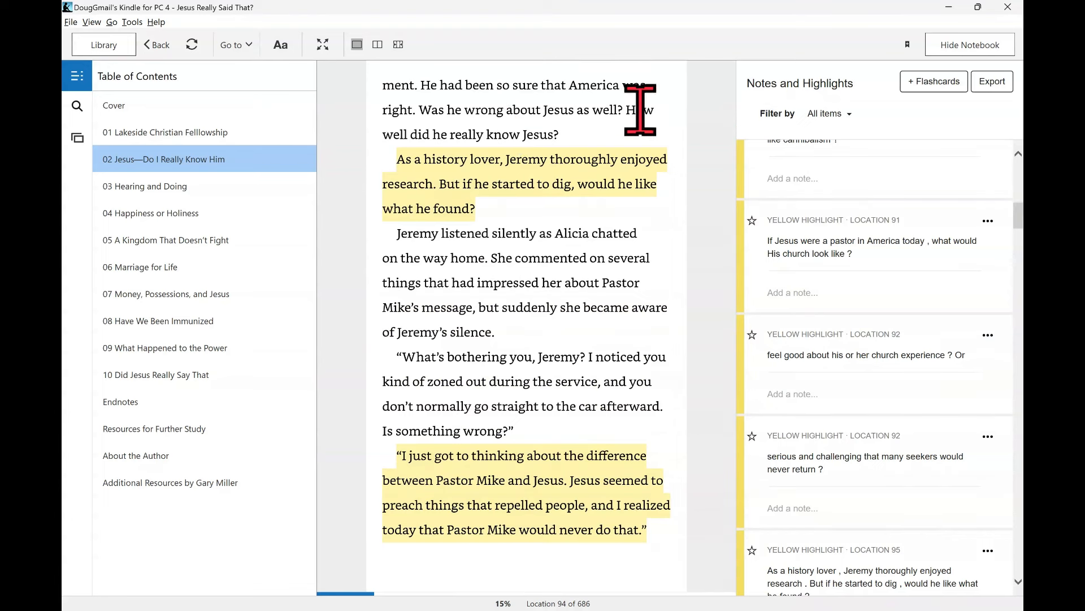
{"action": "mouse_move", "coordinate": [578, 166]}
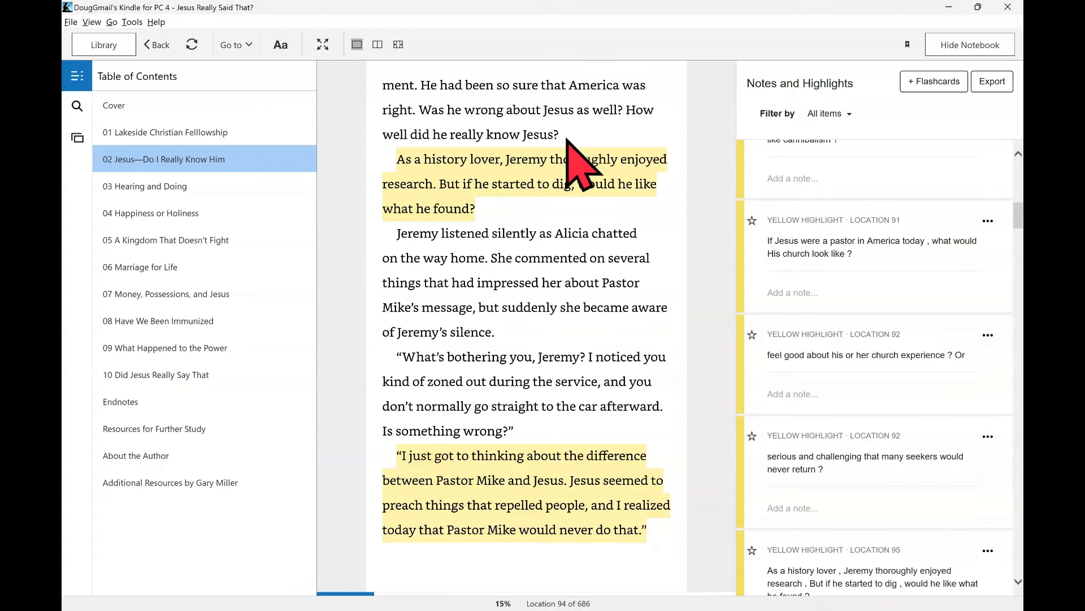
{"action": "mouse_move", "coordinate": [600, 170]}
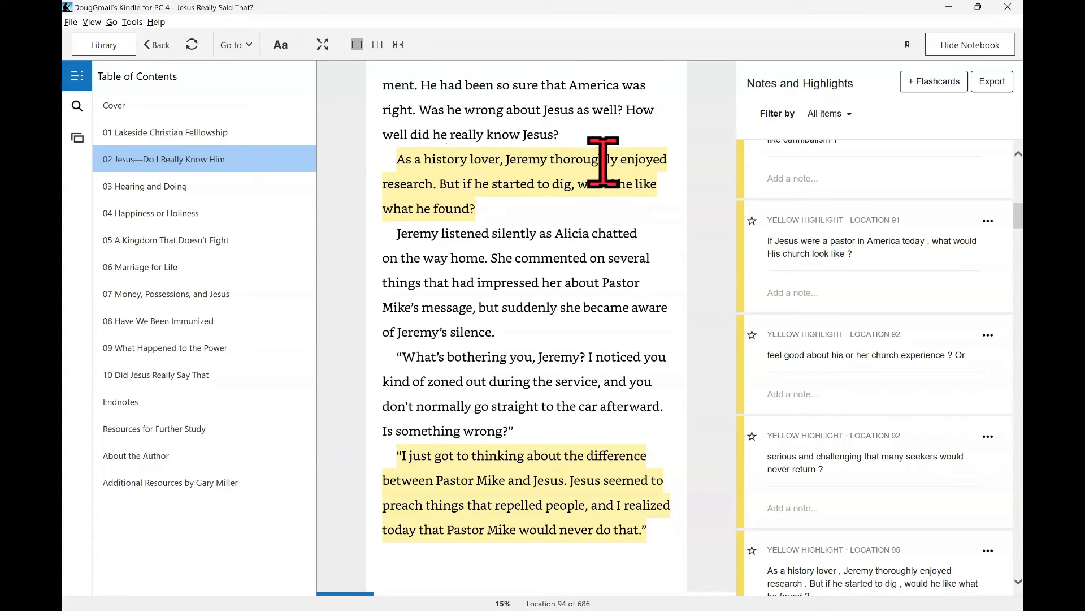
{"action": "mouse_move", "coordinate": [530, 235]}
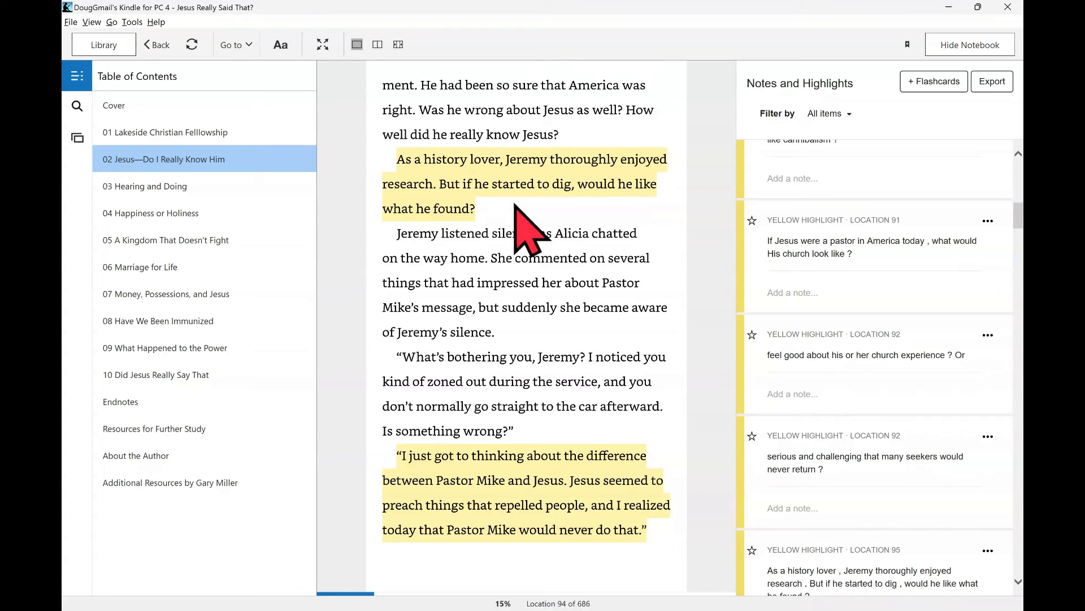
{"action": "mouse_move", "coordinate": [568, 215]}
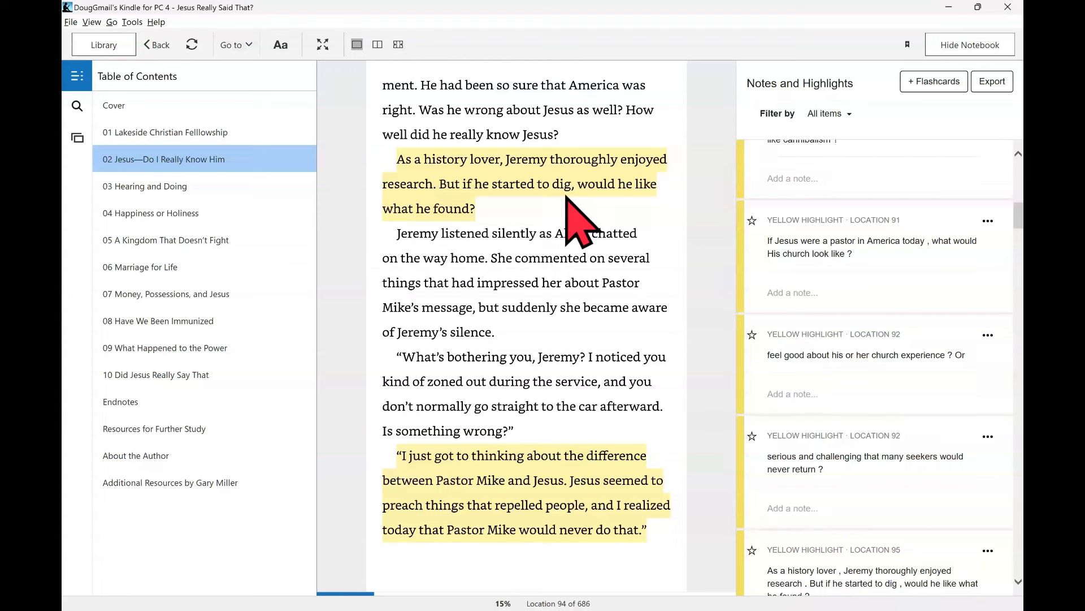
{"action": "mouse_move", "coordinate": [539, 243]}
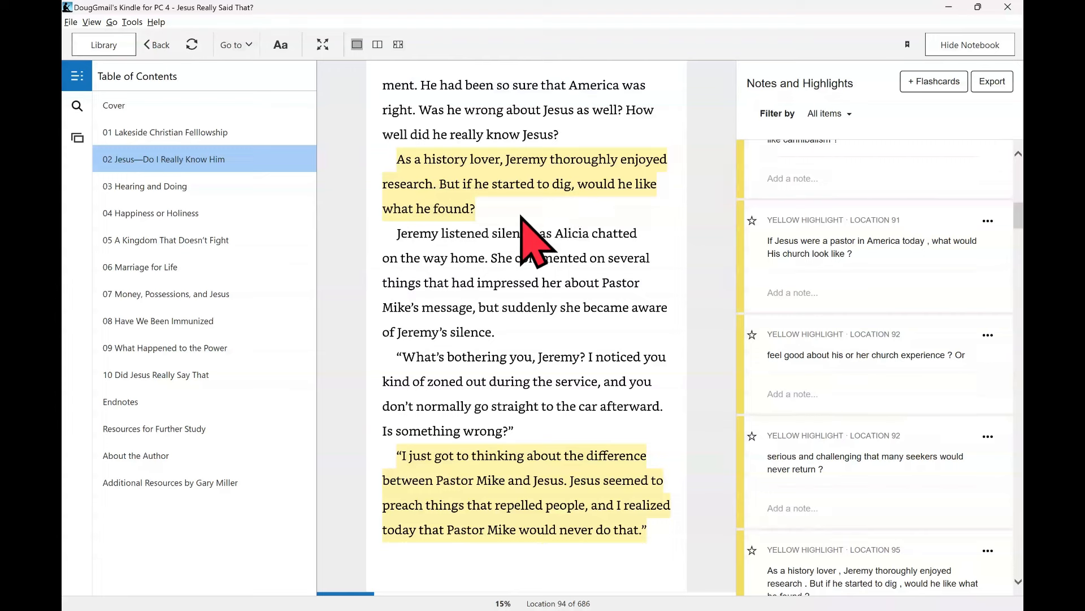
{"action": "mouse_move", "coordinate": [426, 491]}
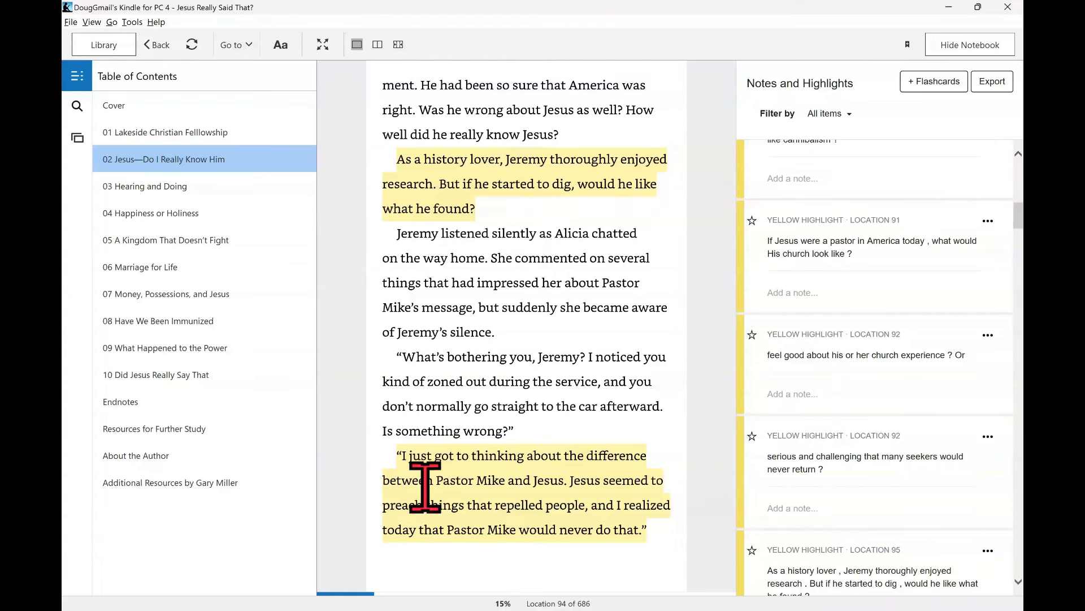
{"action": "mouse_move", "coordinate": [484, 499]}
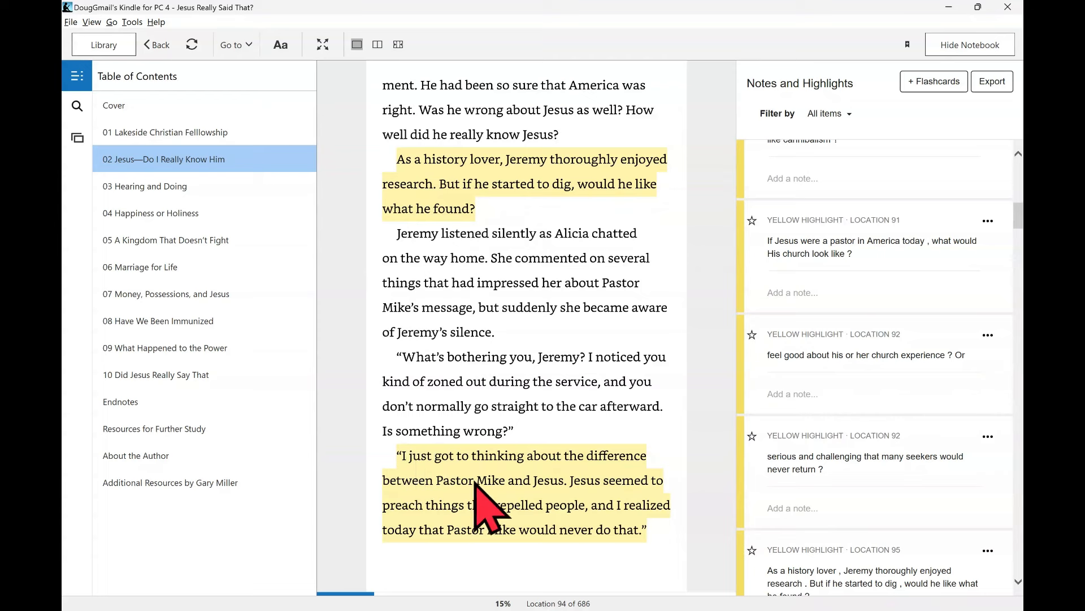
{"action": "mouse_move", "coordinate": [530, 503]}
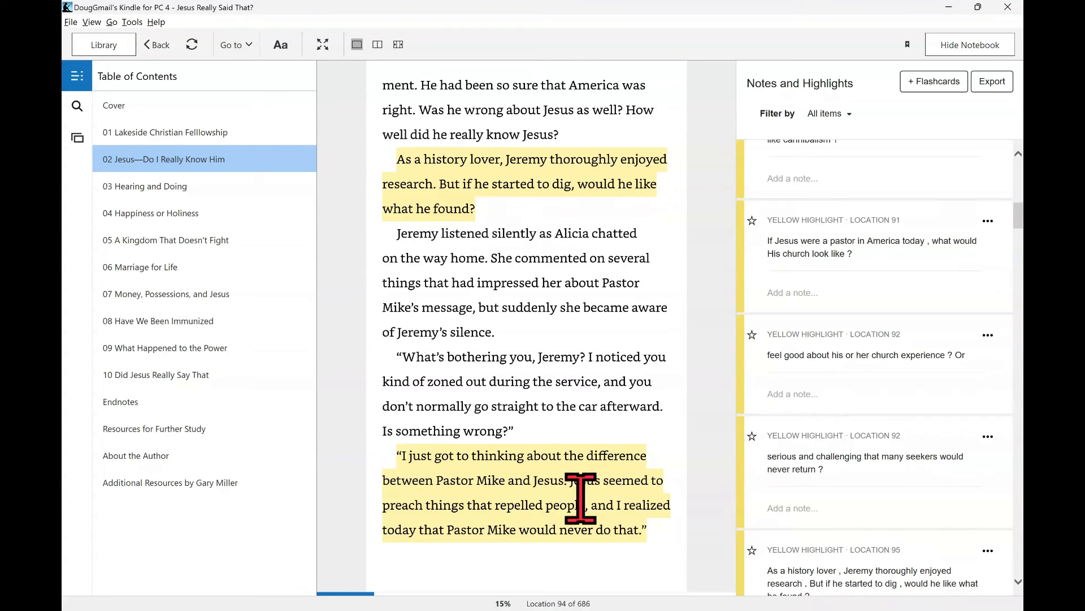
{"action": "mouse_move", "coordinate": [526, 547]}
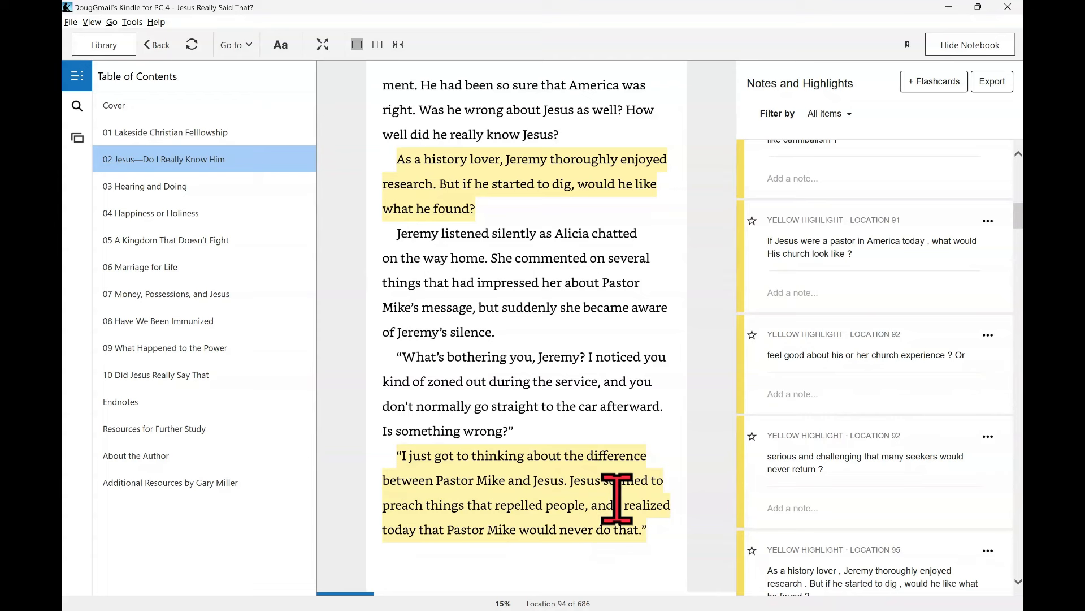
{"action": "mouse_move", "coordinate": [634, 519]}
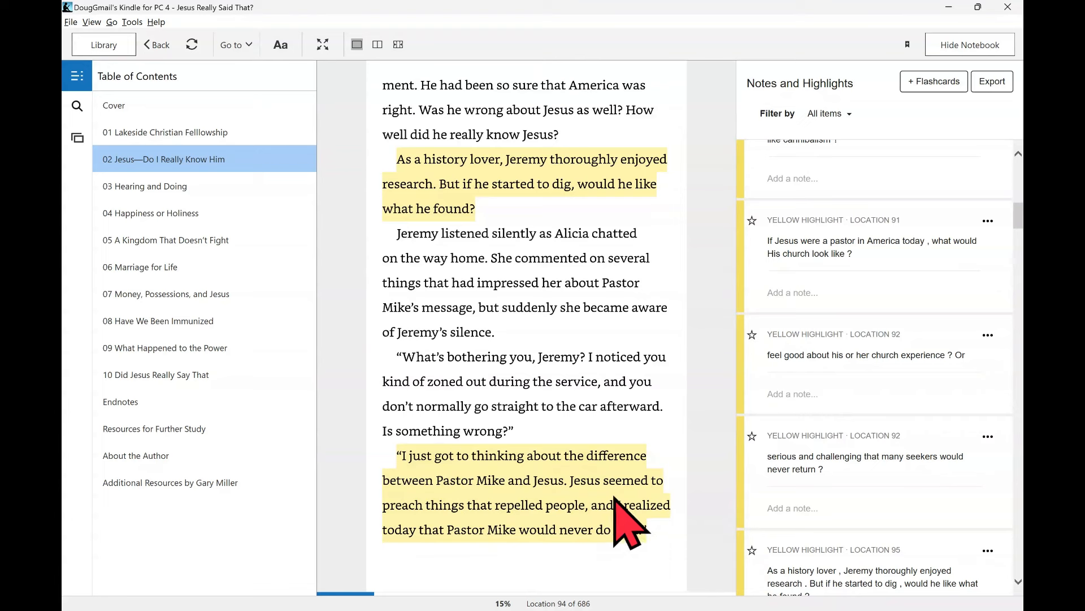
{"action": "mouse_move", "coordinate": [554, 444]}
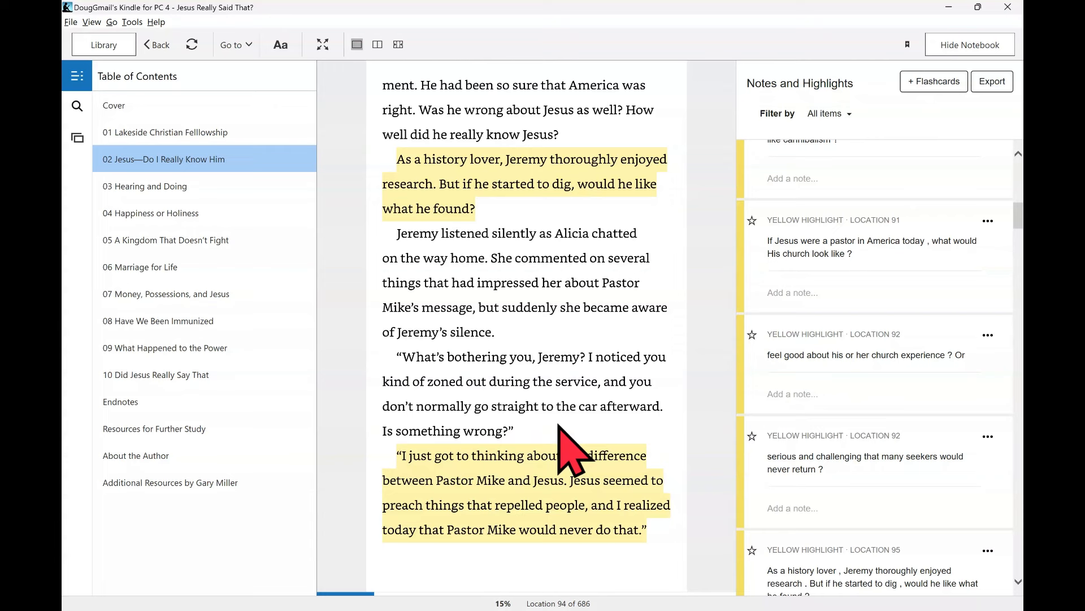
{"action": "mouse_move", "coordinate": [471, 339]}
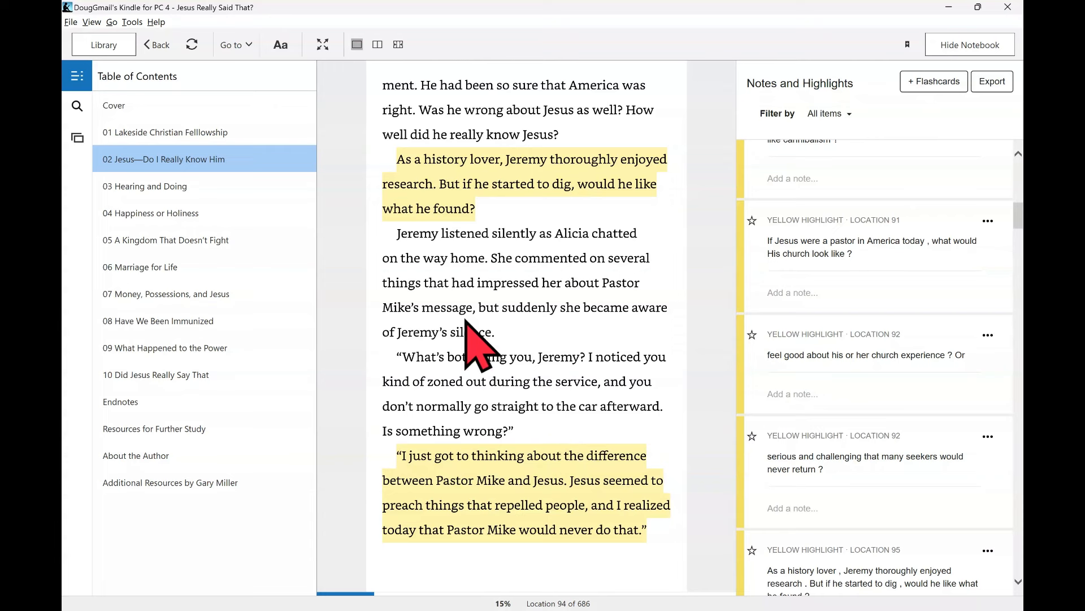
{"action": "mouse_move", "coordinate": [589, 367]}
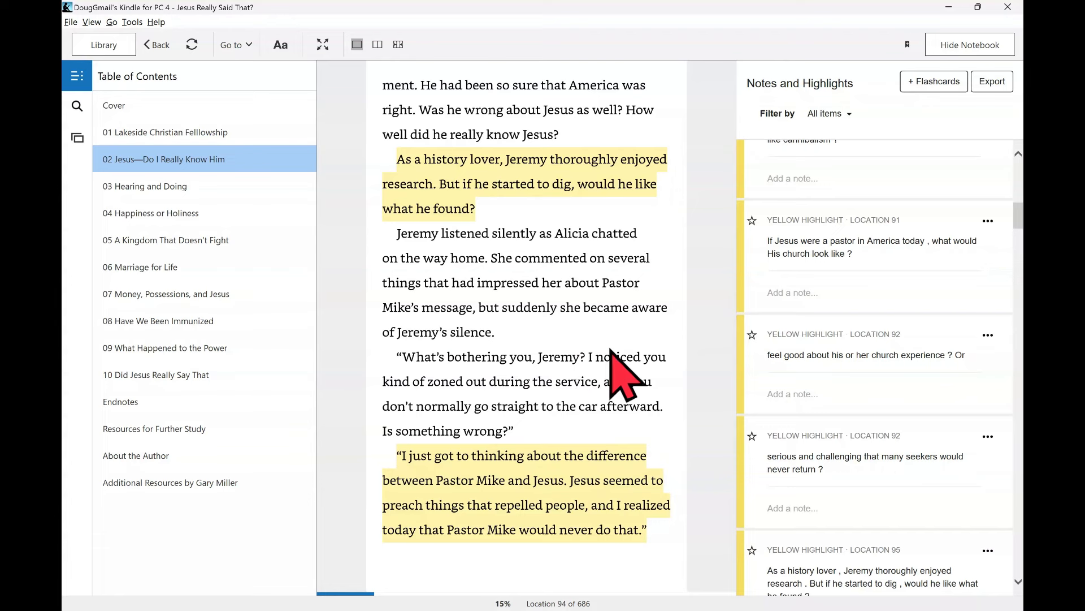
{"action": "scroll", "scroll_direction": "down", "scroll_amount": 3}
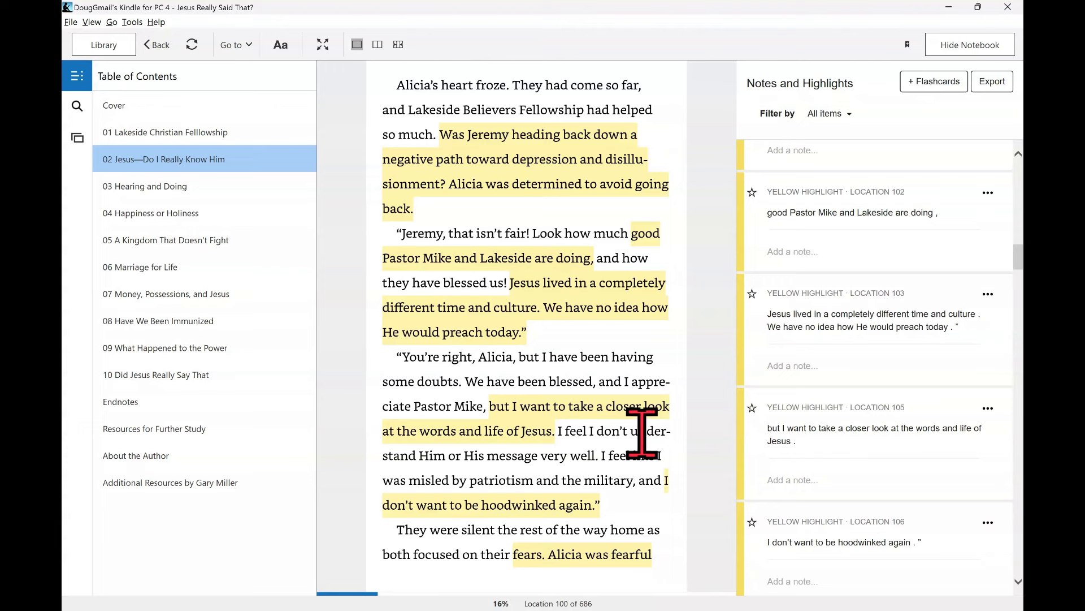
{"action": "mouse_move", "coordinate": [408, 270]}
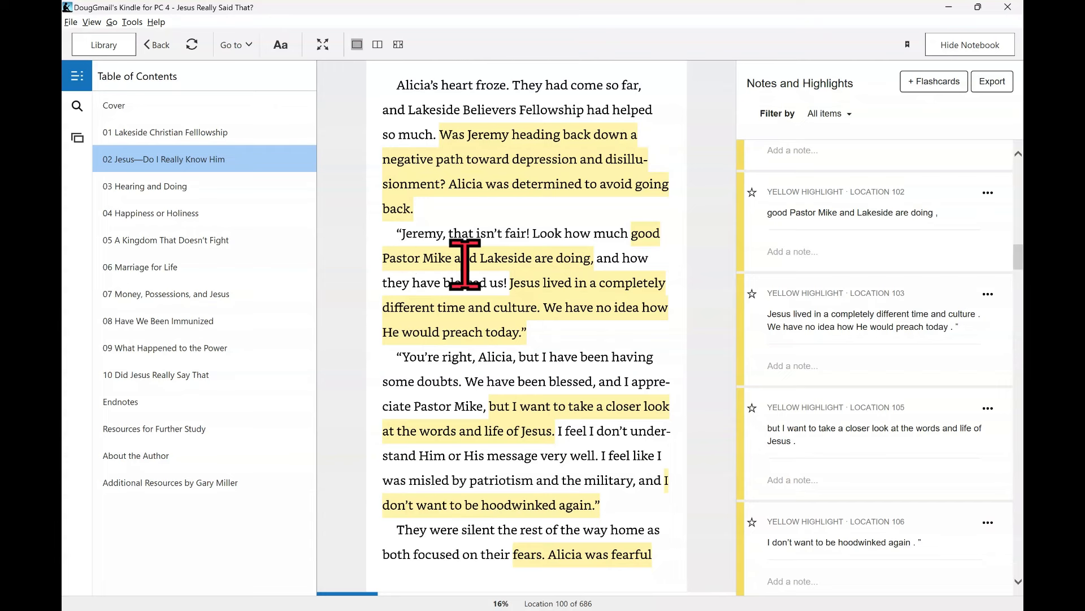
{"action": "mouse_move", "coordinate": [522, 326]}
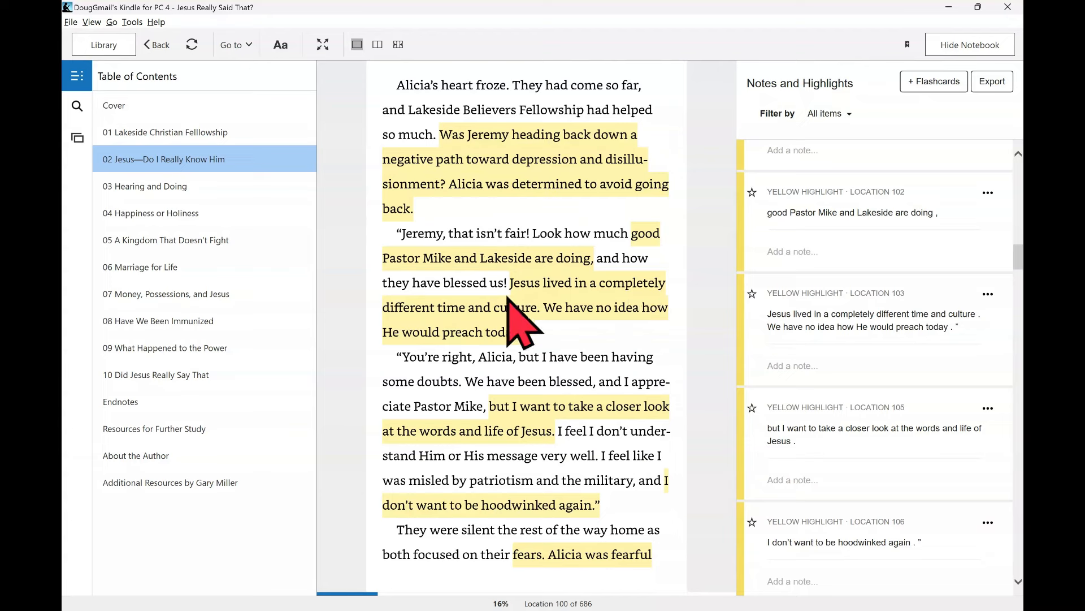
{"action": "mouse_move", "coordinate": [505, 339]}
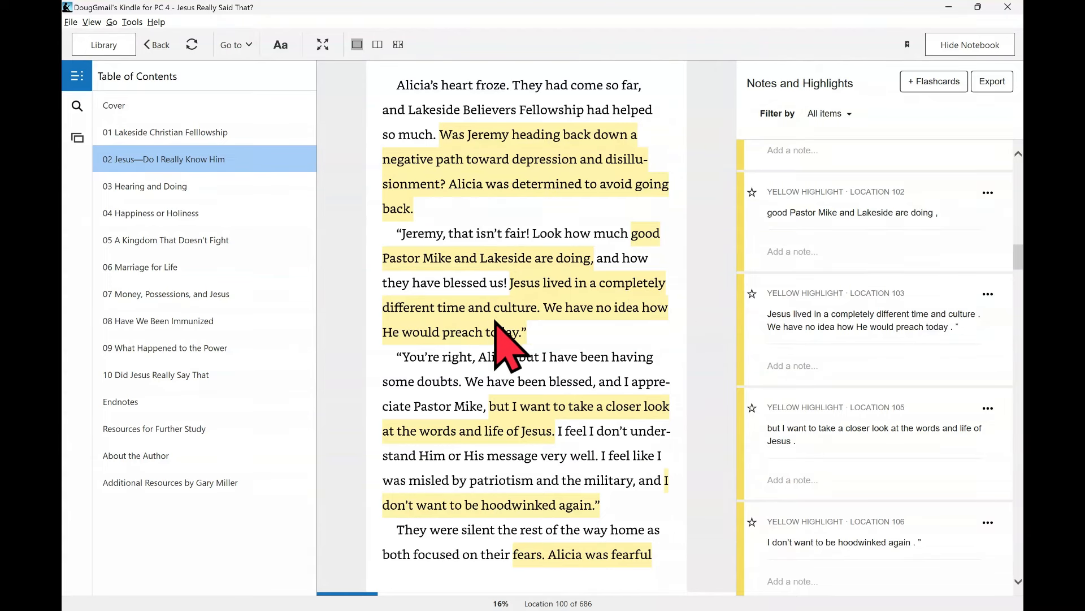
{"action": "mouse_move", "coordinate": [506, 339]}
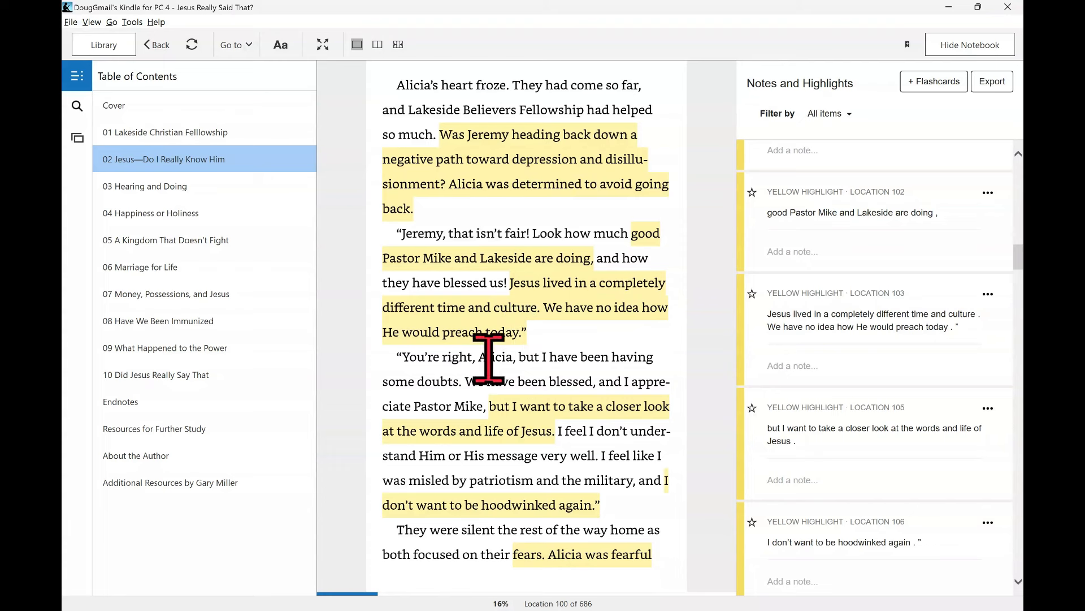
{"action": "mouse_move", "coordinate": [633, 357]}
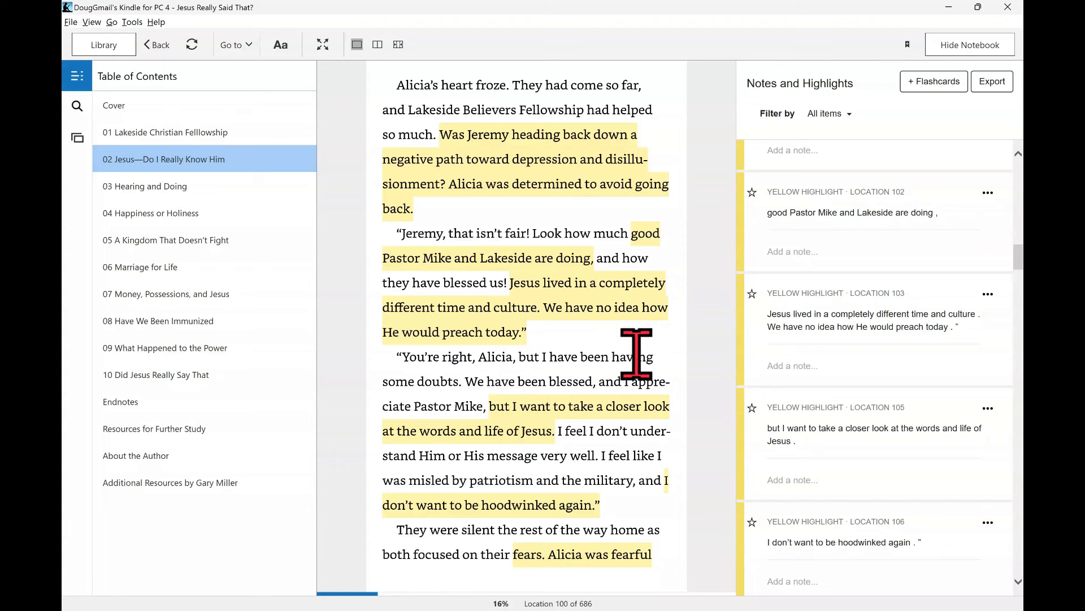
{"action": "mouse_move", "coordinate": [474, 422]}
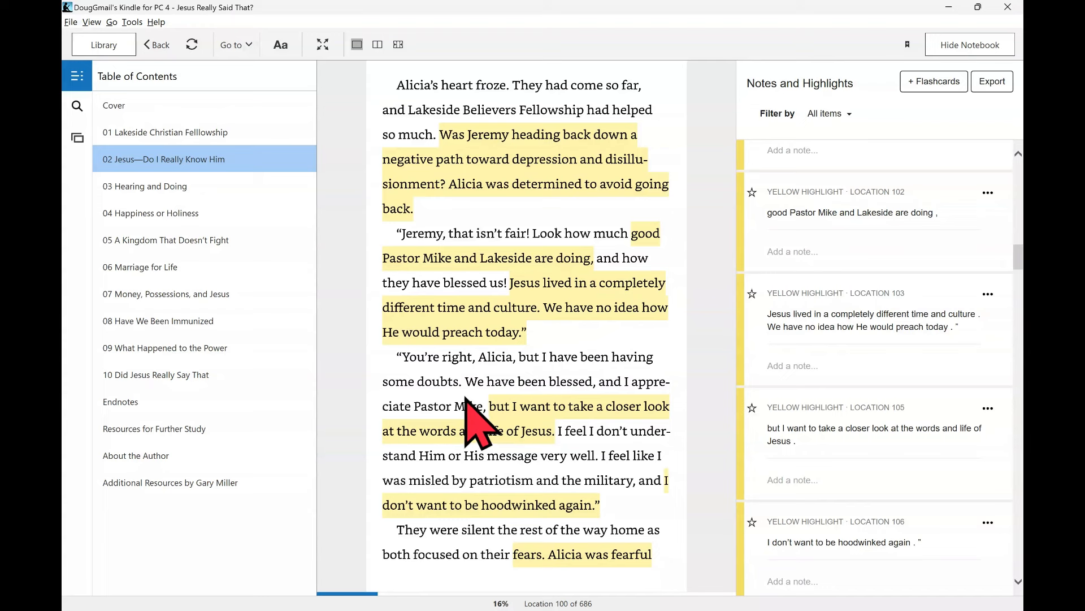
{"action": "mouse_move", "coordinate": [443, 426]}
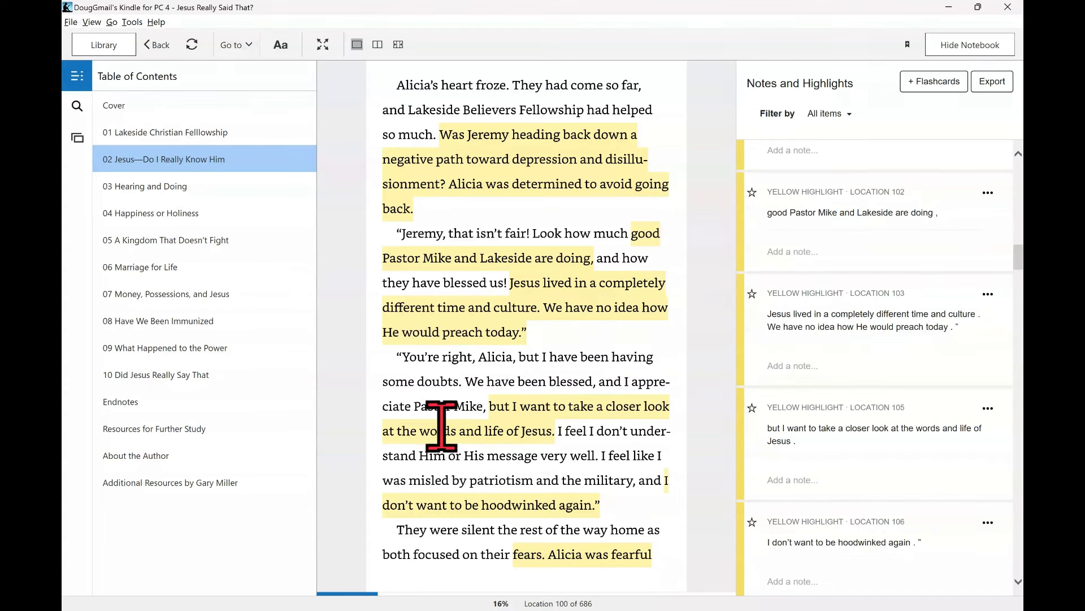
{"action": "mouse_move", "coordinate": [482, 438]}
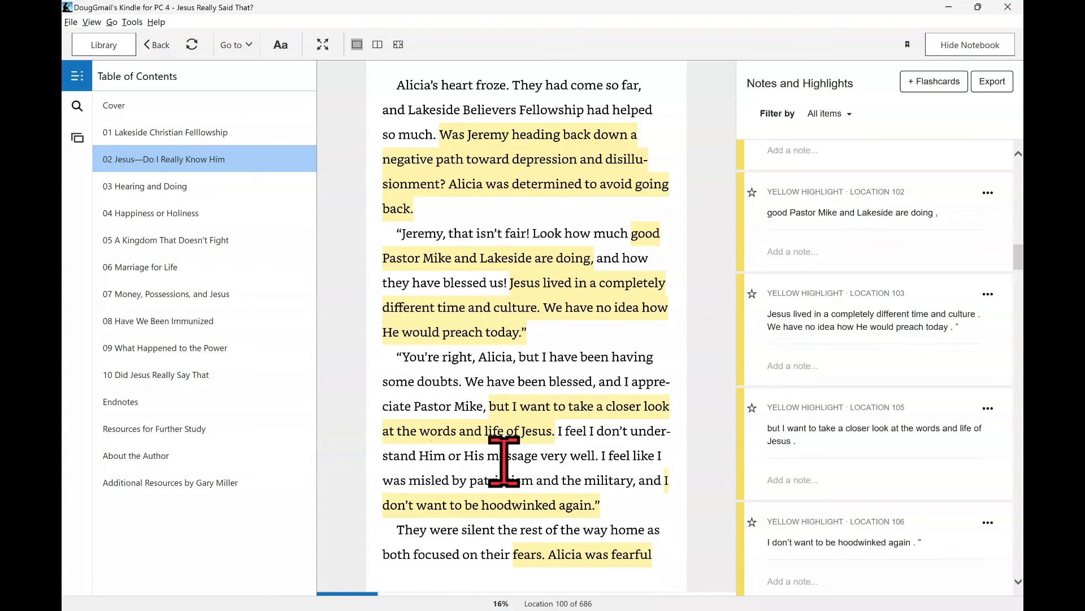
{"action": "mouse_move", "coordinate": [524, 516]}
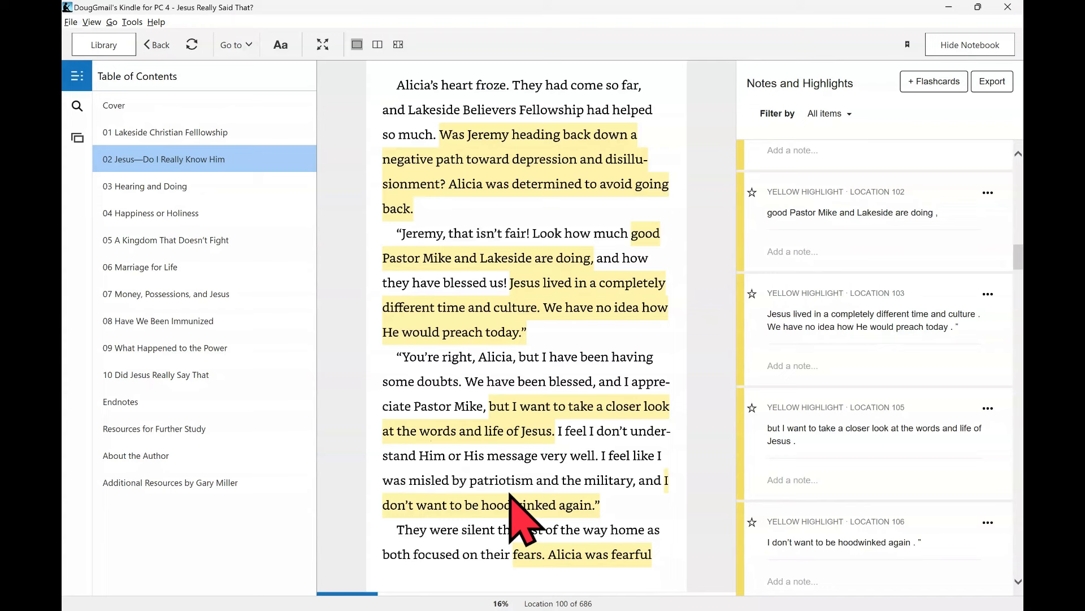
{"action": "mouse_move", "coordinate": [537, 540]}
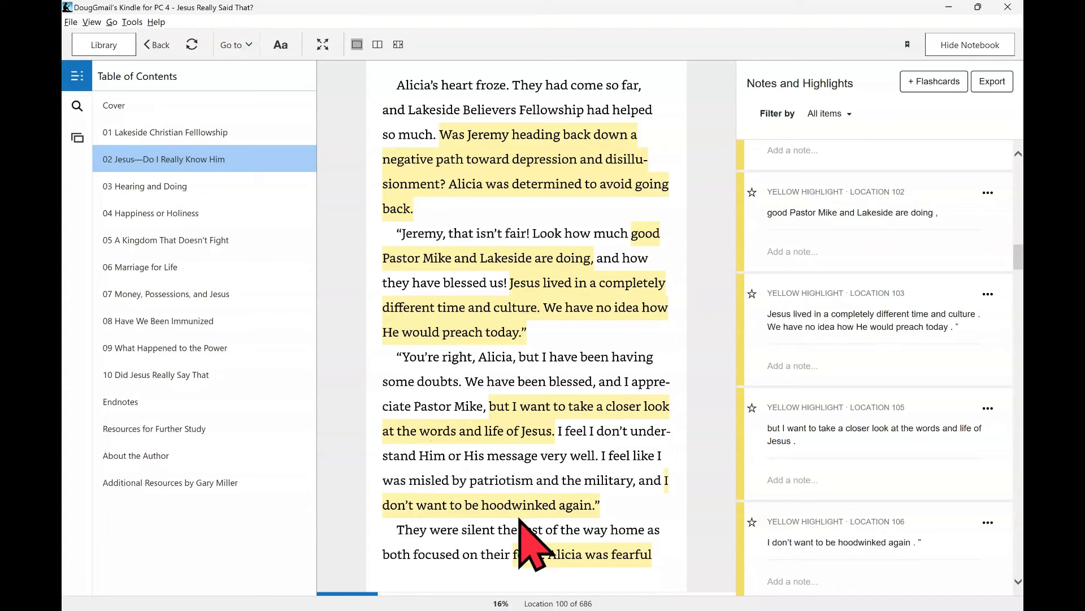
{"action": "mouse_move", "coordinate": [515, 554]}
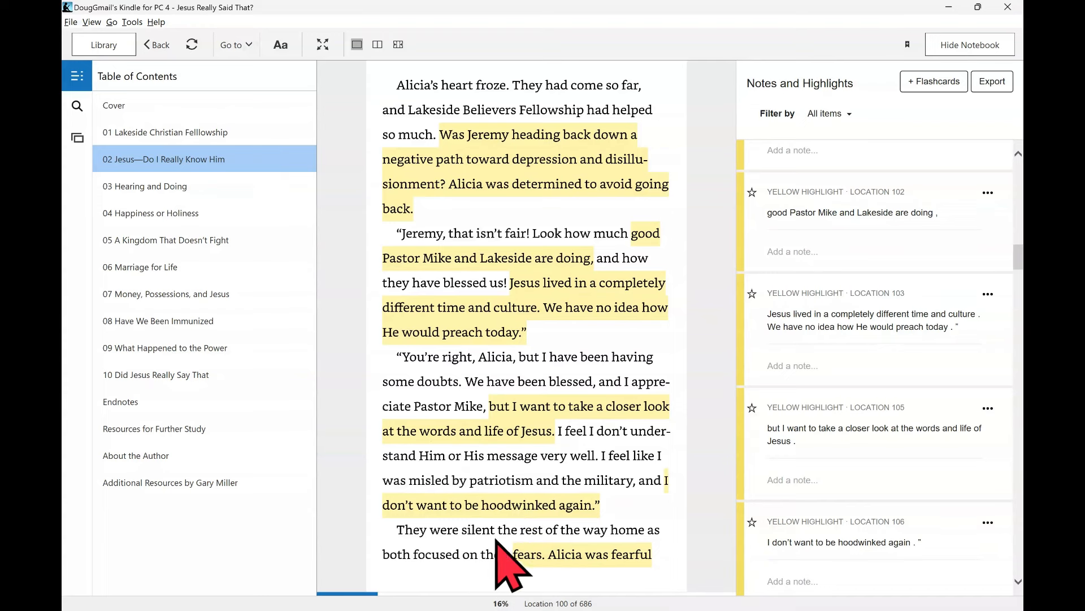
{"action": "mouse_move", "coordinate": [516, 547]}
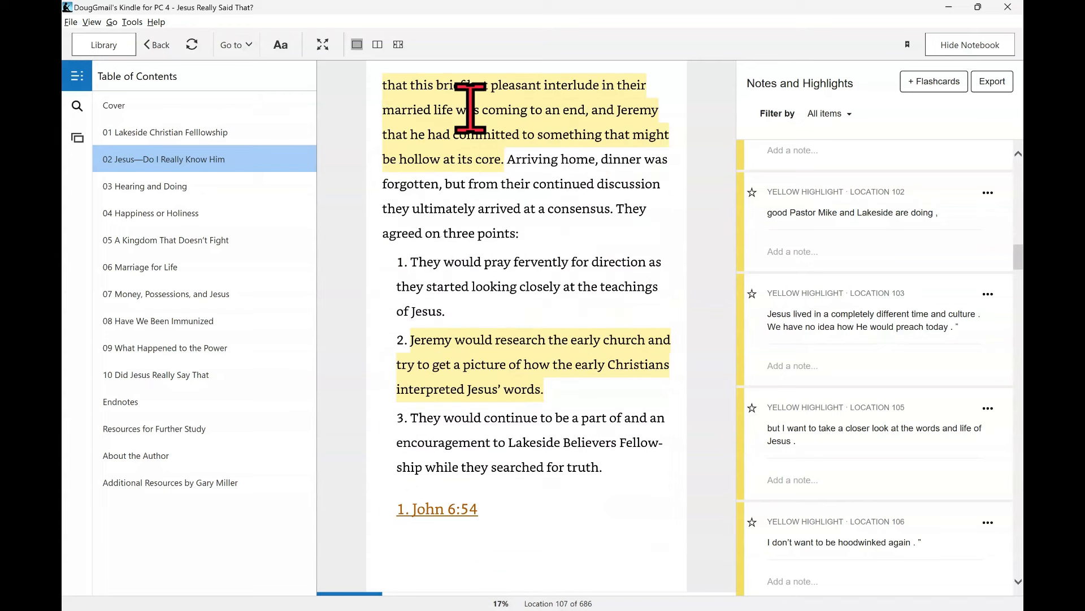
{"action": "mouse_move", "coordinate": [630, 128]}
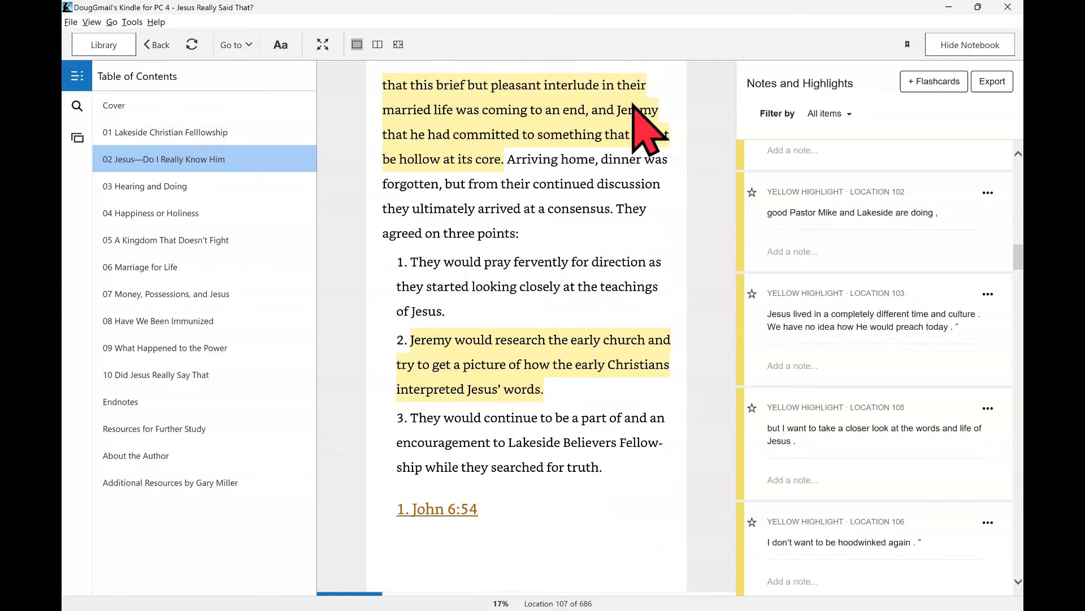
{"action": "mouse_move", "coordinate": [498, 173]}
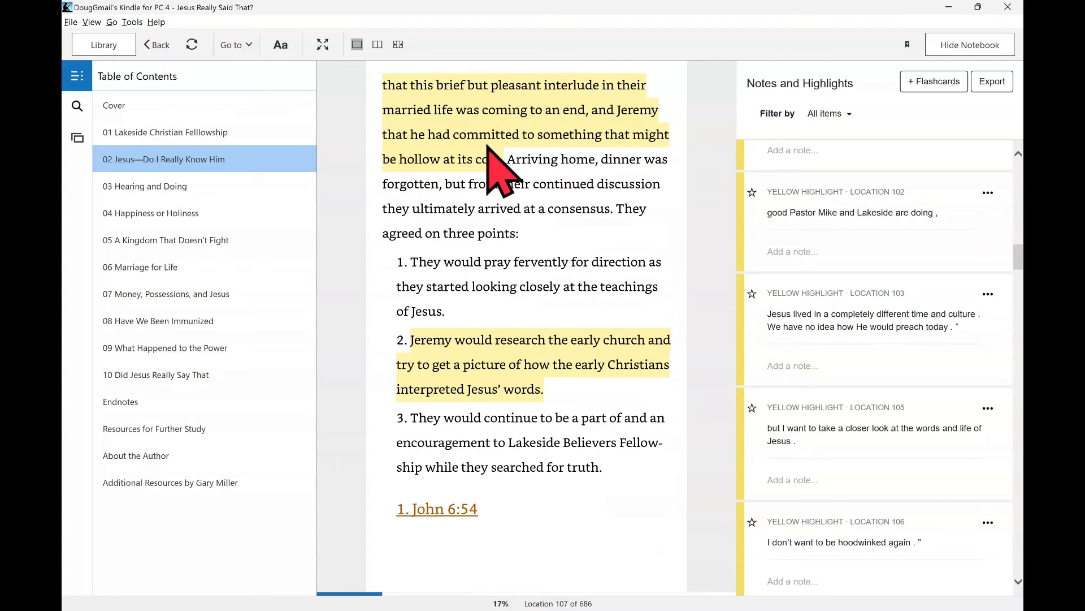
{"action": "mouse_move", "coordinate": [487, 180]}
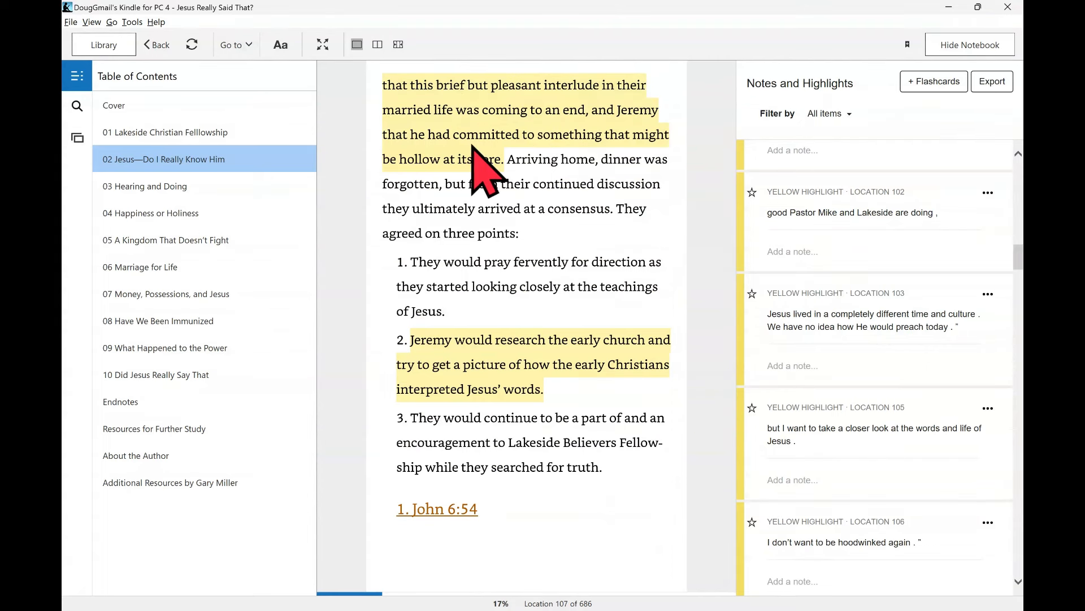
{"action": "mouse_move", "coordinate": [526, 207]}
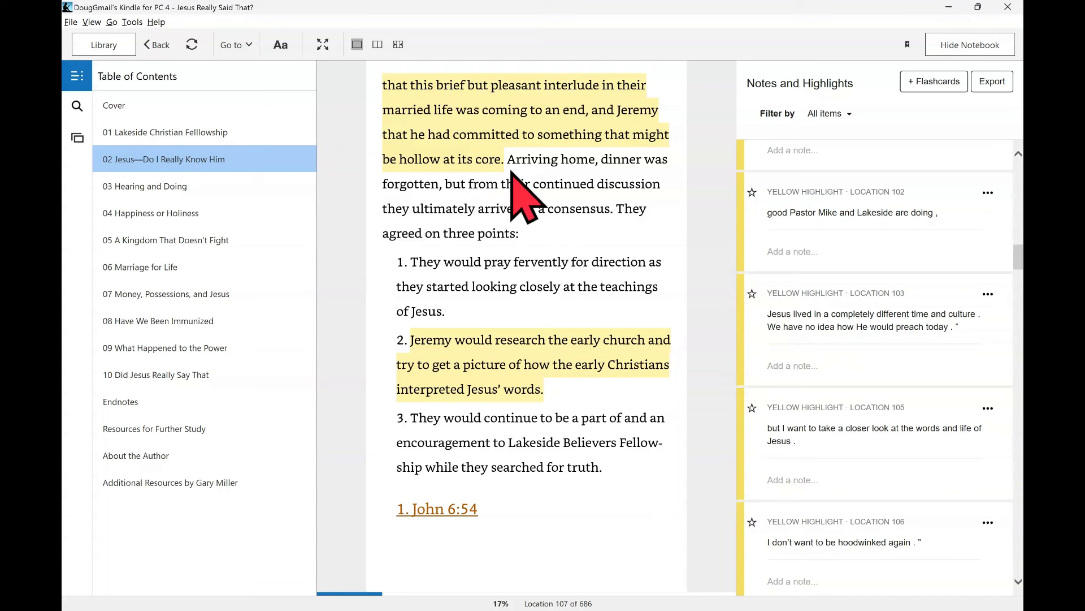
{"action": "mouse_move", "coordinate": [512, 207]}
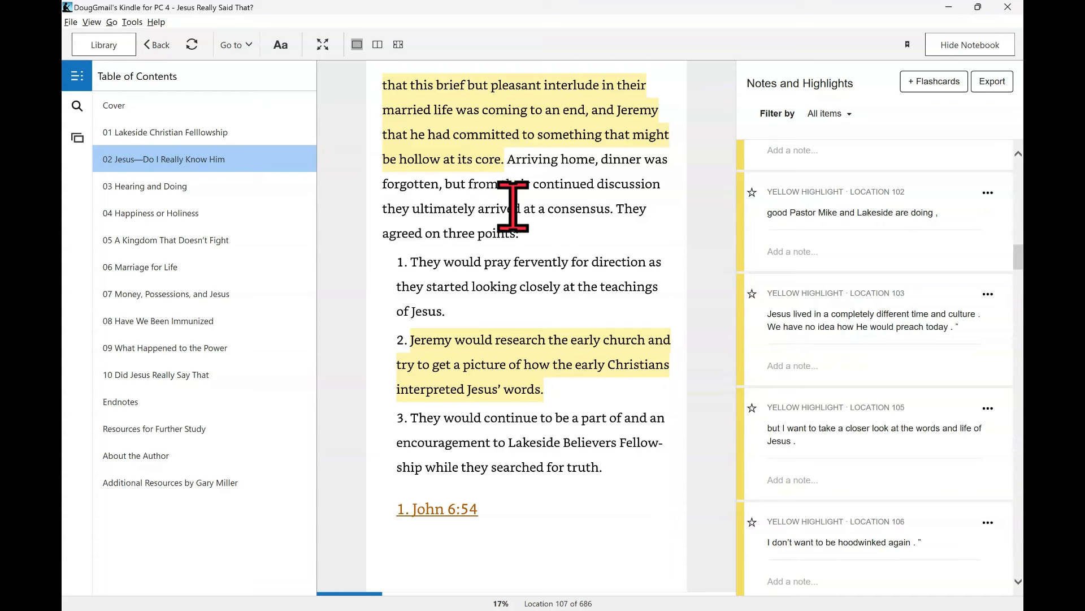
{"action": "mouse_move", "coordinate": [537, 283]}
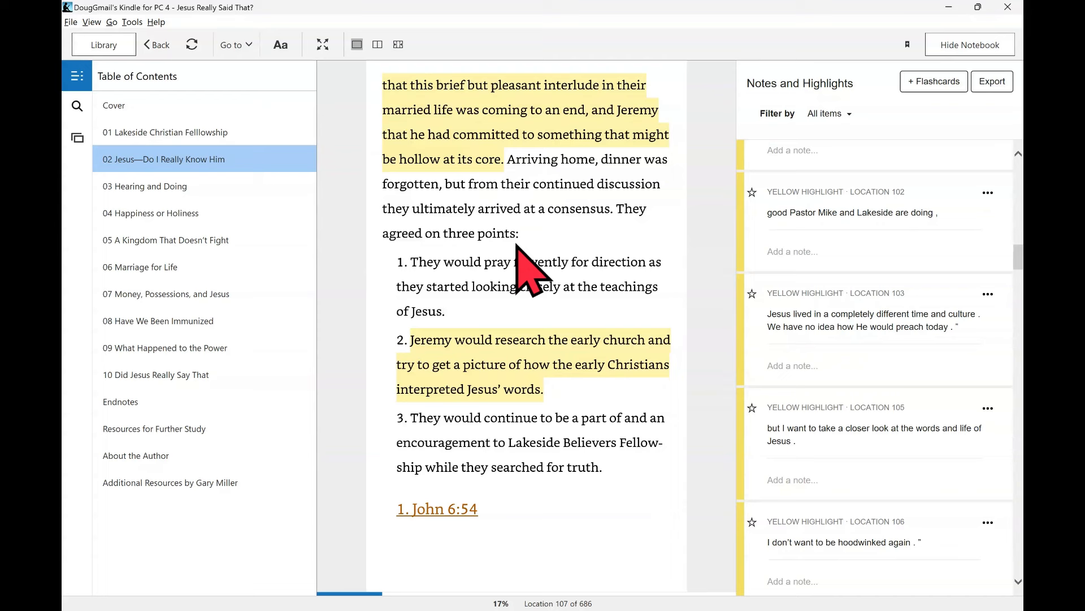
{"action": "mouse_move", "coordinate": [530, 270]}
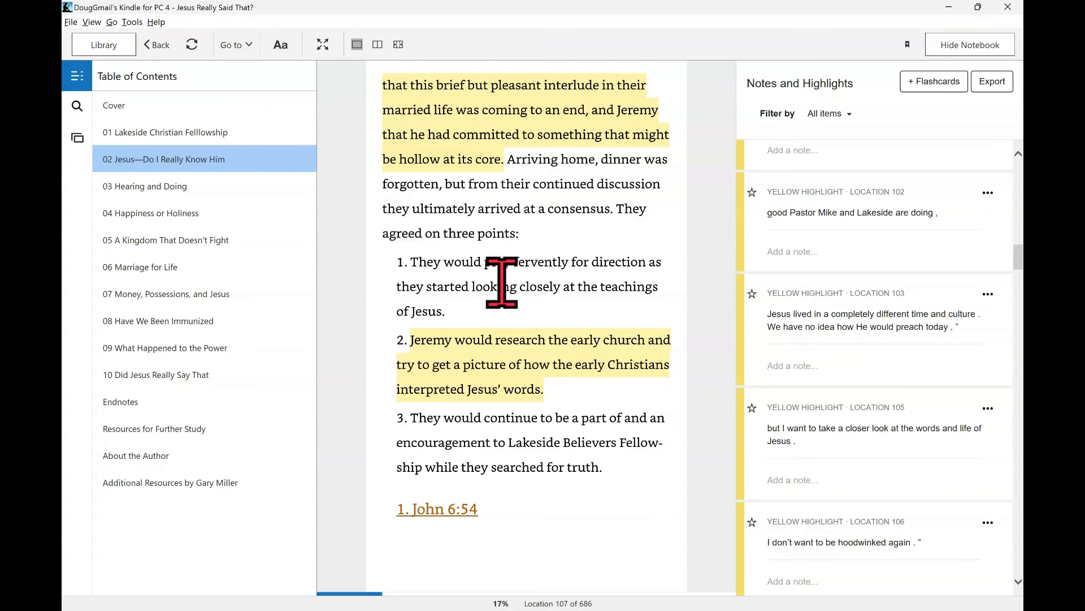
{"action": "mouse_move", "coordinate": [533, 325]}
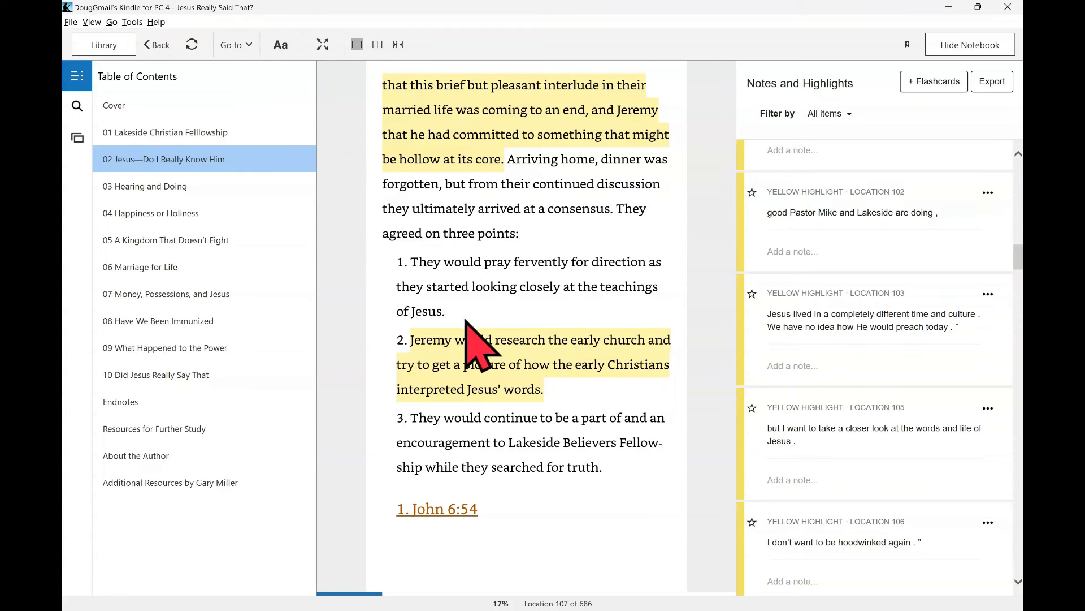
{"action": "mouse_move", "coordinate": [441, 388]}
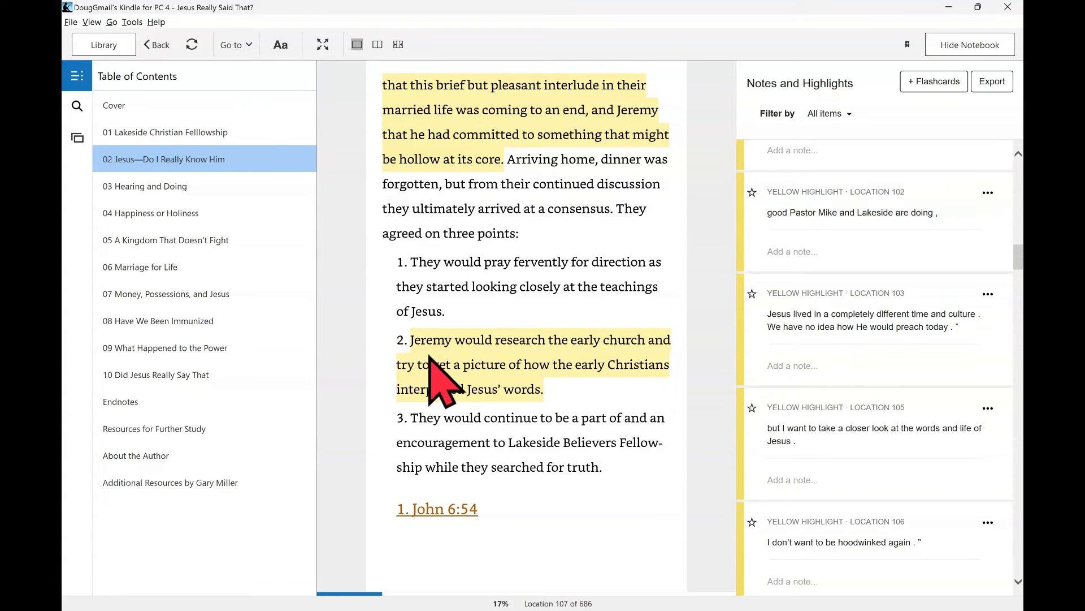
{"action": "mouse_move", "coordinate": [522, 405]}
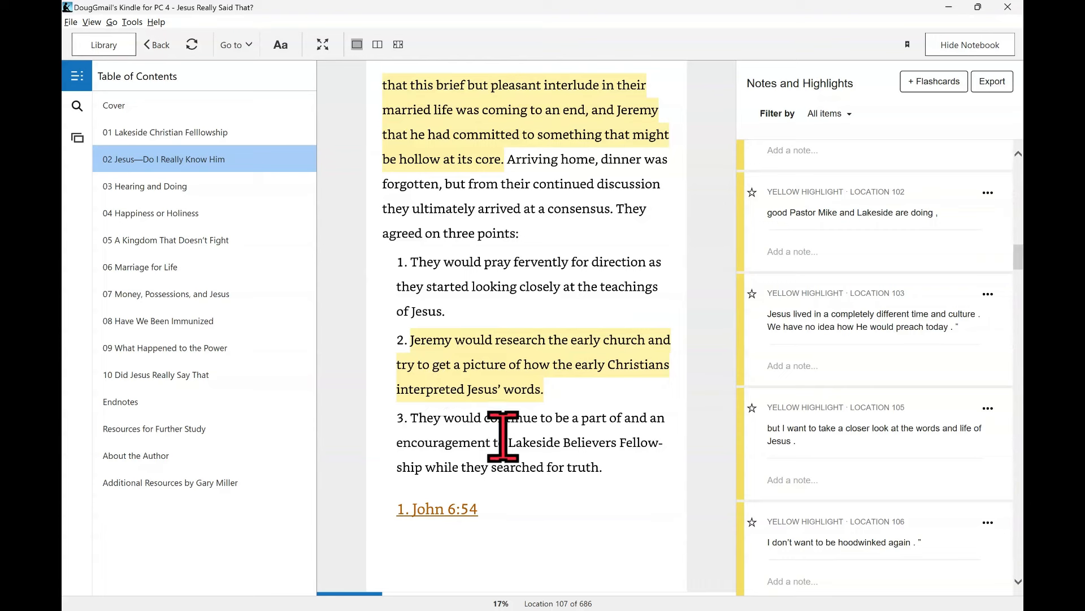
{"action": "mouse_move", "coordinate": [537, 387]}
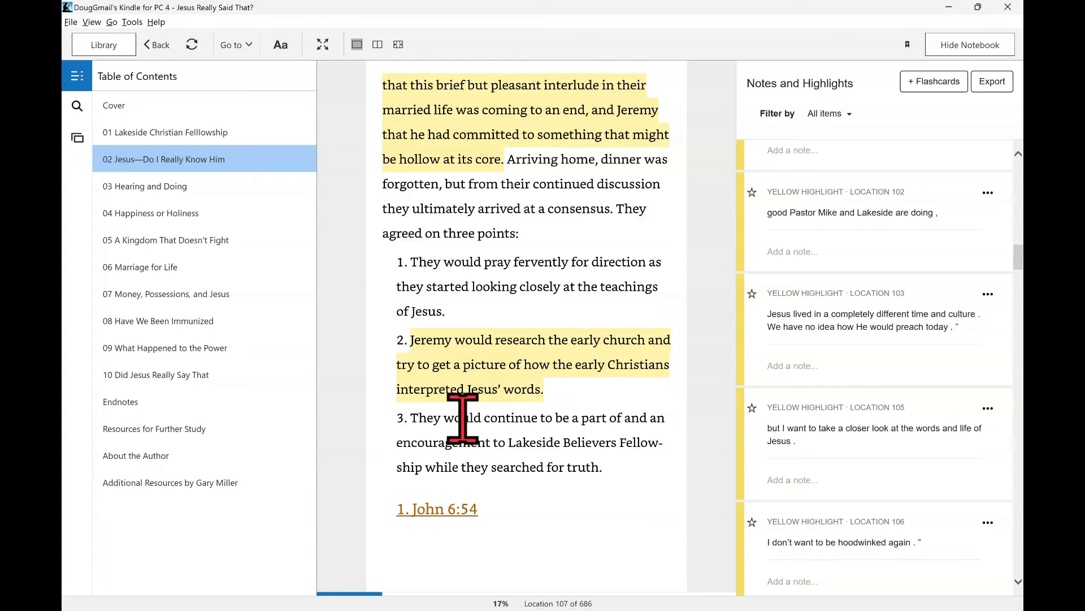
{"action": "mouse_move", "coordinate": [601, 442]}
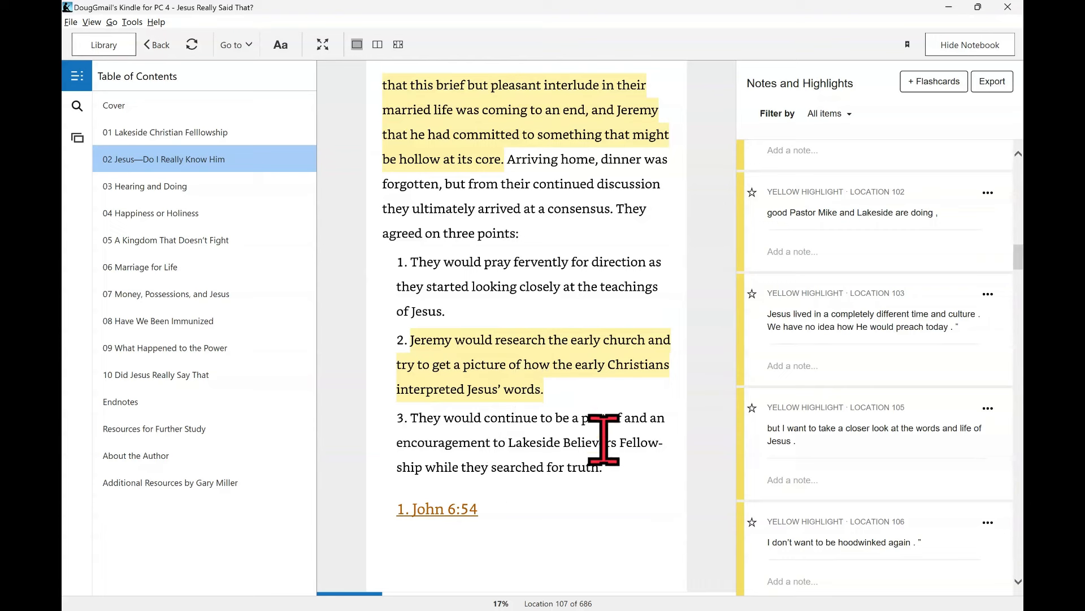
{"action": "mouse_move", "coordinate": [615, 485]}
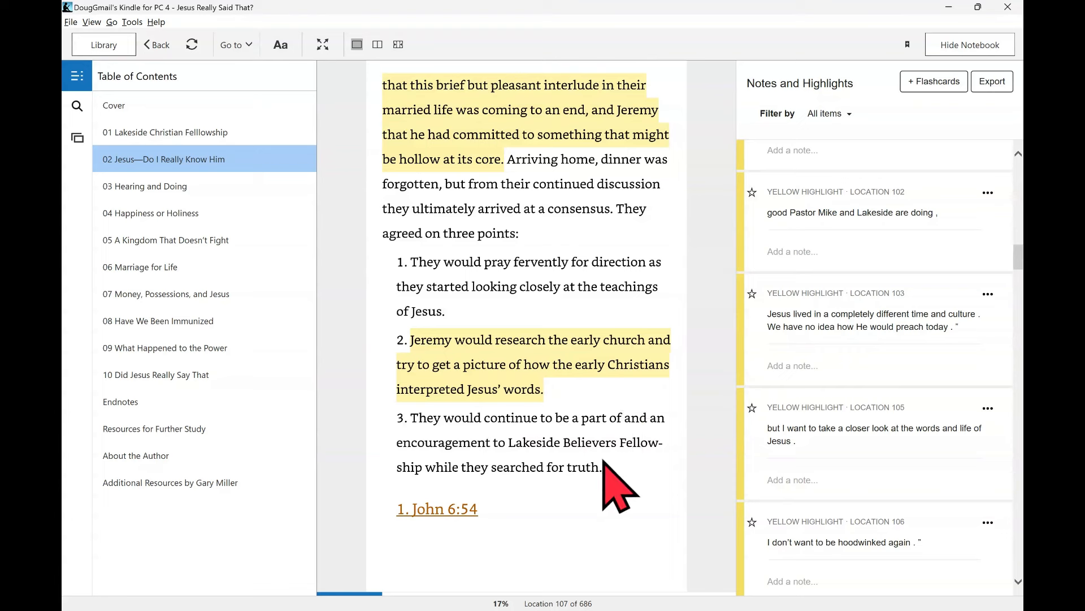
{"action": "mouse_move", "coordinate": [623, 491]}
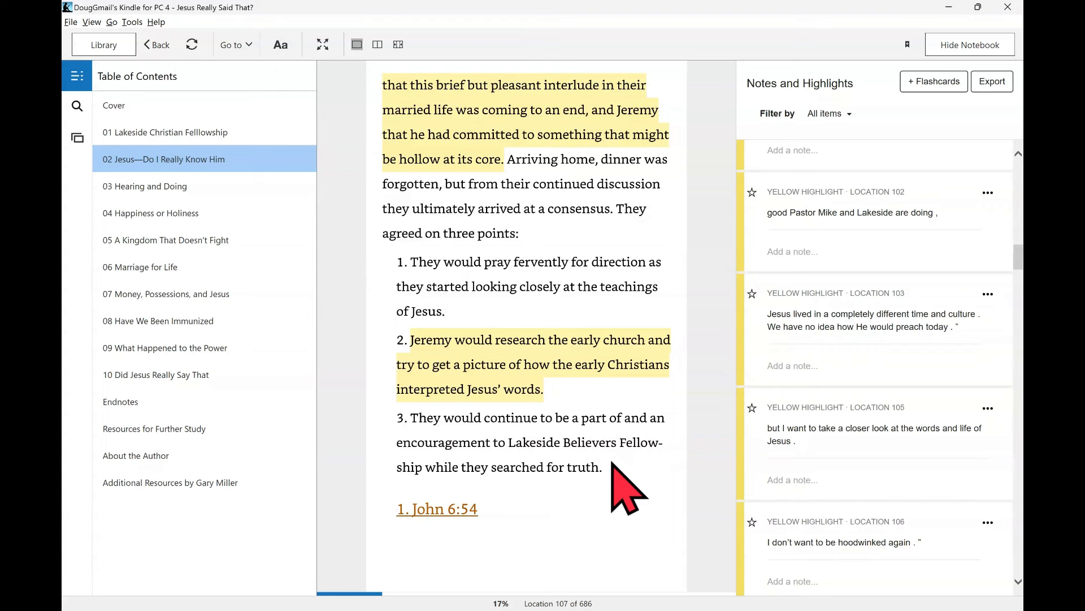
{"action": "mouse_move", "coordinate": [626, 588]}
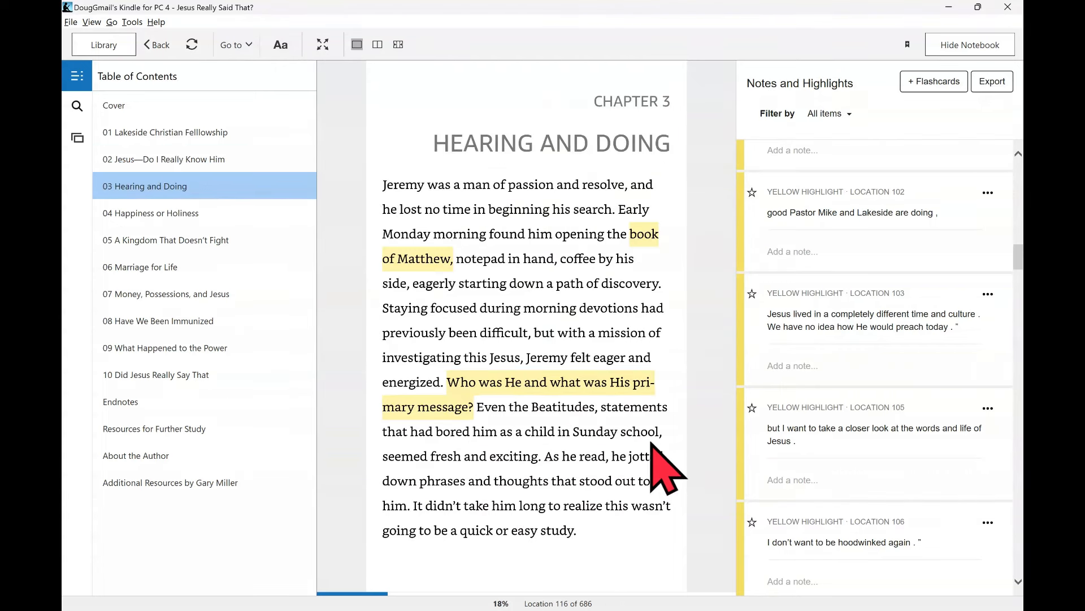
{"action": "mouse_move", "coordinate": [491, 386]}
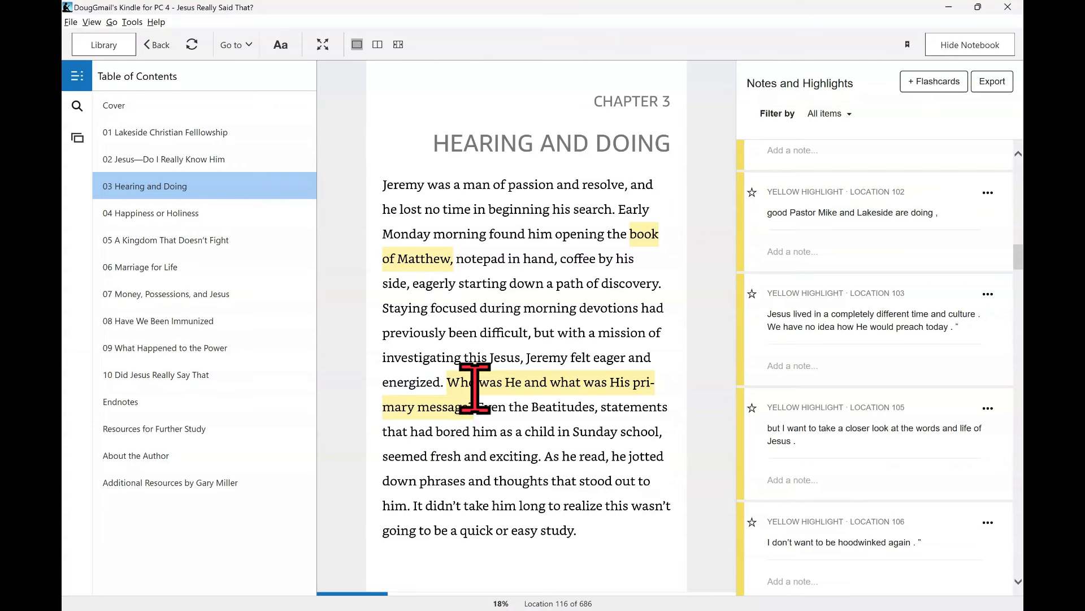
- Page forward to location 130 showing the highlighted Lord's Prayer forgiveness verse
{"action": "scroll", "scroll_direction": "down", "scroll_amount": 3}
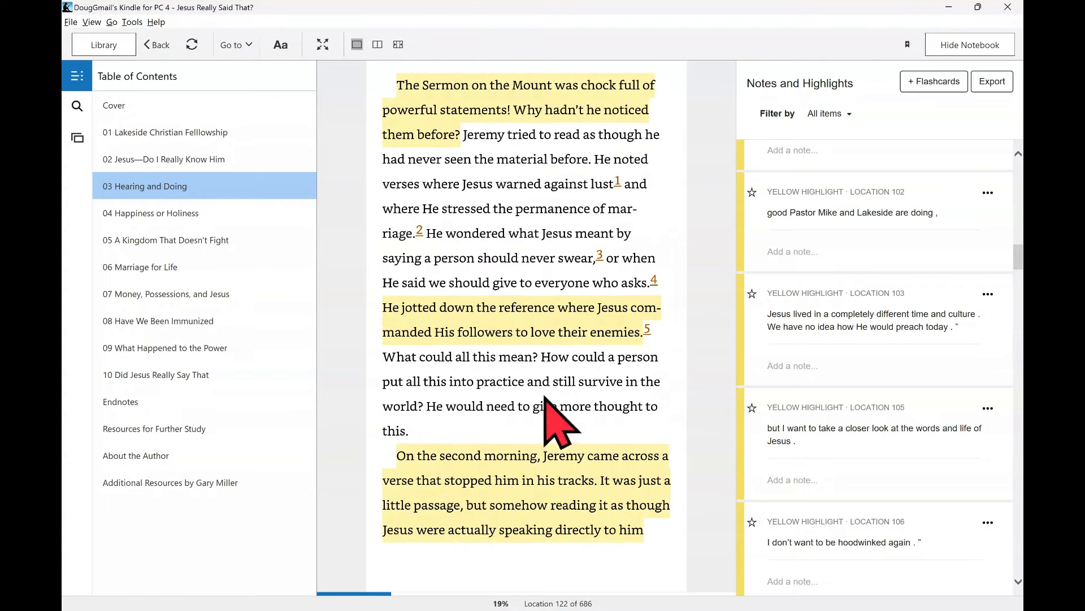
{"action": "mouse_move", "coordinate": [408, 118]}
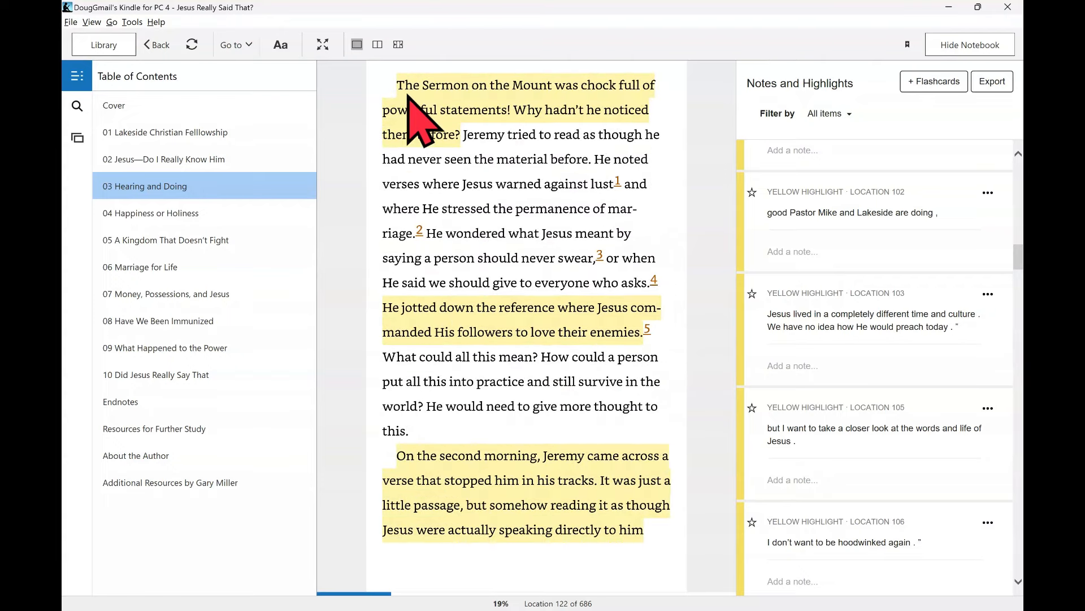
{"action": "mouse_move", "coordinate": [589, 104]}
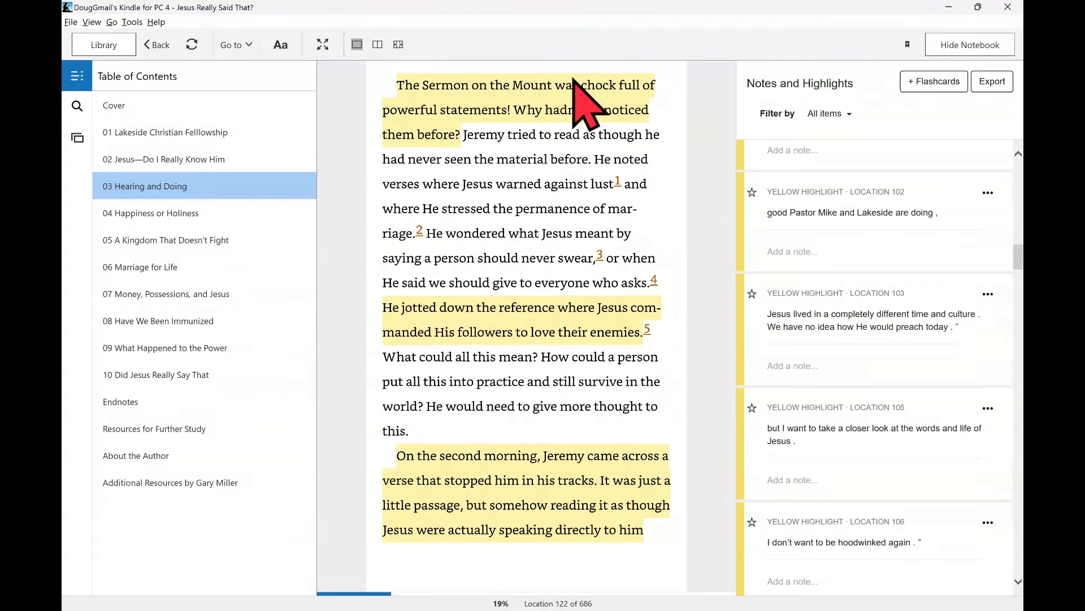
{"action": "mouse_move", "coordinate": [585, 156]}
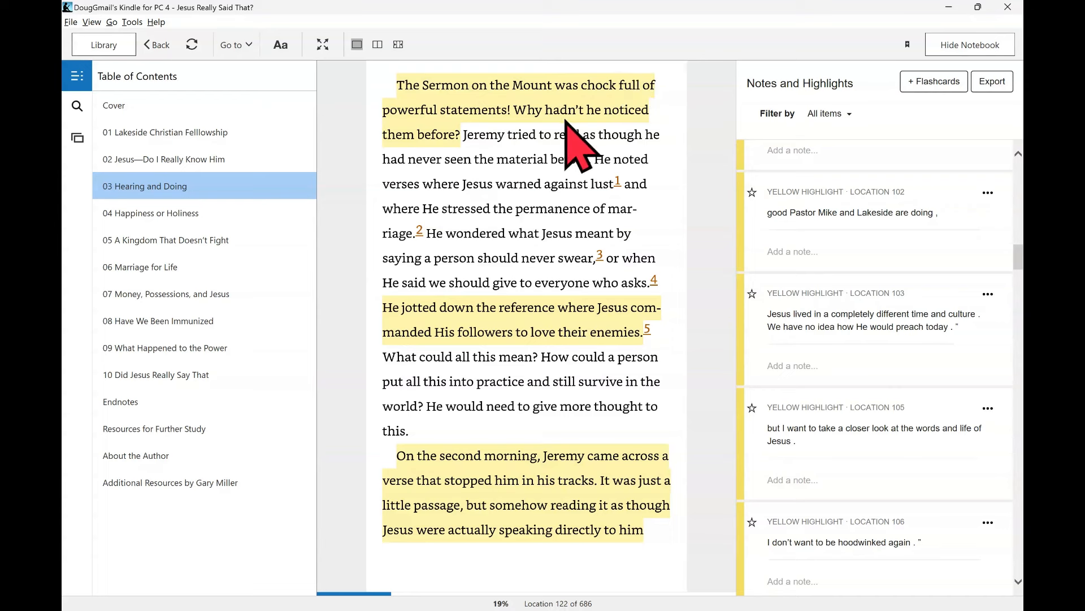
{"action": "mouse_move", "coordinate": [505, 228]}
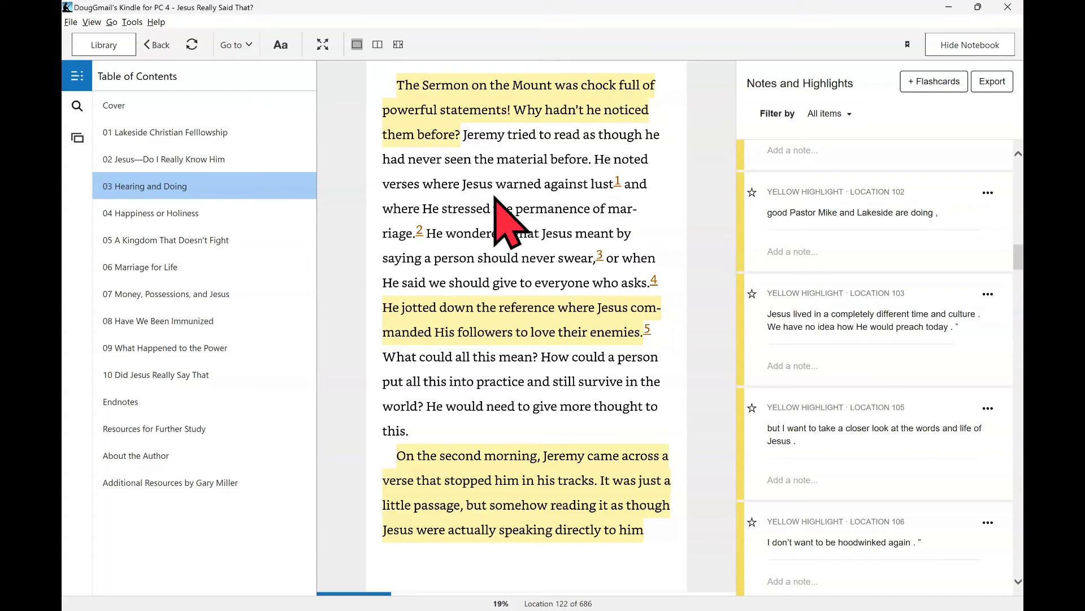
{"action": "mouse_move", "coordinate": [588, 201]}
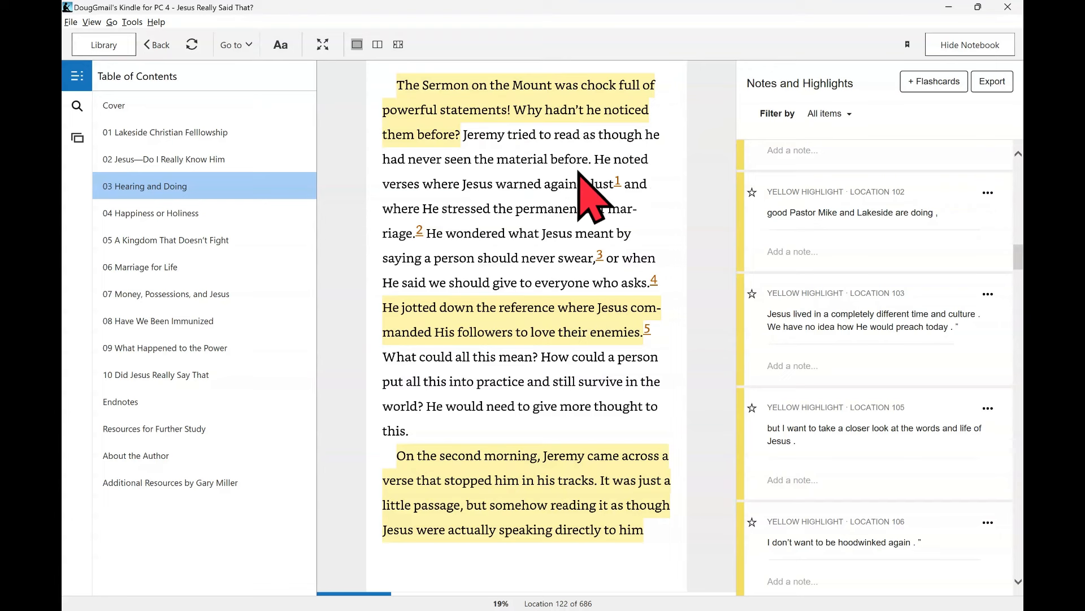
{"action": "mouse_move", "coordinate": [585, 250]}
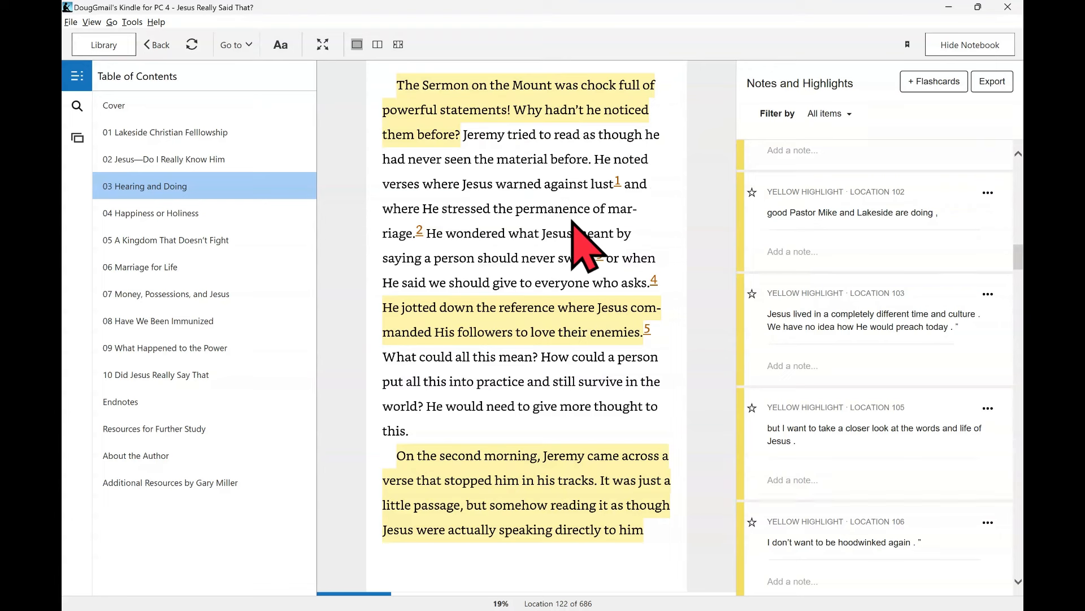
{"action": "mouse_move", "coordinate": [525, 194]}
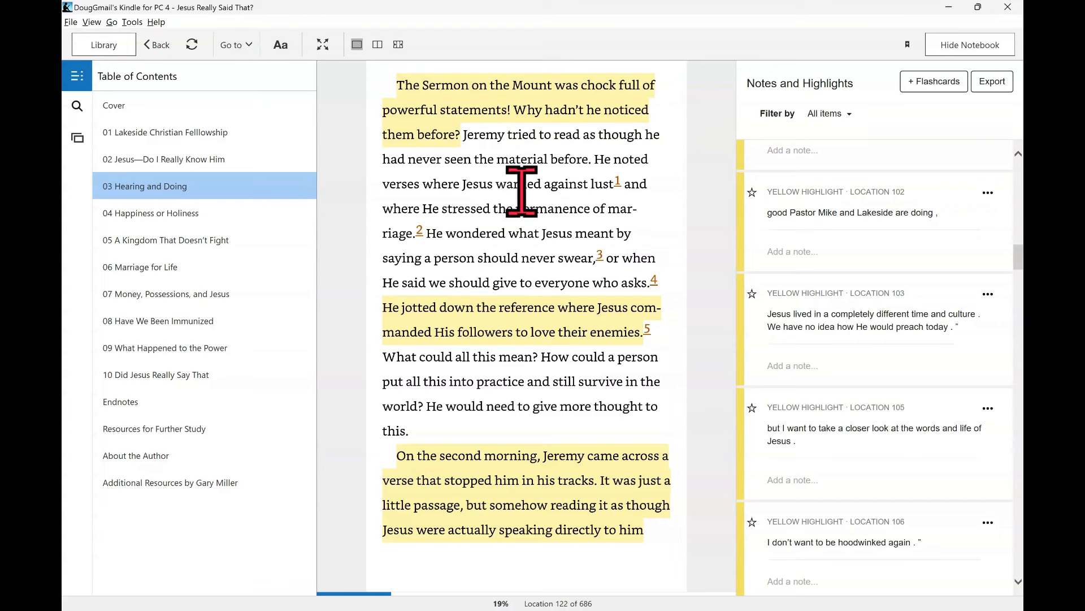
{"action": "mouse_move", "coordinate": [516, 222]}
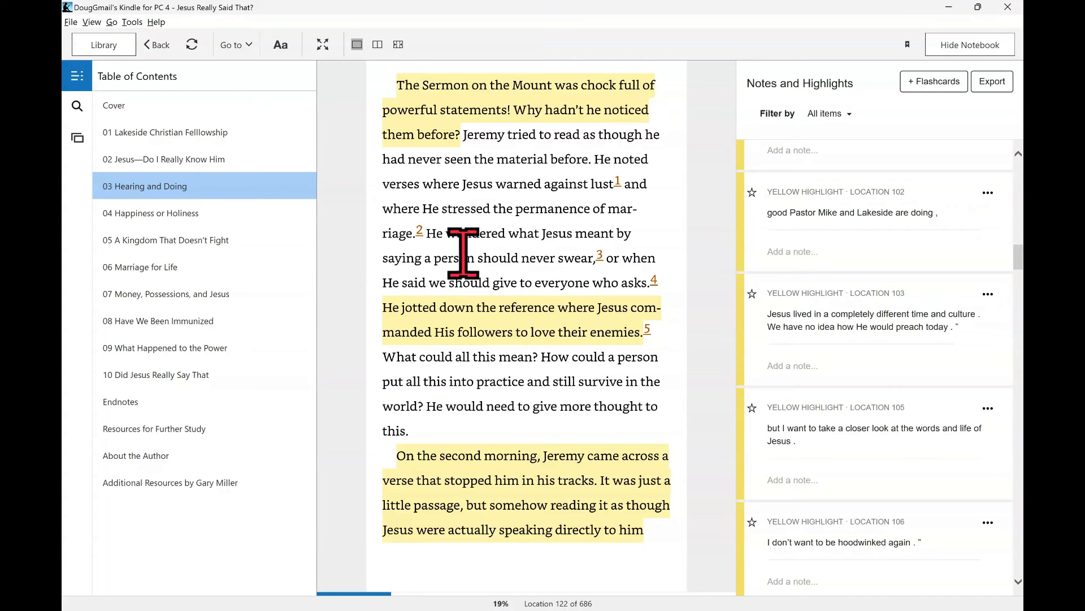
{"action": "mouse_move", "coordinate": [485, 318]}
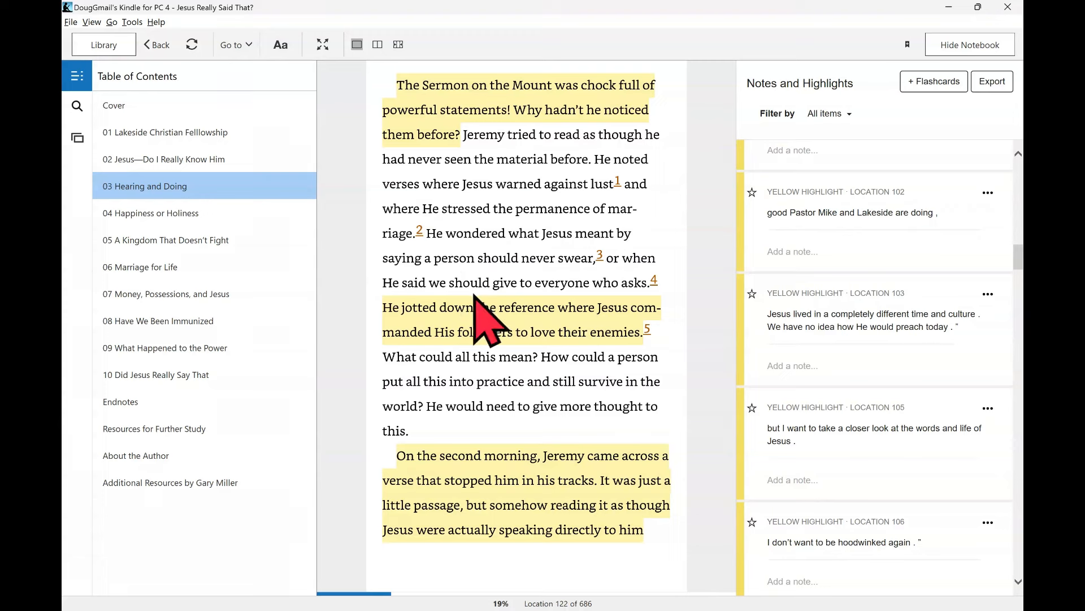
{"action": "mouse_move", "coordinate": [619, 268]}
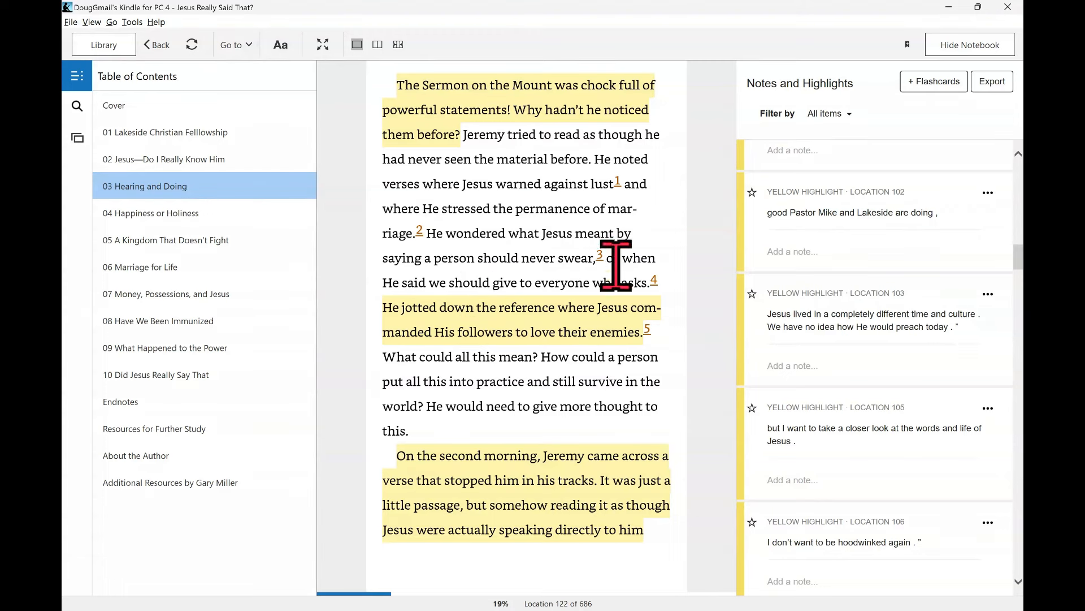
{"action": "mouse_move", "coordinate": [546, 308]}
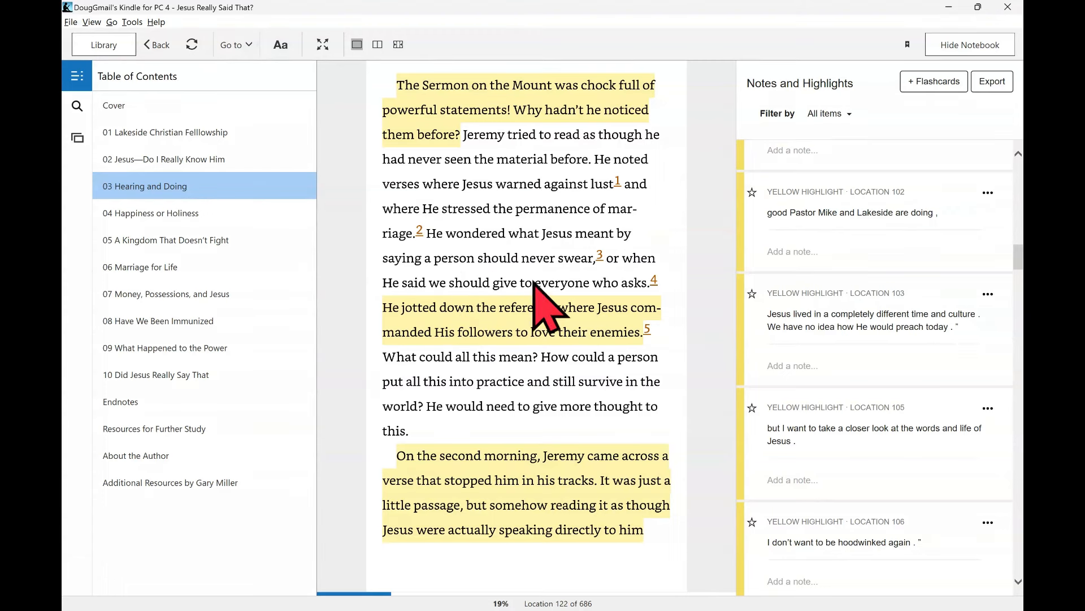
{"action": "mouse_move", "coordinate": [503, 356]}
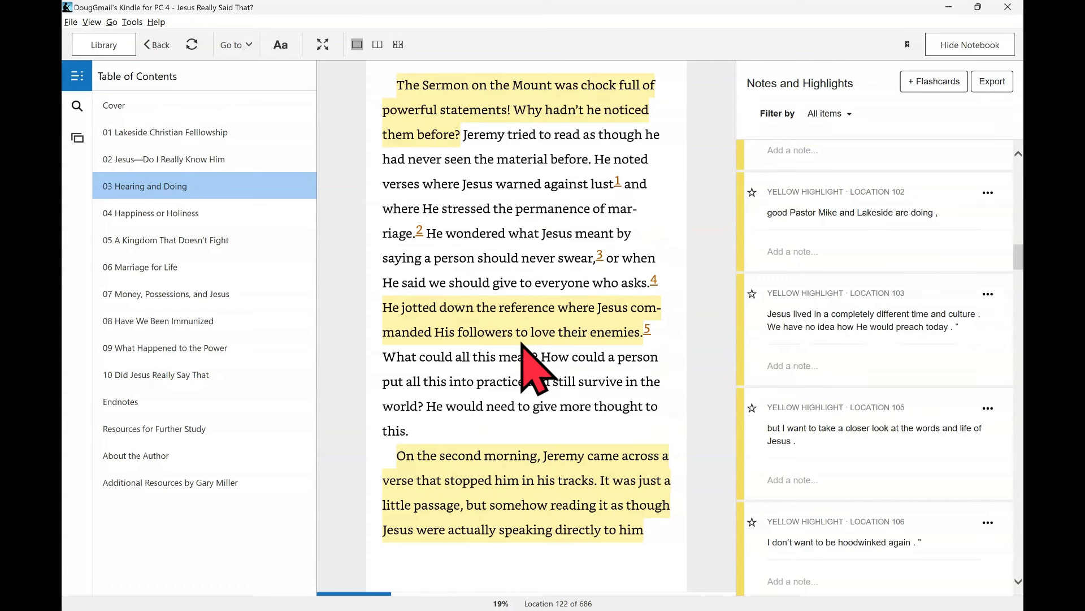
{"action": "mouse_move", "coordinate": [471, 398]}
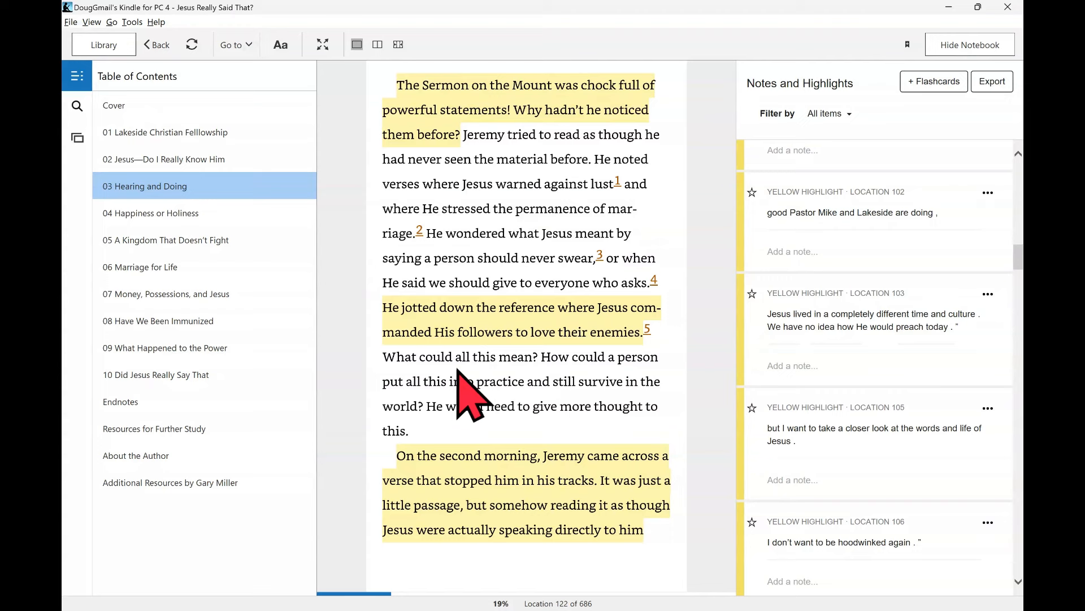
{"action": "mouse_move", "coordinate": [554, 381]}
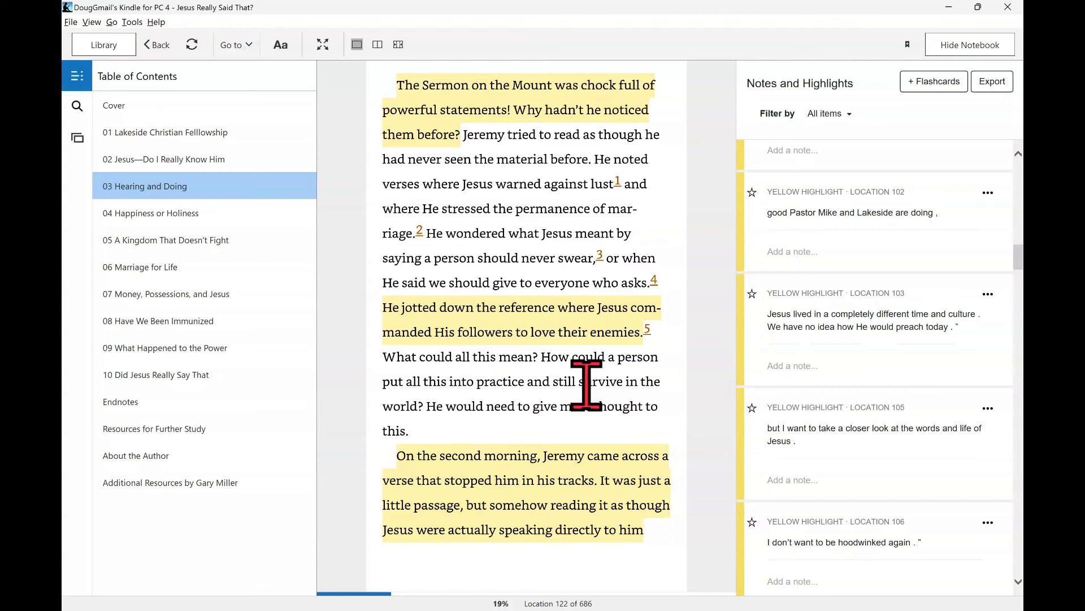
{"action": "mouse_move", "coordinate": [464, 450]}
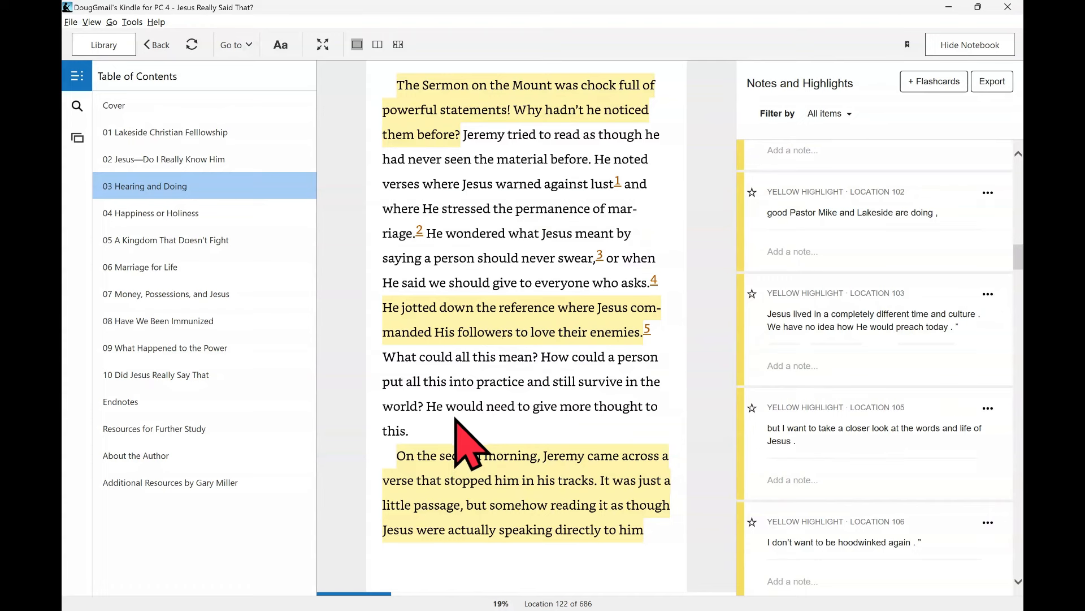
{"action": "mouse_move", "coordinate": [417, 504]}
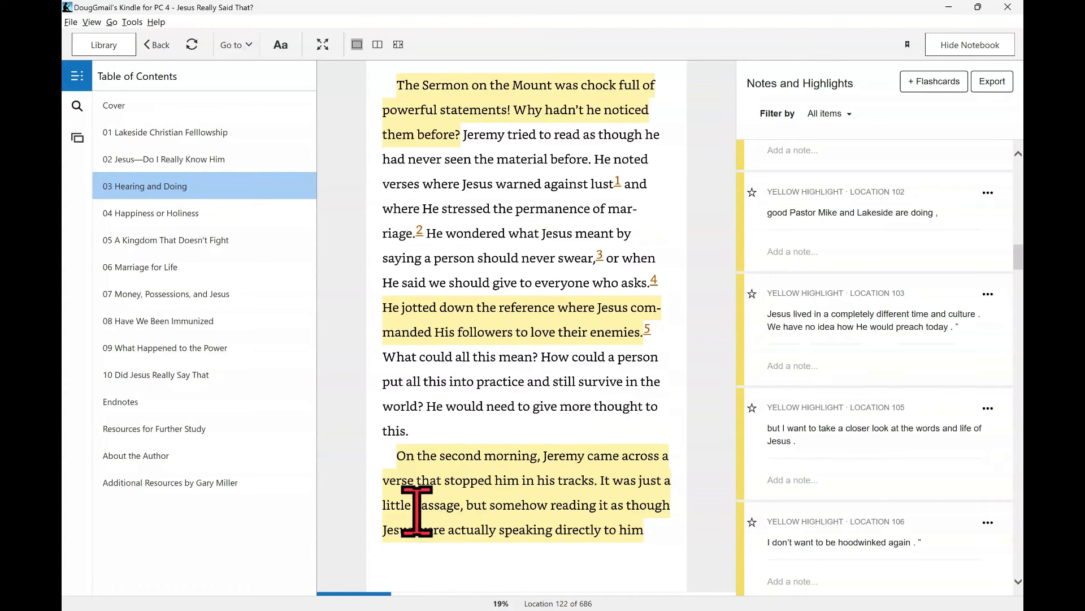
{"action": "mouse_move", "coordinate": [415, 540]}
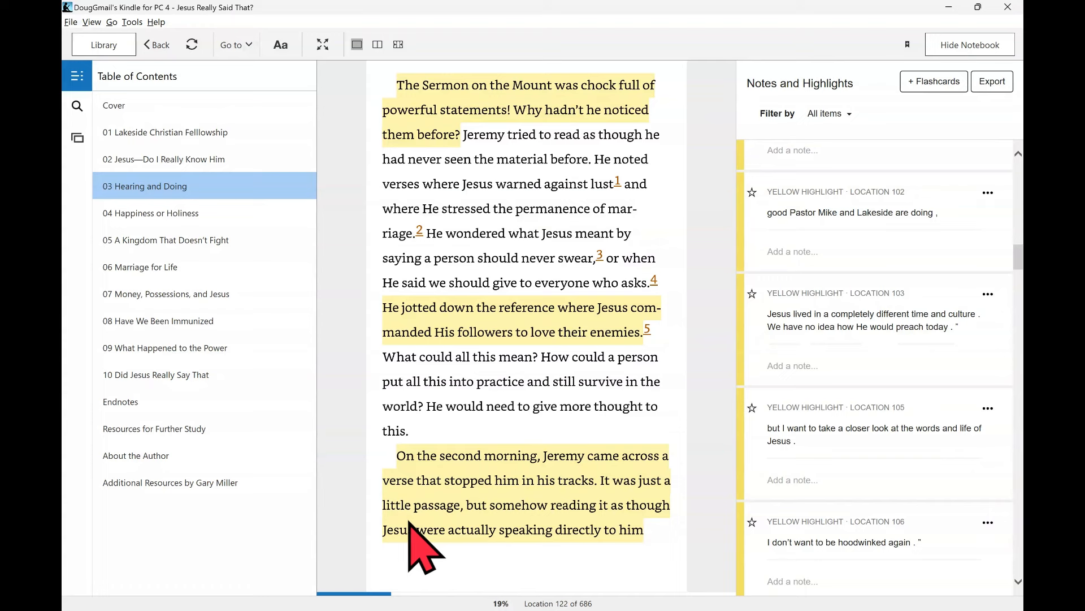
{"action": "mouse_move", "coordinate": [700, 499]}
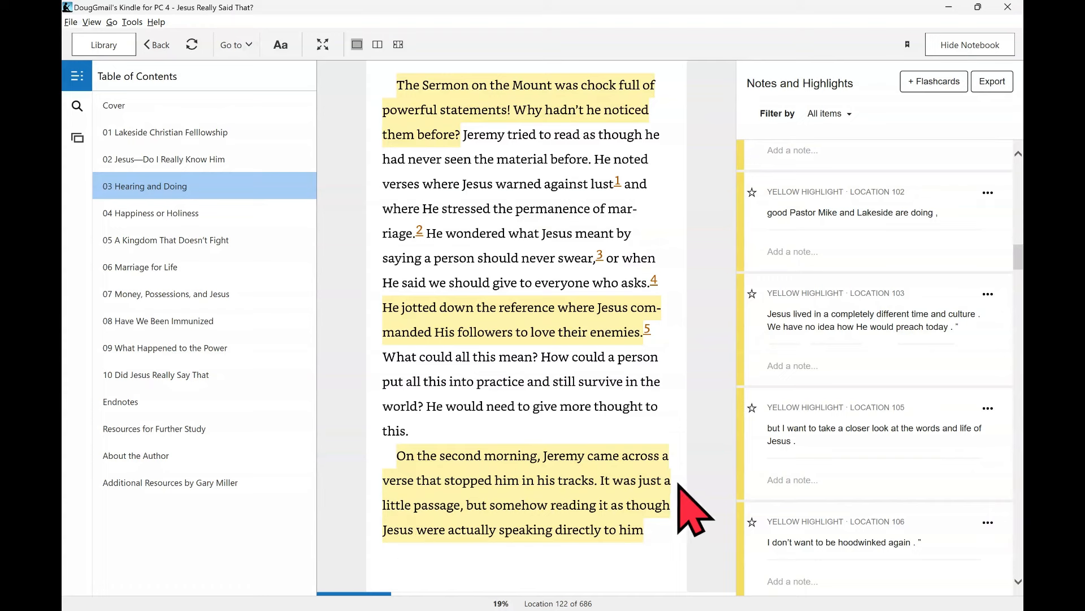
{"action": "mouse_move", "coordinate": [552, 511]}
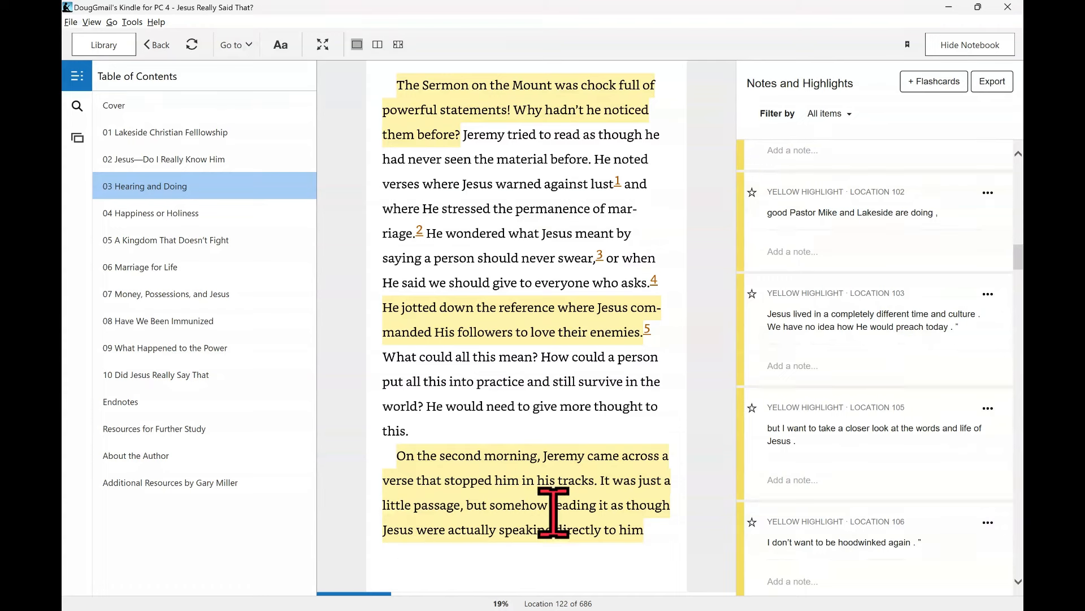
{"action": "mouse_move", "coordinate": [567, 567]}
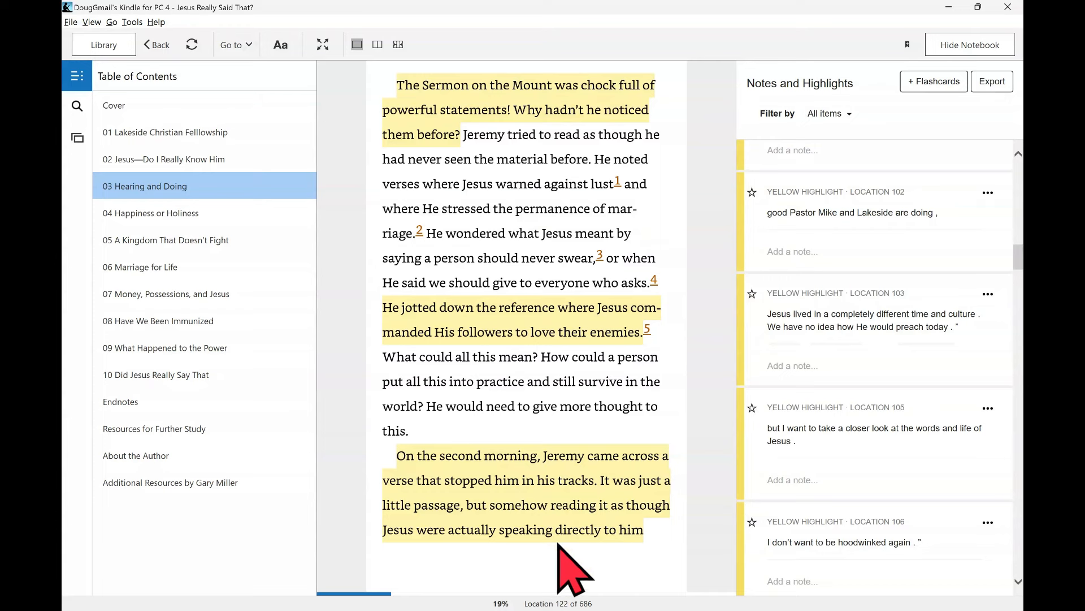
{"action": "scroll", "scroll_direction": "down", "scroll_amount": 3}
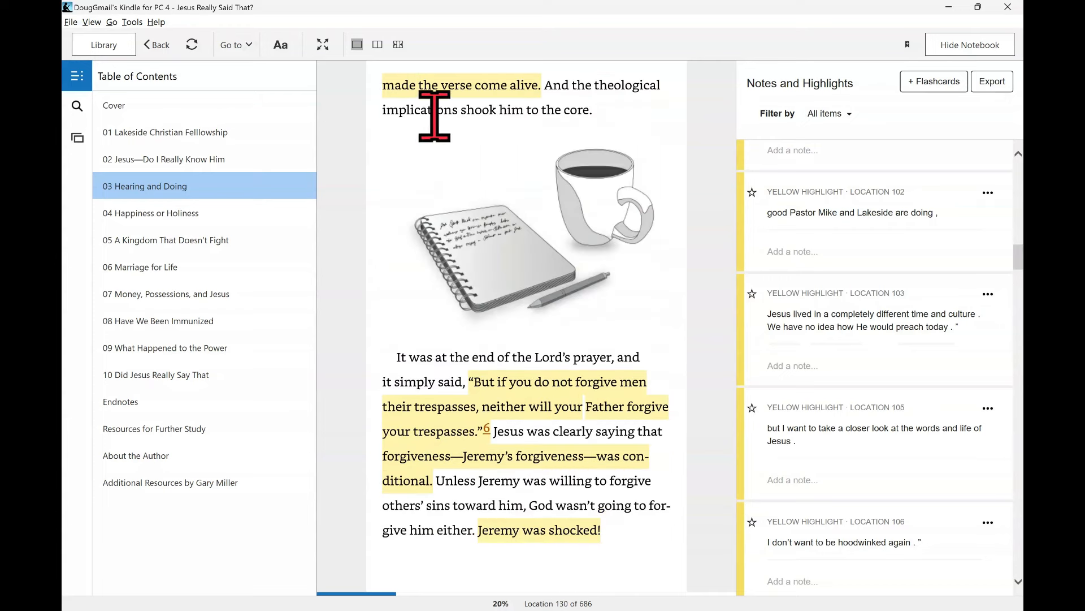
{"action": "mouse_move", "coordinate": [495, 210]}
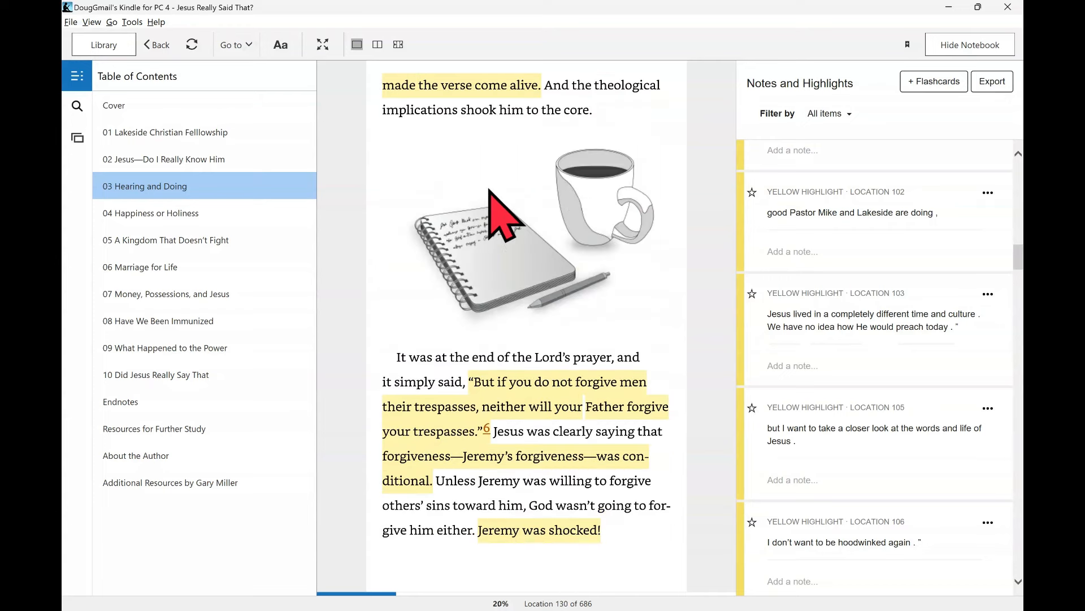
{"action": "mouse_move", "coordinate": [415, 380]}
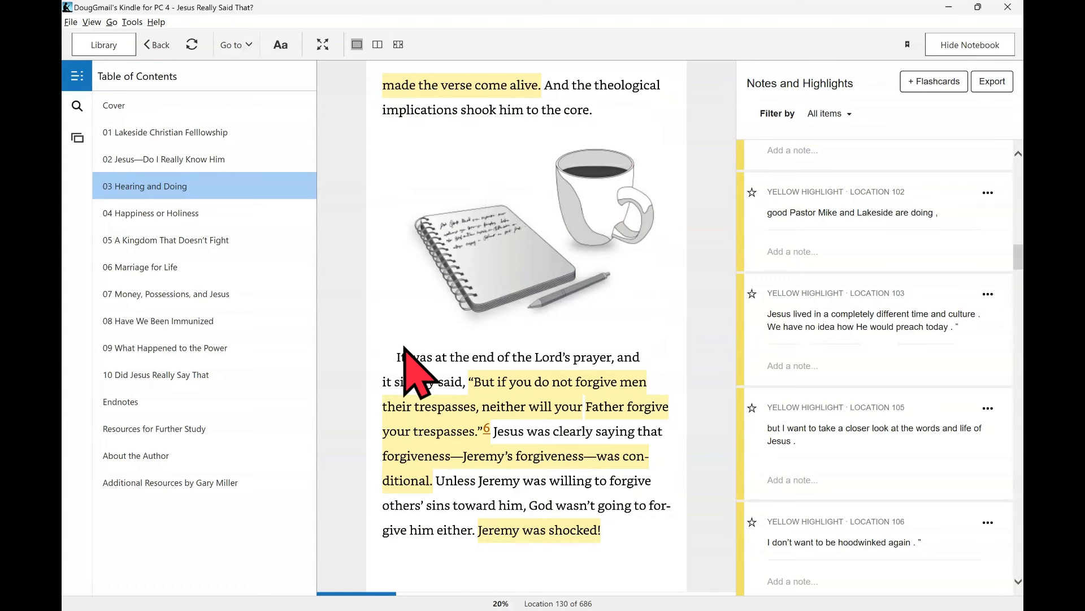
{"action": "mouse_move", "coordinate": [505, 405]}
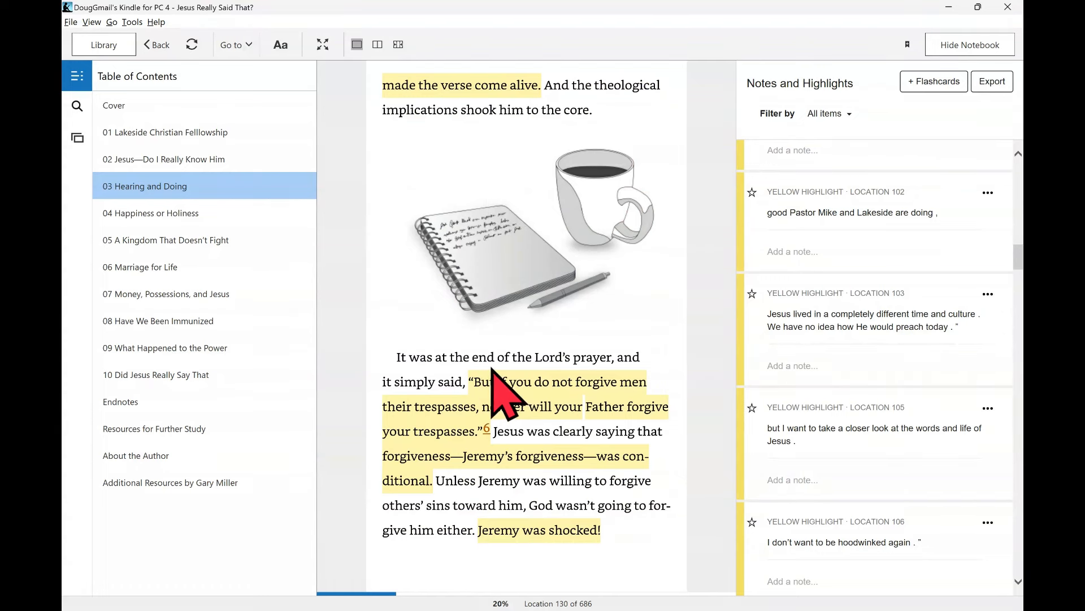
{"action": "mouse_move", "coordinate": [543, 429]}
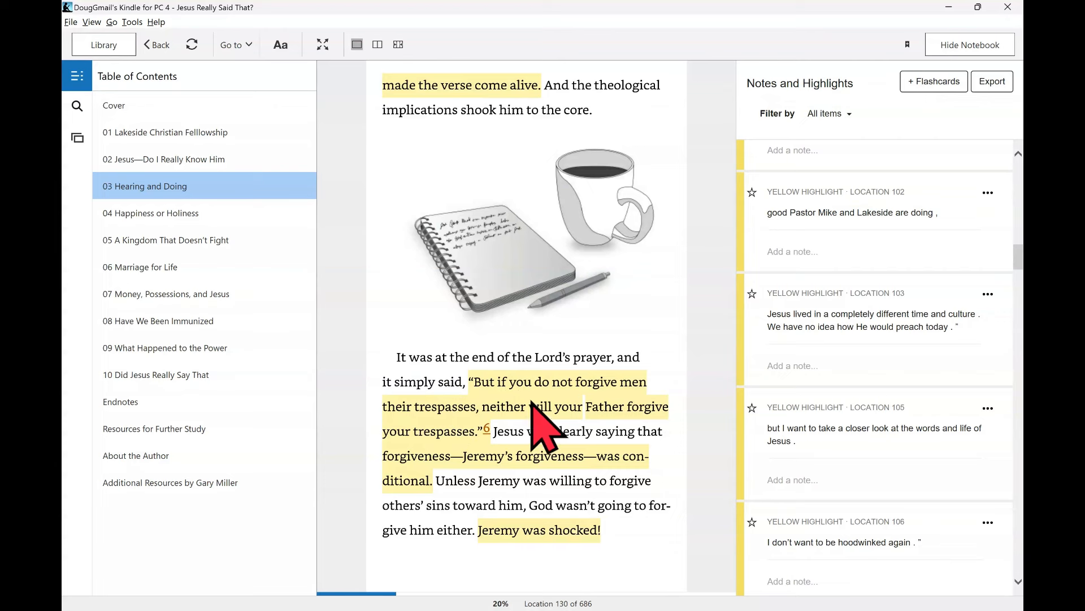
{"action": "mouse_move", "coordinate": [529, 443]}
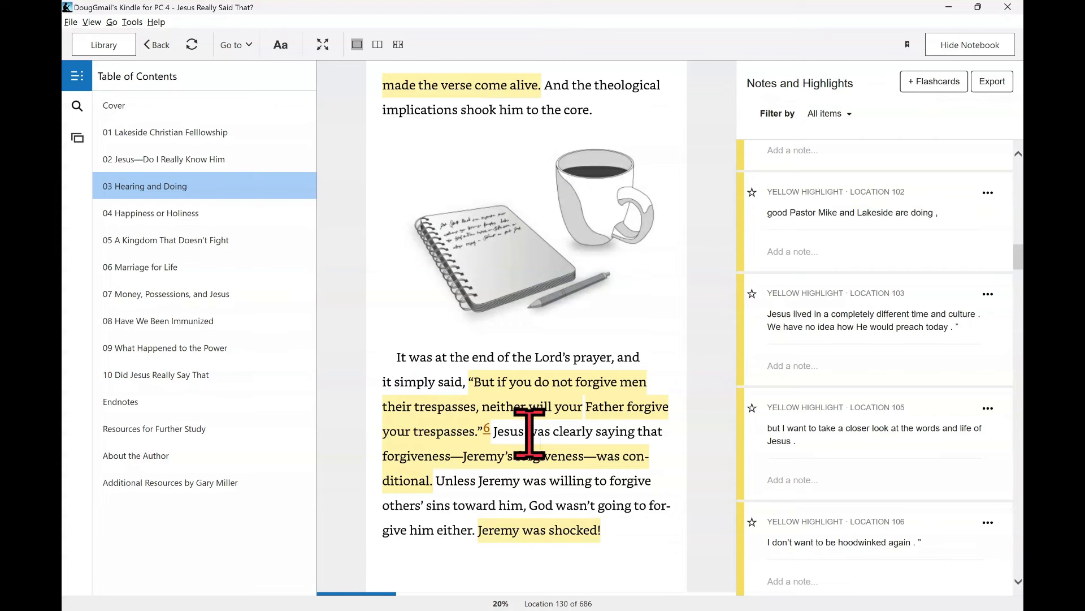
{"action": "mouse_move", "coordinate": [543, 478]}
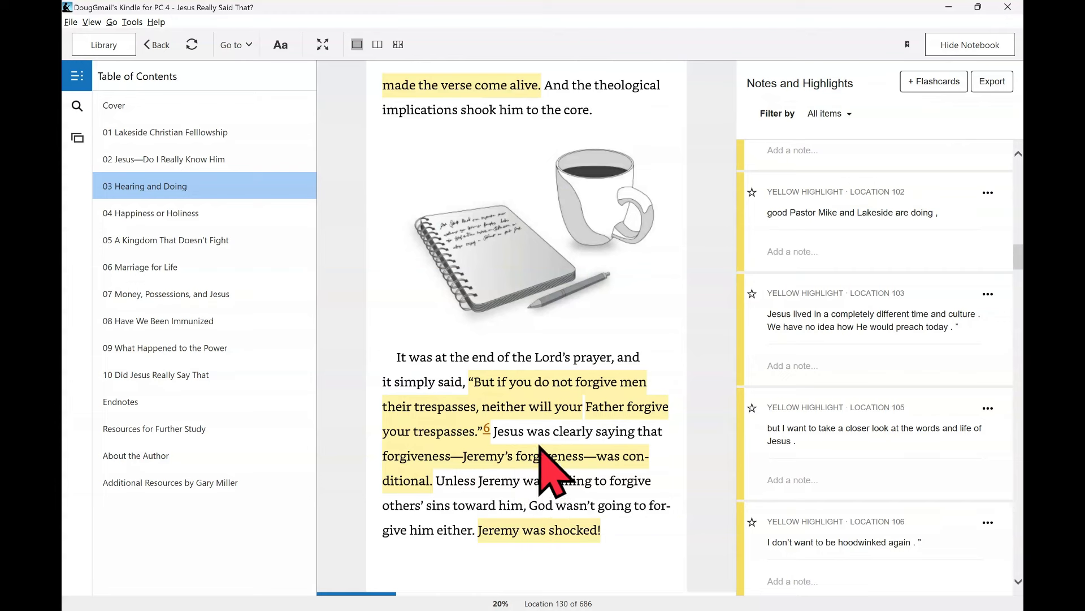
{"action": "mouse_move", "coordinate": [491, 467]}
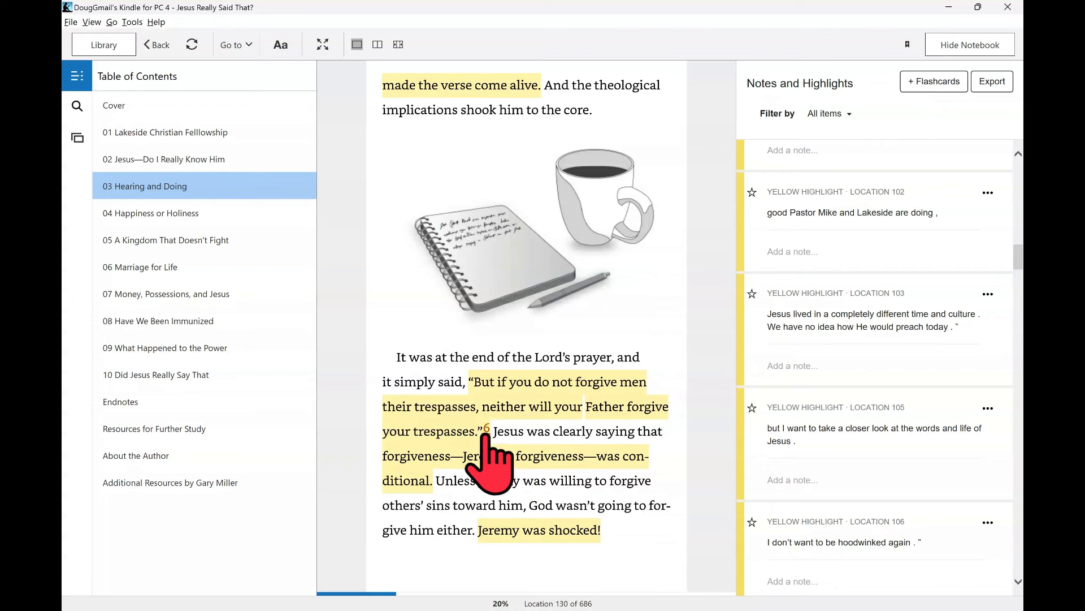
{"action": "left_click", "coordinate": [487, 429]}
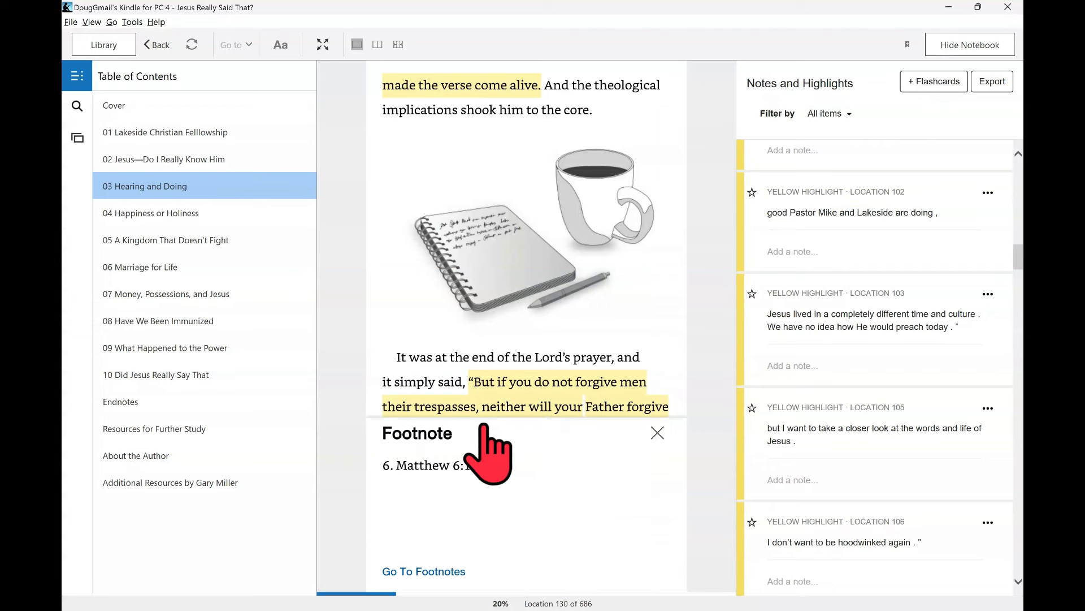
{"action": "mouse_move", "coordinate": [507, 476]}
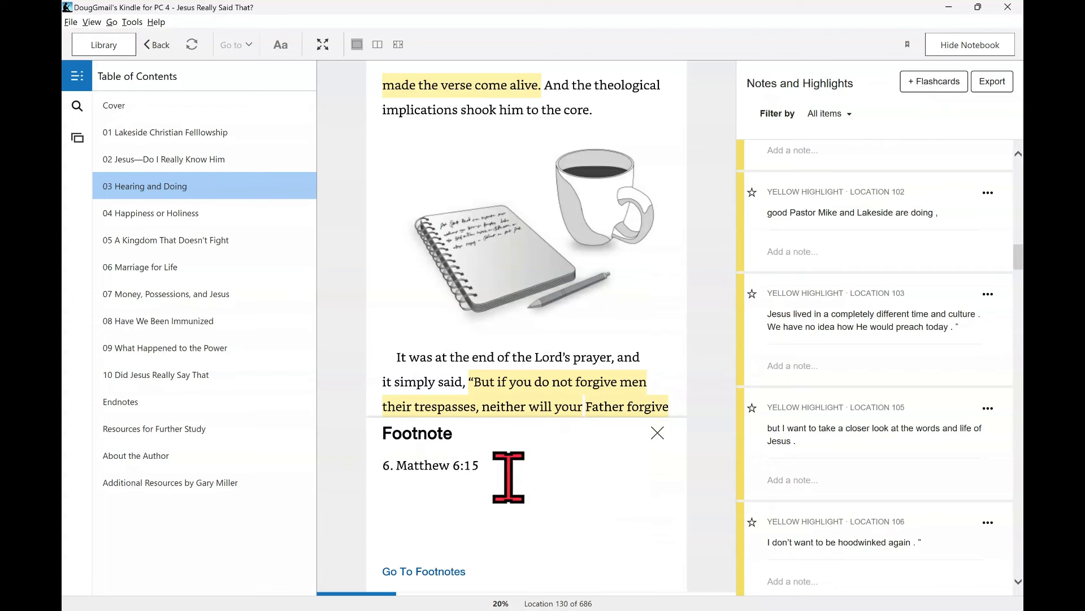
{"action": "left_click", "coordinate": [657, 433]}
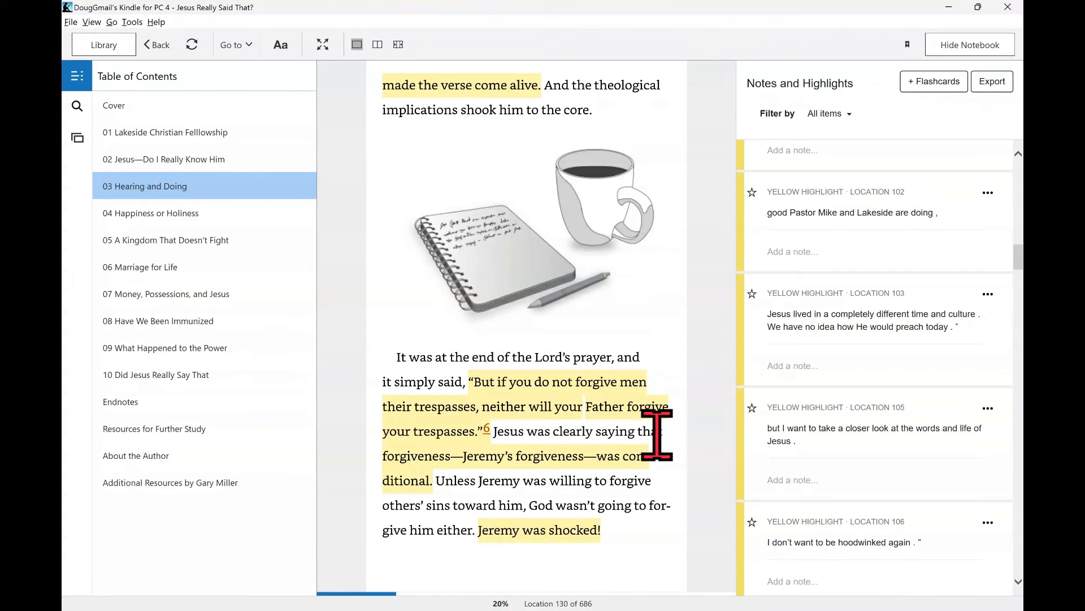
{"action": "mouse_move", "coordinate": [530, 481]}
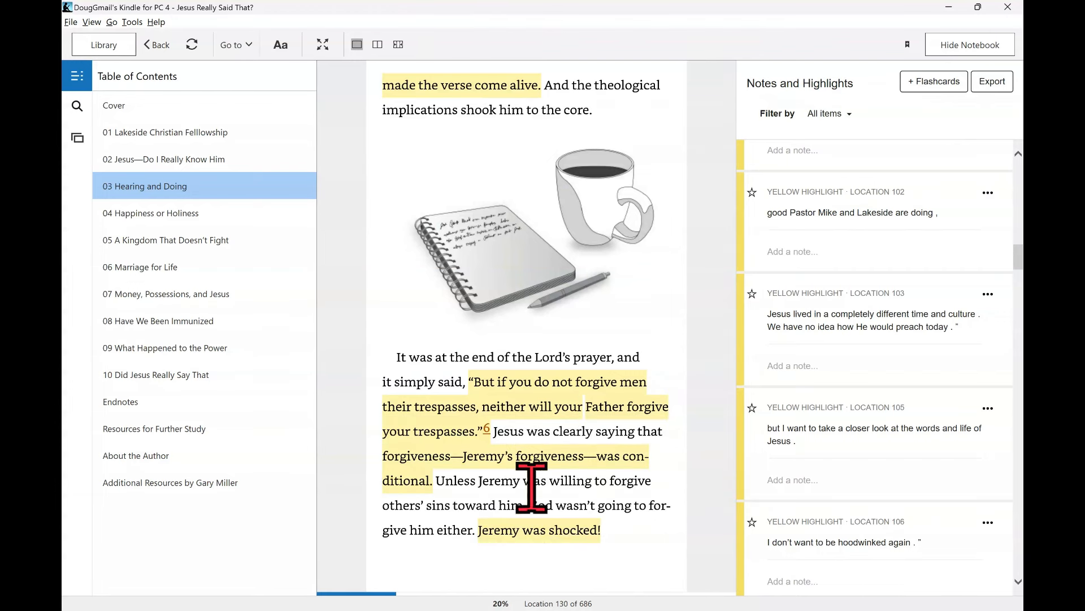
{"action": "mouse_move", "coordinate": [458, 503]}
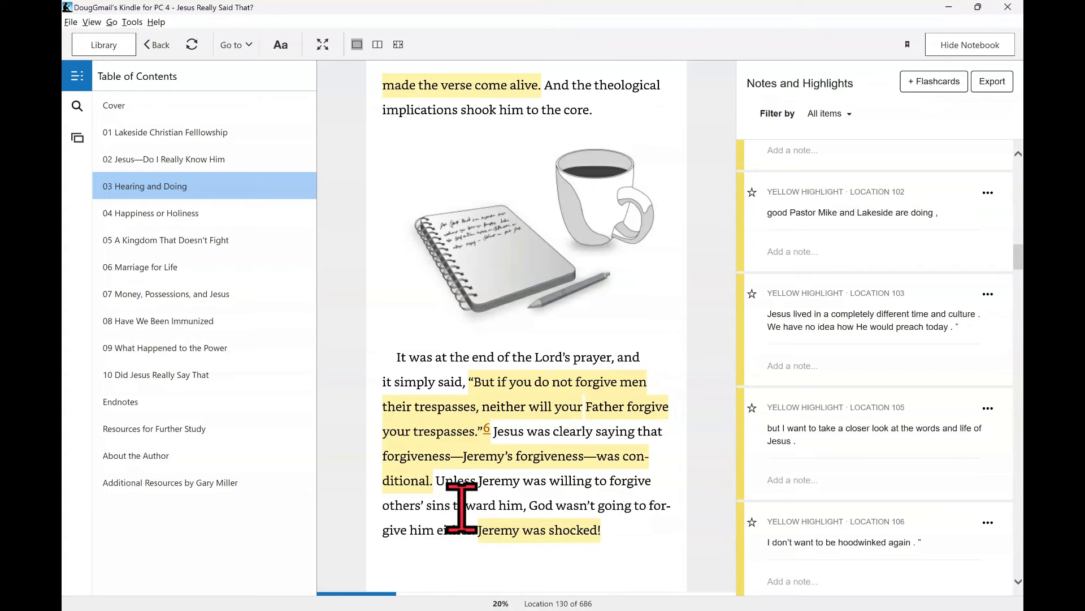
{"action": "mouse_move", "coordinate": [495, 540]}
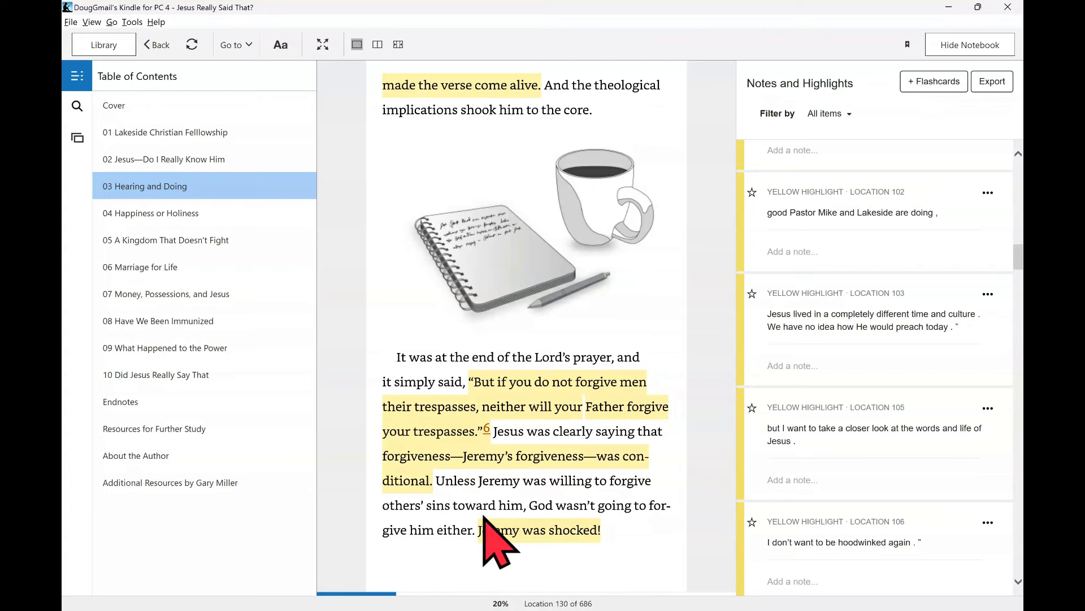
{"action": "mouse_move", "coordinate": [595, 540]}
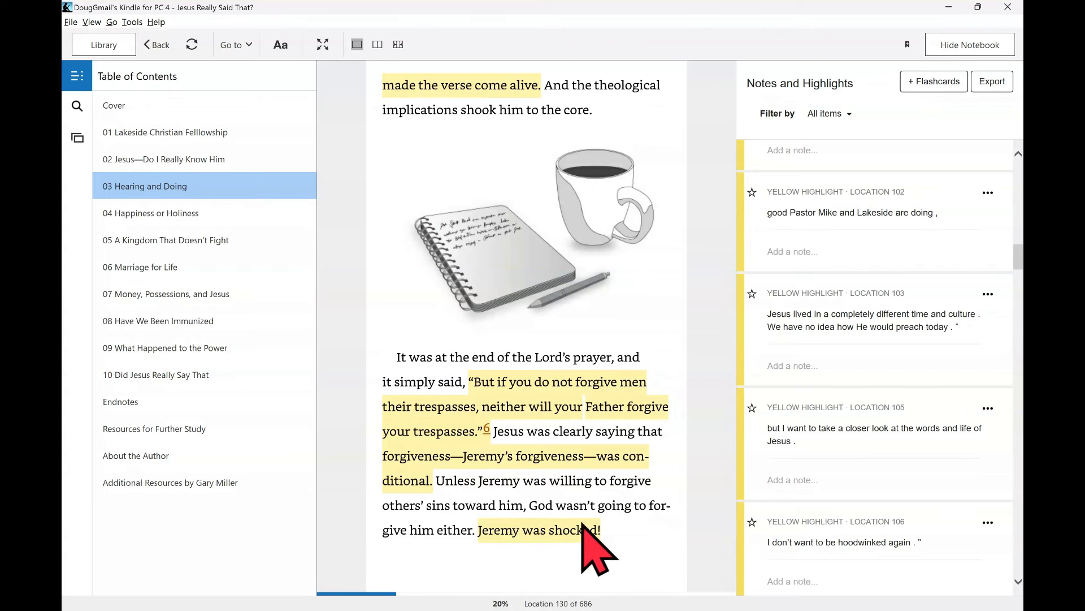
{"action": "mouse_move", "coordinate": [575, 401]}
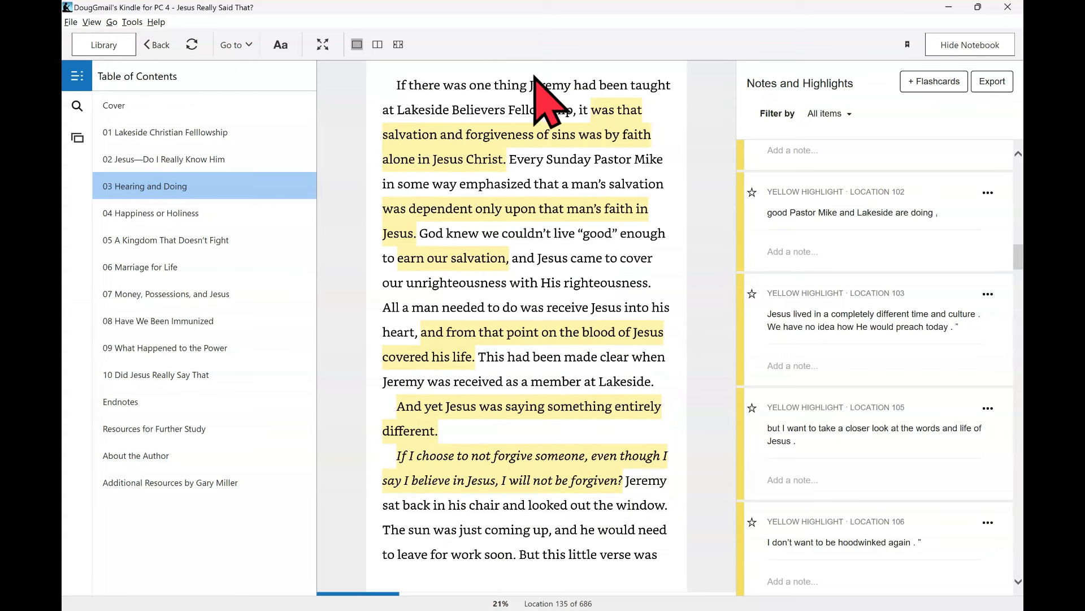
{"action": "mouse_move", "coordinate": [547, 128]}
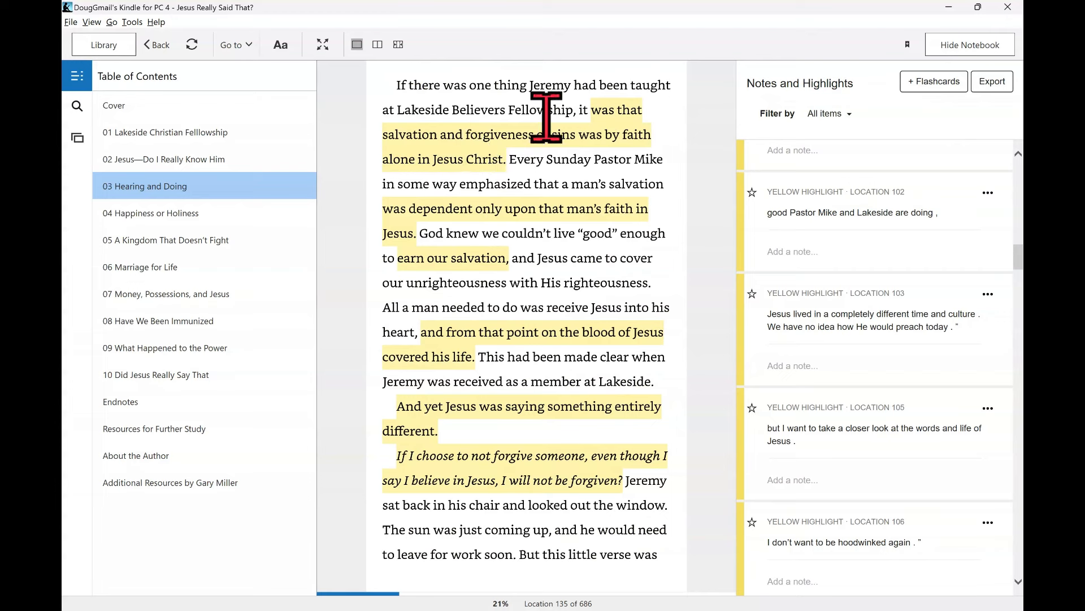
{"action": "mouse_move", "coordinate": [499, 136]}
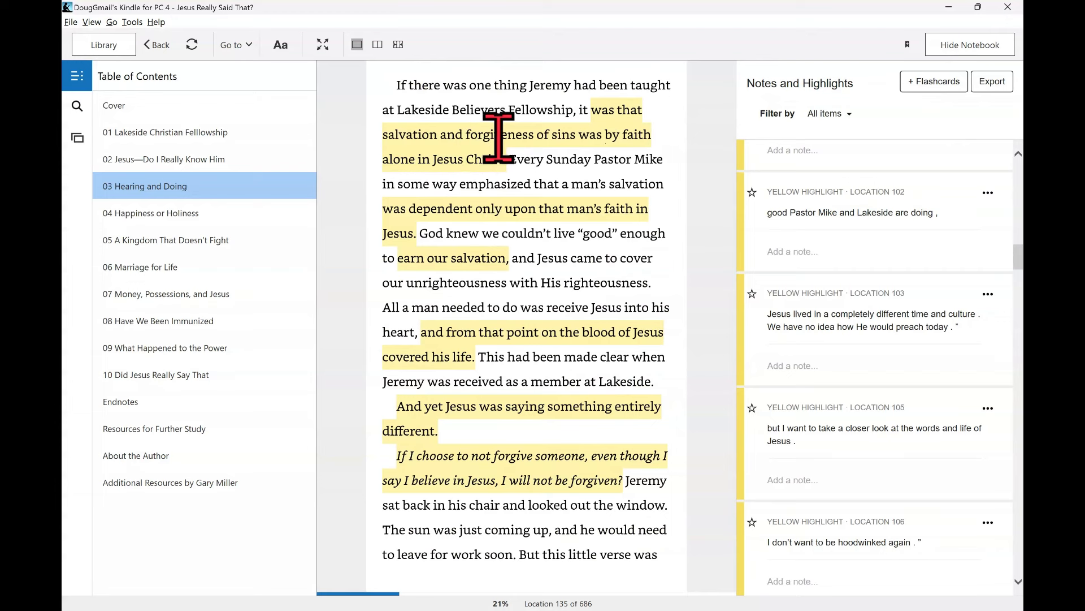
{"action": "mouse_move", "coordinate": [460, 200]}
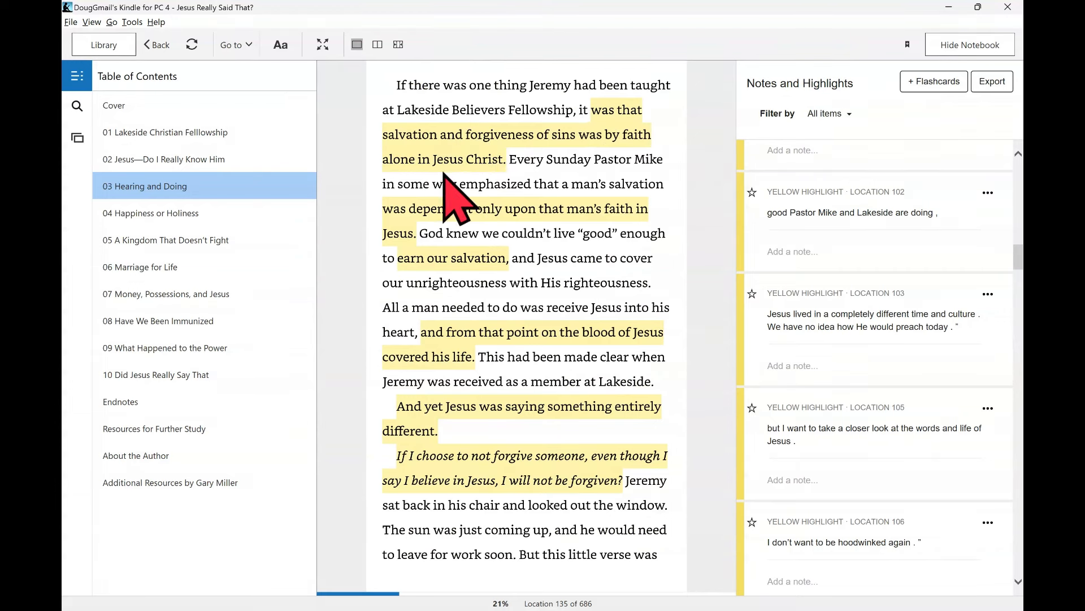
{"action": "mouse_move", "coordinate": [575, 159]}
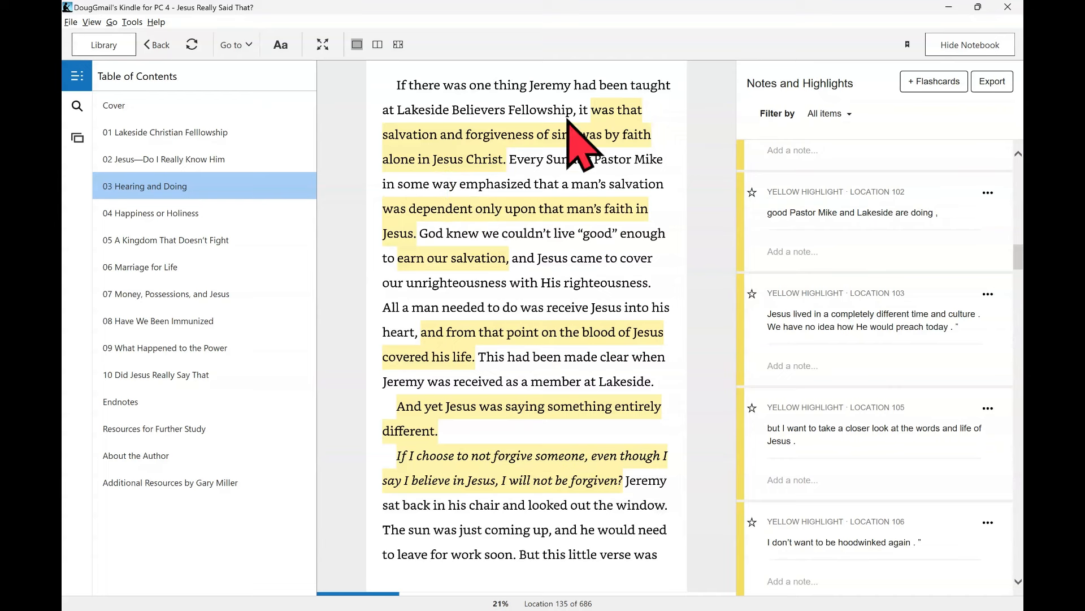
{"action": "mouse_move", "coordinate": [550, 194]}
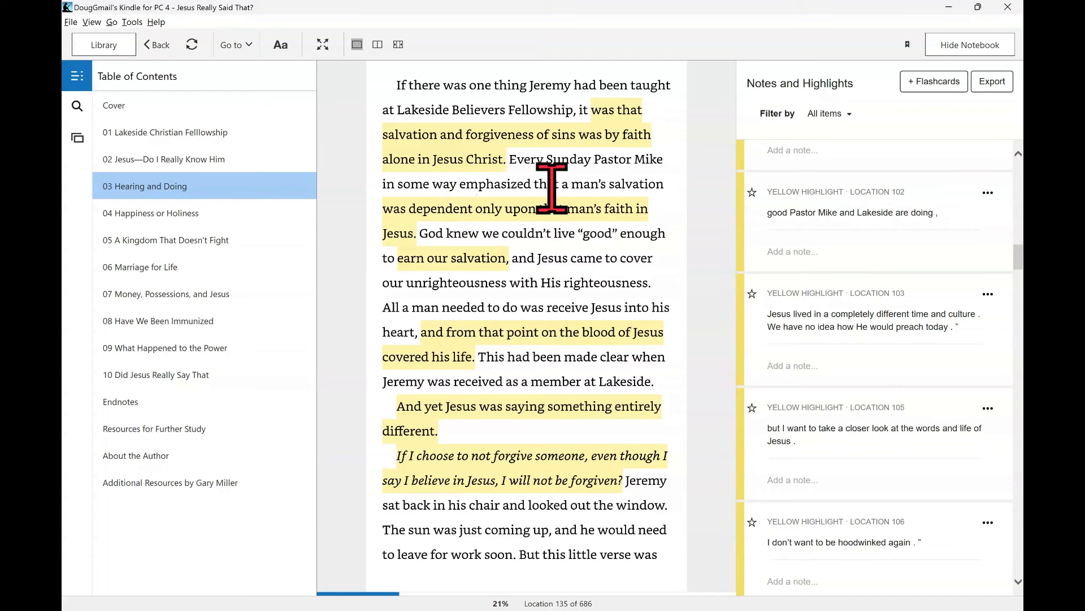
{"action": "mouse_move", "coordinate": [682, 246]}
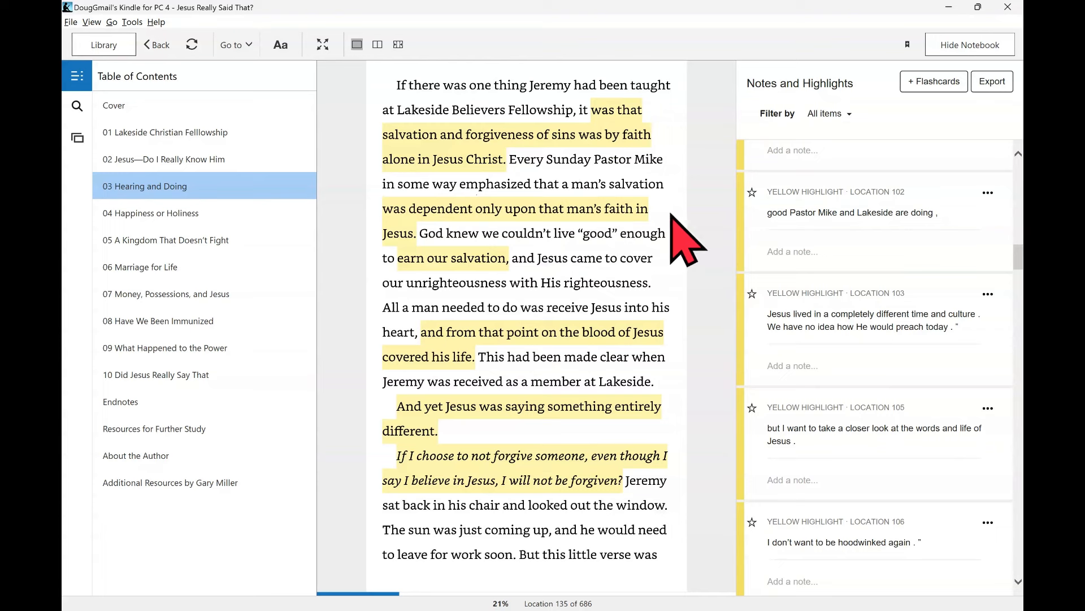
{"action": "mouse_move", "coordinate": [469, 257]}
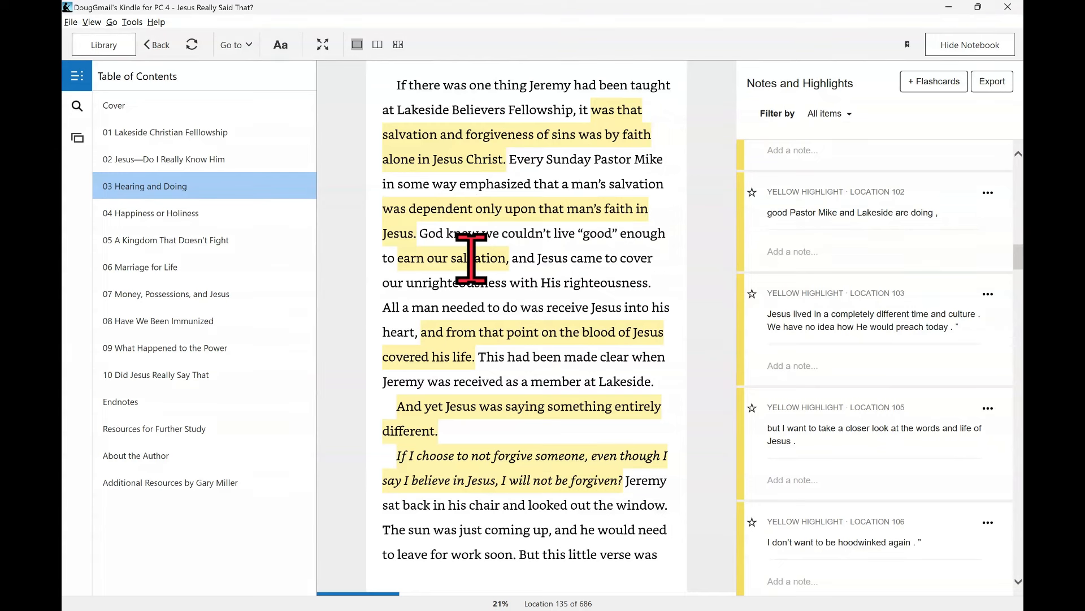
{"action": "mouse_move", "coordinate": [644, 234]}
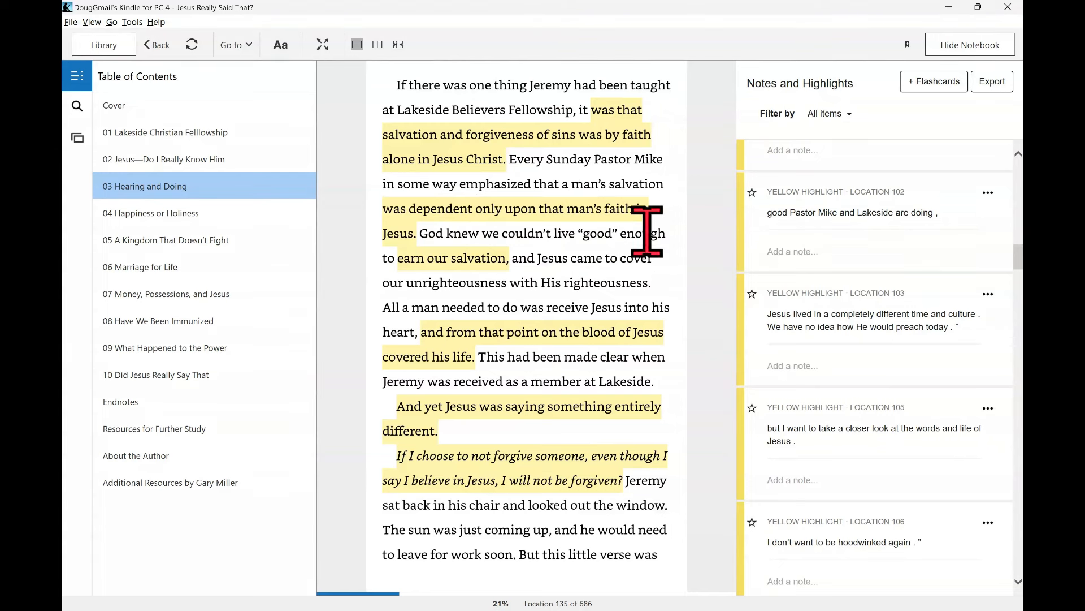
{"action": "mouse_move", "coordinate": [626, 267]}
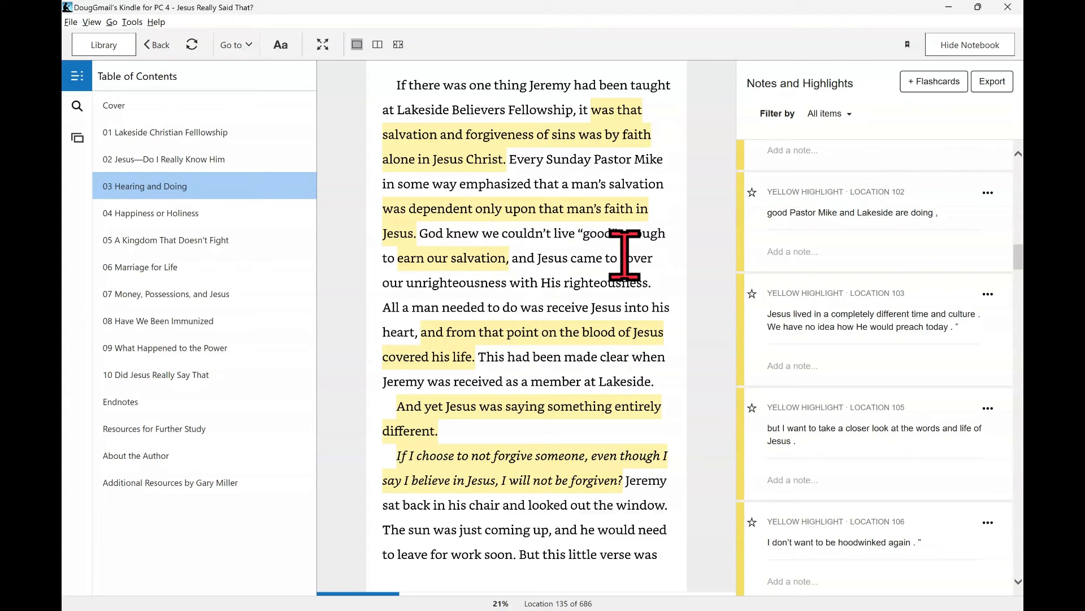
{"action": "mouse_move", "coordinate": [491, 326]}
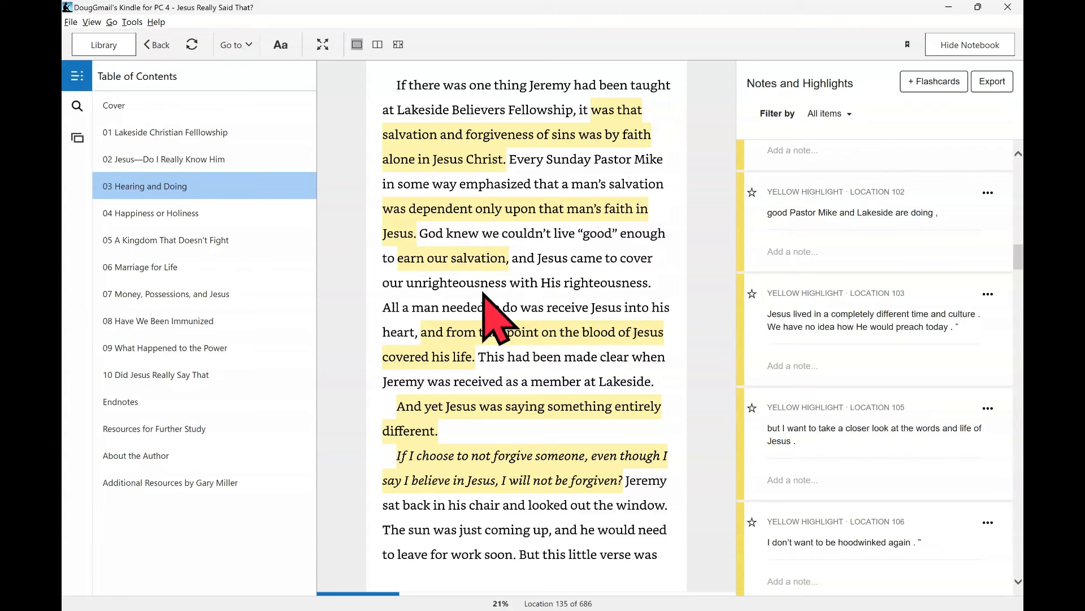
{"action": "mouse_move", "coordinate": [435, 356]}
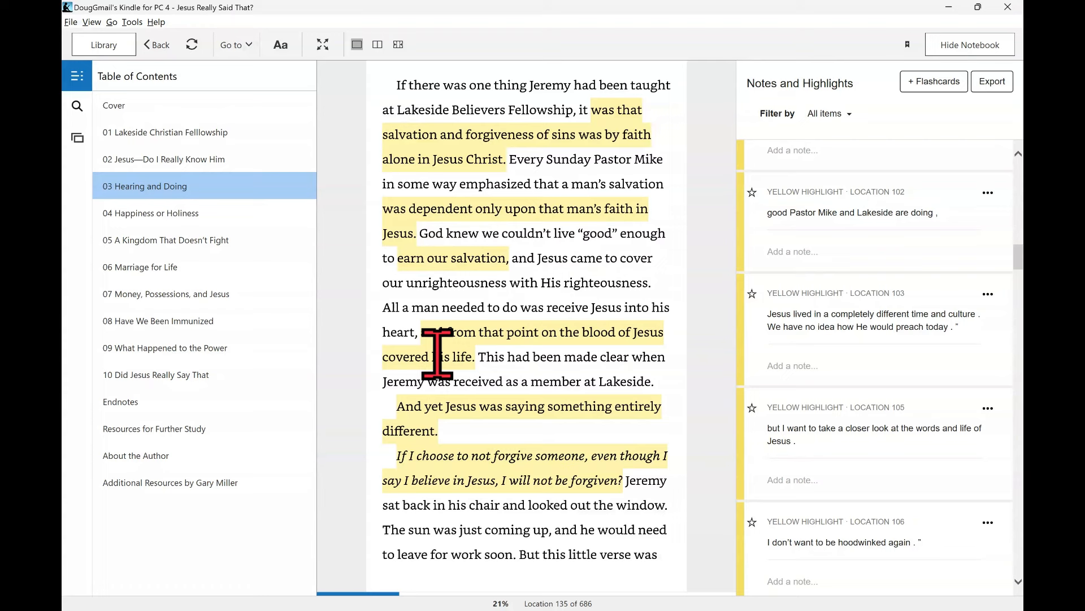
{"action": "mouse_move", "coordinate": [463, 394]}
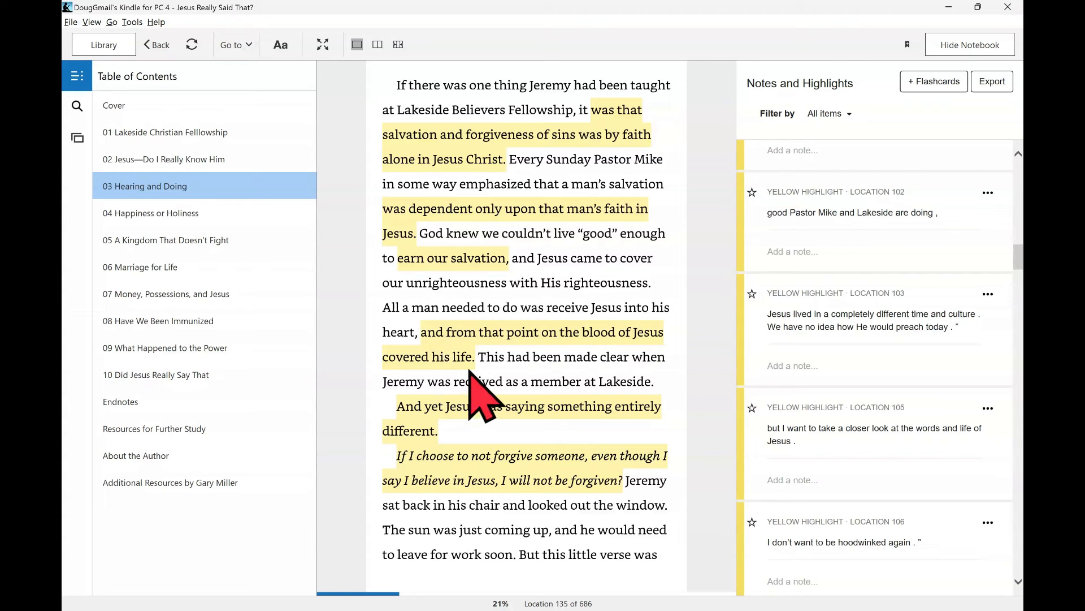
{"action": "mouse_move", "coordinate": [521, 355]}
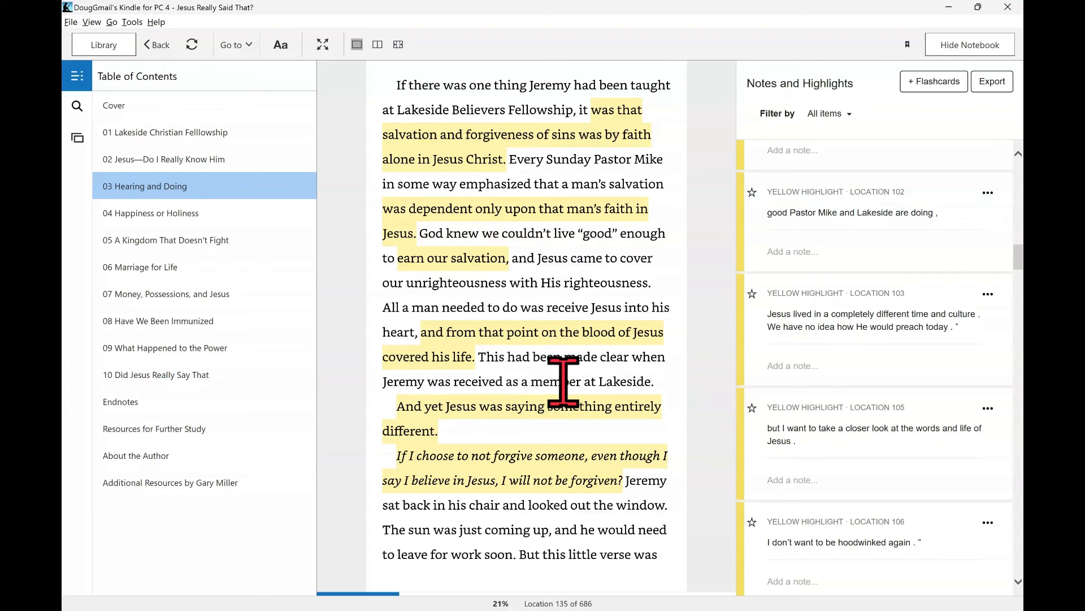
{"action": "mouse_move", "coordinate": [537, 457]}
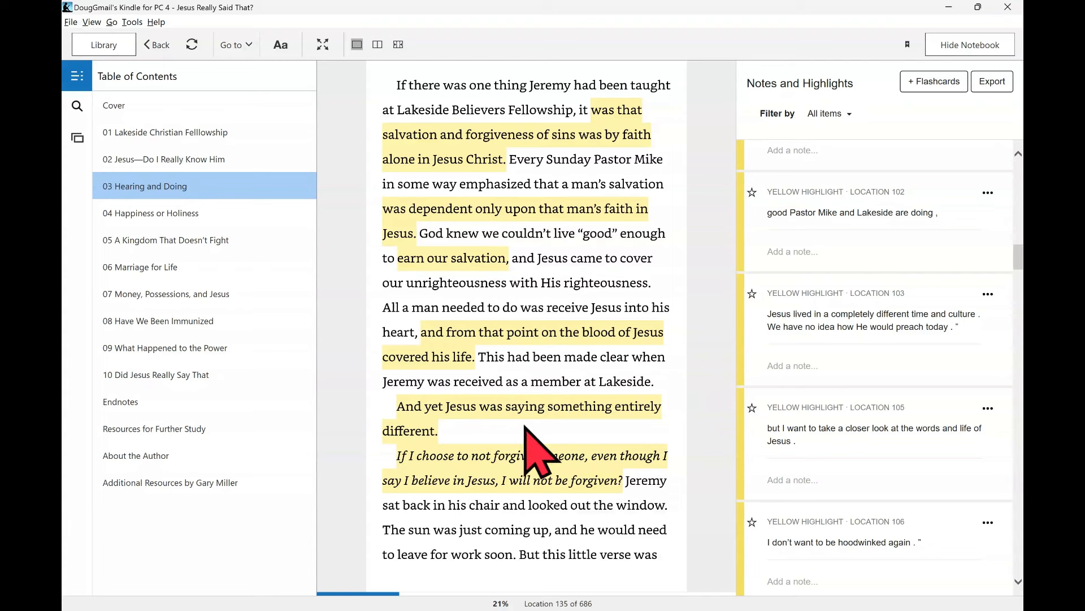
{"action": "mouse_move", "coordinate": [509, 443]}
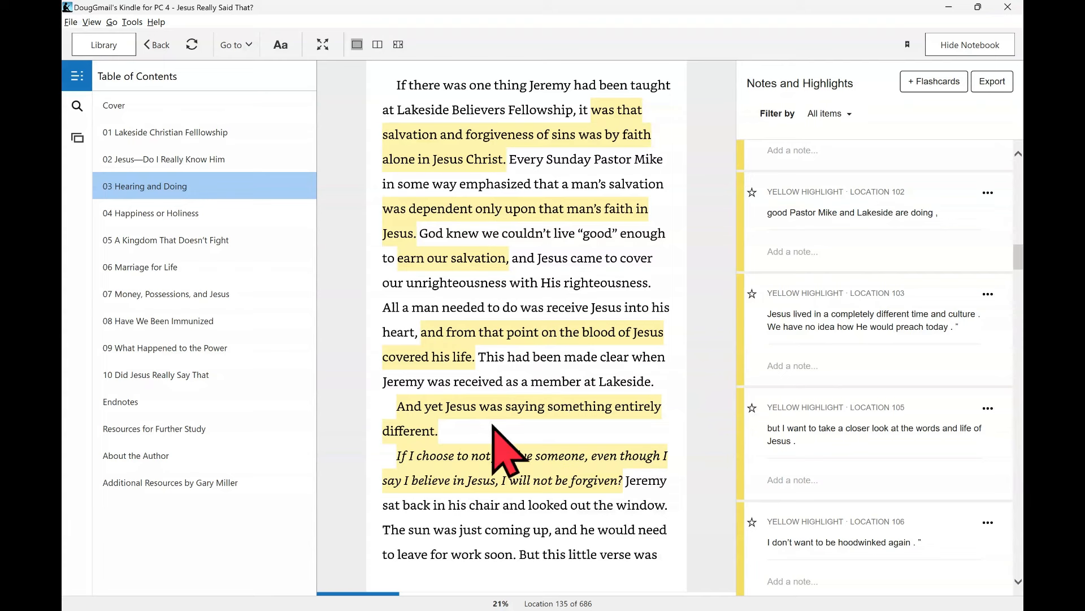
{"action": "mouse_move", "coordinate": [457, 484]}
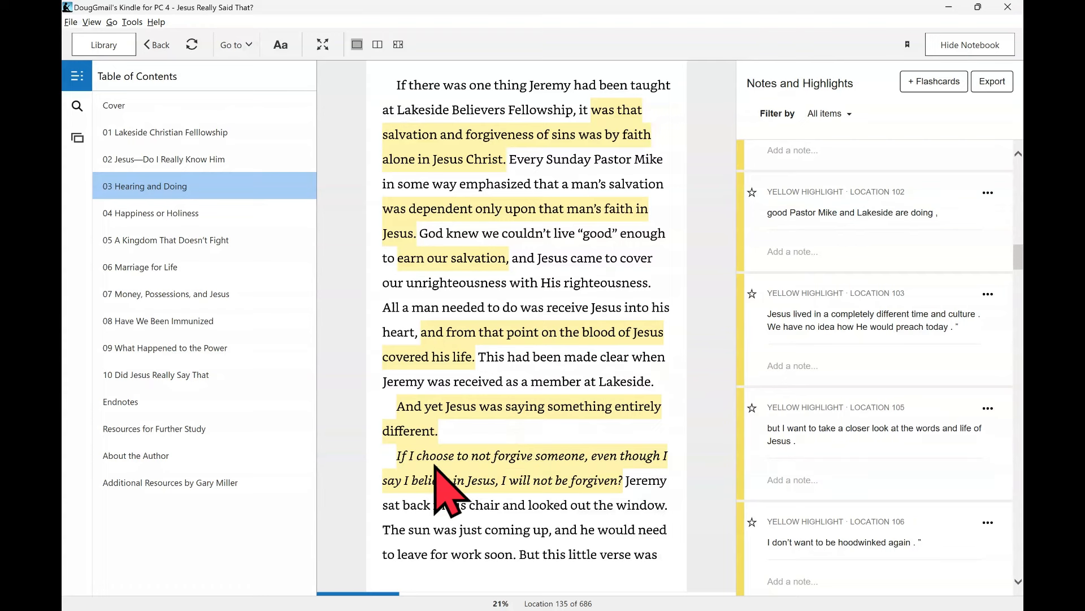
{"action": "mouse_move", "coordinate": [526, 492]}
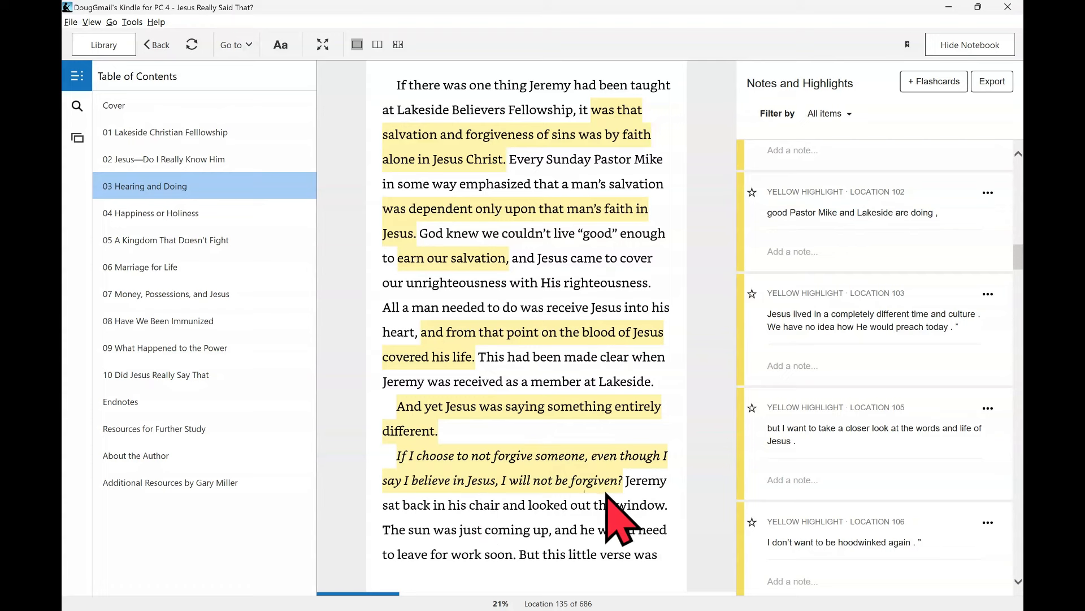
{"action": "mouse_move", "coordinate": [512, 505]}
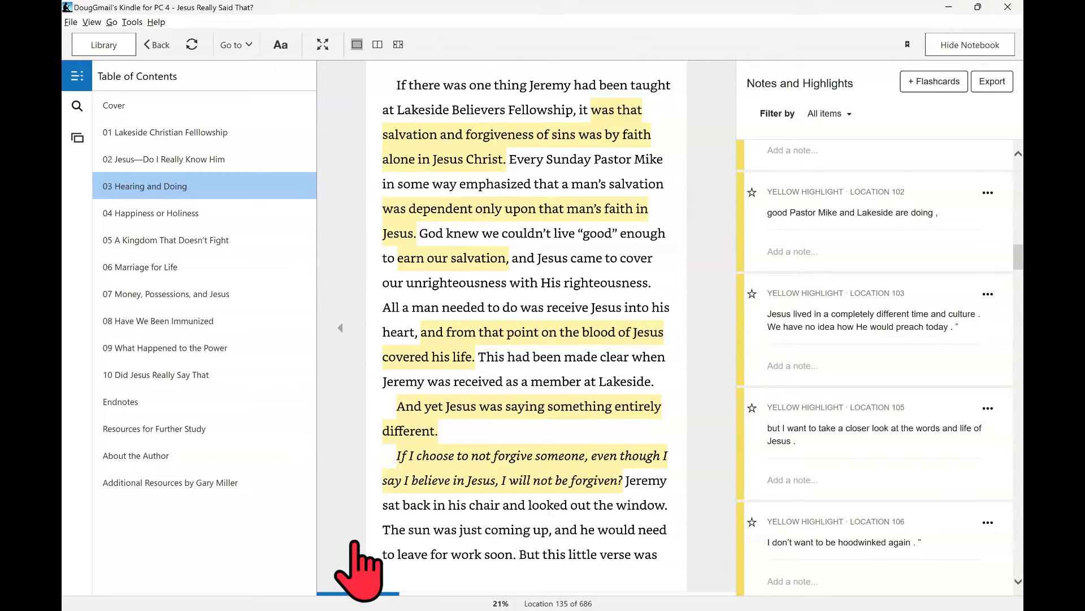
{"action": "mouse_move", "coordinate": [436, 426]}
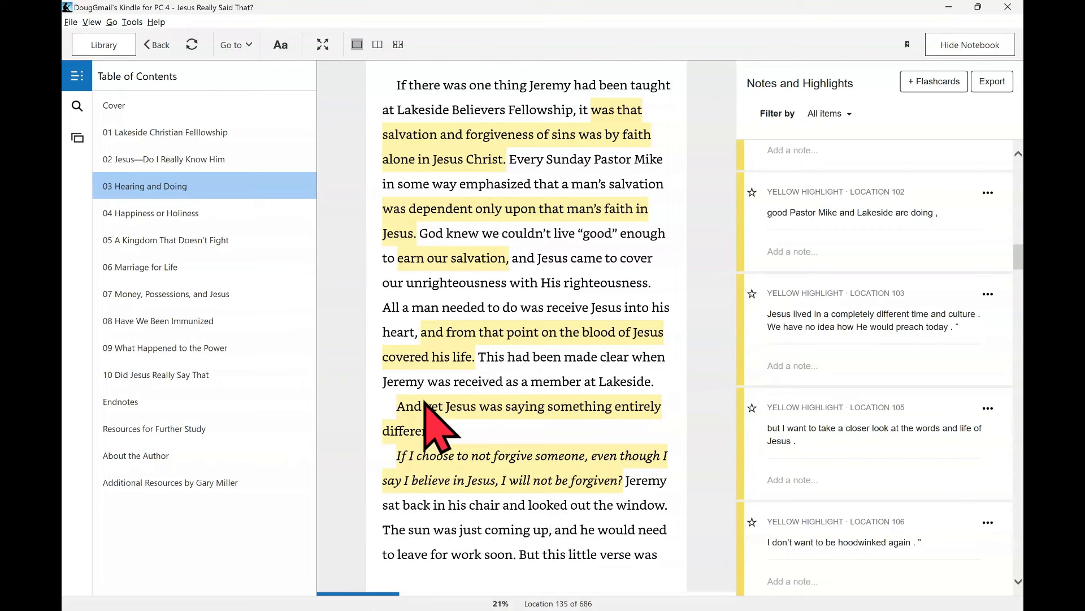
- Turn to location 141 with highlights on conditional salvation and 'saved by faith alone'
{"action": "scroll", "scroll_direction": "down", "scroll_amount": 3}
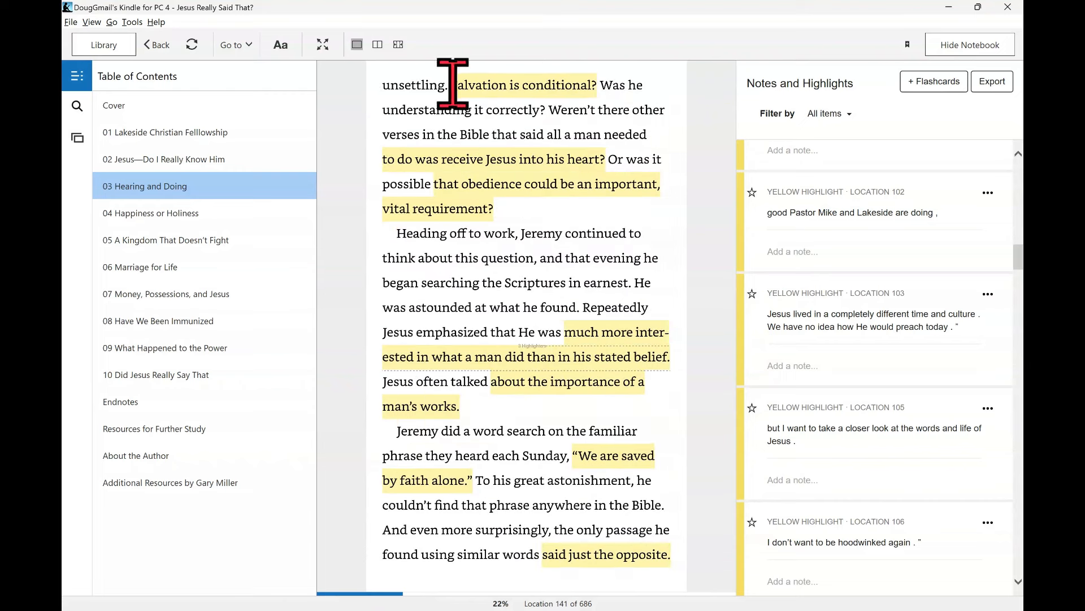
{"action": "mouse_move", "coordinate": [620, 90]}
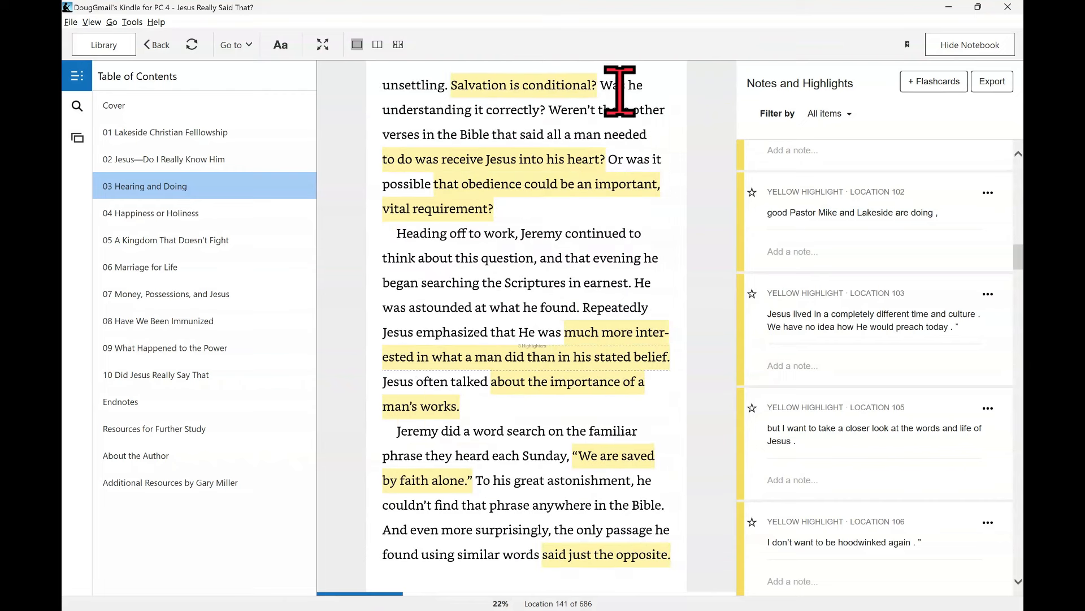
{"action": "mouse_move", "coordinate": [433, 101]}
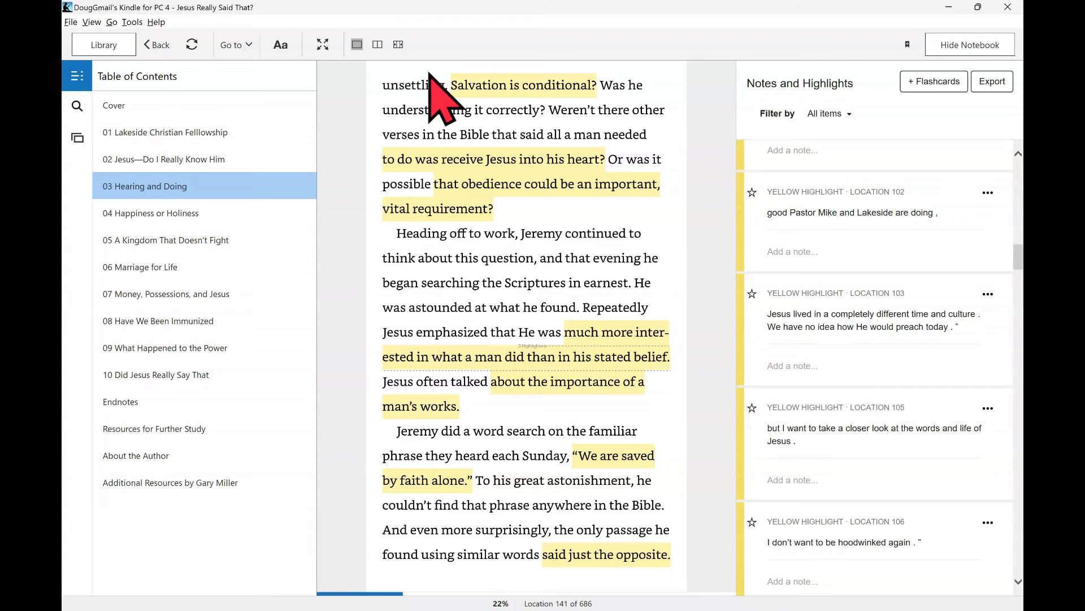
{"action": "mouse_move", "coordinate": [391, 239]}
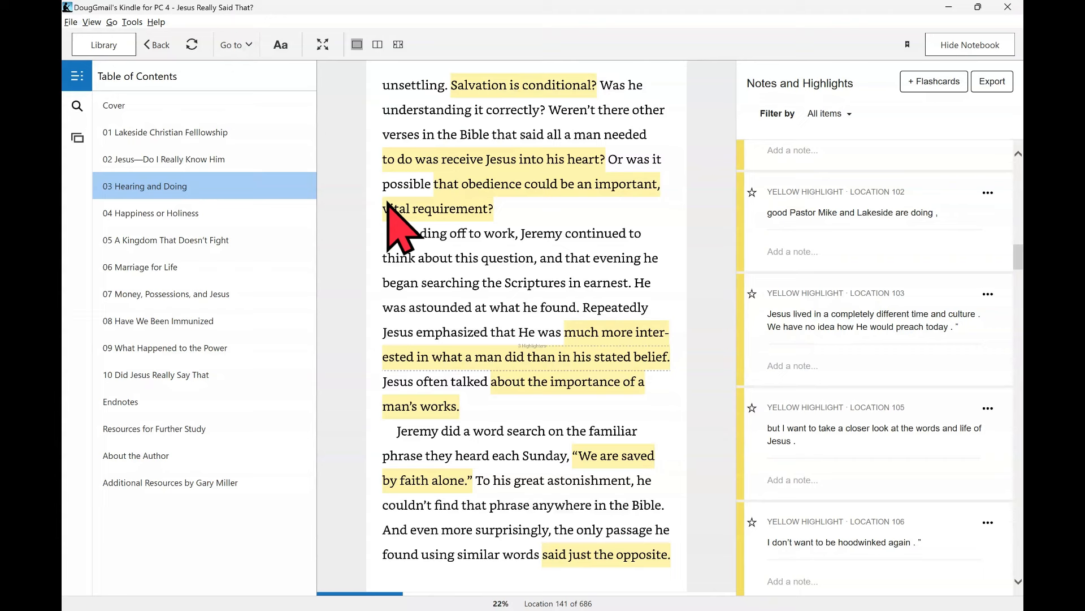
{"action": "mouse_move", "coordinate": [432, 270]}
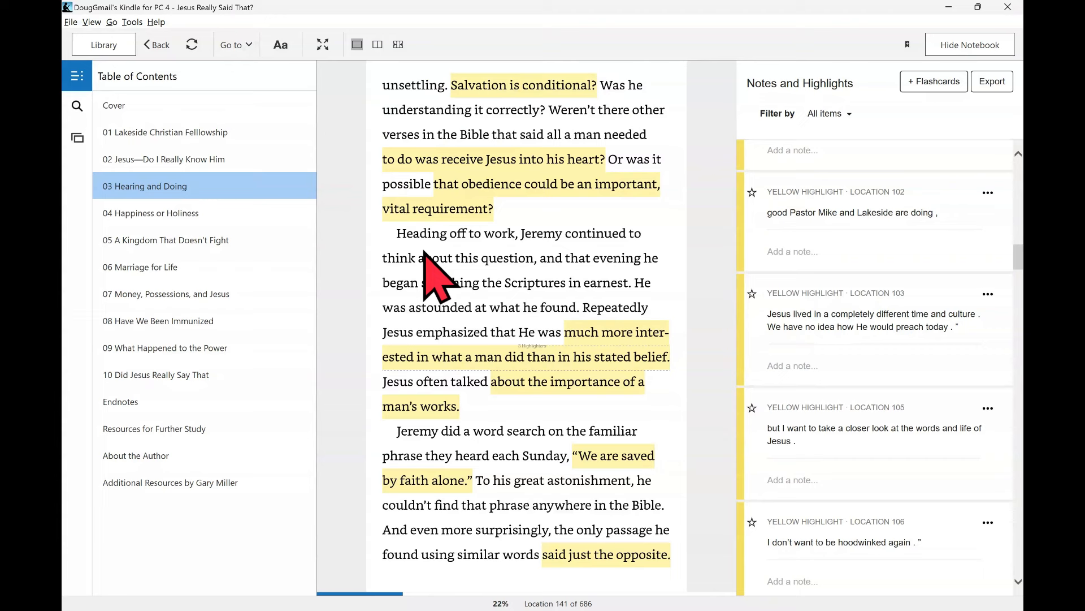
{"action": "mouse_move", "coordinate": [412, 353]}
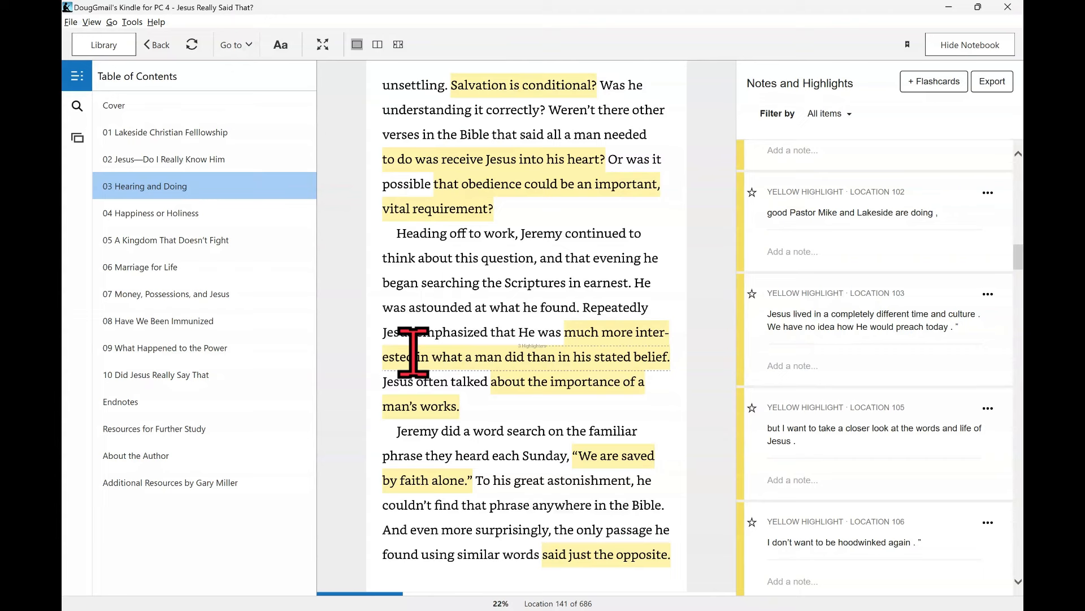
{"action": "mouse_move", "coordinate": [426, 388]}
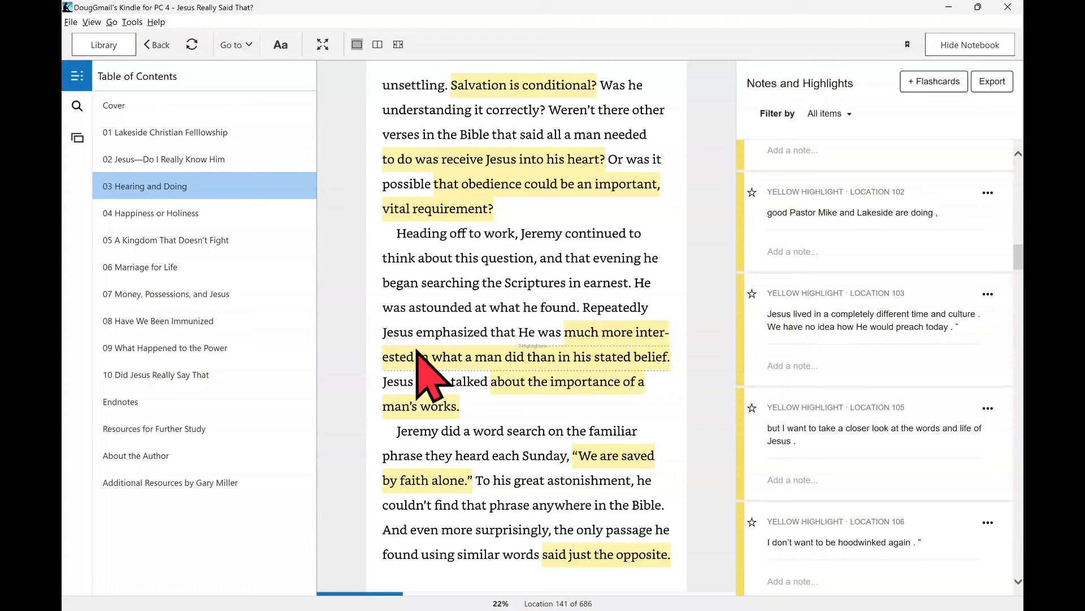
{"action": "mouse_move", "coordinate": [448, 336]}
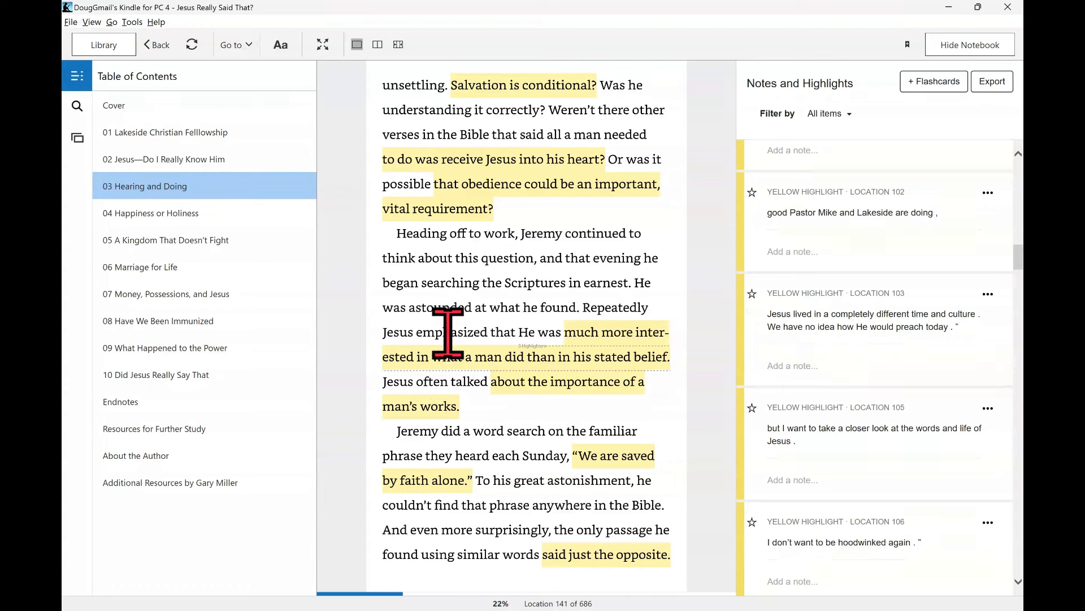
{"action": "mouse_move", "coordinate": [508, 377]}
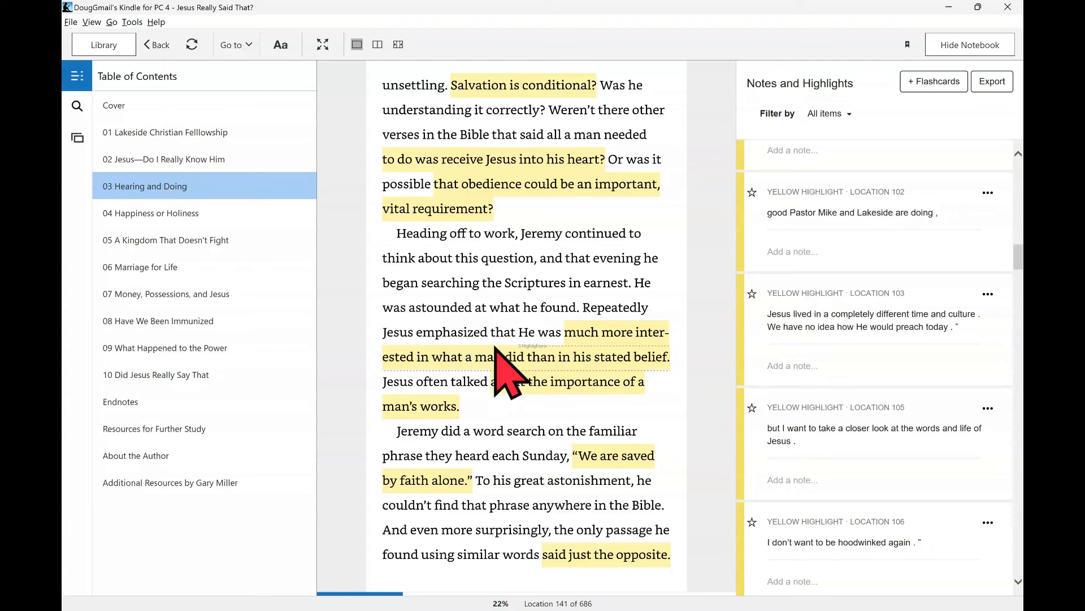
{"action": "mouse_move", "coordinate": [527, 395]}
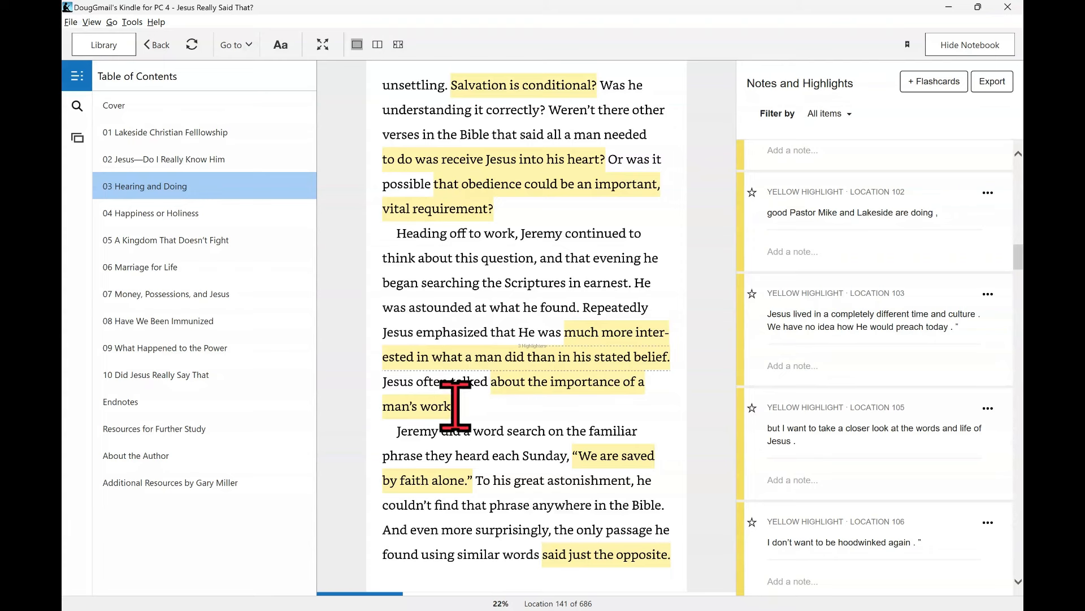
{"action": "mouse_move", "coordinate": [481, 436]}
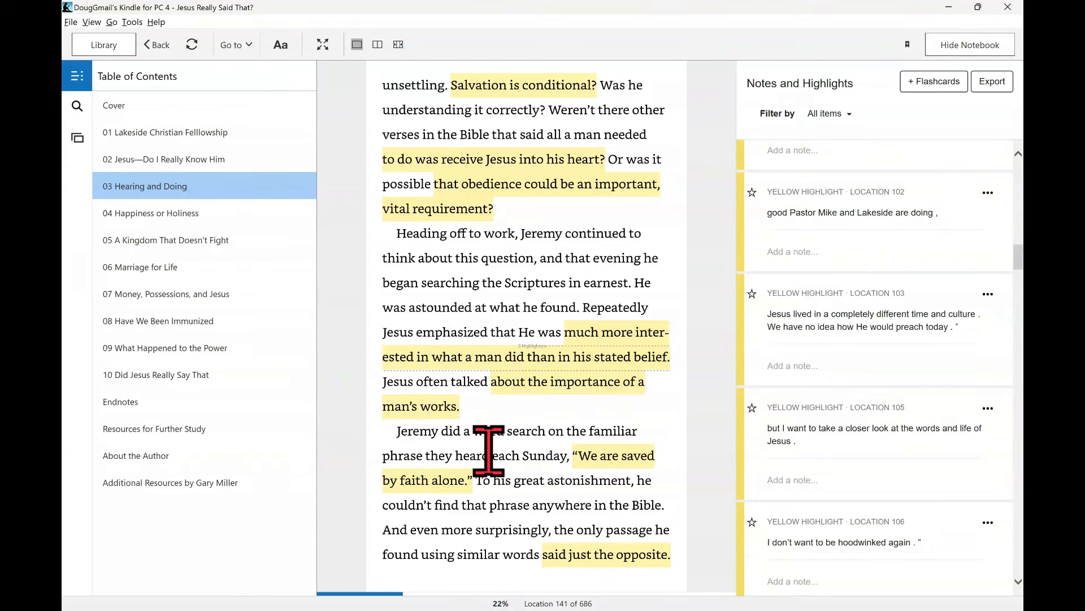
{"action": "mouse_move", "coordinate": [444, 478]}
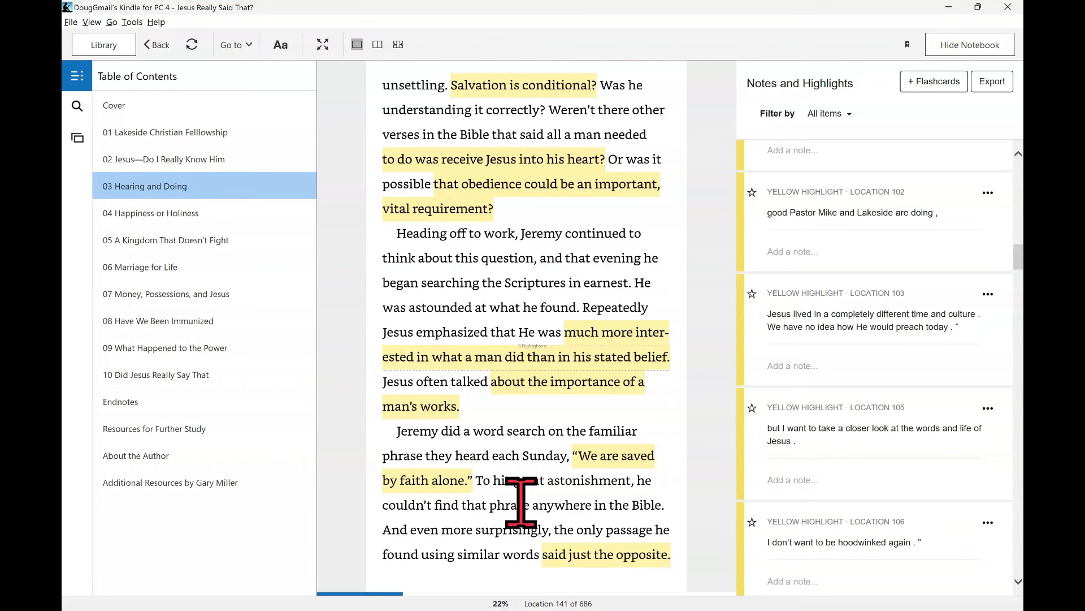
{"action": "mouse_move", "coordinate": [657, 516]}
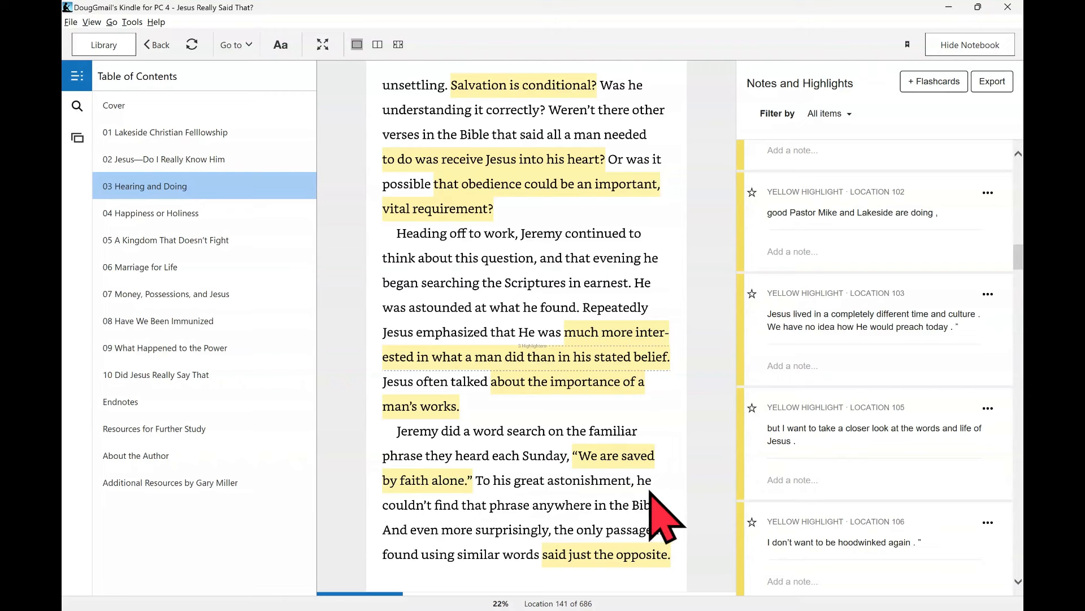
{"action": "mouse_move", "coordinate": [453, 561]}
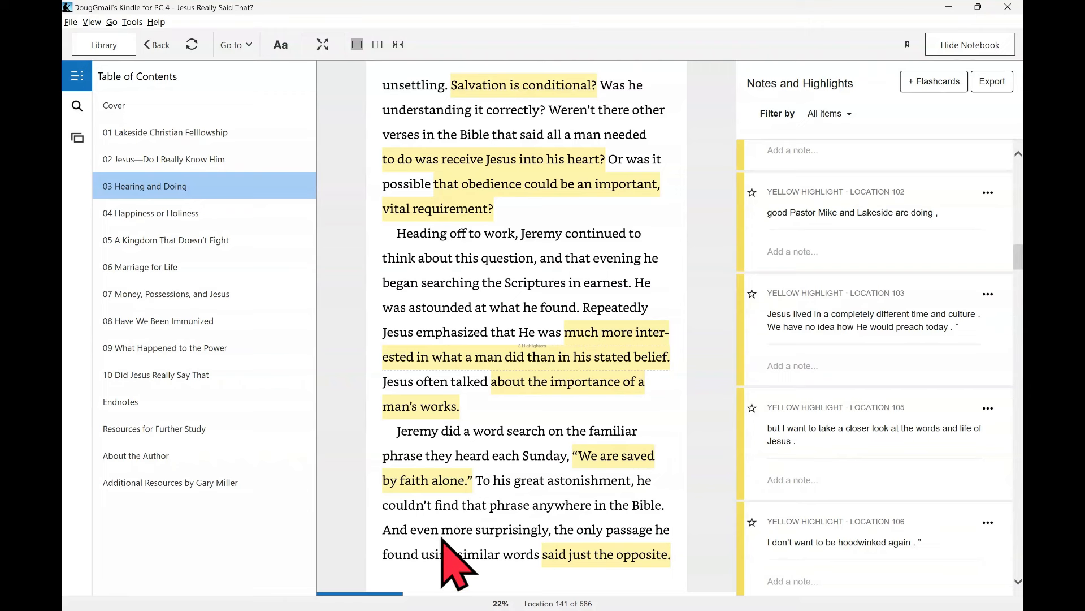
{"action": "mouse_move", "coordinate": [609, 568]}
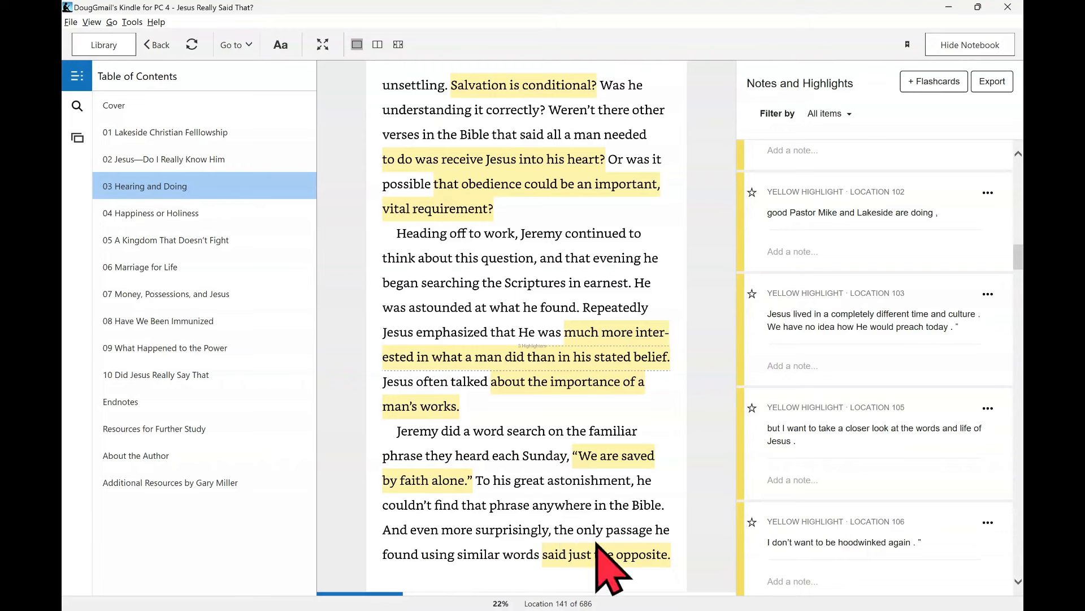
{"action": "mouse_move", "coordinate": [592, 554]}
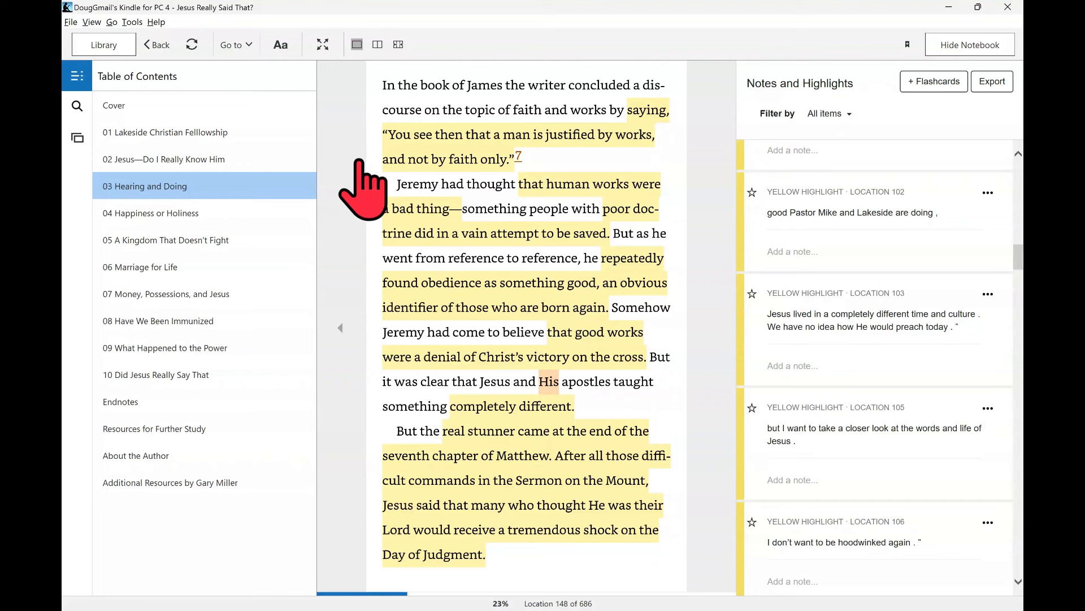
{"action": "mouse_move", "coordinate": [463, 256]}
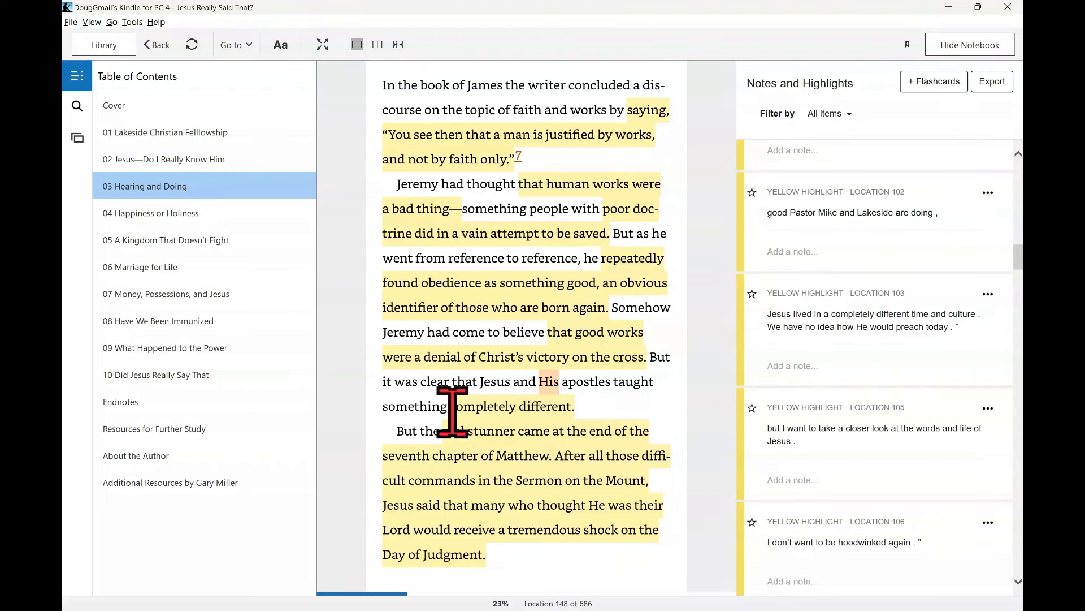
{"action": "mouse_move", "coordinate": [492, 443]}
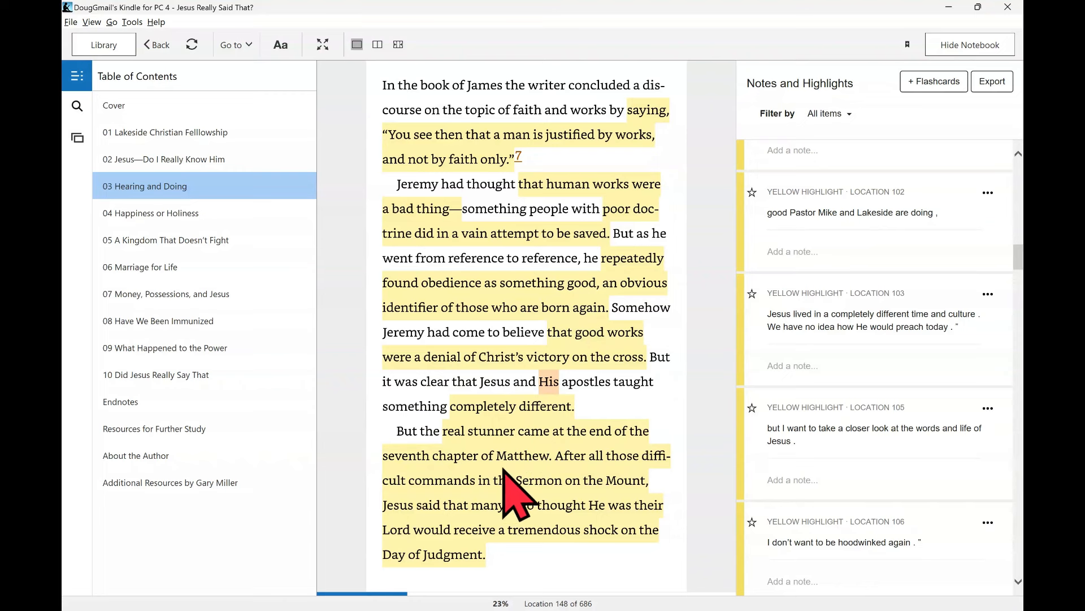
{"action": "mouse_move", "coordinate": [522, 516]}
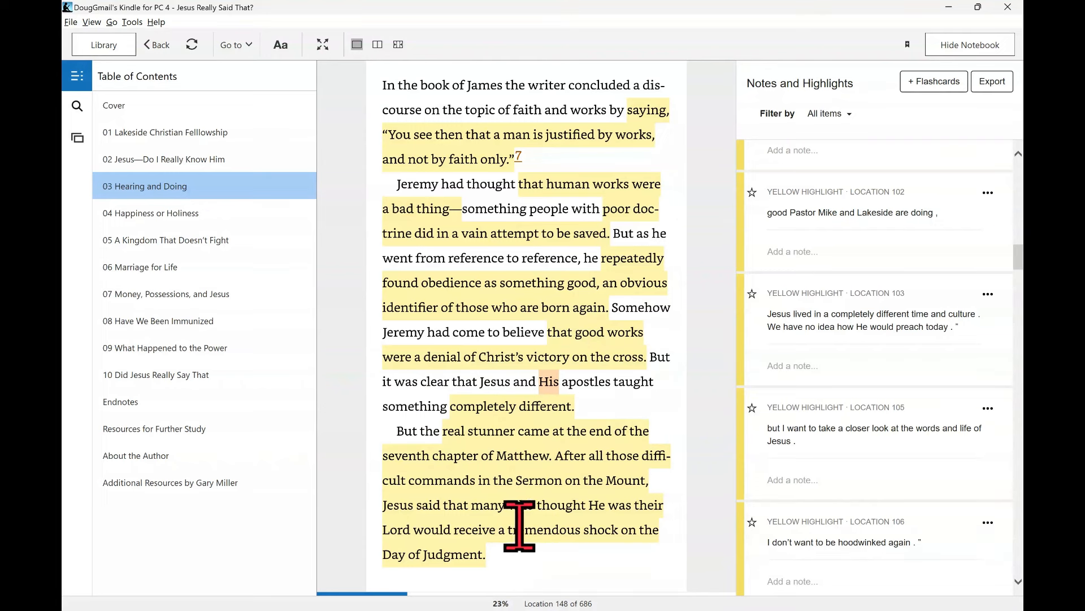
{"action": "mouse_move", "coordinate": [547, 567]}
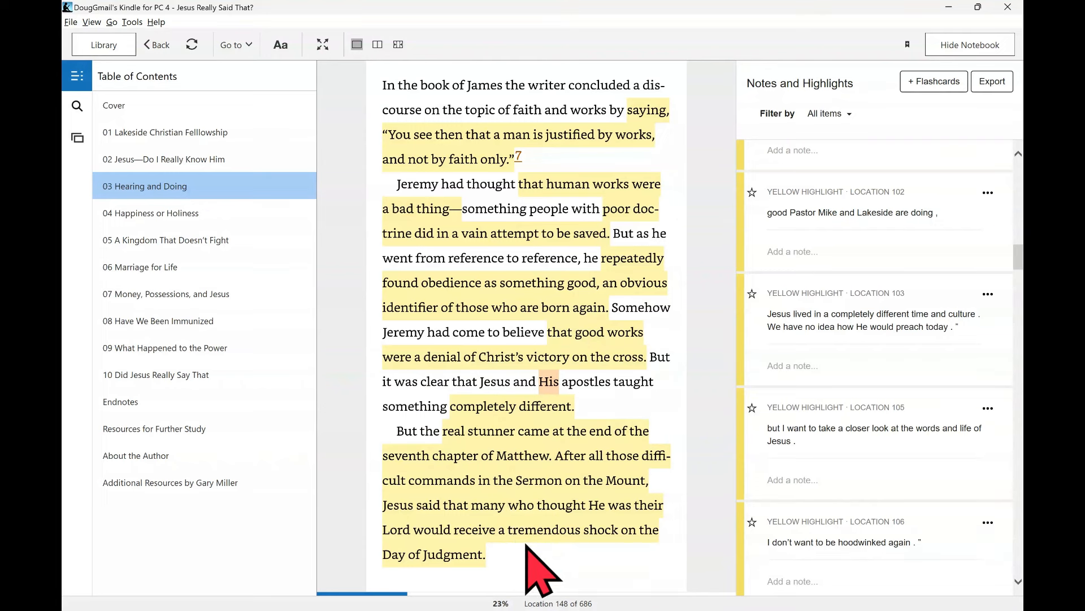
{"action": "mouse_move", "coordinate": [526, 575]}
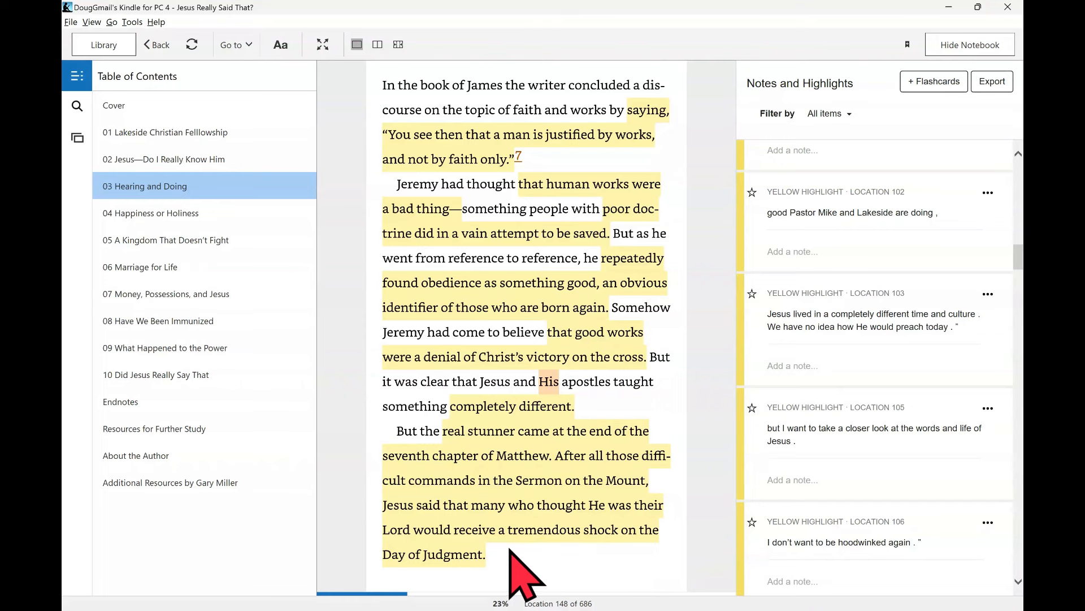
- Page ahead to location 155, highlighting the house built on rock
{"action": "scroll", "scroll_direction": "down", "scroll_amount": 3}
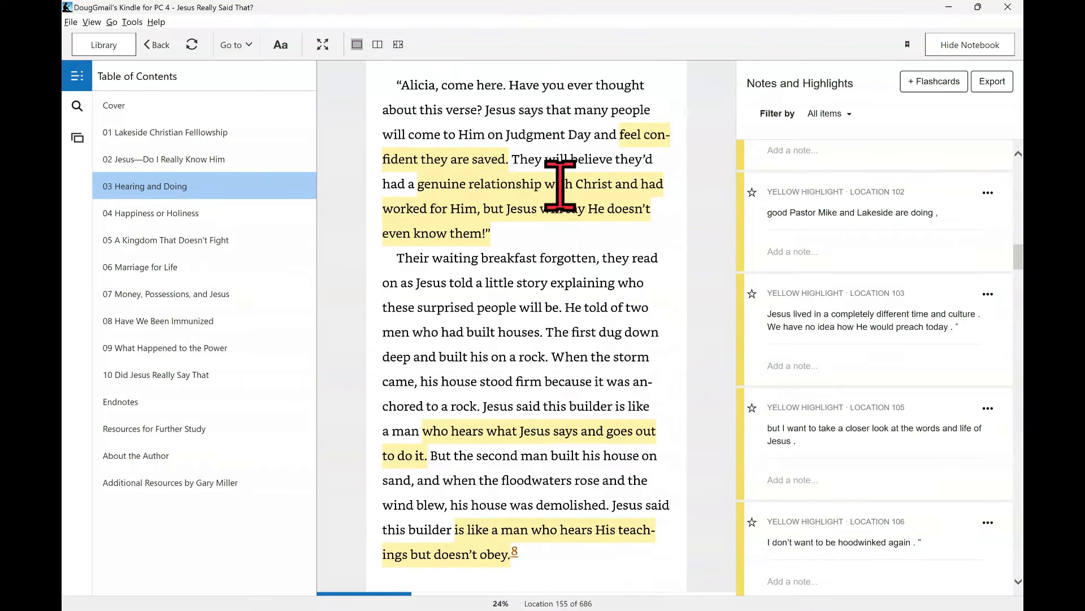
{"action": "mouse_move", "coordinate": [599, 357]}
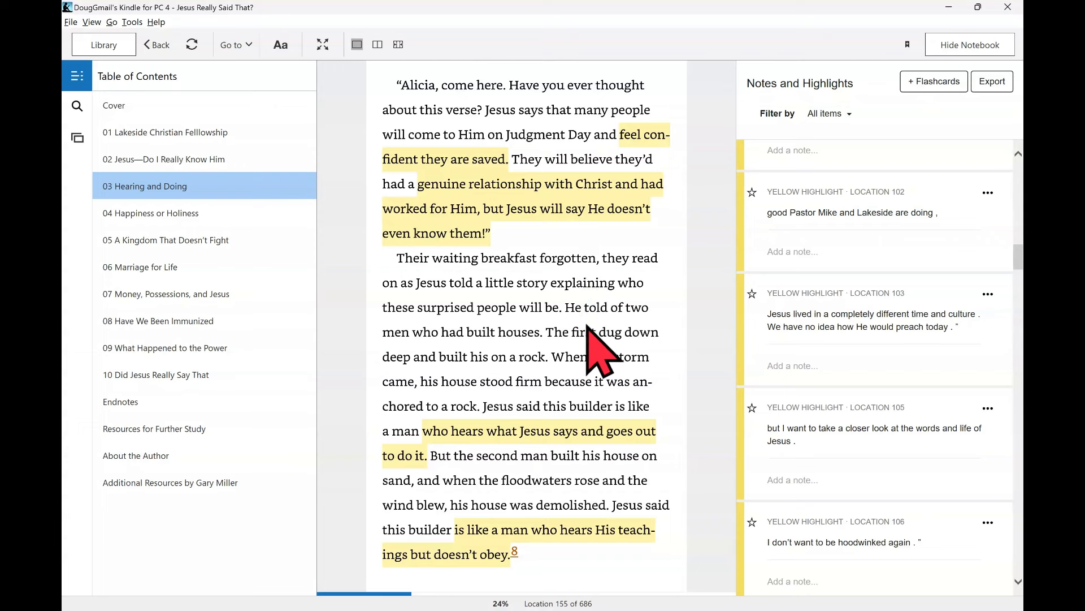
{"action": "mouse_move", "coordinate": [546, 145]}
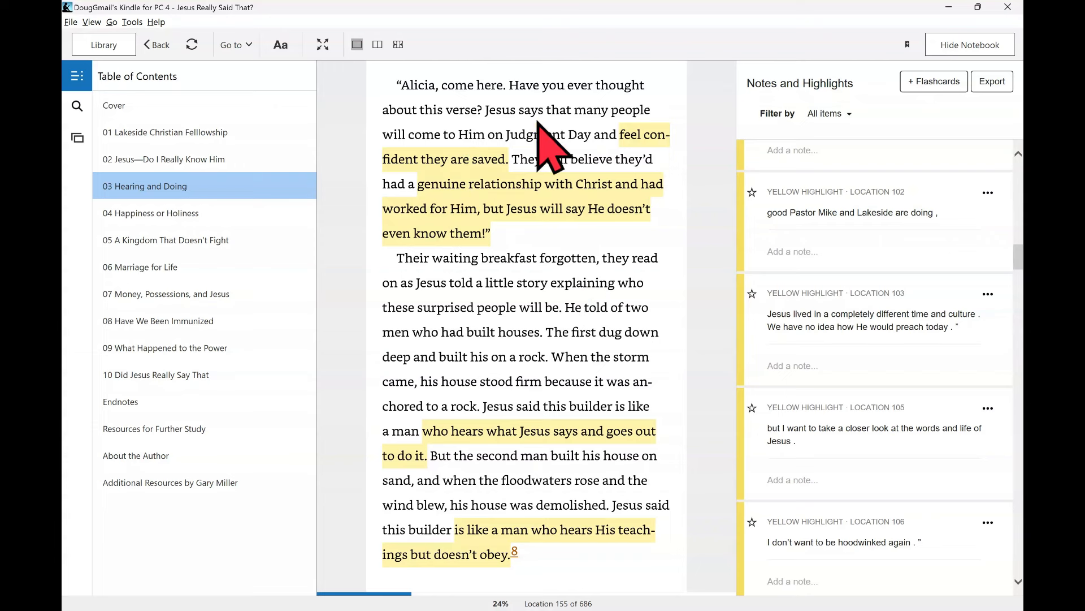
{"action": "mouse_move", "coordinate": [582, 152]}
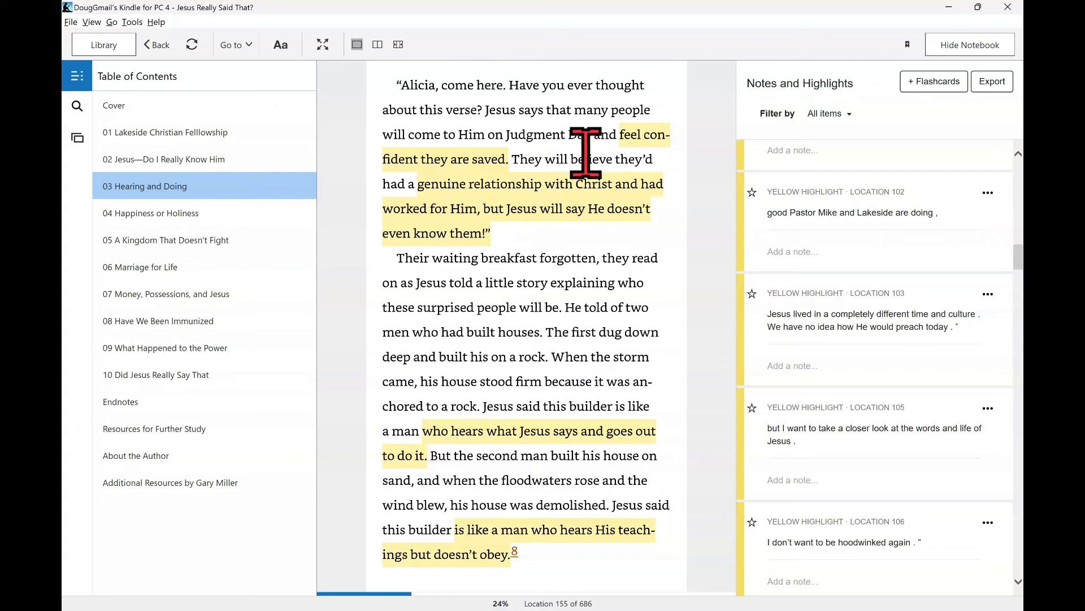
{"action": "mouse_move", "coordinate": [492, 282]}
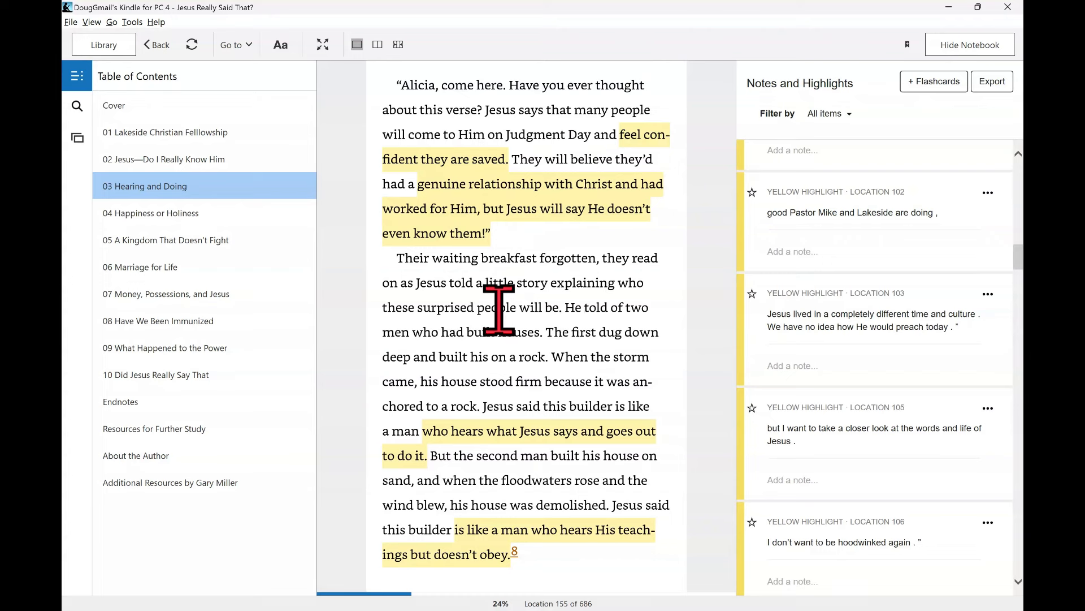
{"action": "mouse_move", "coordinate": [516, 346]}
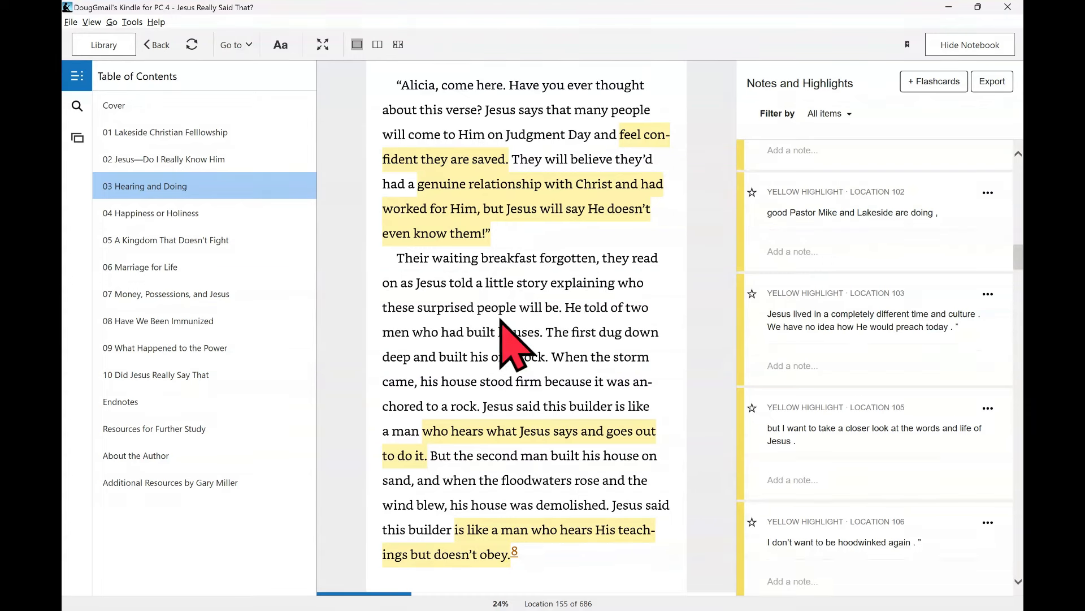
{"action": "mouse_move", "coordinate": [564, 332]}
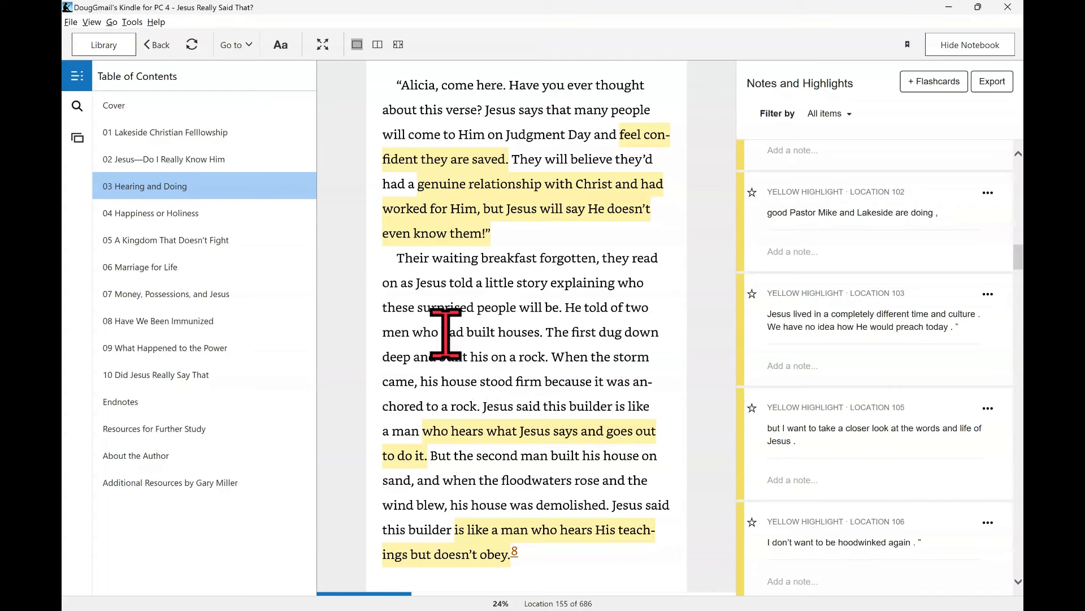
{"action": "mouse_move", "coordinate": [630, 353]}
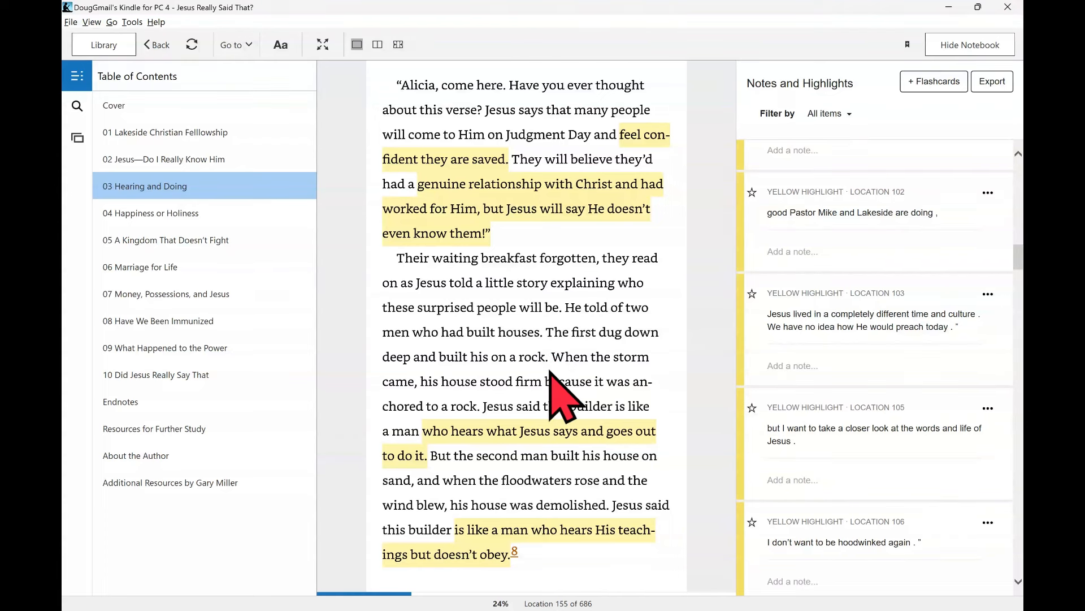
{"action": "mouse_move", "coordinate": [498, 416]}
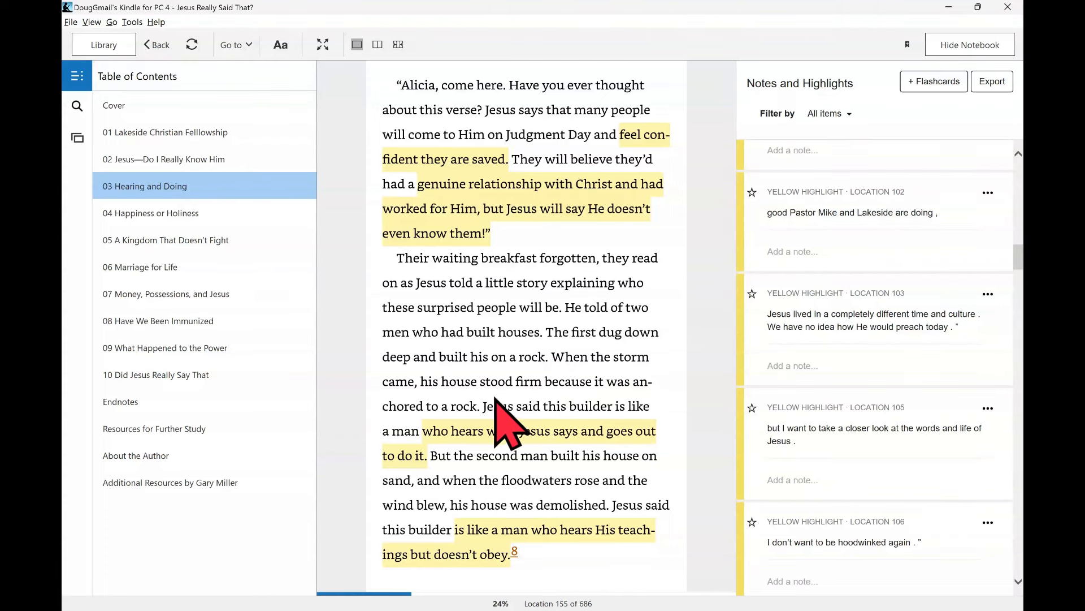
{"action": "mouse_move", "coordinate": [436, 443]}
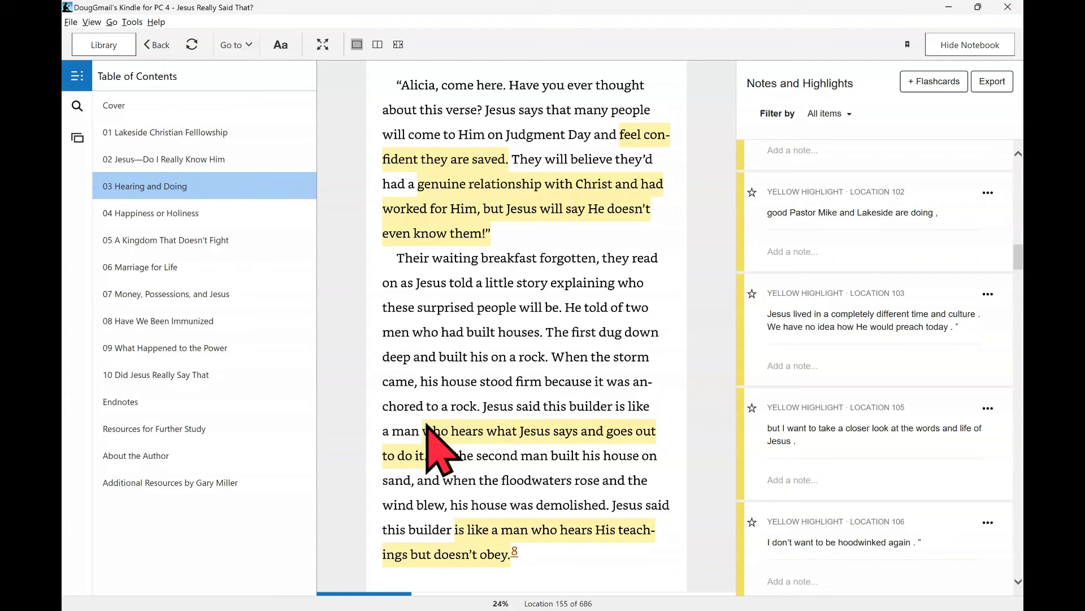
{"action": "mouse_move", "coordinate": [554, 450]}
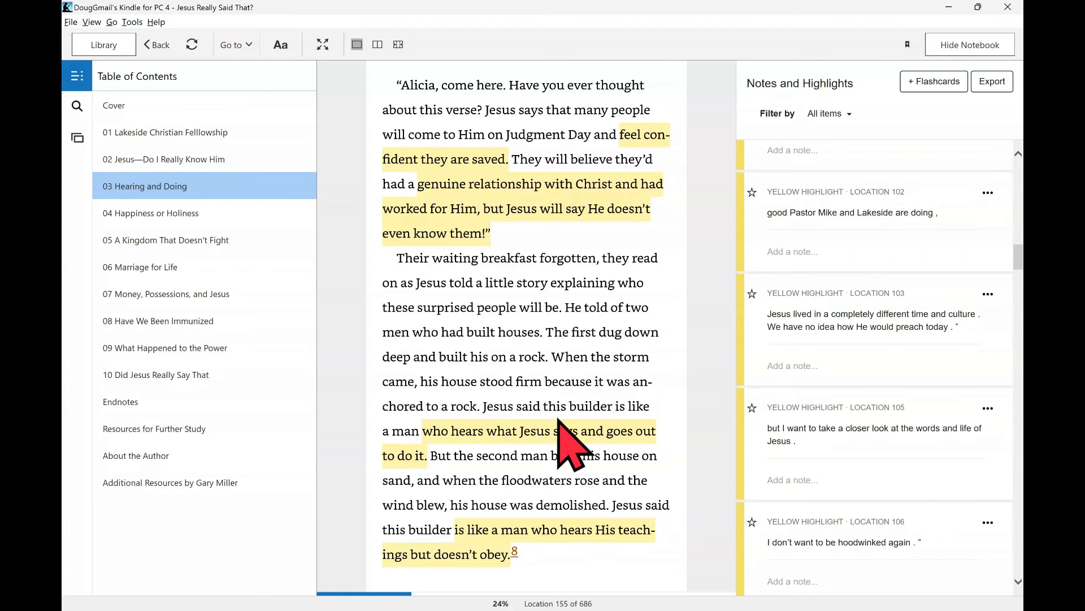
{"action": "mouse_move", "coordinate": [582, 450]}
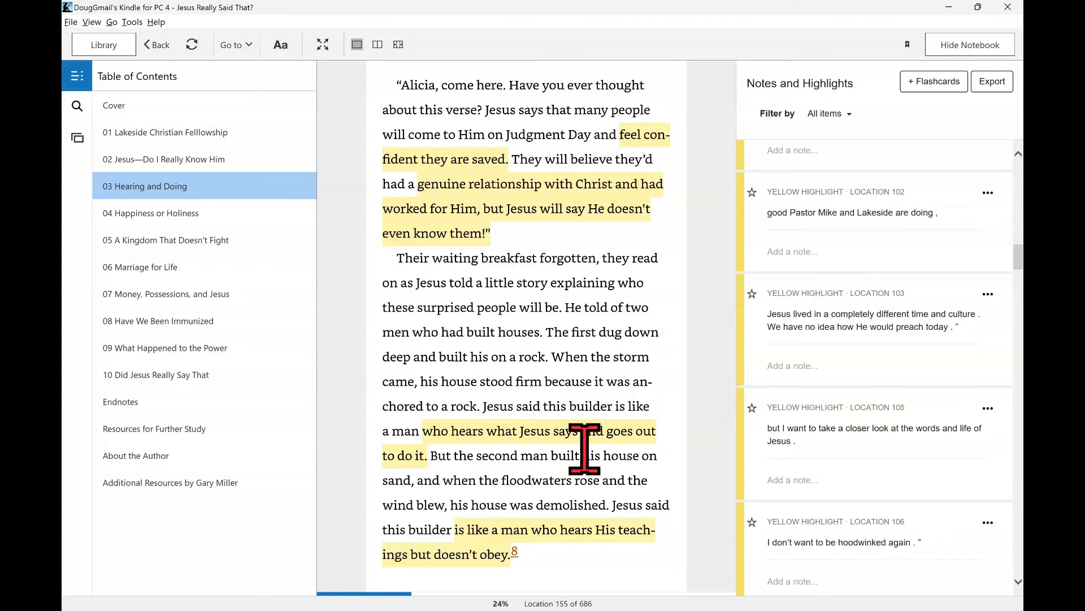
{"action": "mouse_move", "coordinate": [474, 505]}
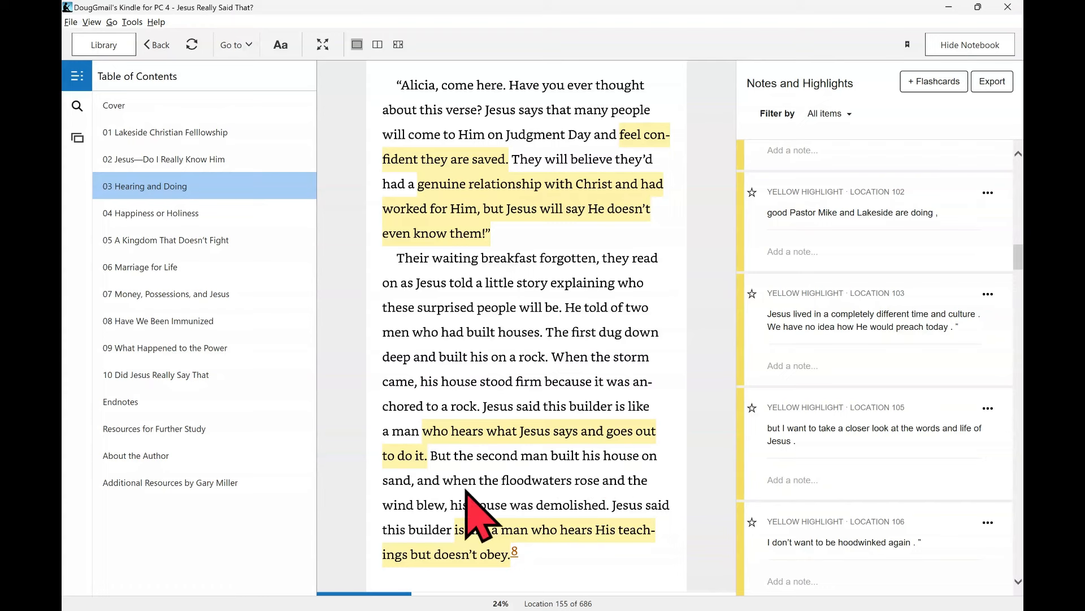
{"action": "mouse_move", "coordinate": [504, 479]}
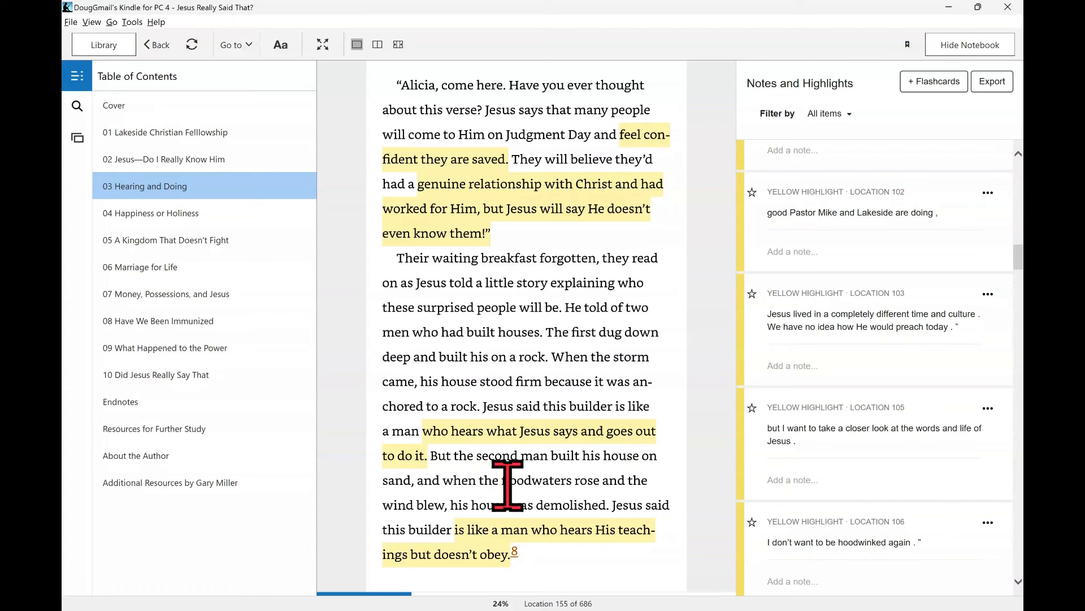
{"action": "mouse_move", "coordinate": [464, 505]}
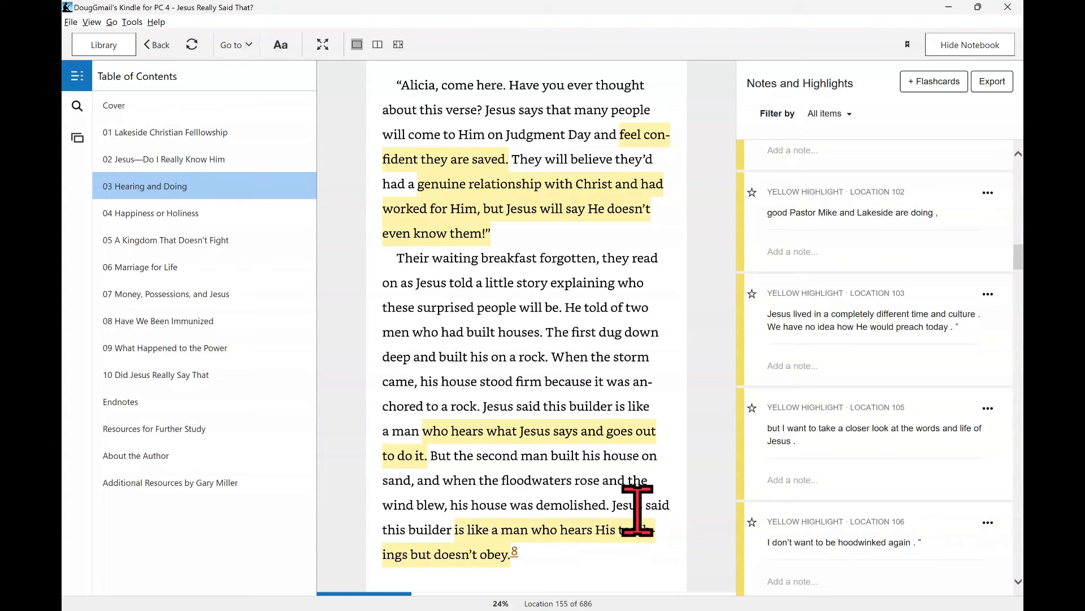
{"action": "mouse_move", "coordinate": [605, 561]}
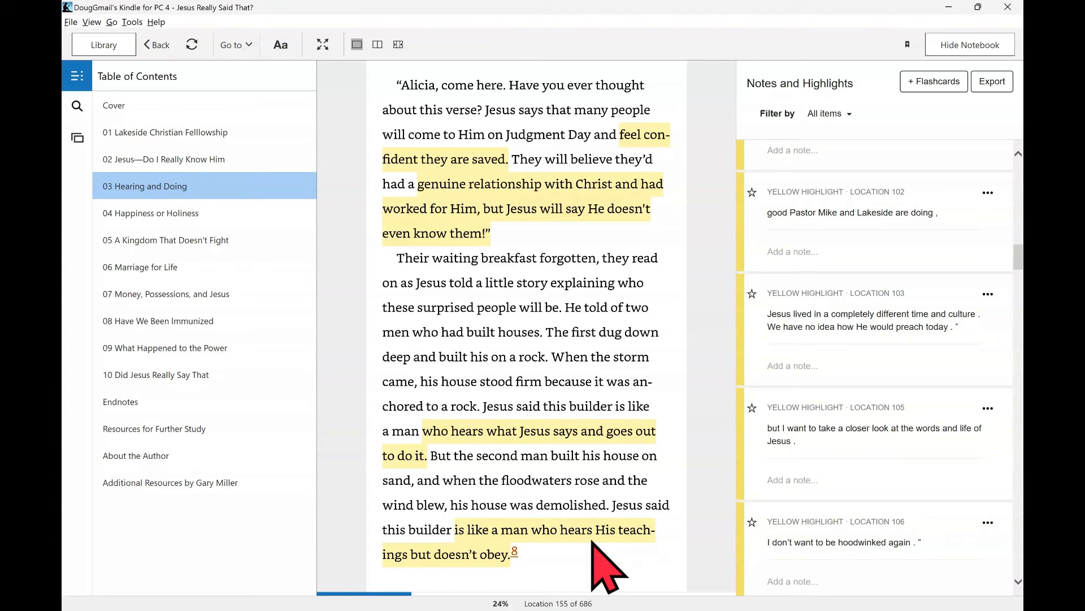
{"action": "mouse_move", "coordinate": [637, 533]}
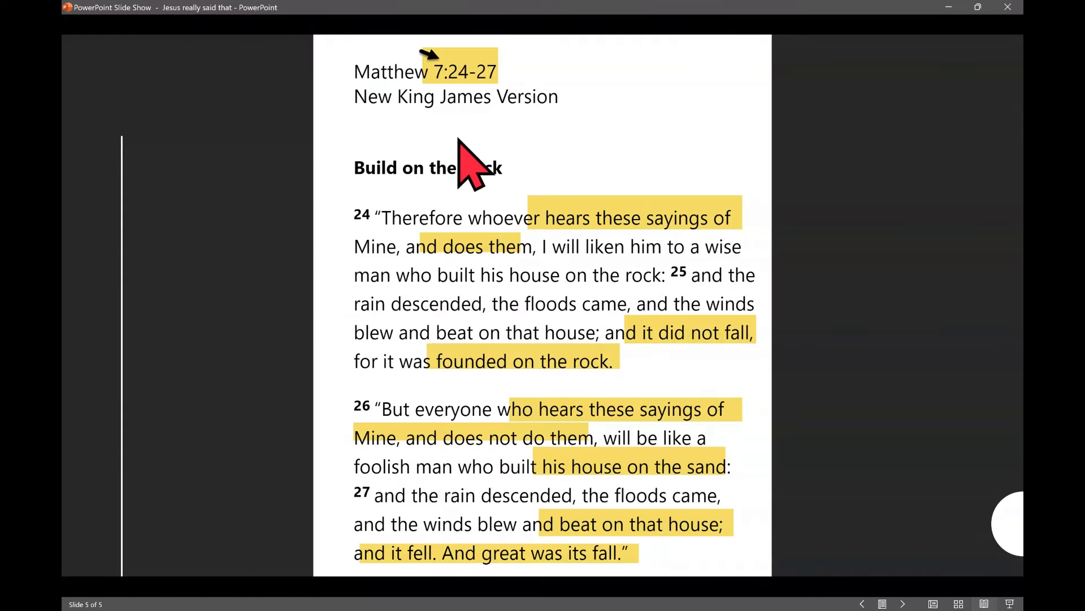
{"action": "mouse_move", "coordinate": [453, 104]}
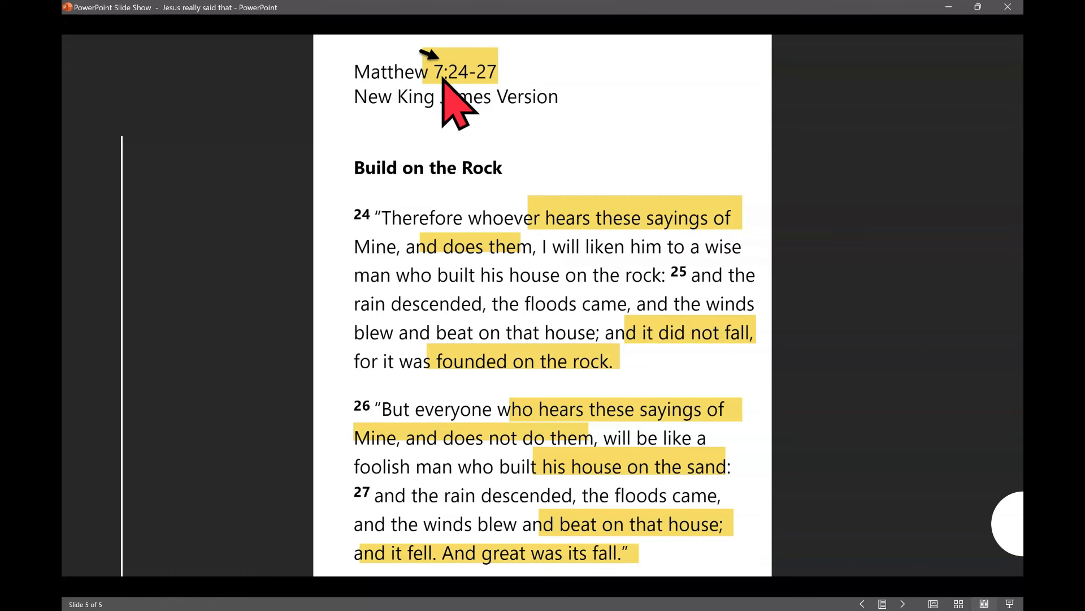
{"action": "mouse_move", "coordinate": [527, 139]}
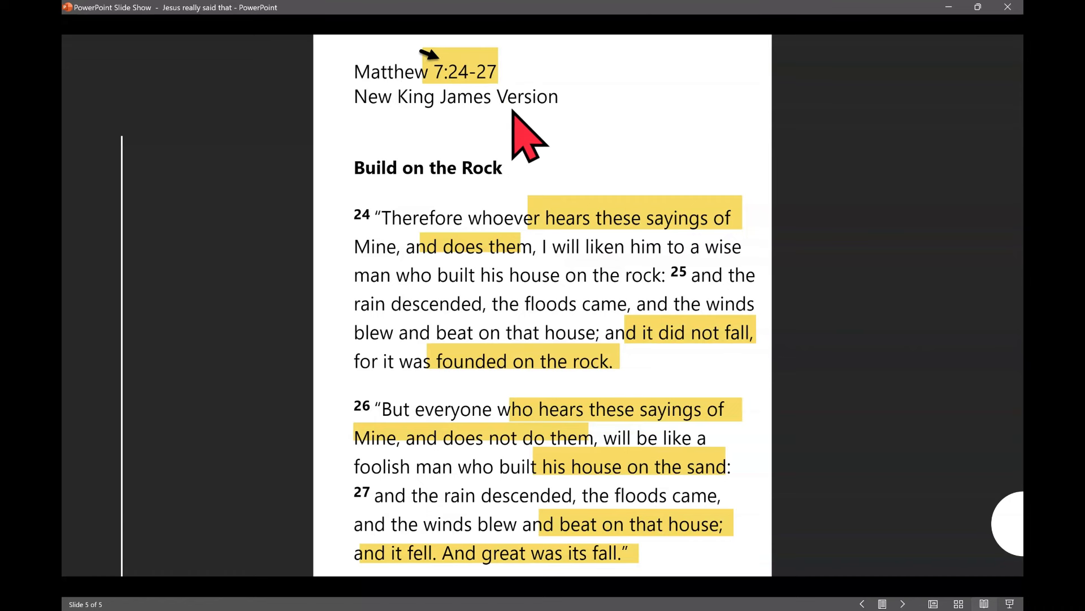
{"action": "mouse_move", "coordinate": [665, 277]}
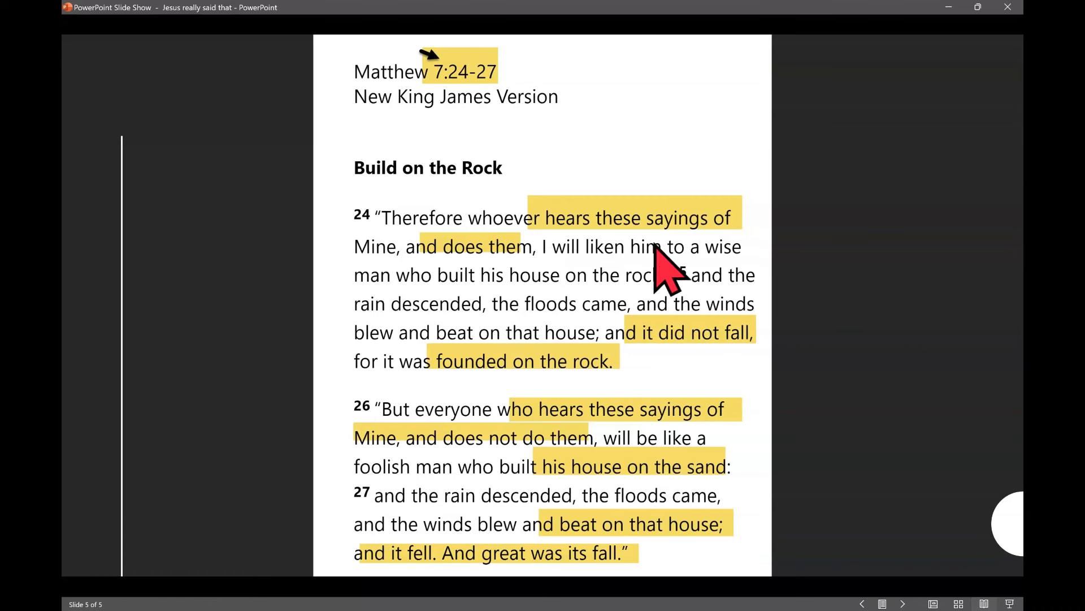
{"action": "mouse_move", "coordinate": [560, 290]}
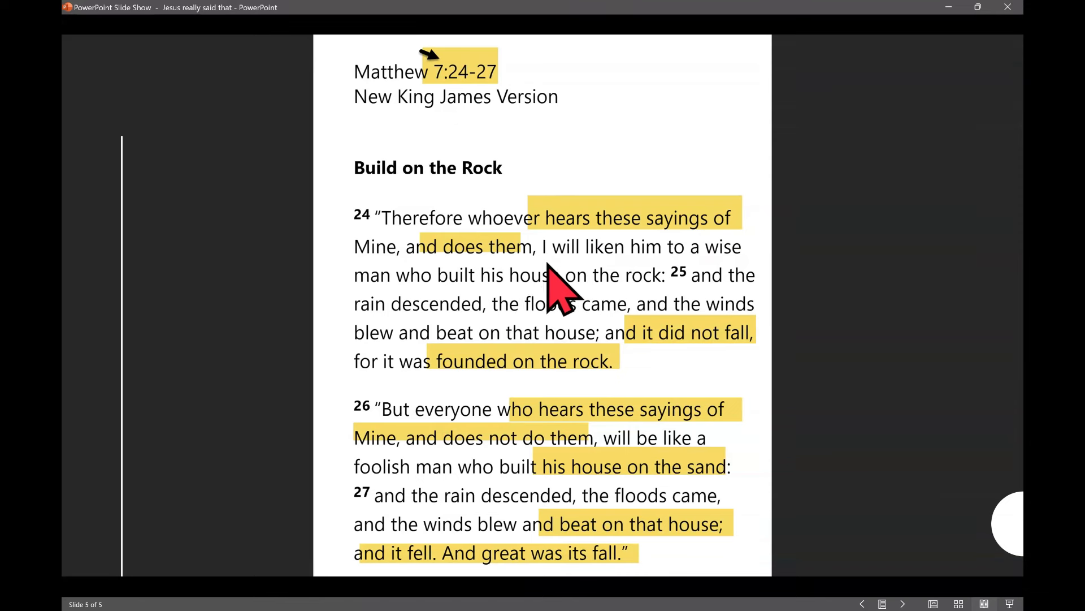
{"action": "mouse_move", "coordinate": [685, 364]}
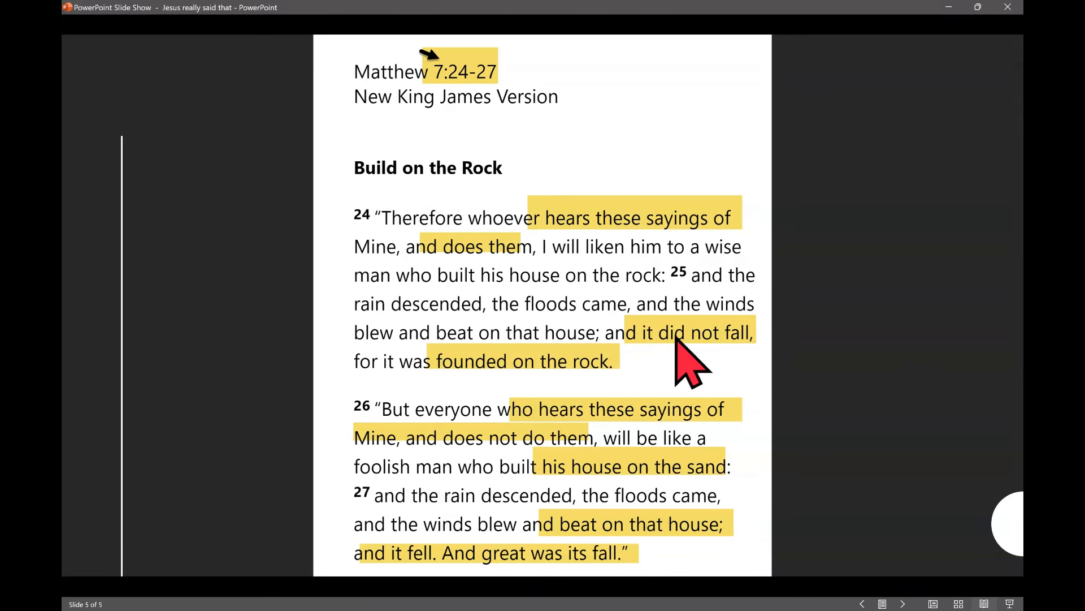
{"action": "mouse_move", "coordinate": [516, 398]}
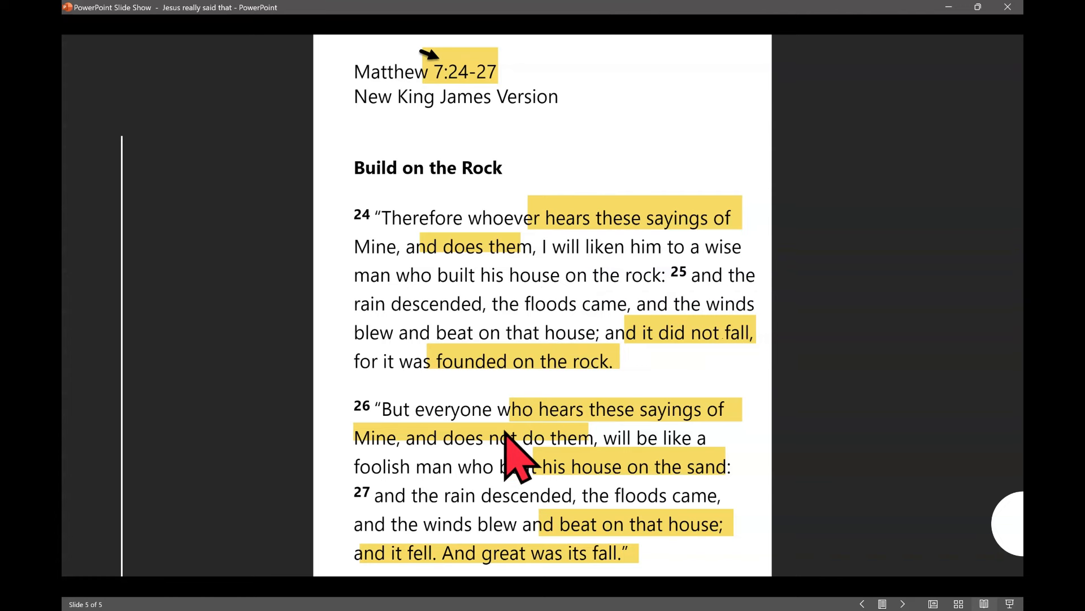
{"action": "mouse_move", "coordinate": [592, 443]}
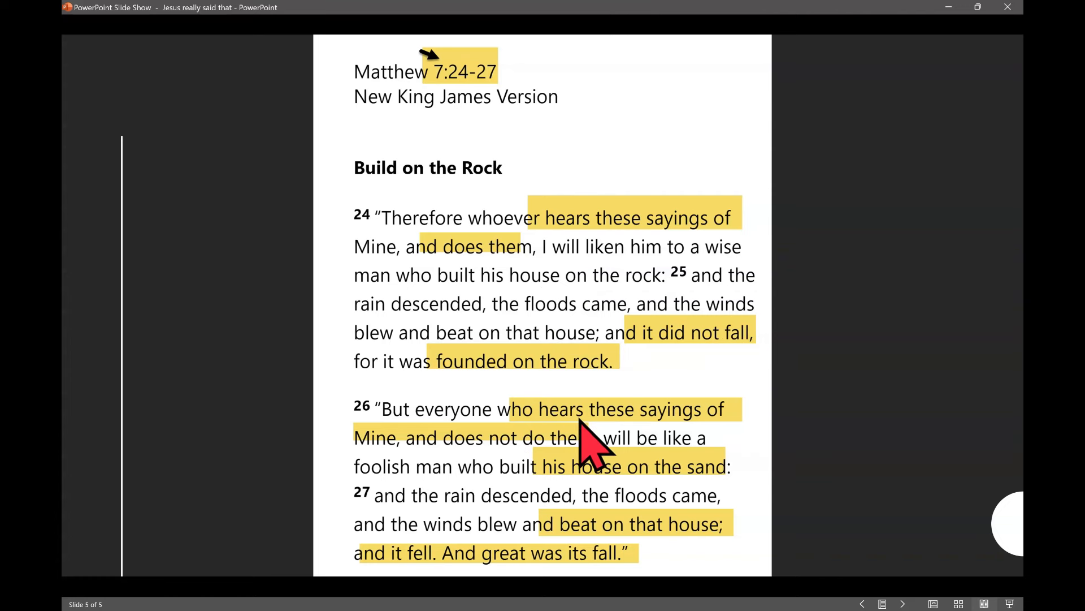
{"action": "mouse_move", "coordinate": [499, 471]}
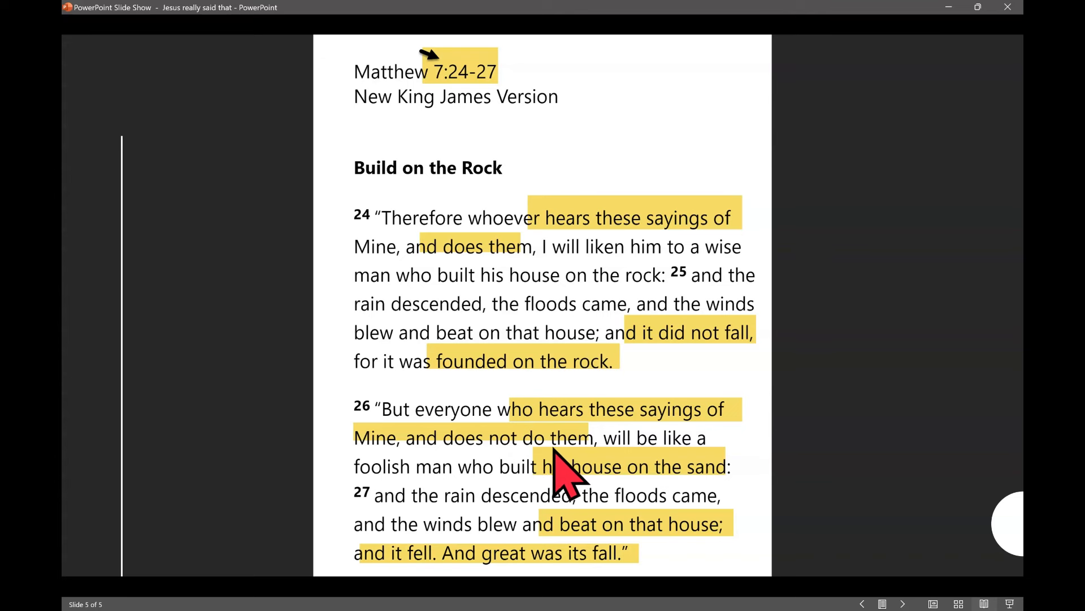
{"action": "mouse_move", "coordinate": [543, 499]}
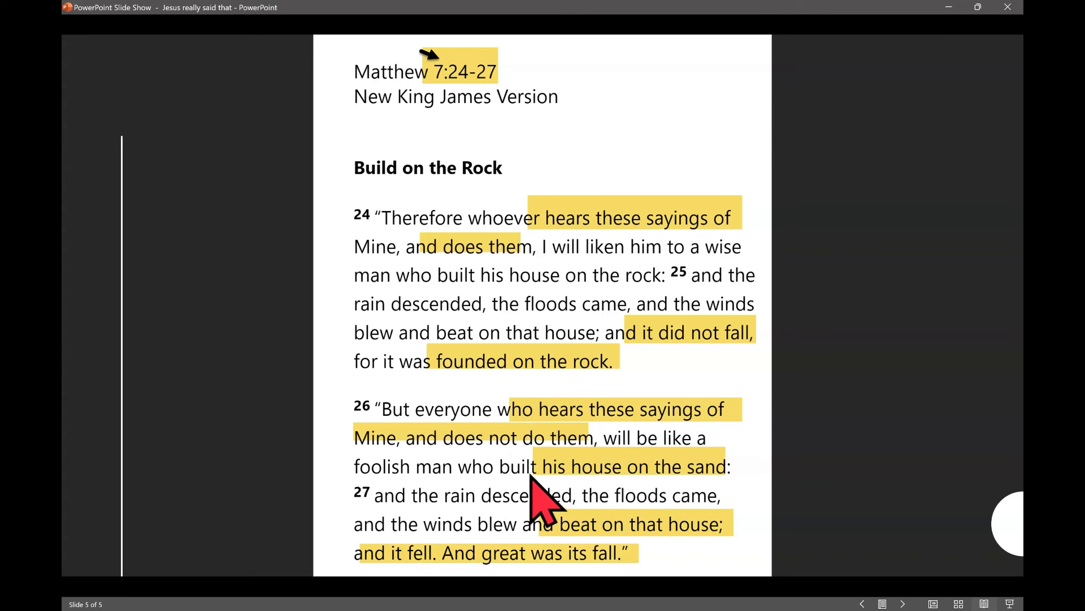
{"action": "mouse_move", "coordinate": [599, 533]}
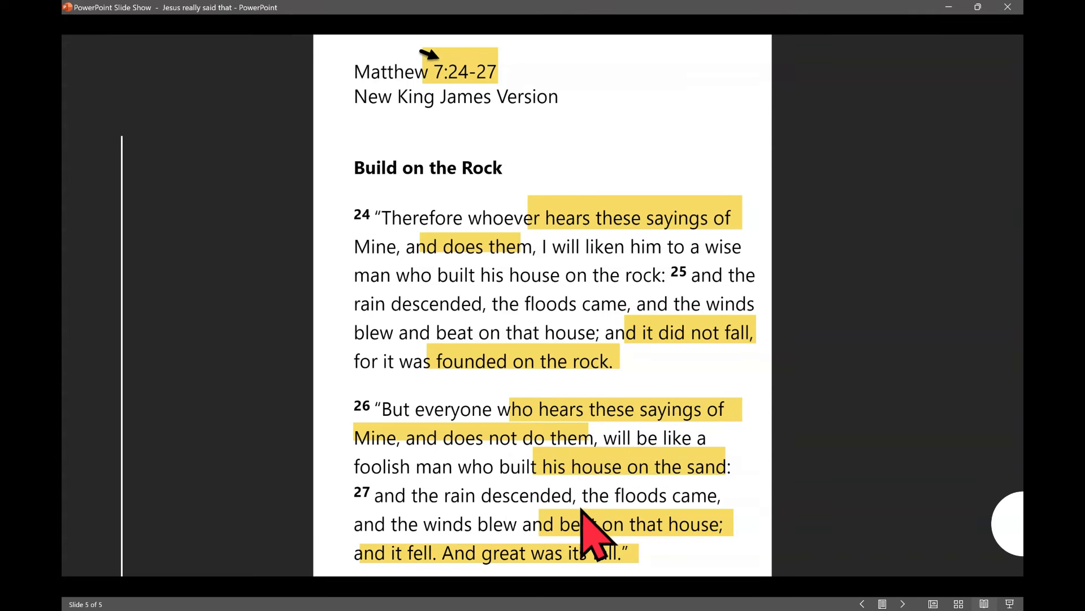
{"action": "mouse_move", "coordinate": [709, 547]}
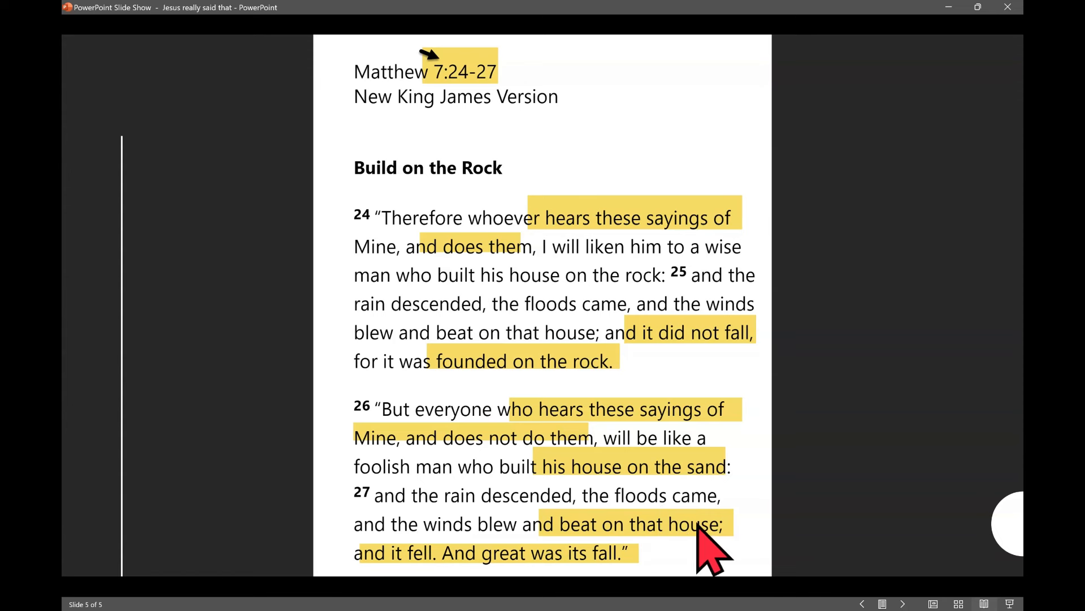
{"action": "mouse_move", "coordinate": [633, 592]}
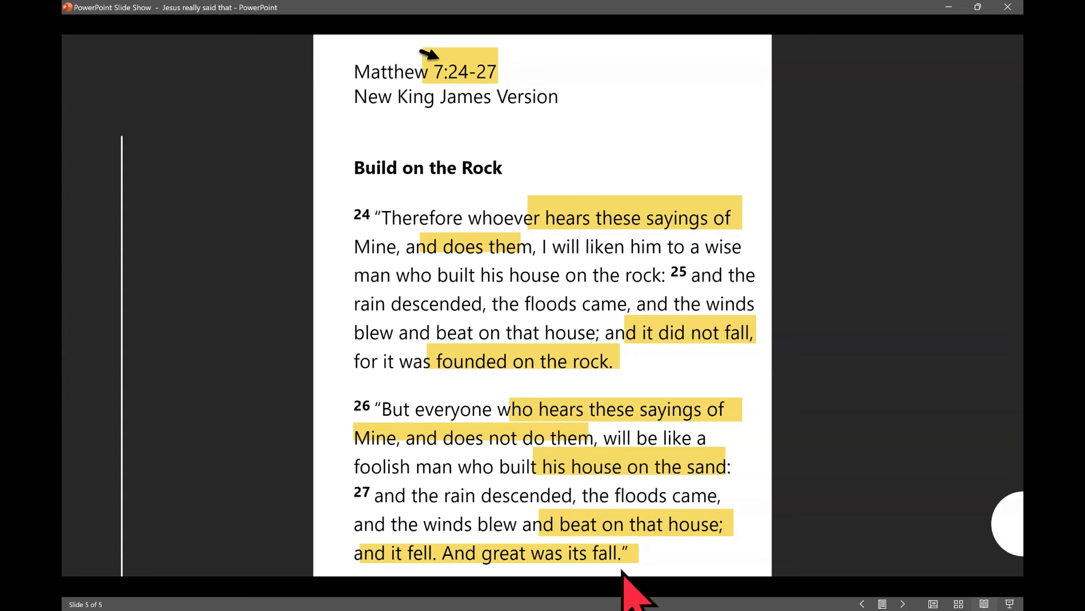
{"action": "mouse_move", "coordinate": [588, 581]}
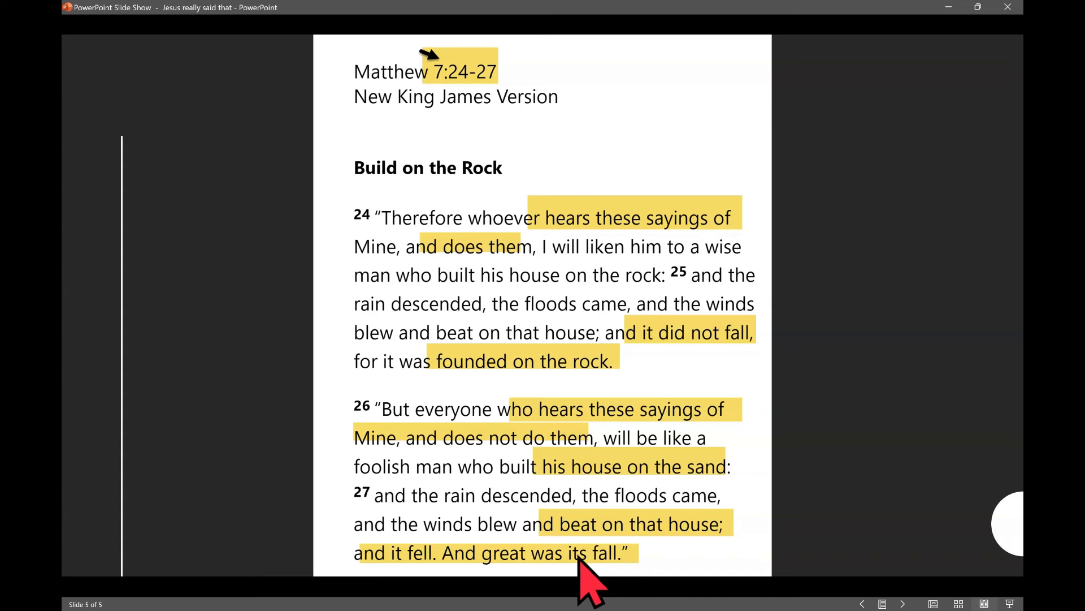
{"action": "mouse_move", "coordinate": [577, 575]}
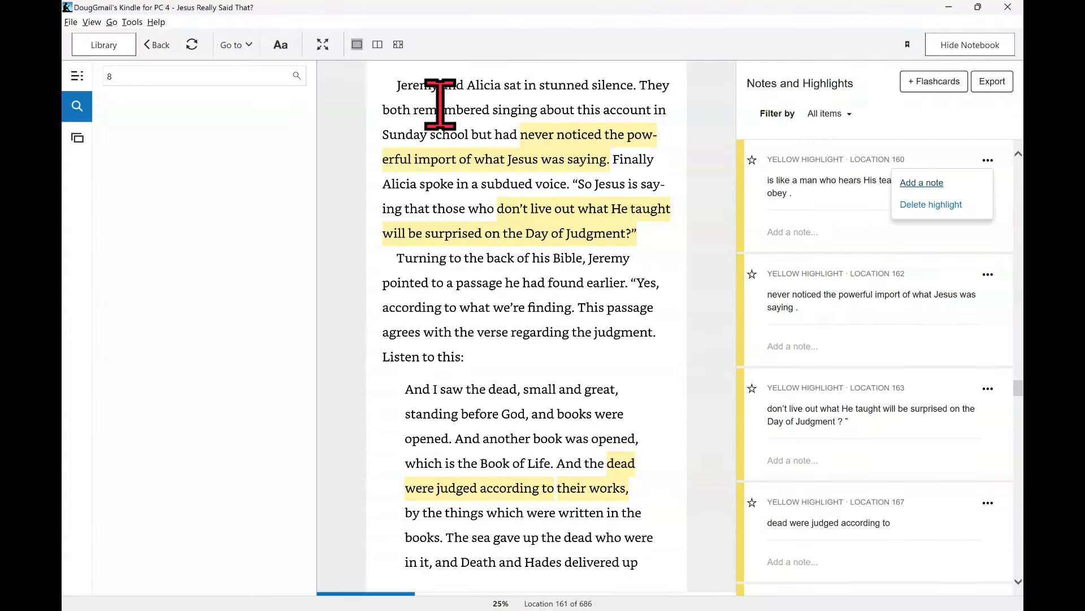
{"action": "mouse_move", "coordinate": [654, 124]}
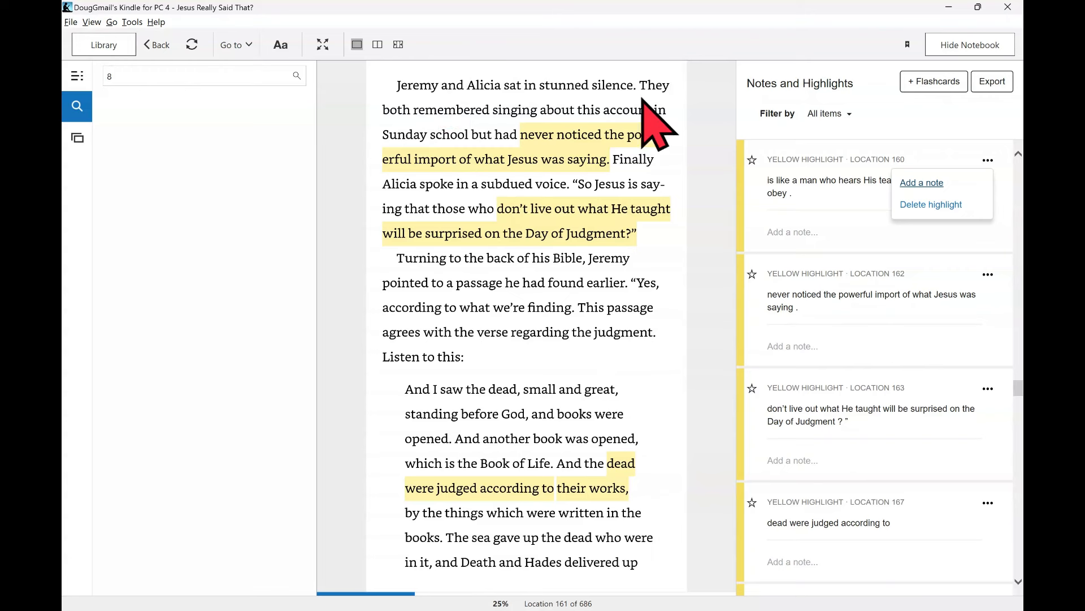
{"action": "mouse_move", "coordinate": [508, 135]}
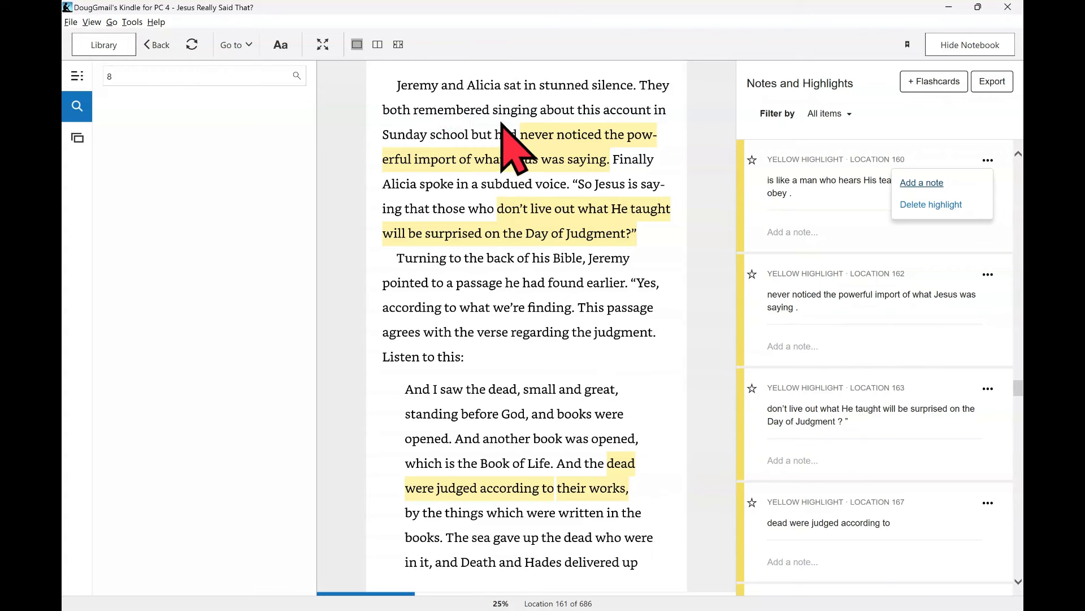
{"action": "mouse_move", "coordinate": [481, 173]}
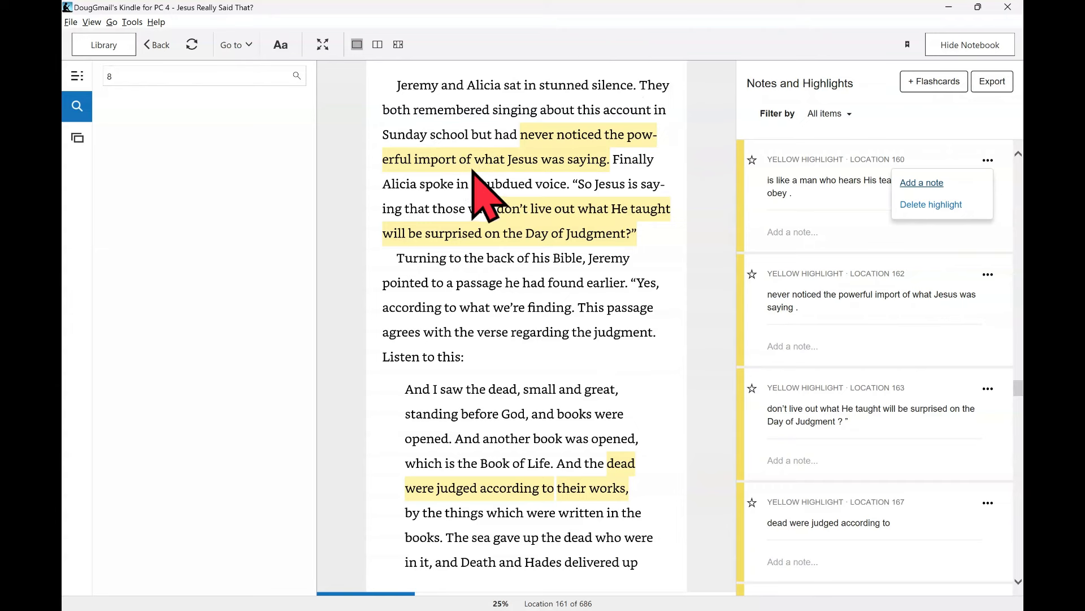
{"action": "mouse_move", "coordinate": [478, 229]}
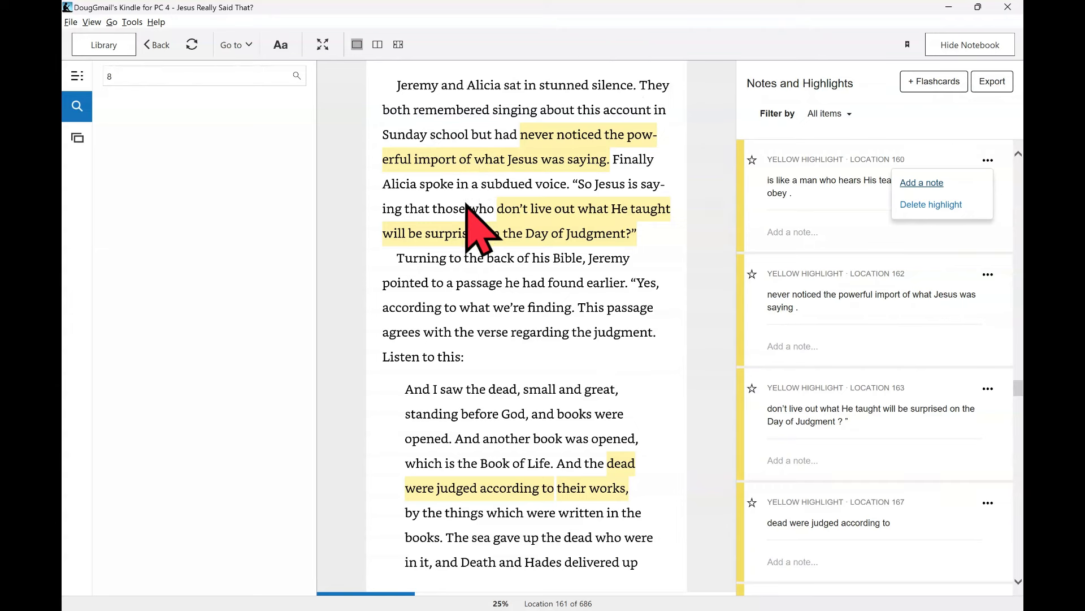
{"action": "mouse_move", "coordinate": [582, 222]}
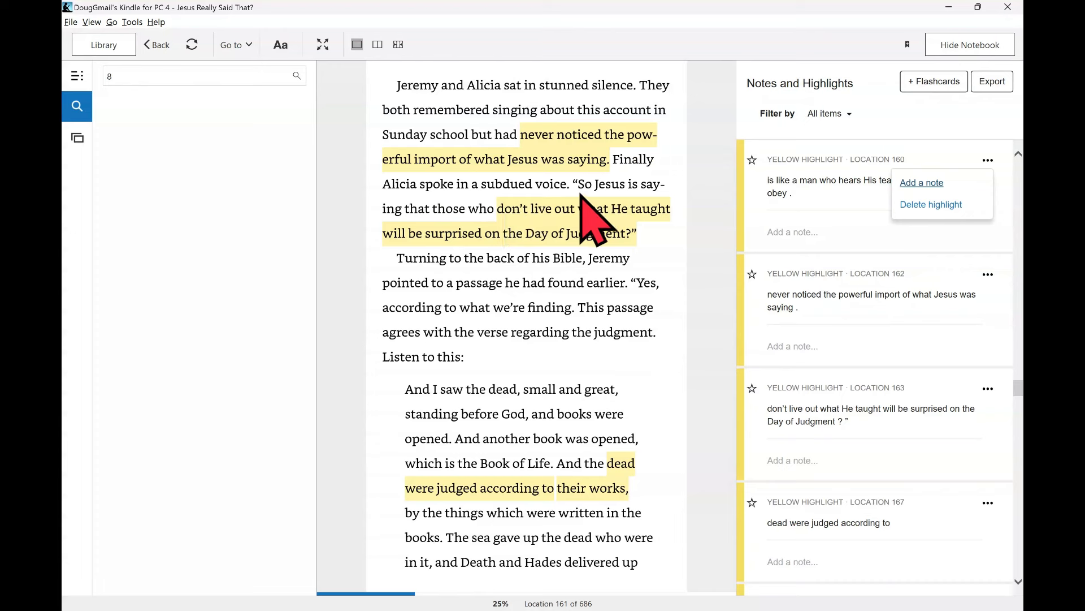
{"action": "mouse_move", "coordinate": [518, 242]}
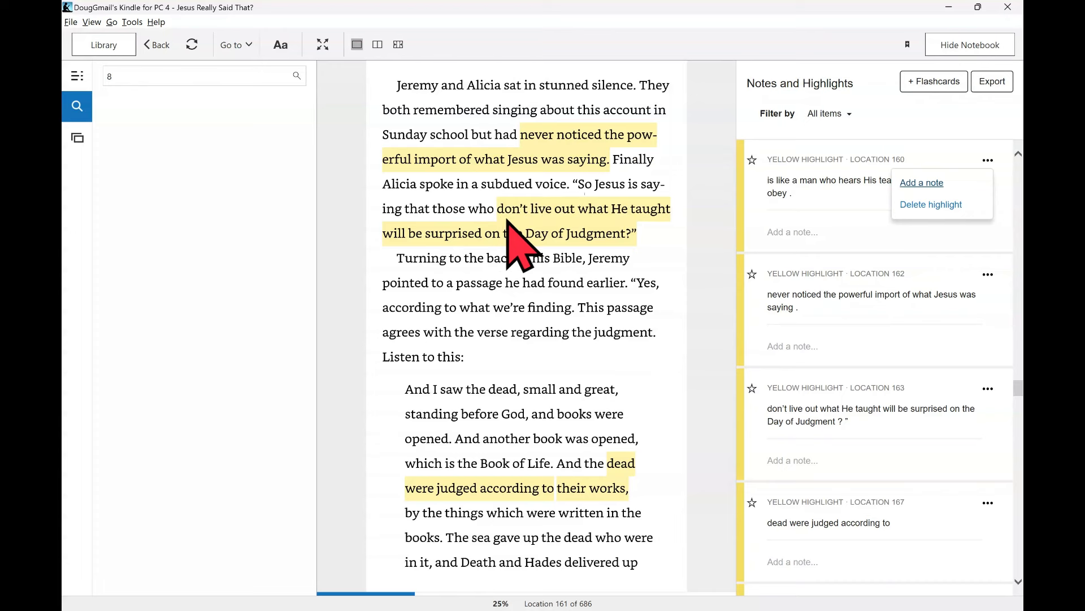
{"action": "mouse_move", "coordinate": [518, 277]}
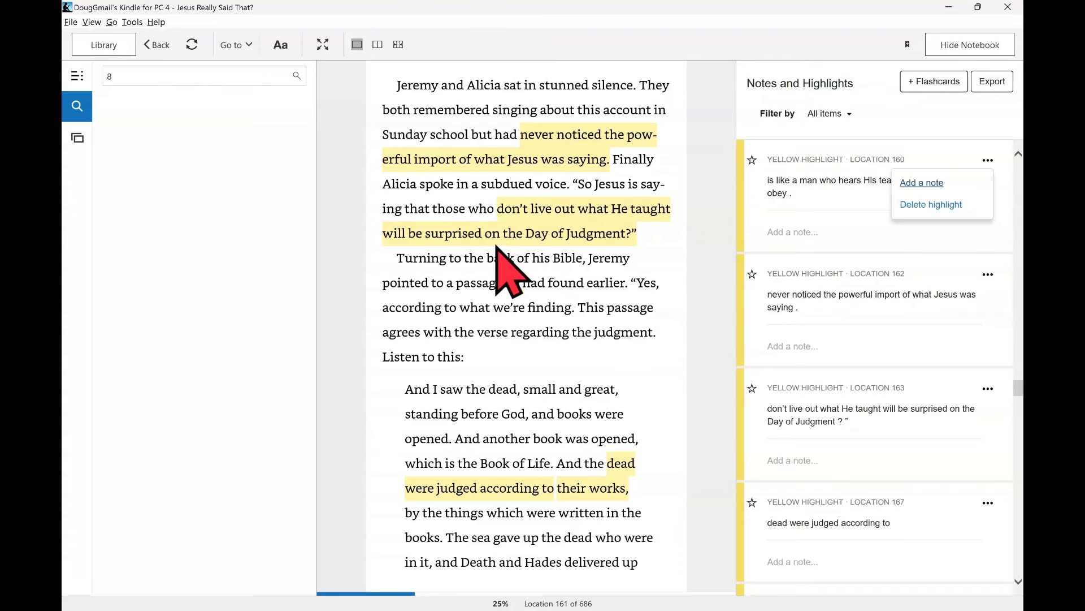
{"action": "mouse_move", "coordinate": [491, 308]}
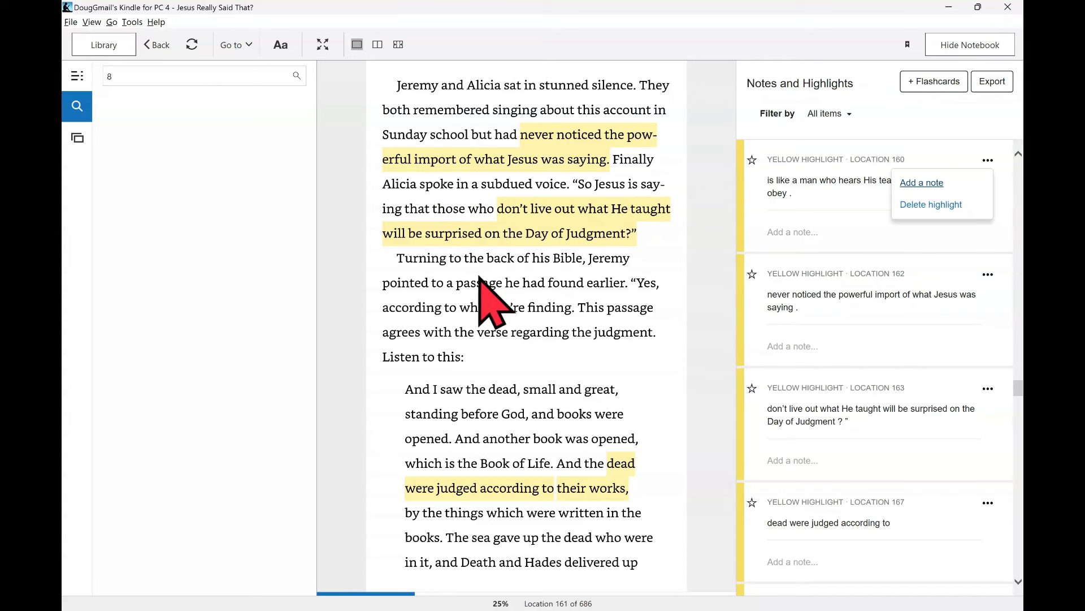
{"action": "mouse_move", "coordinate": [491, 326]}
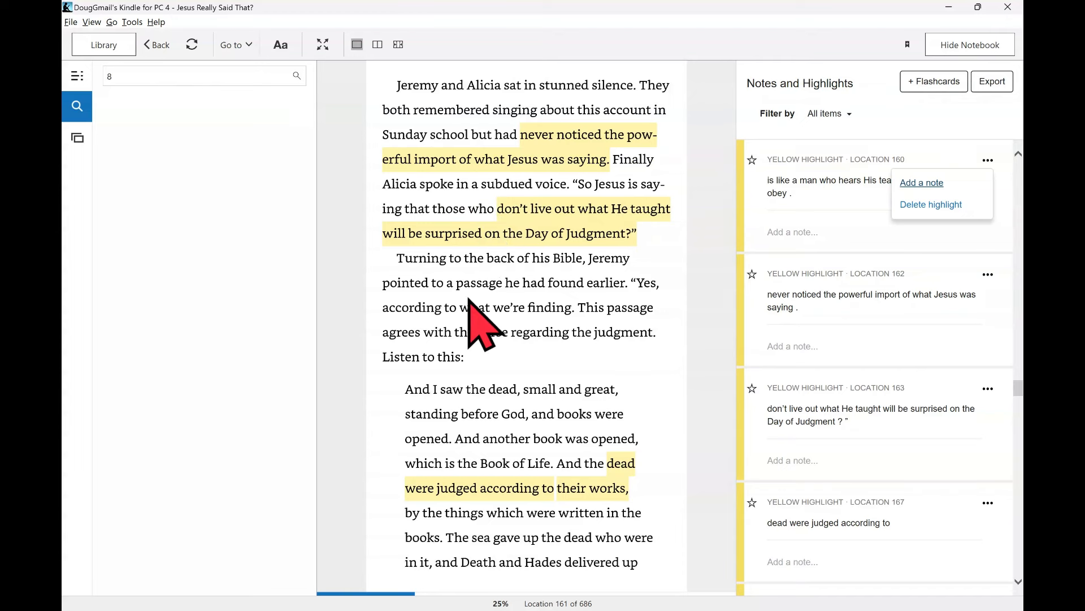
{"action": "mouse_move", "coordinate": [637, 319]}
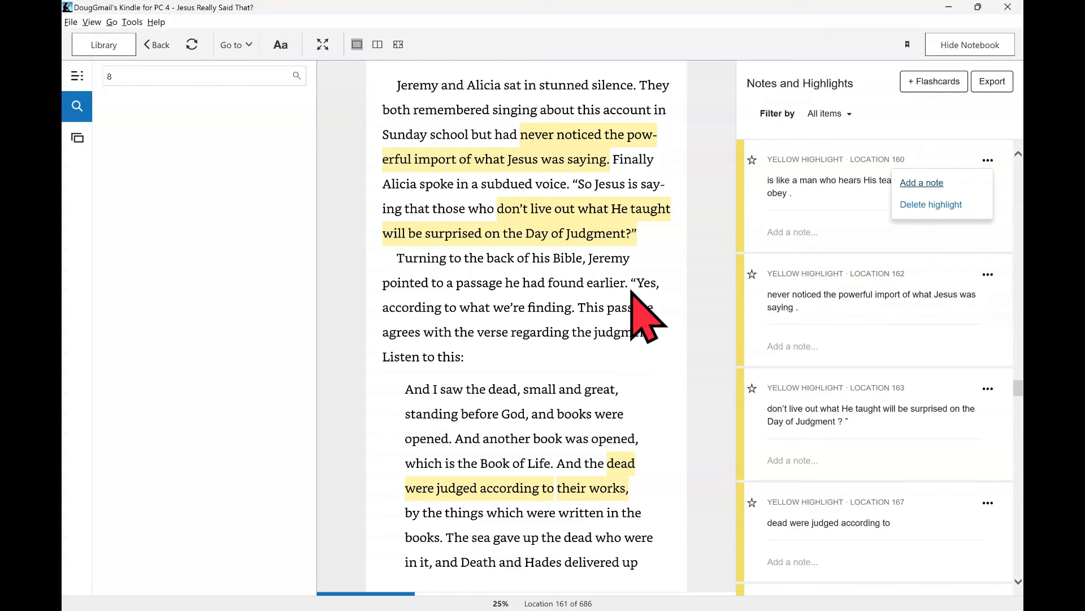
{"action": "mouse_move", "coordinate": [586, 309]}
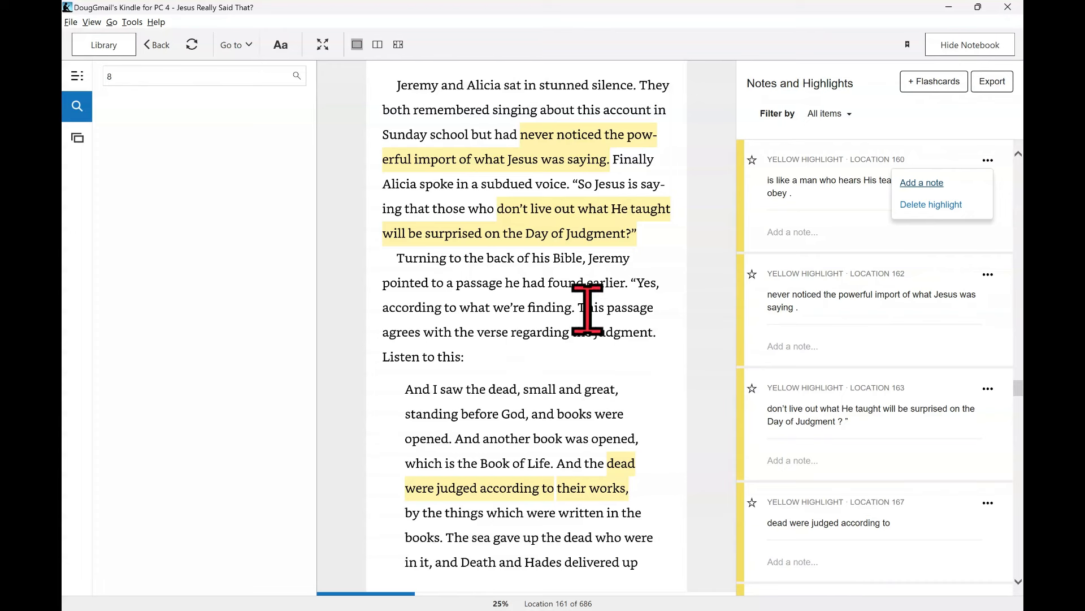
{"action": "mouse_move", "coordinate": [540, 339]}
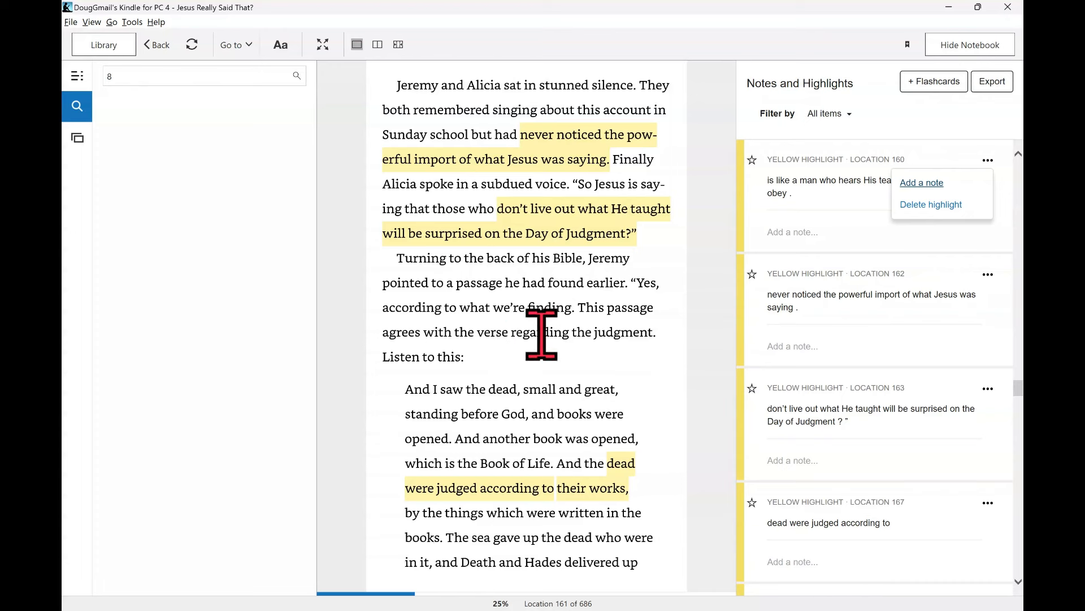
{"action": "mouse_move", "coordinate": [499, 415]}
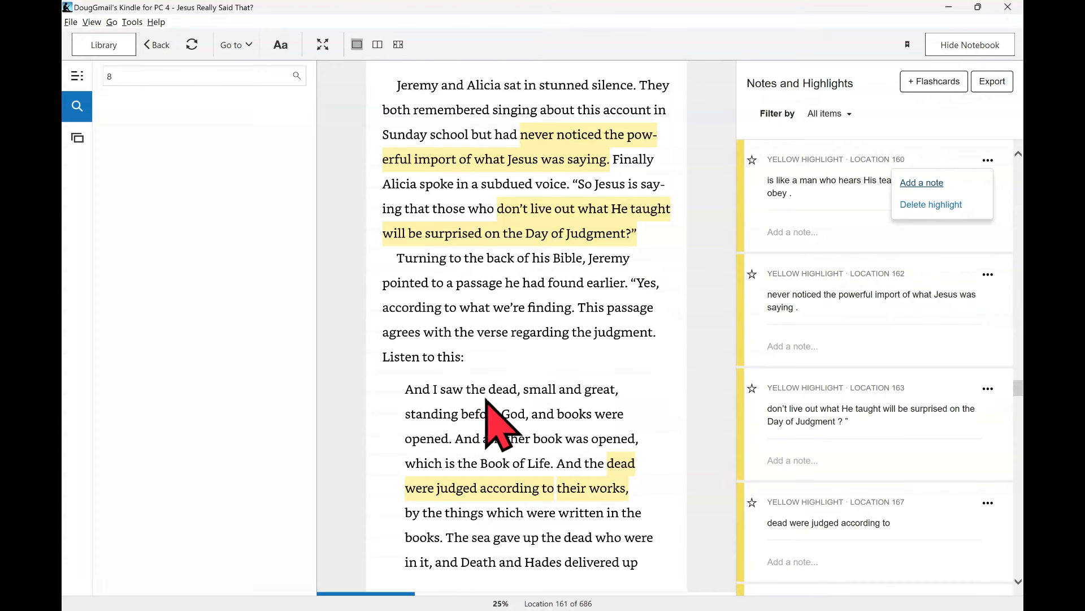
{"action": "mouse_move", "coordinate": [578, 426]}
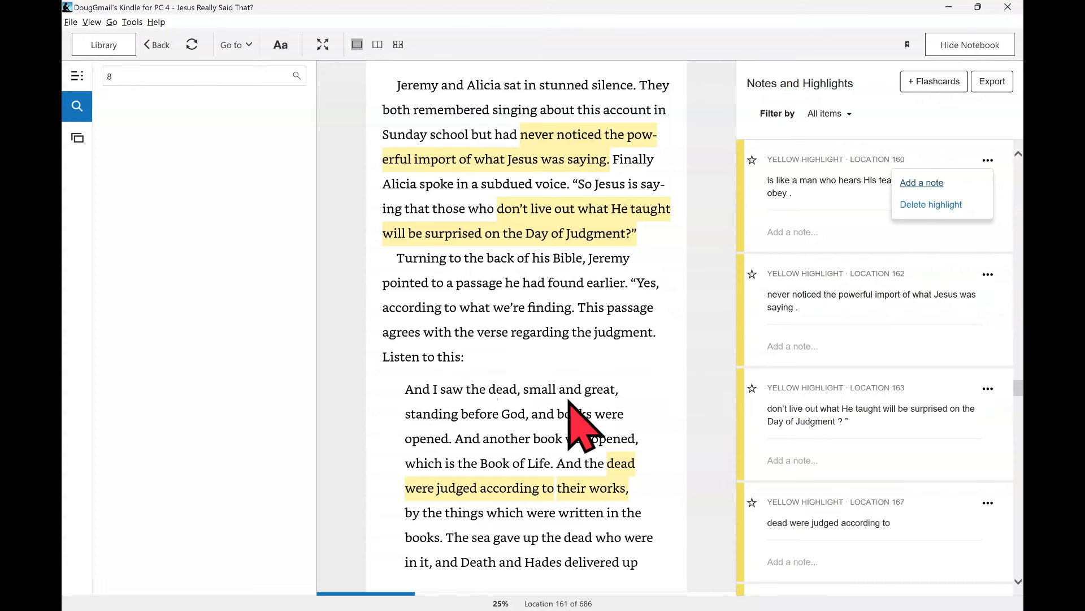
{"action": "mouse_move", "coordinate": [585, 415]}
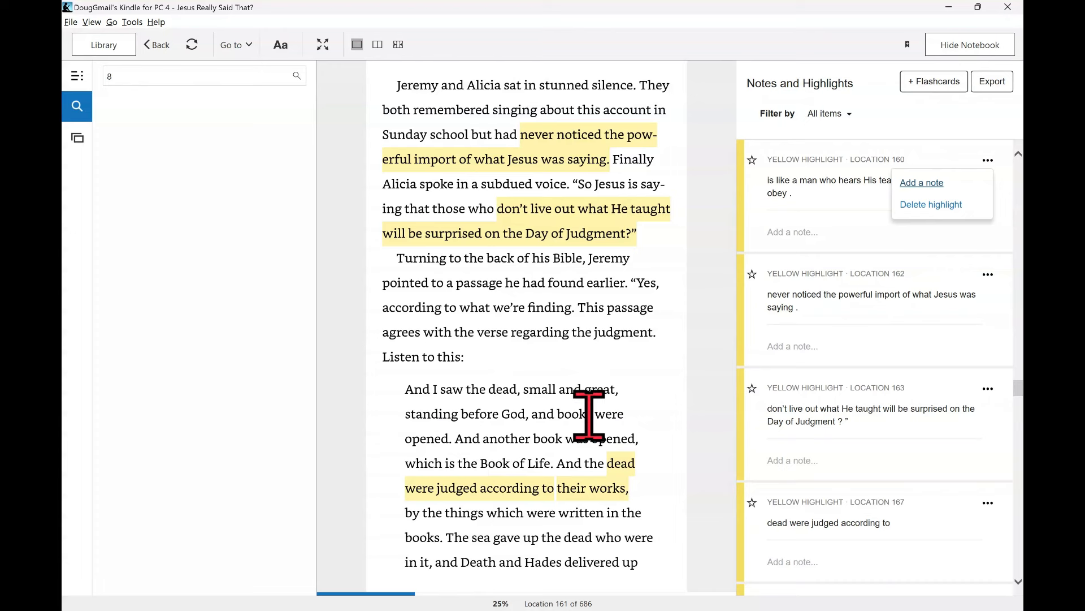
{"action": "mouse_move", "coordinate": [512, 474]}
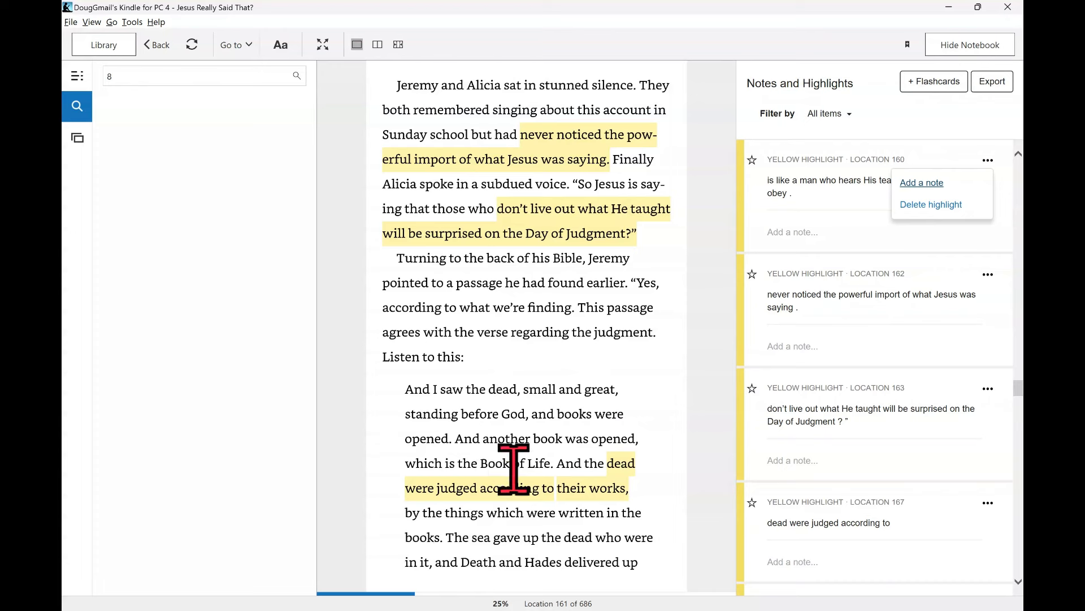
{"action": "mouse_move", "coordinate": [450, 498]}
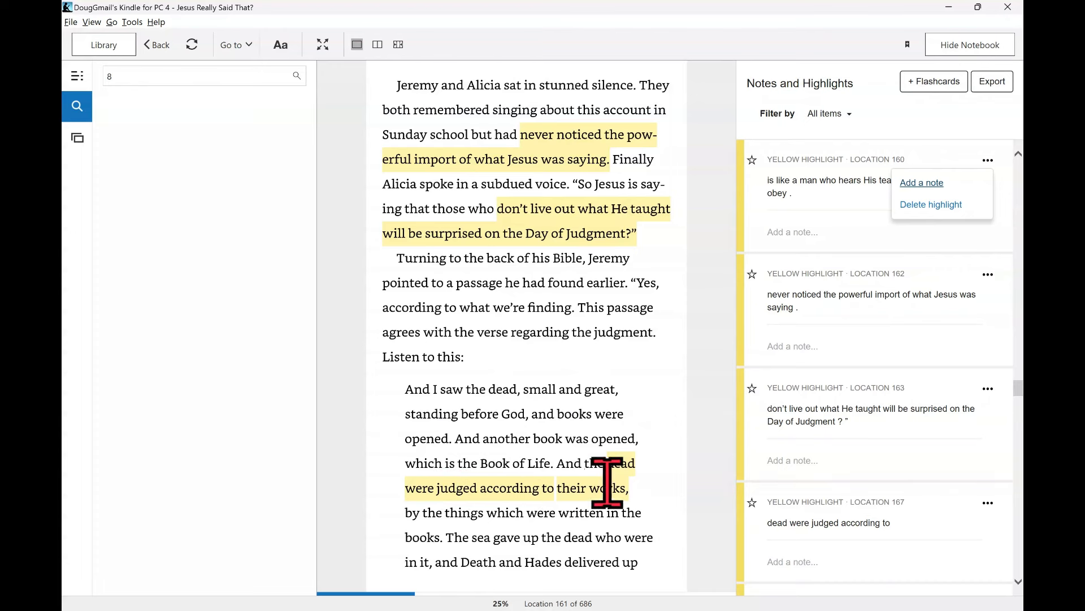
{"action": "mouse_move", "coordinate": [605, 527]}
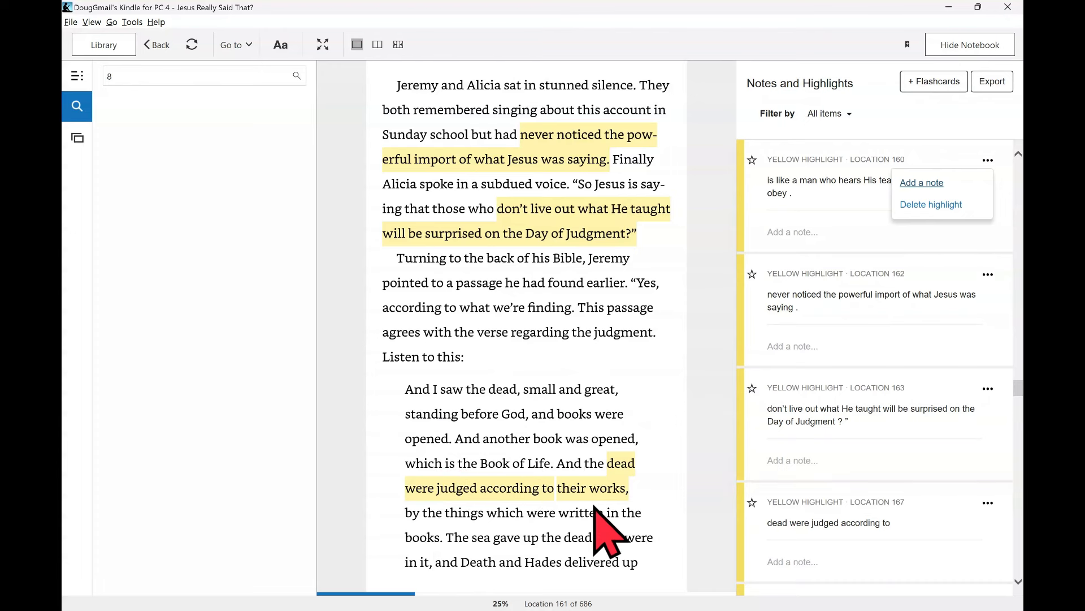
{"action": "mouse_move", "coordinate": [552, 537]}
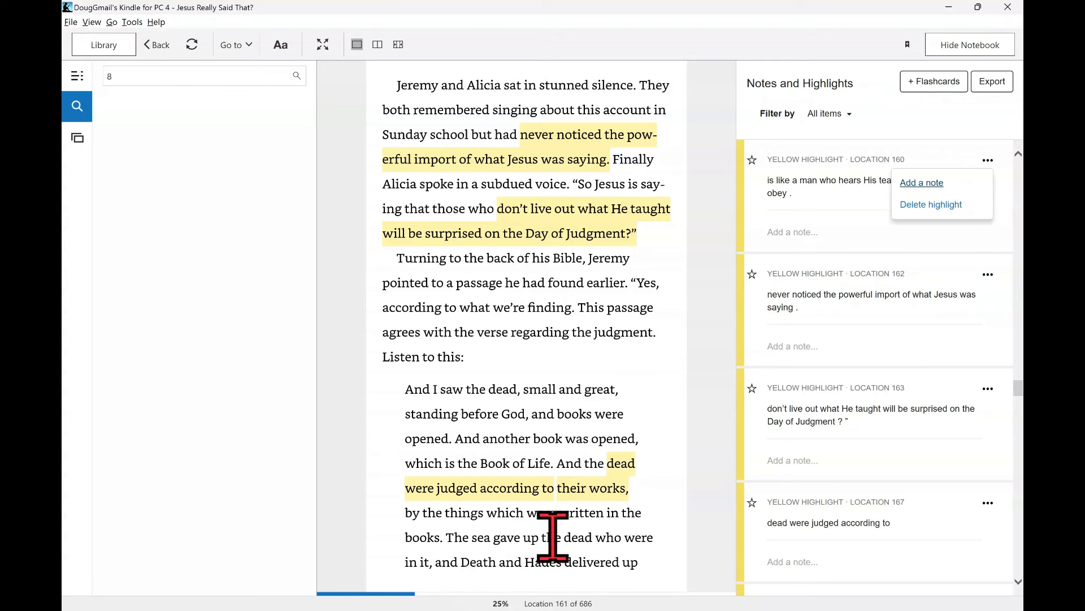
{"action": "mouse_move", "coordinate": [629, 536]}
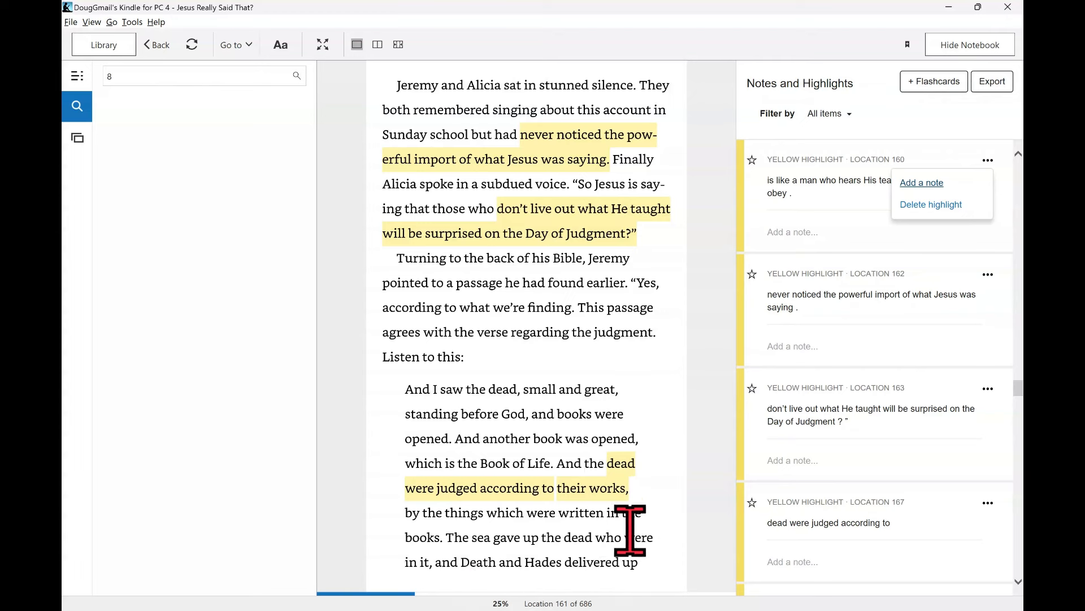
- Turn to location 168, Jeremy's numbered Questions for Pastor Mike list
{"action": "scroll", "scroll_direction": "down", "scroll_amount": 3}
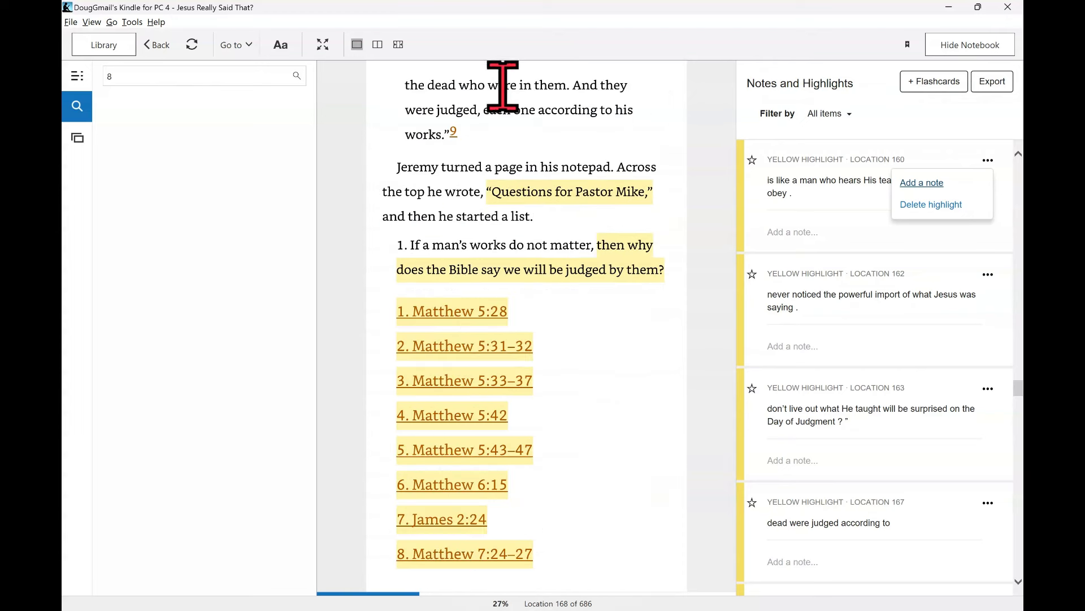
{"action": "mouse_move", "coordinate": [561, 114]}
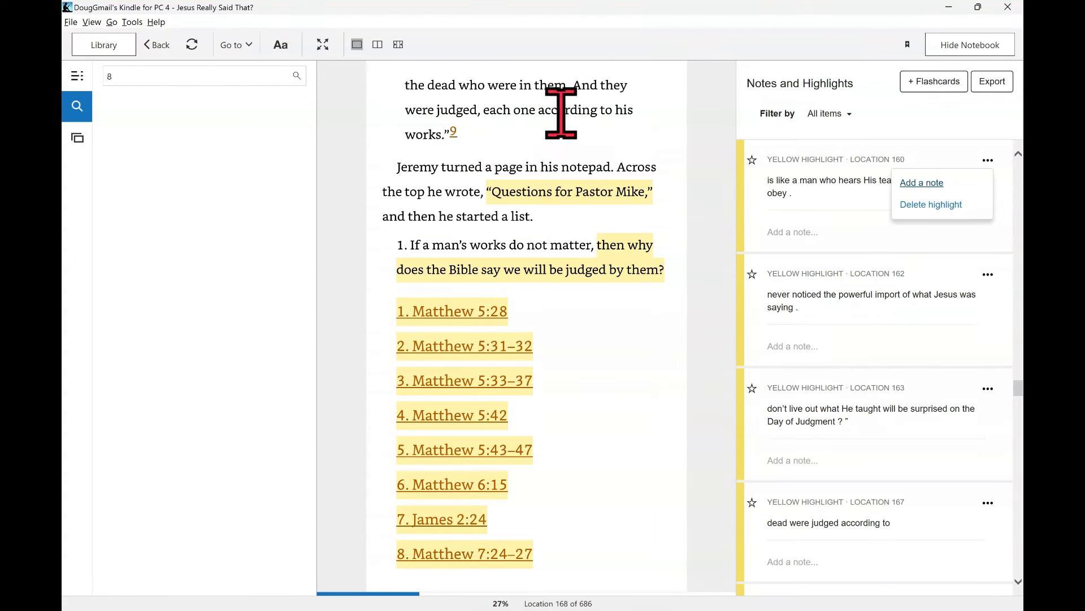
- Open footnote 9 after 'works.', citing Revelation 20:12–13
{"action": "left_click", "coordinate": [453, 131]}
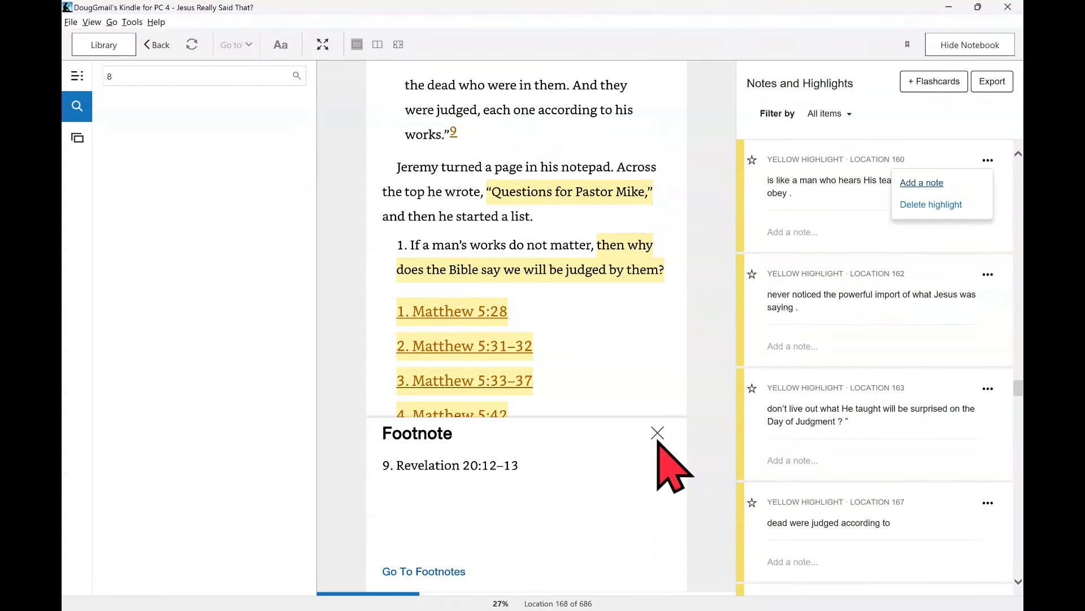
{"action": "mouse_move", "coordinate": [463, 173]}
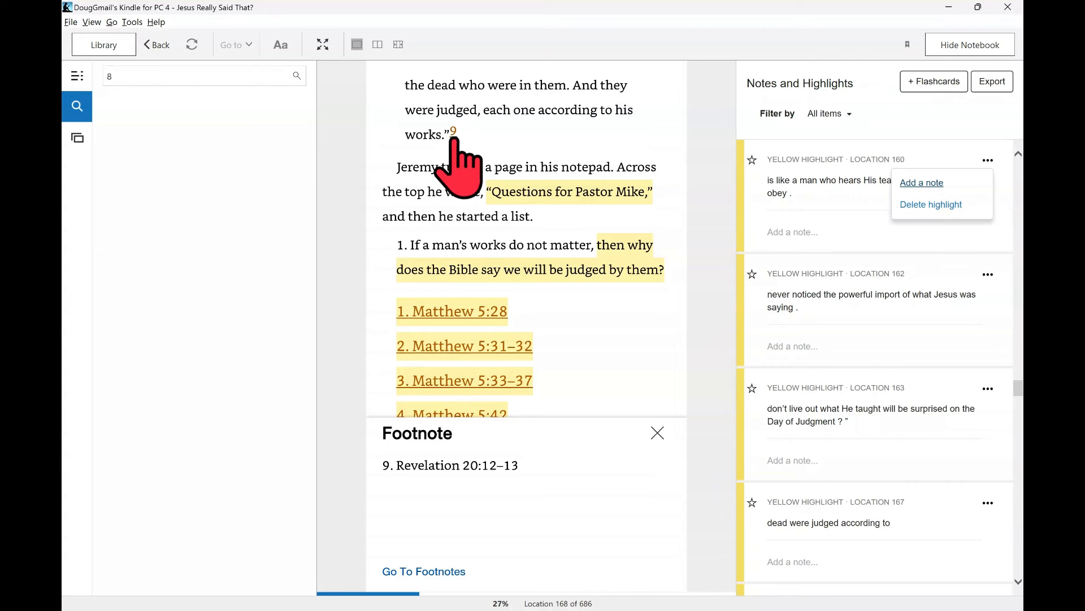
{"action": "mouse_move", "coordinate": [495, 495]}
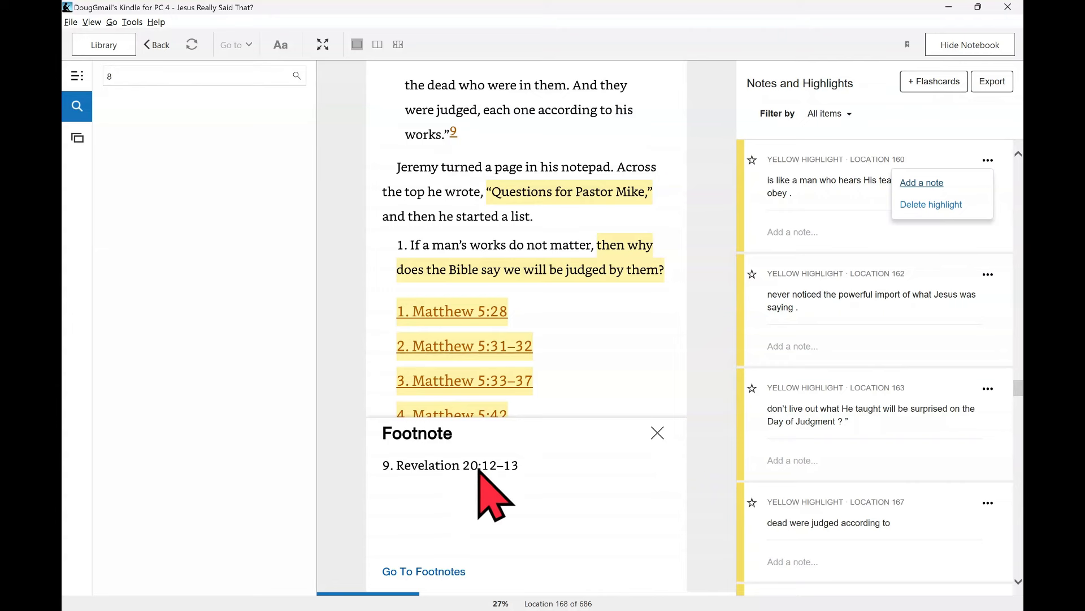
{"action": "mouse_move", "coordinate": [533, 495]}
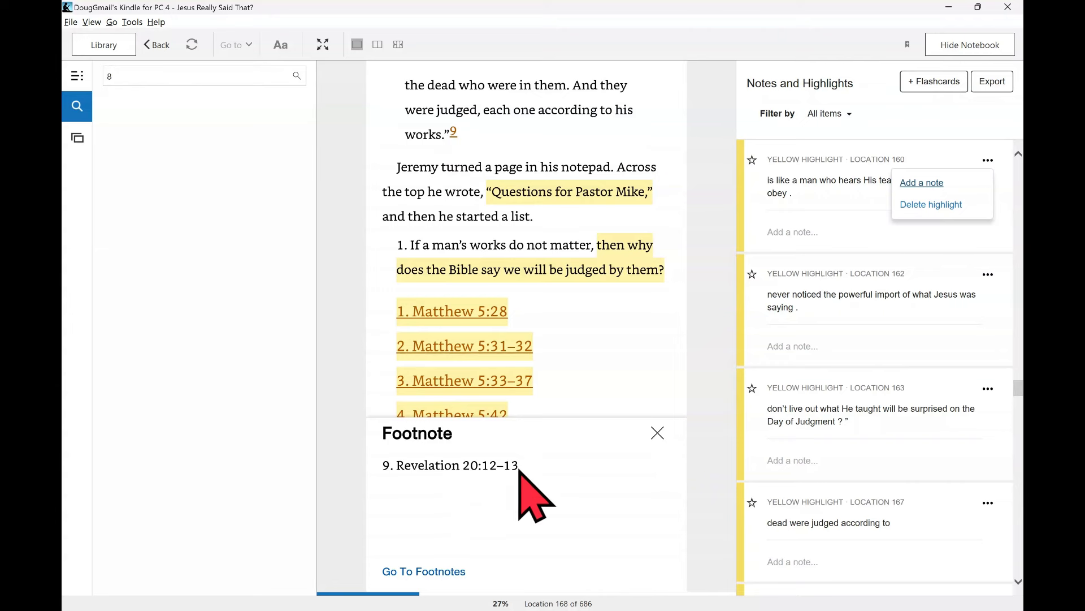
{"action": "mouse_move", "coordinate": [471, 207]}
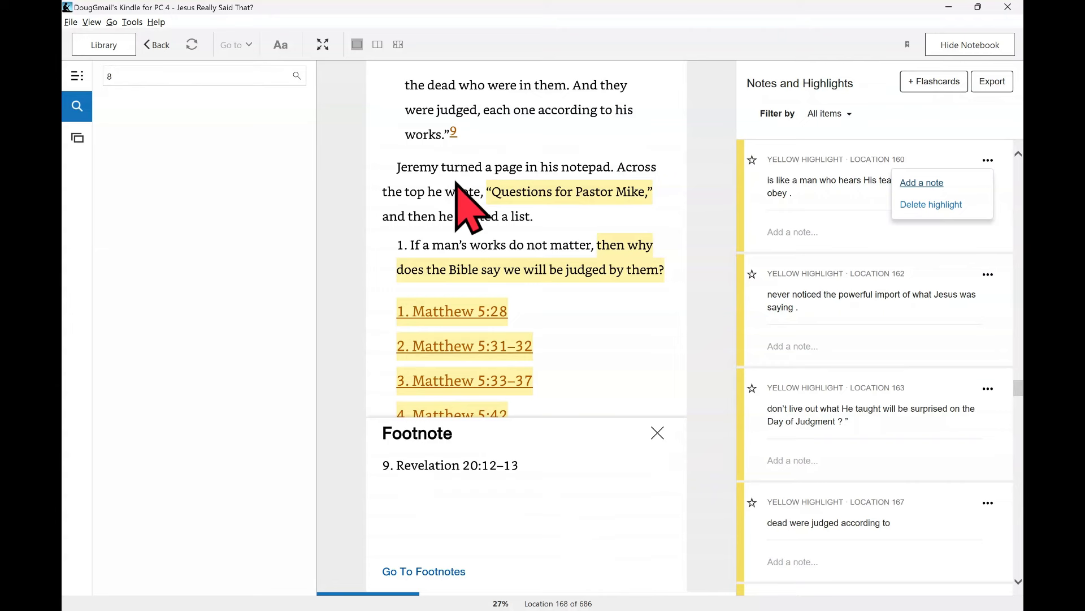
{"action": "mouse_move", "coordinate": [466, 201]}
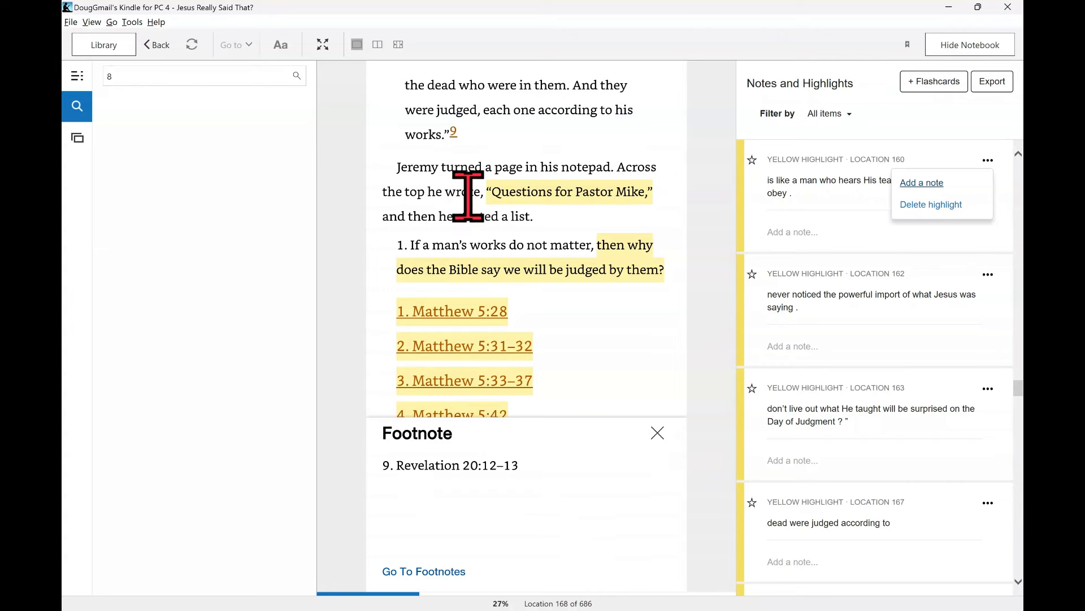
{"action": "mouse_move", "coordinate": [647, 187]}
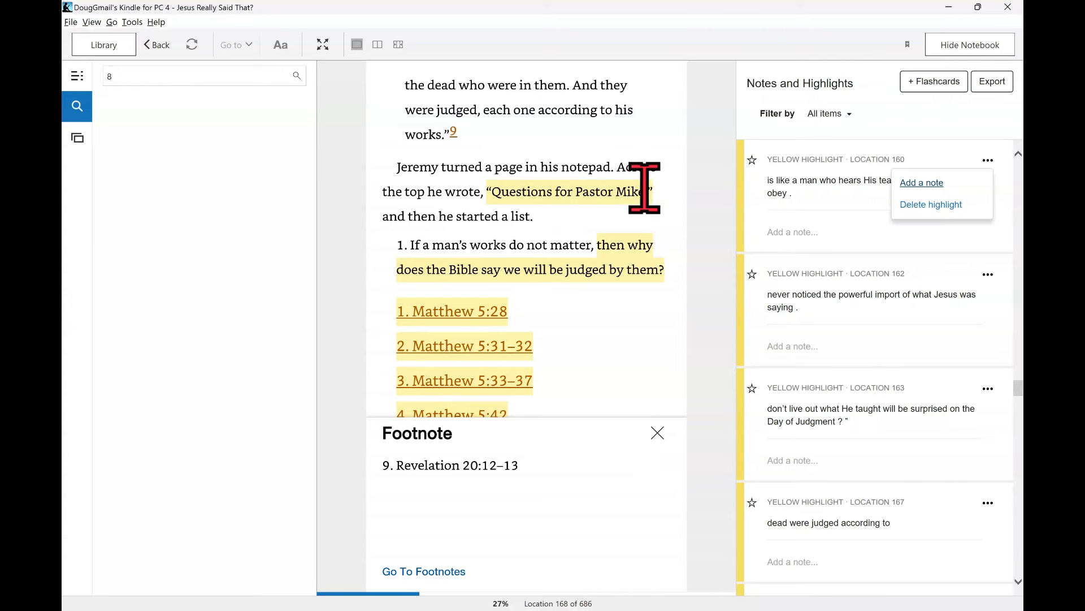
{"action": "mouse_move", "coordinate": [445, 250]}
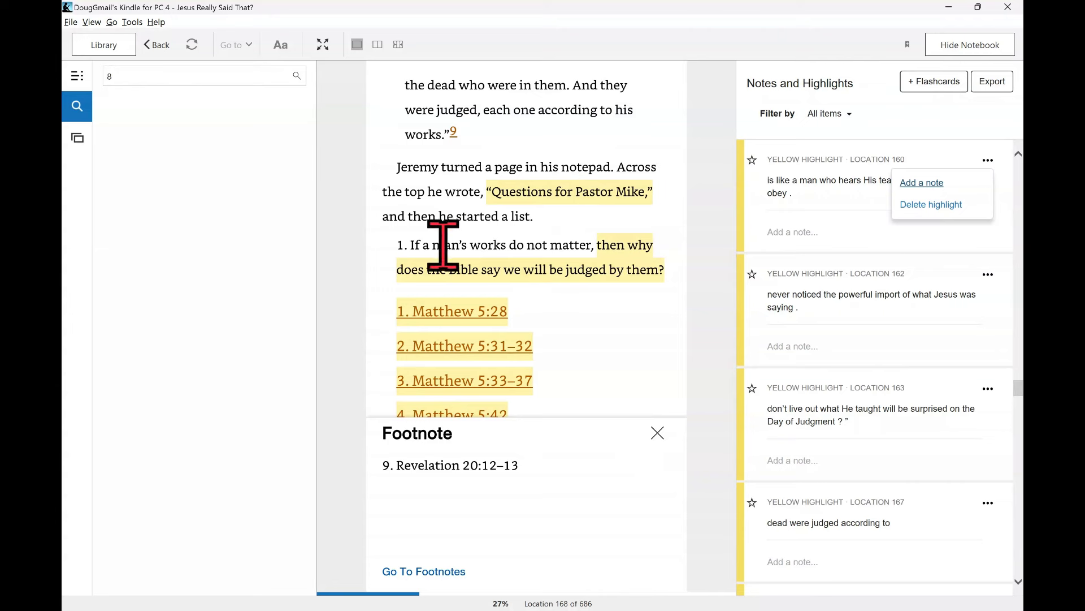
{"action": "mouse_move", "coordinate": [589, 249]}
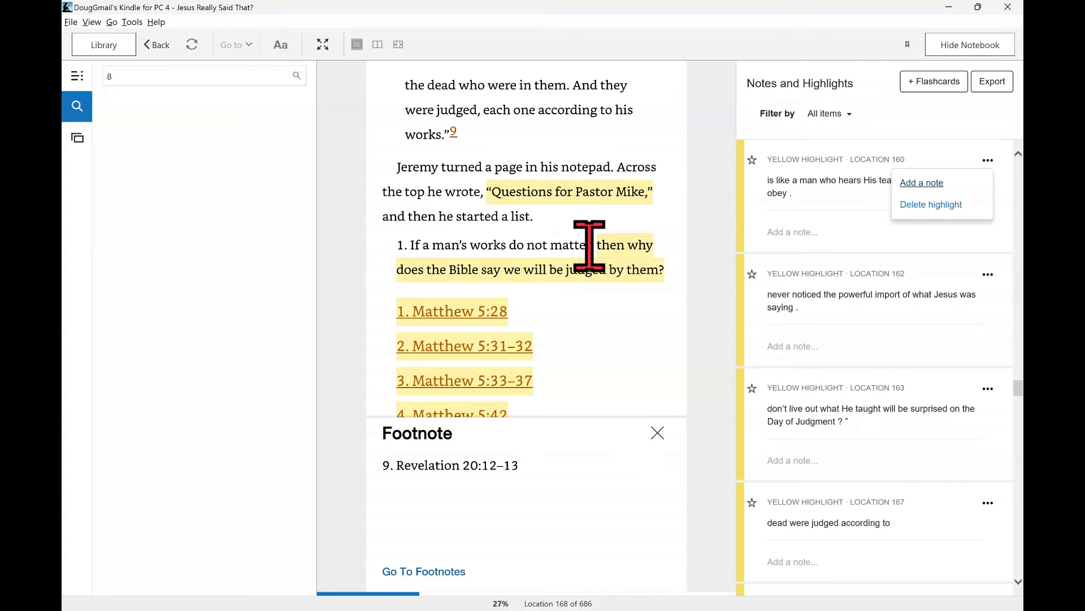
{"action": "mouse_move", "coordinate": [633, 312]}
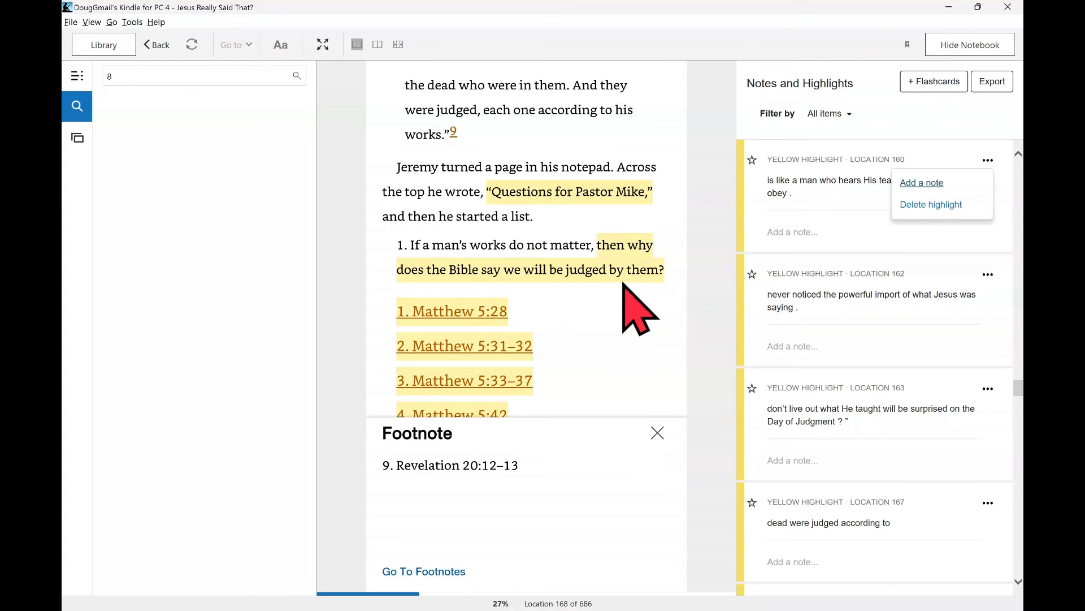
{"action": "mouse_move", "coordinate": [672, 457]}
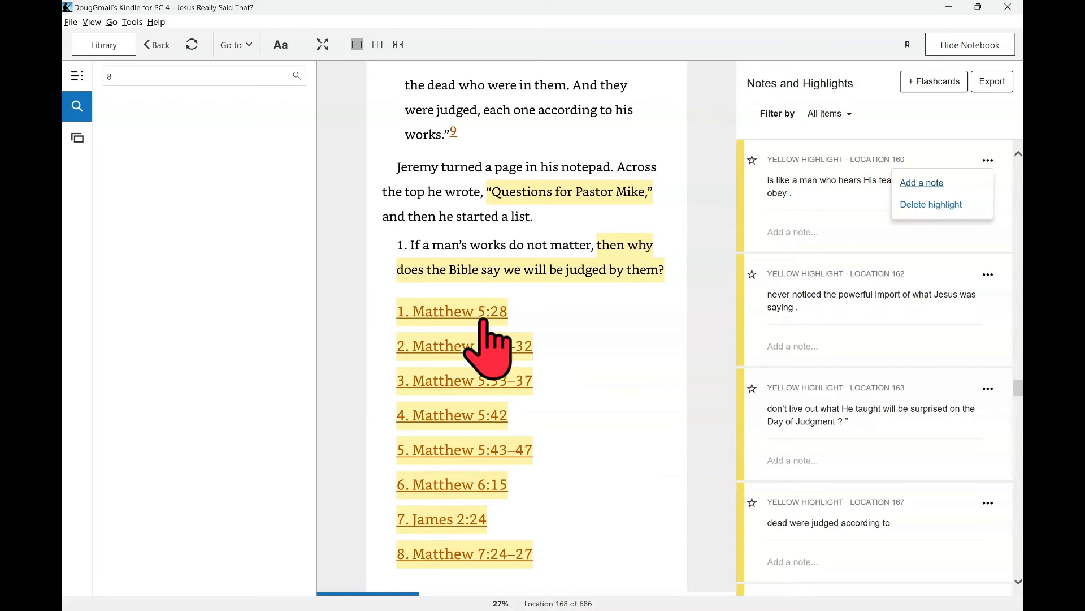
{"action": "mouse_move", "coordinate": [463, 346]}
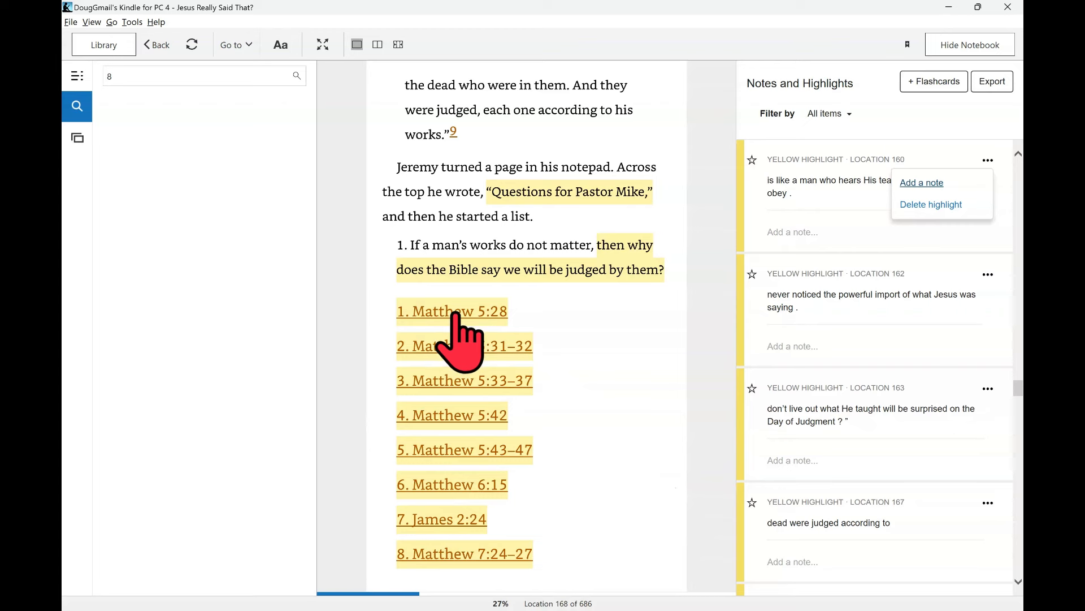
{"action": "mouse_move", "coordinate": [475, 377]}
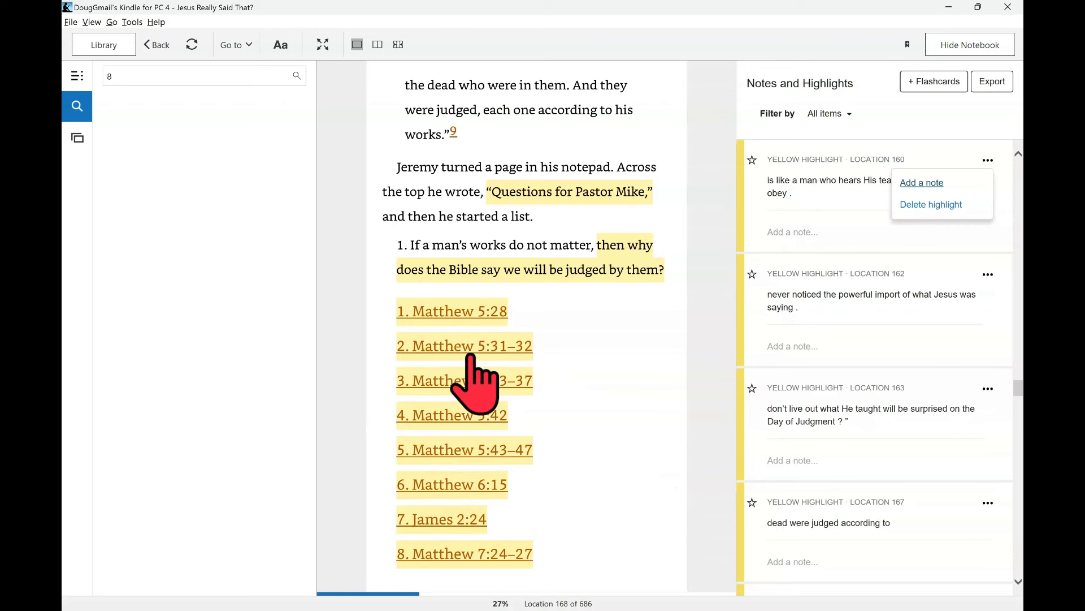
{"action": "mouse_move", "coordinate": [444, 416]}
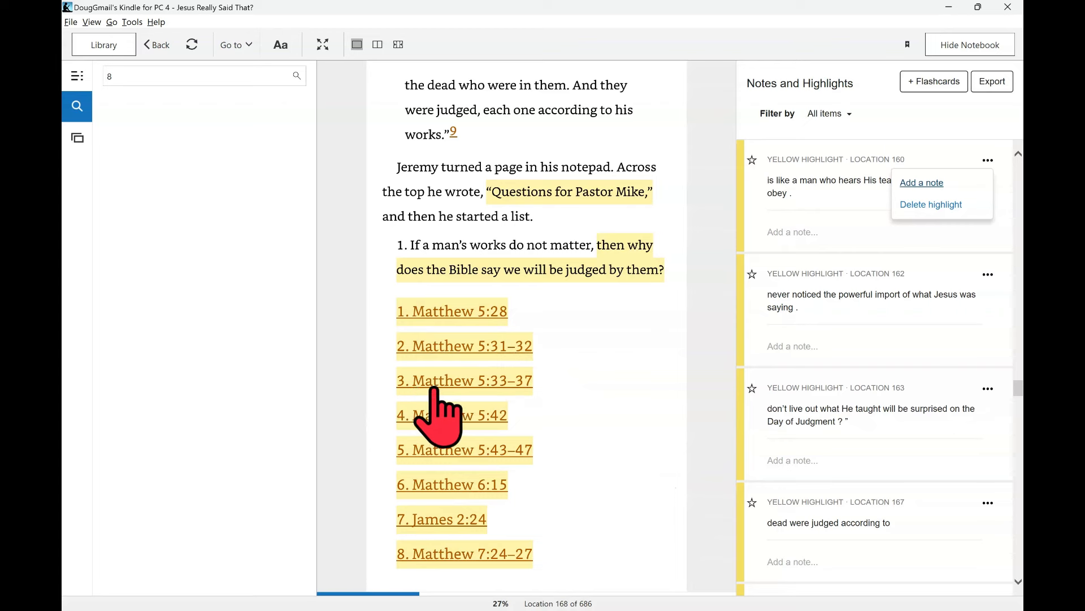
{"action": "mouse_move", "coordinate": [419, 453]}
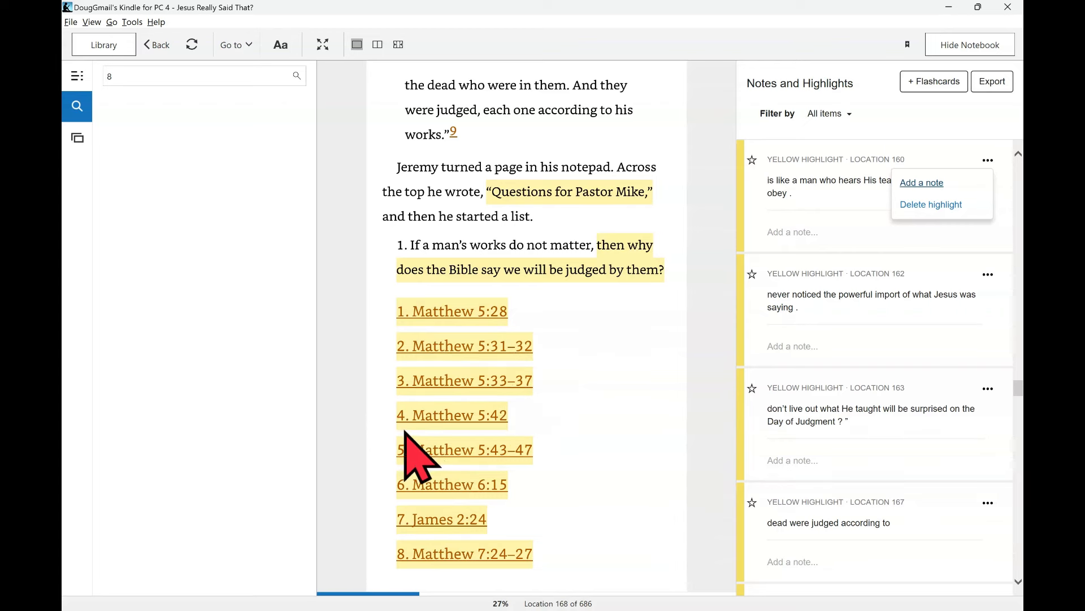
{"action": "mouse_move", "coordinate": [478, 463]}
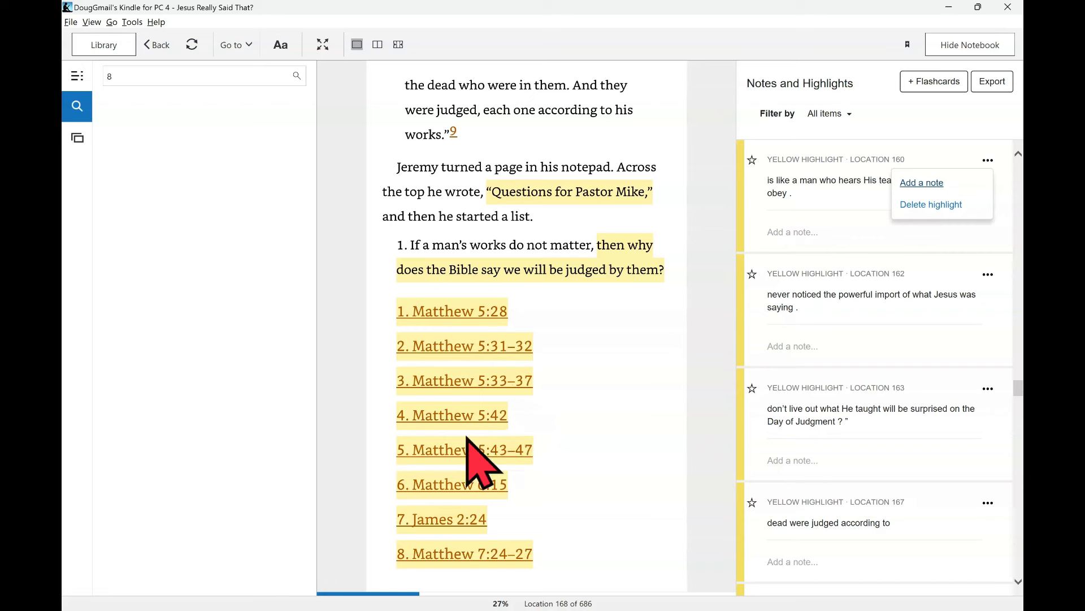
{"action": "mouse_move", "coordinate": [484, 478]}
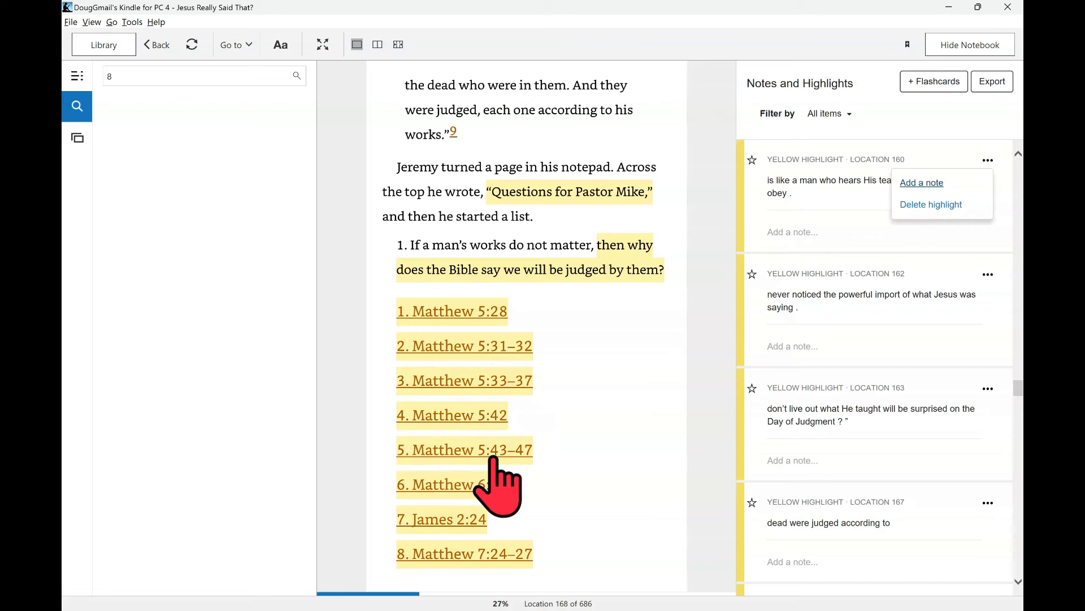
{"action": "mouse_move", "coordinate": [450, 505]}
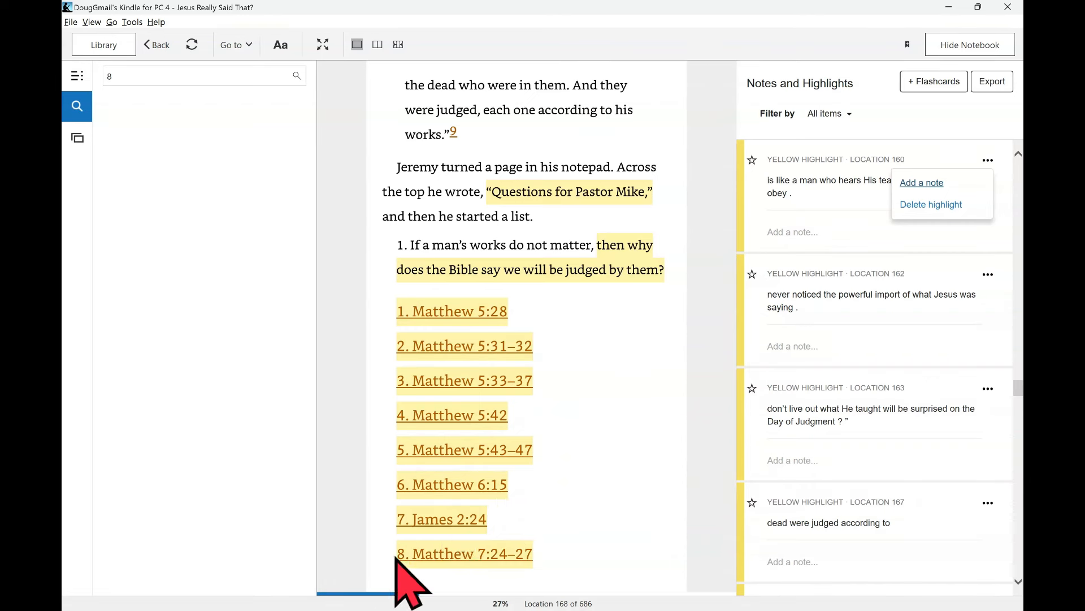
{"action": "mouse_move", "coordinate": [567, 485]}
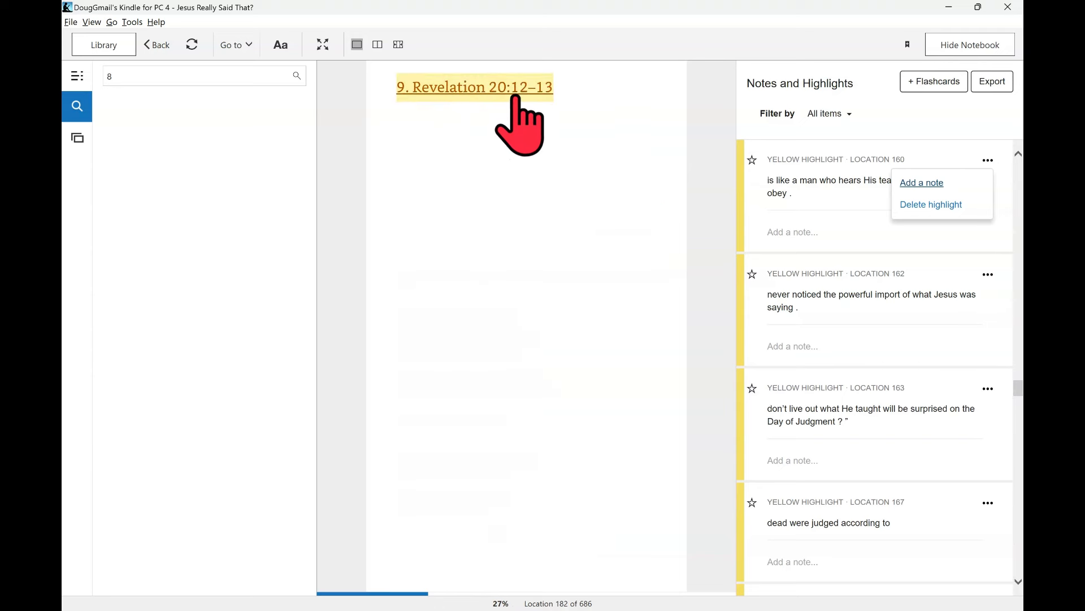
{"action": "mouse_move", "coordinate": [533, 229]}
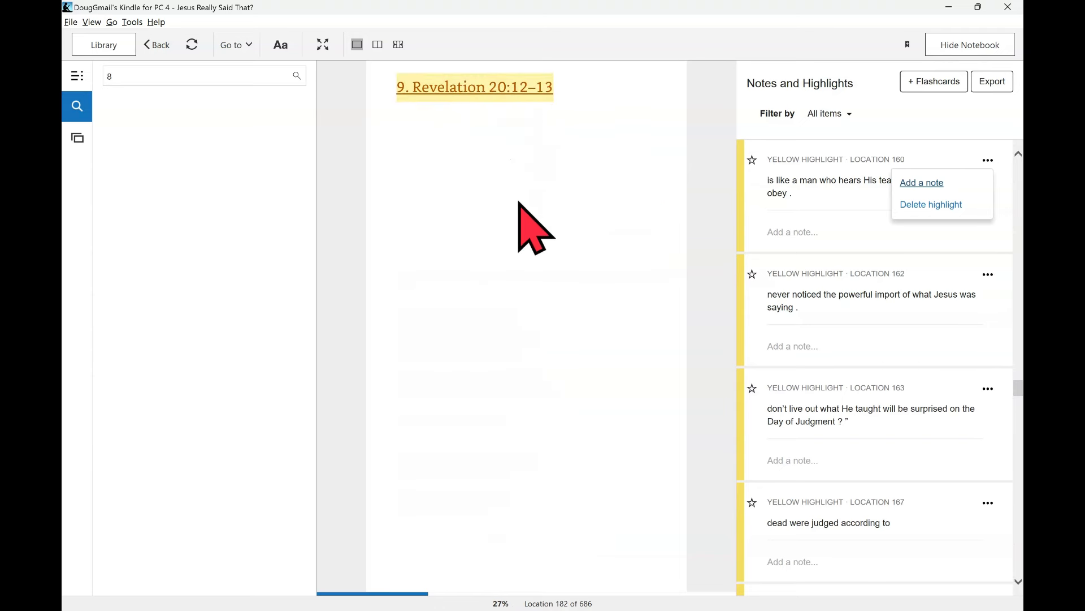
{"action": "mouse_move", "coordinate": [491, 238]}
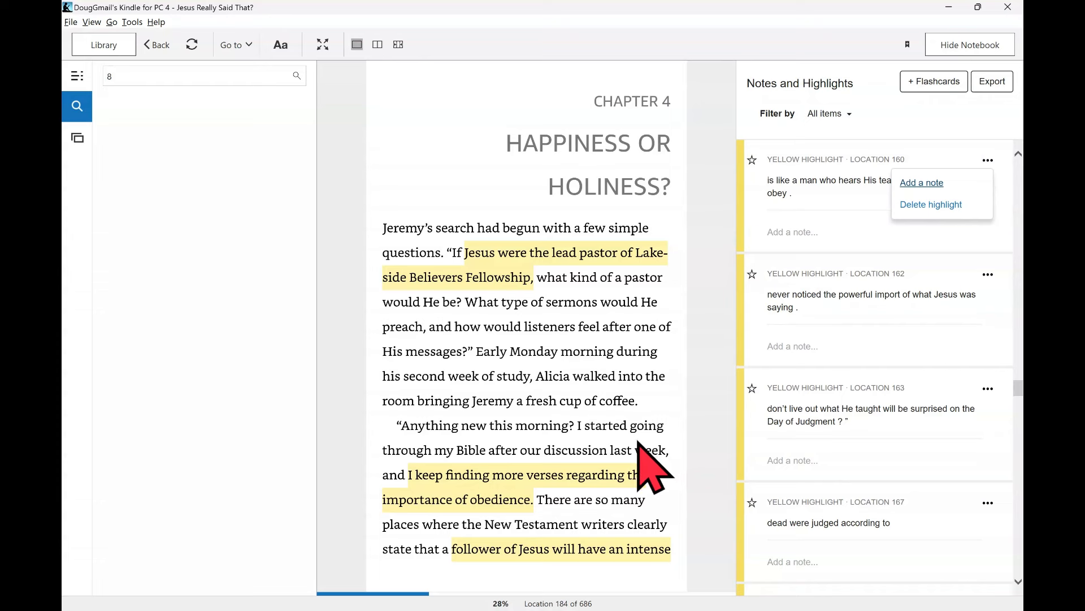
{"action": "mouse_move", "coordinate": [632, 450]}
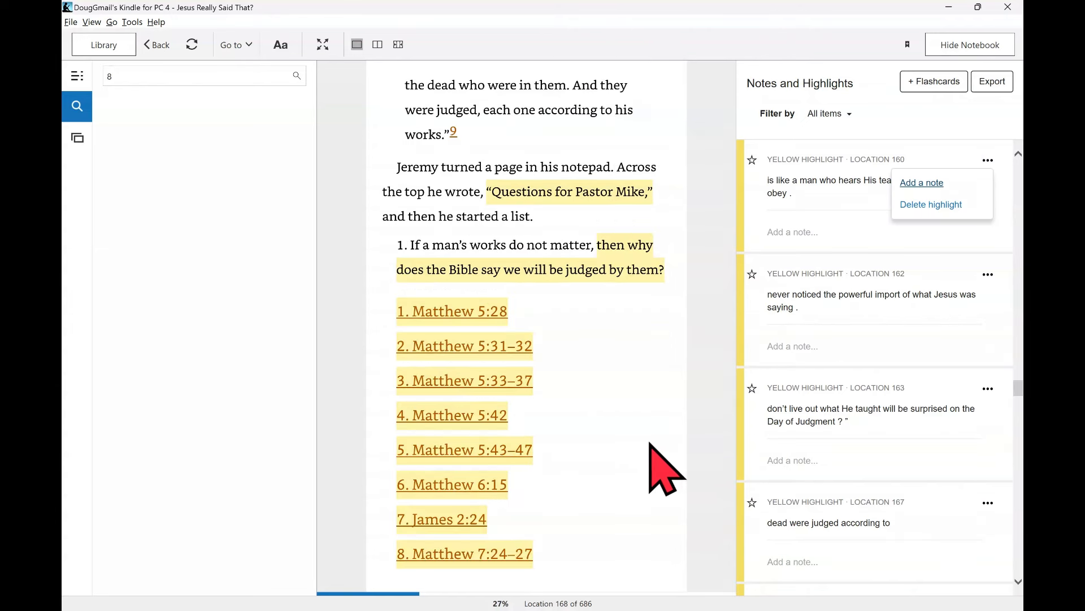
{"action": "mouse_move", "coordinate": [654, 471]}
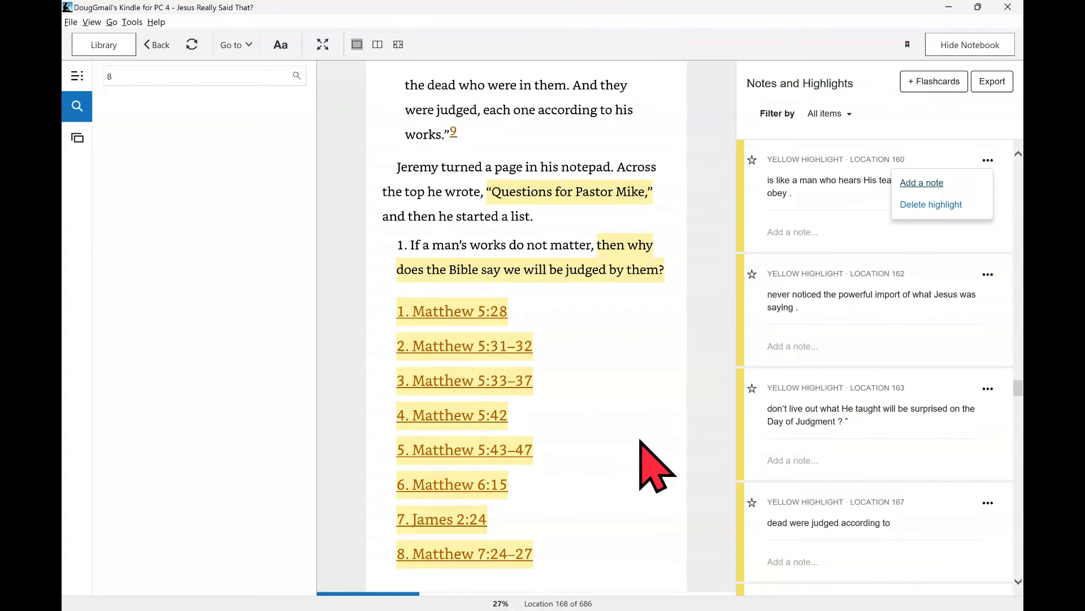
{"action": "mouse_move", "coordinate": [648, 460]}
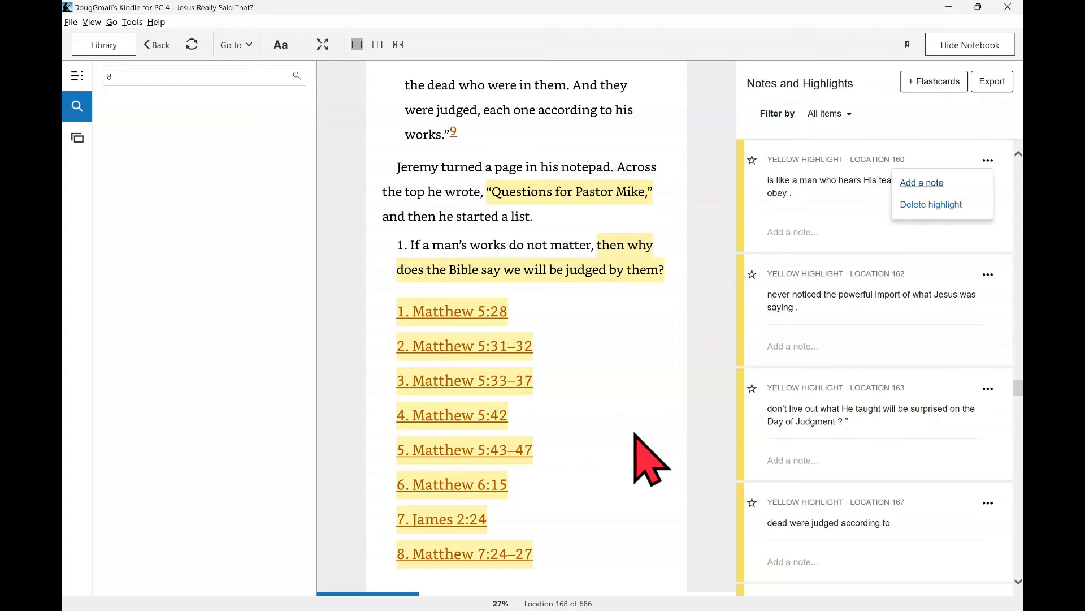